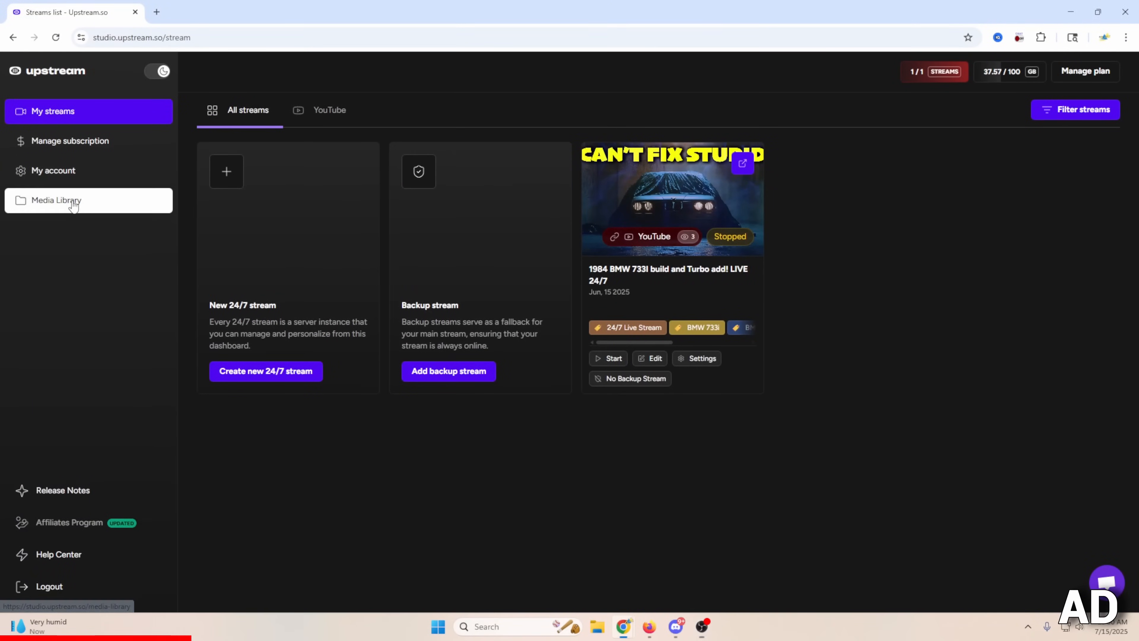
# Visit the media library's upload option, then move the first playlist video lower in the order
pyautogui.click(57, 201)
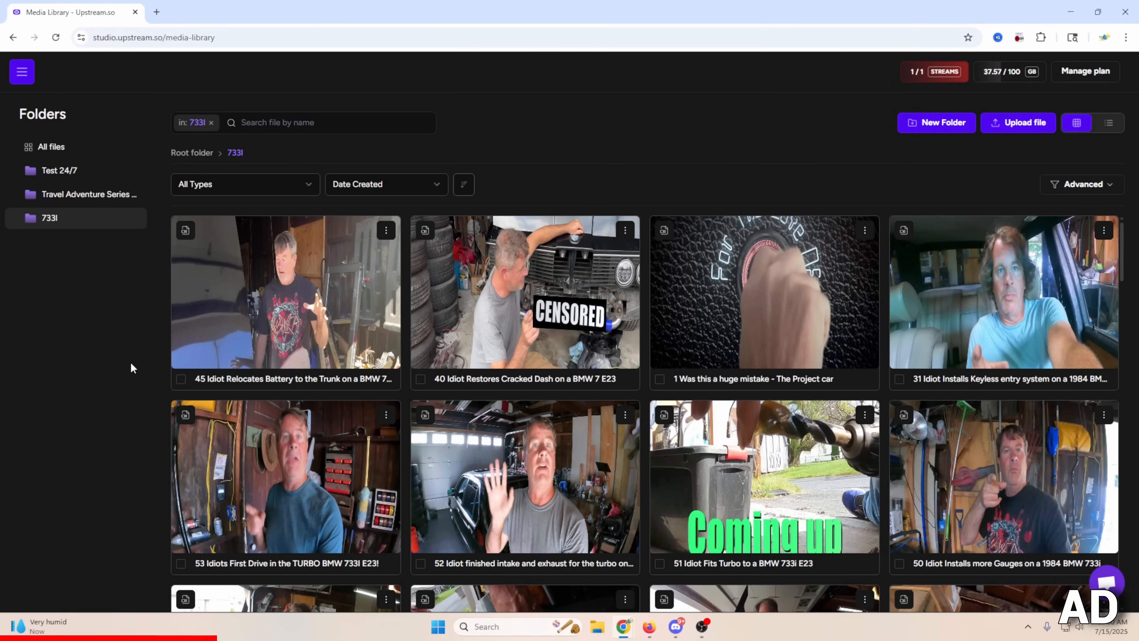
pyautogui.moveTo(1034, 131)
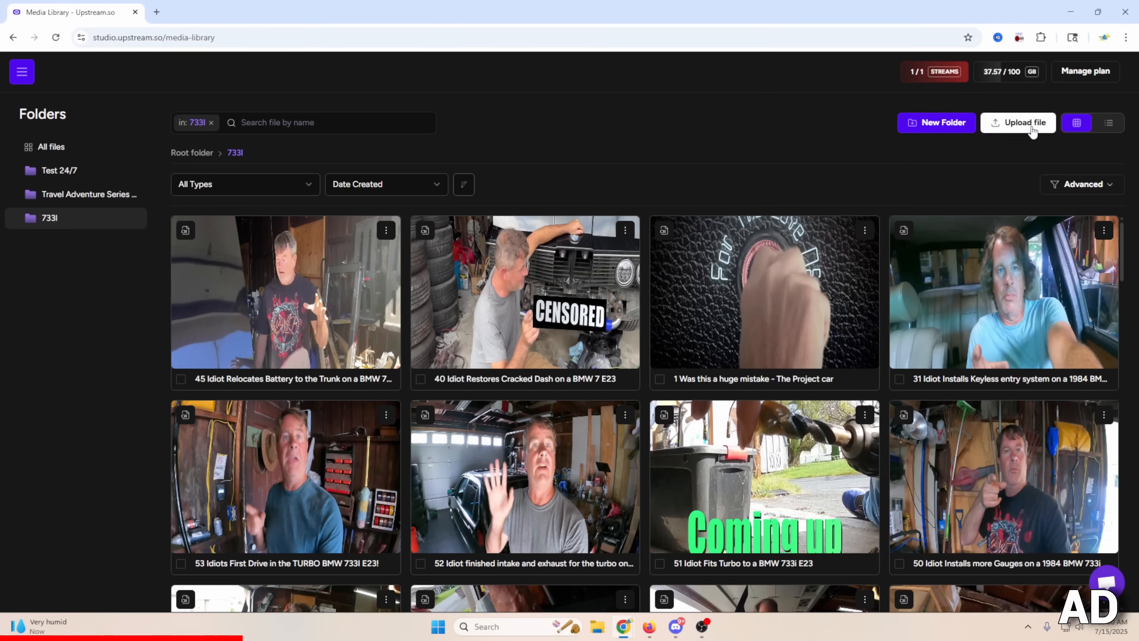
pyautogui.click(1019, 122)
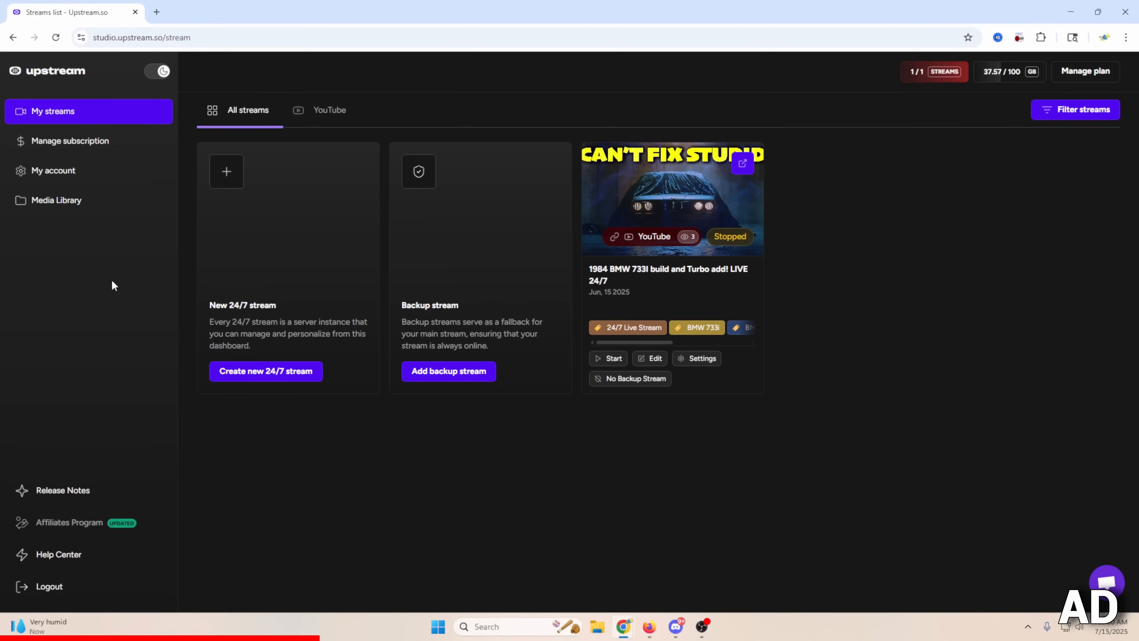
pyautogui.moveTo(294, 373)
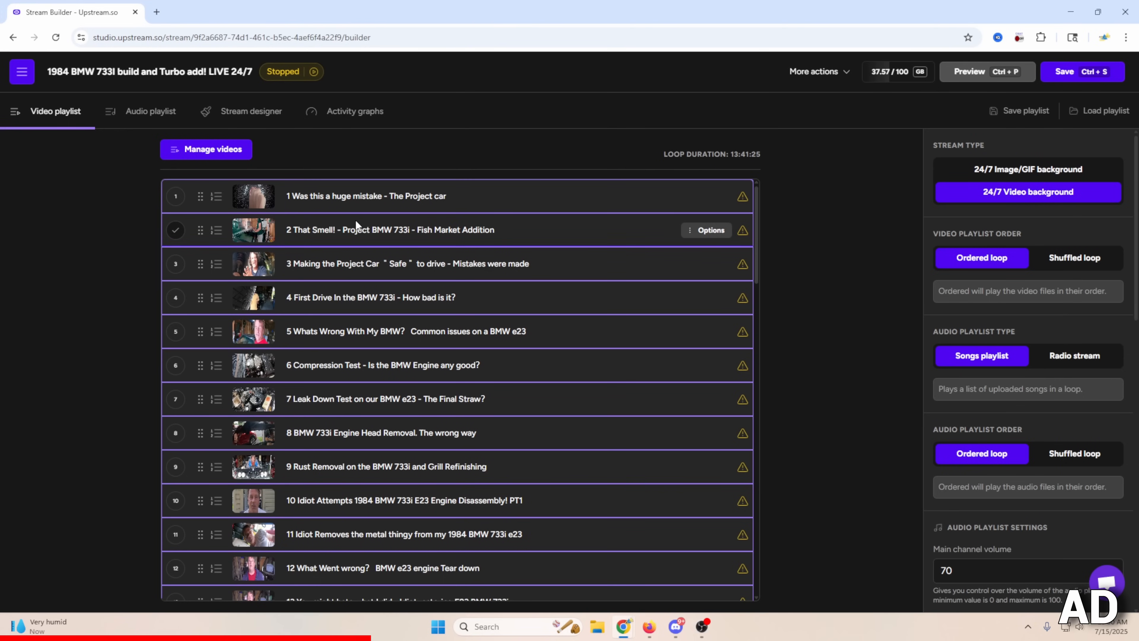
pyautogui.moveTo(349, 287)
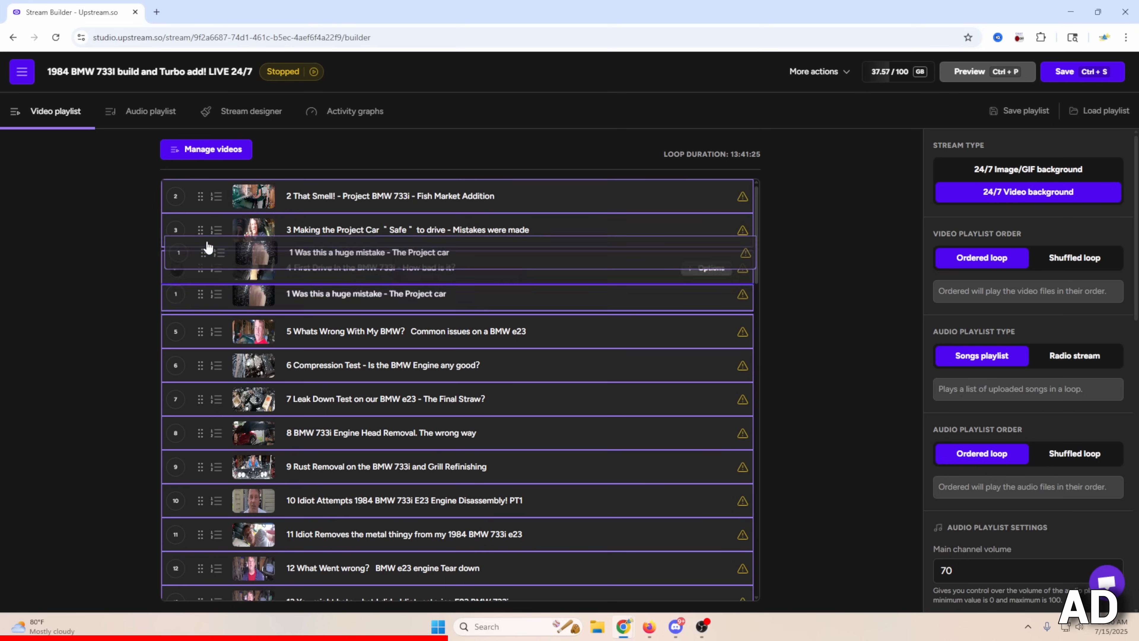
pyautogui.moveTo(210, 252); pyautogui.dragTo(211, 195)
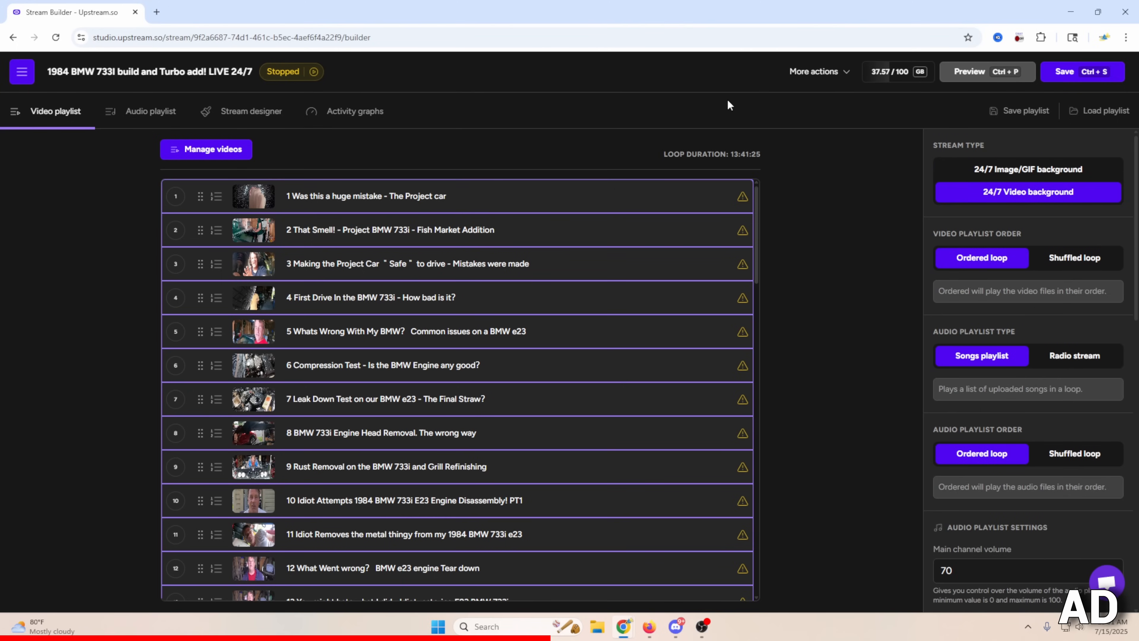
pyautogui.moveTo(314, 72)
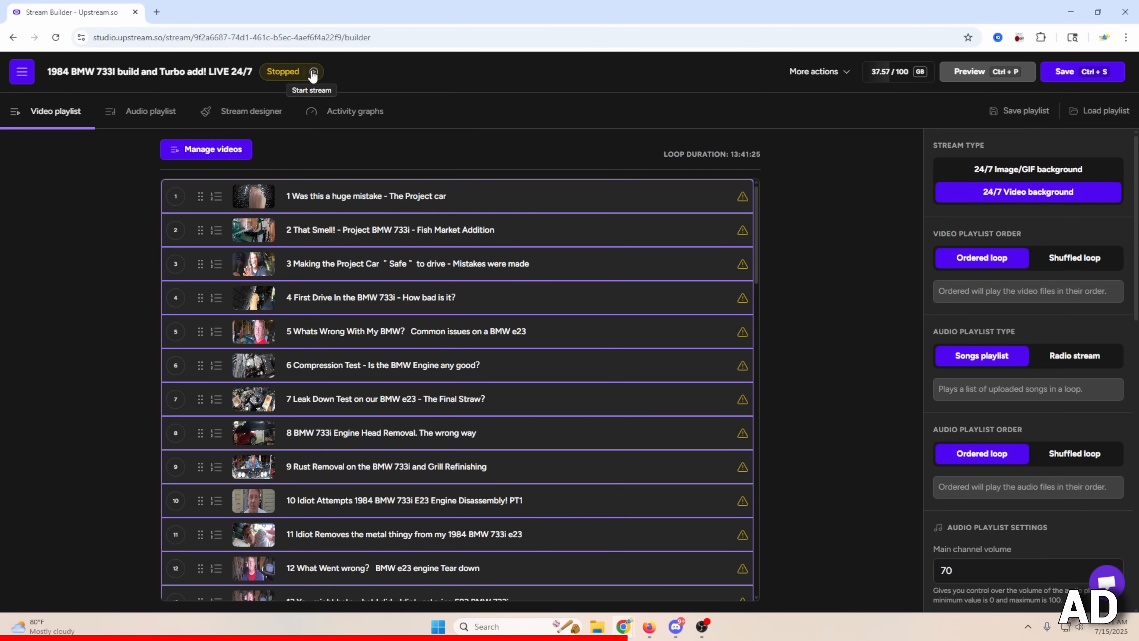
pyautogui.moveTo(413, 157)
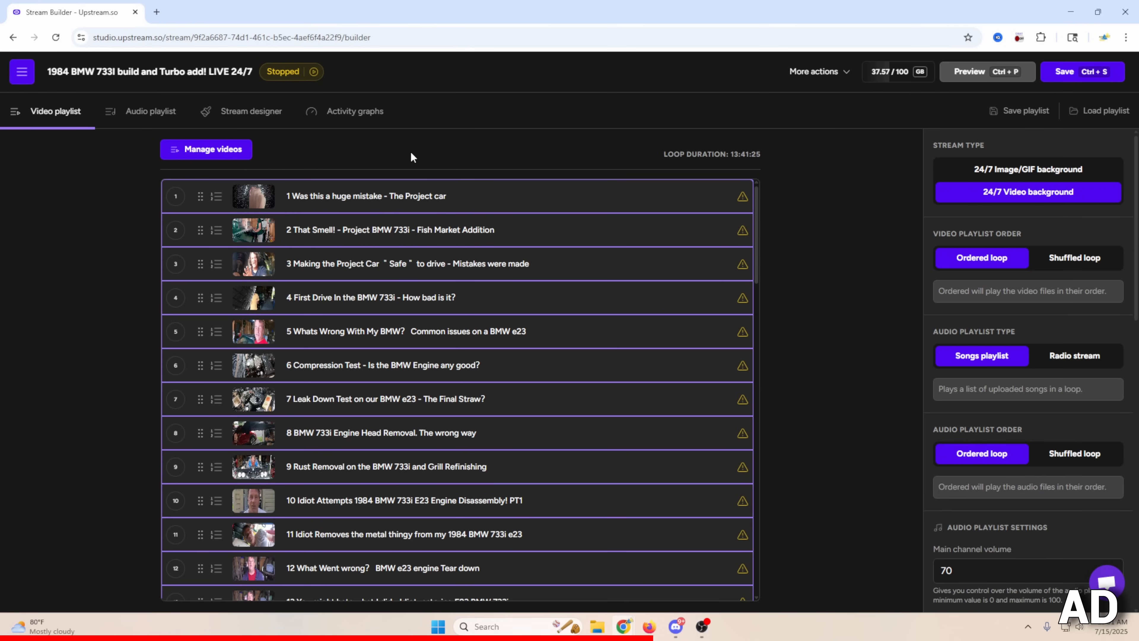
pyautogui.moveTo(238, 116)
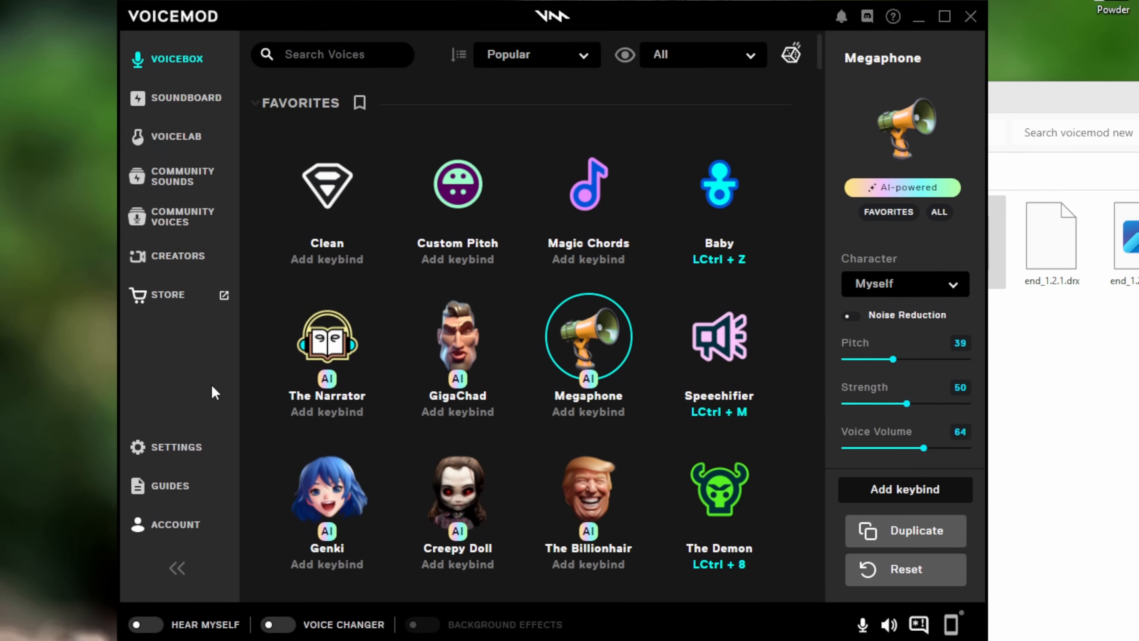
# In Settings > Audio, choose Cam Link Pro Audio-1 as input and scroll to the Output list
pyautogui.click(167, 447)
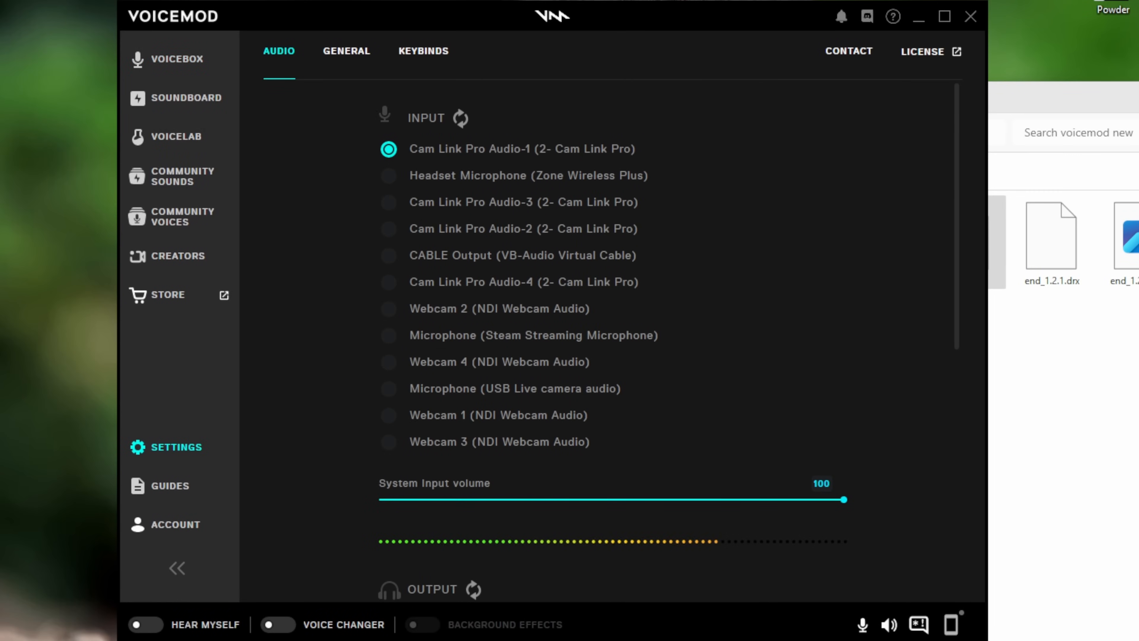
pyautogui.moveTo(389, 179)
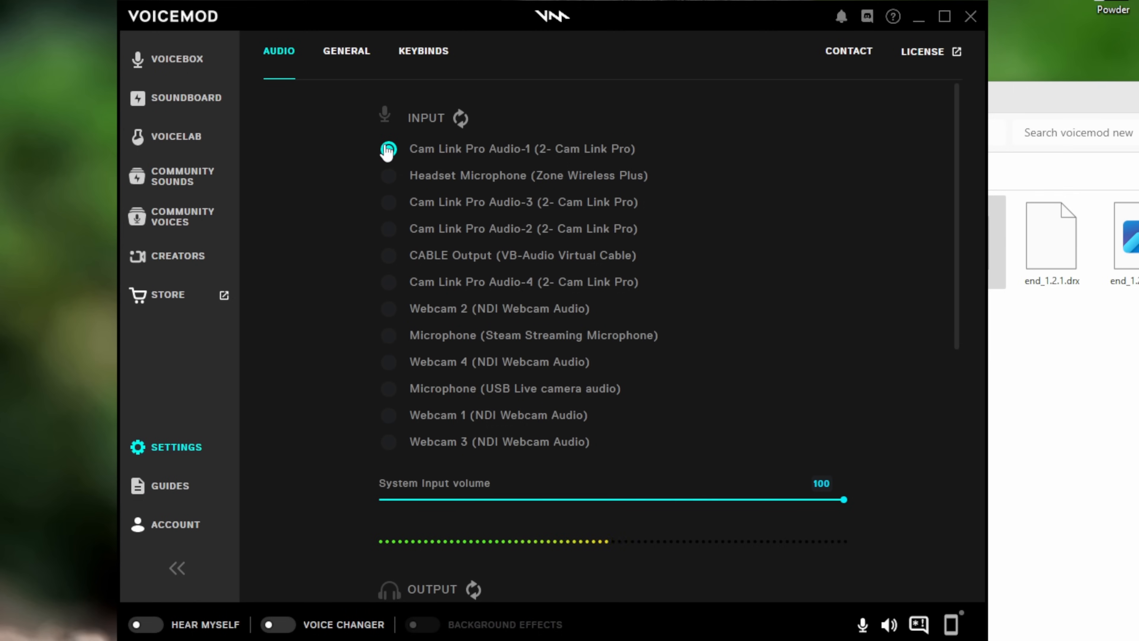
pyautogui.click(389, 150)
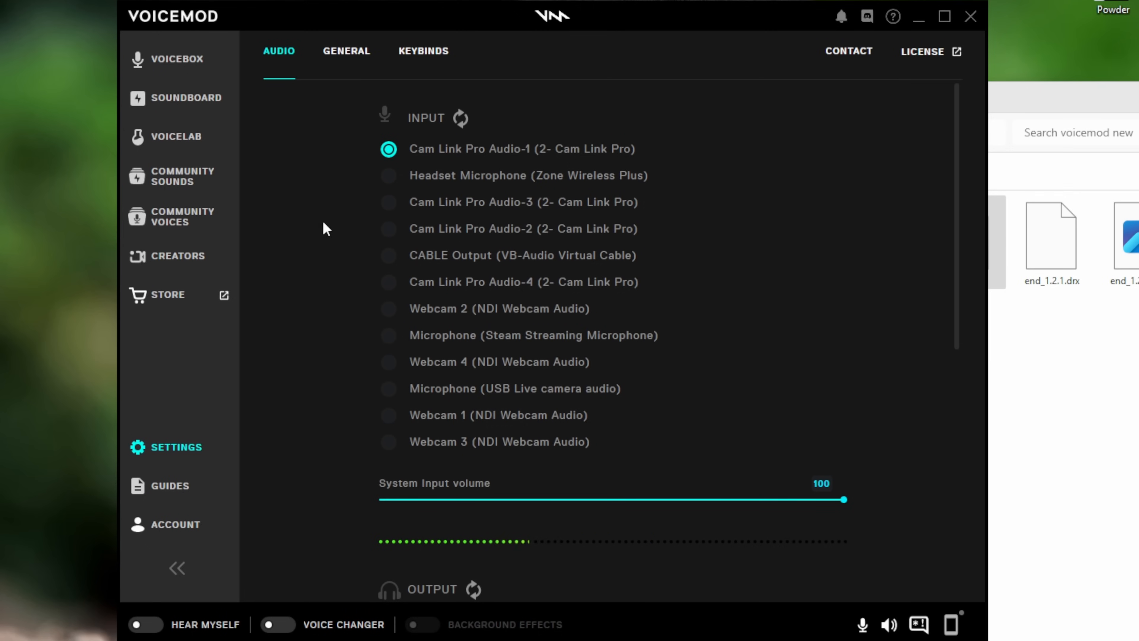
pyautogui.scroll(-3)
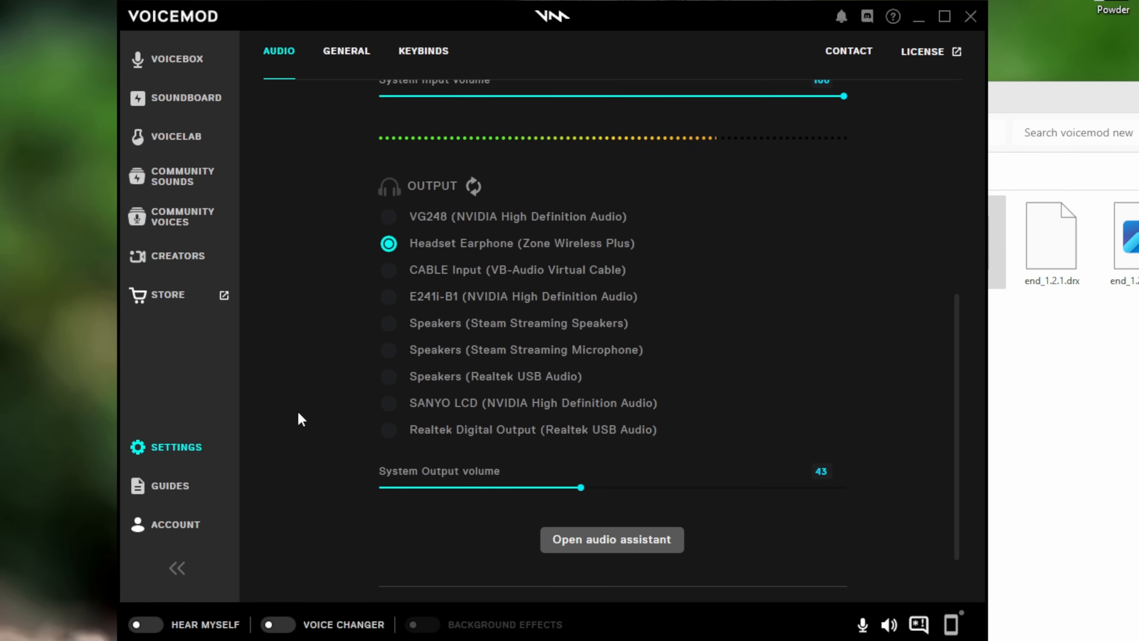
pyautogui.scroll(-3)
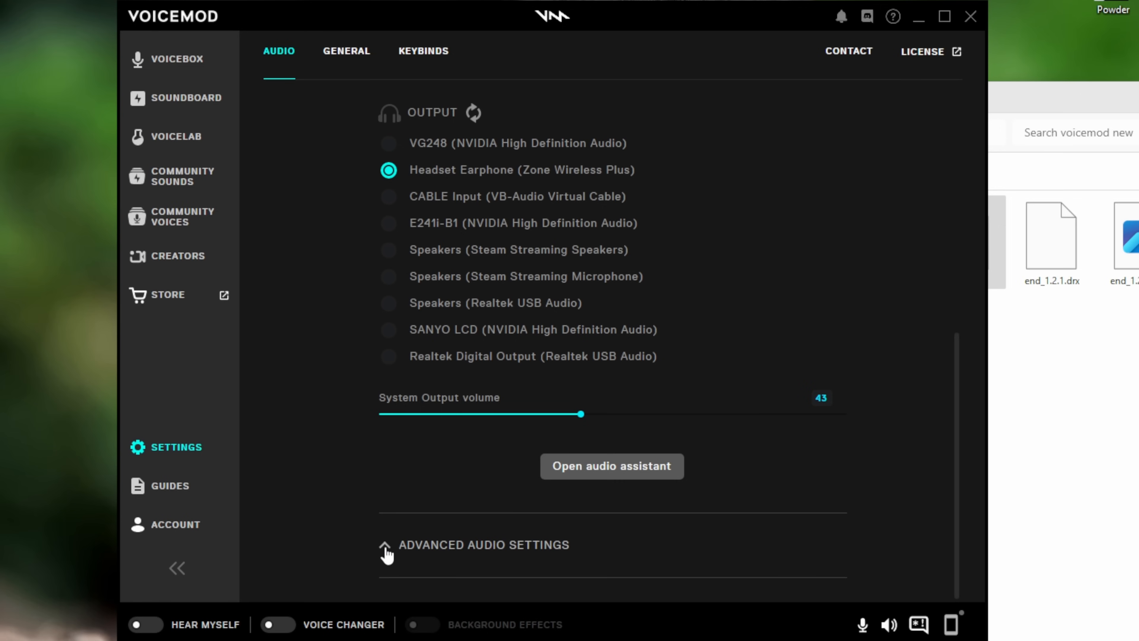
# Expand Advanced Audio Settings to show popping elimination and audio-loop avoidance toggles
pyautogui.click(387, 545)
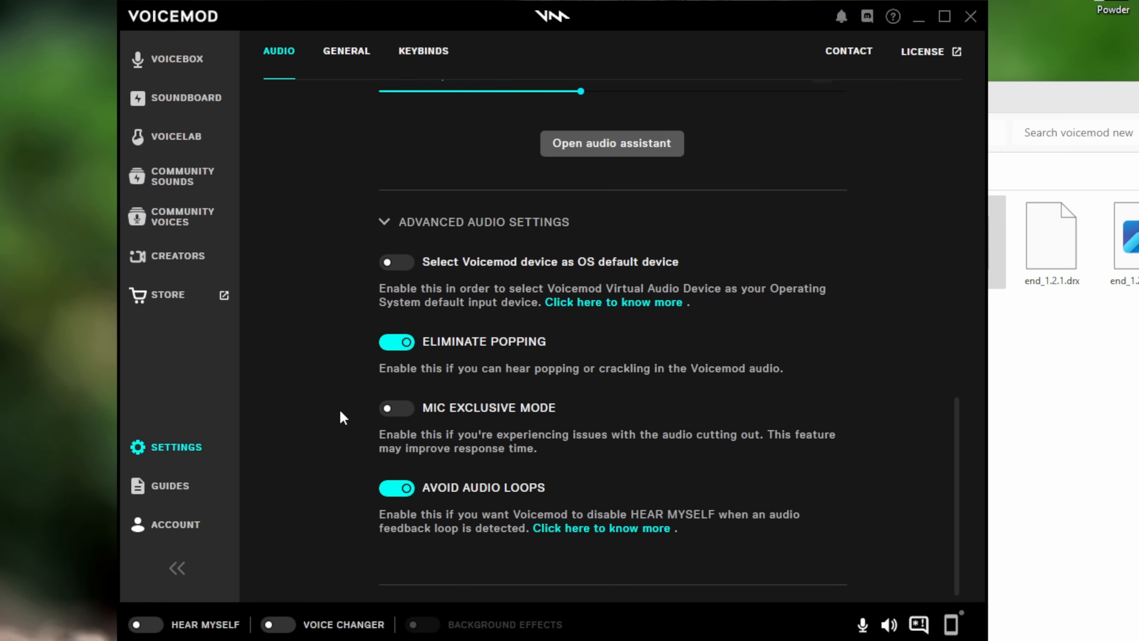
pyautogui.moveTo(337, 395)
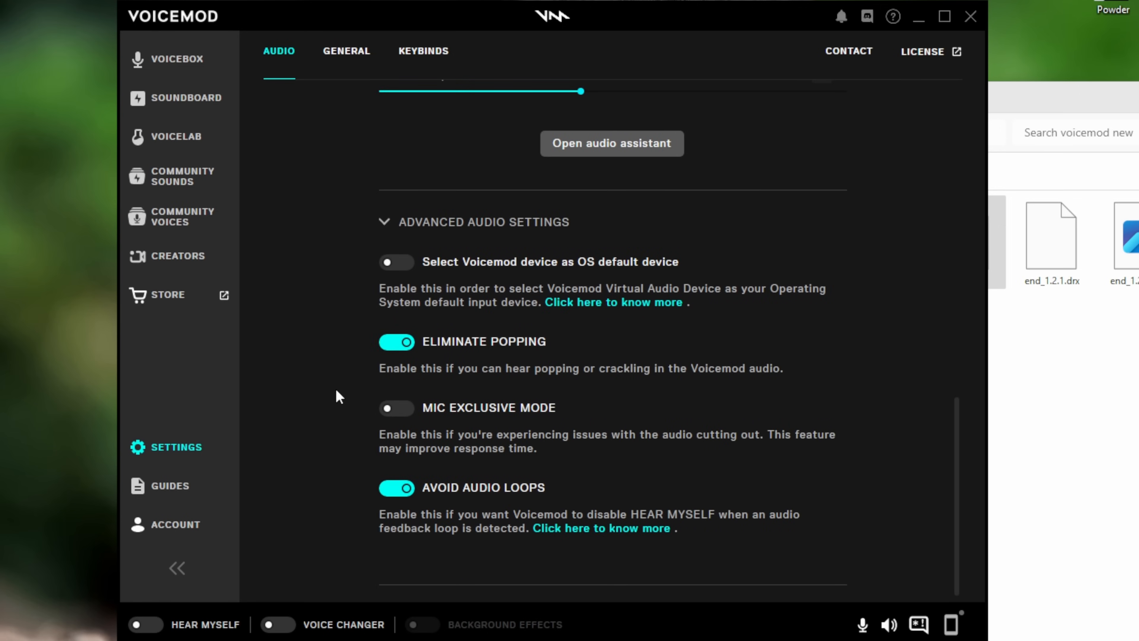
pyautogui.moveTo(498, 334)
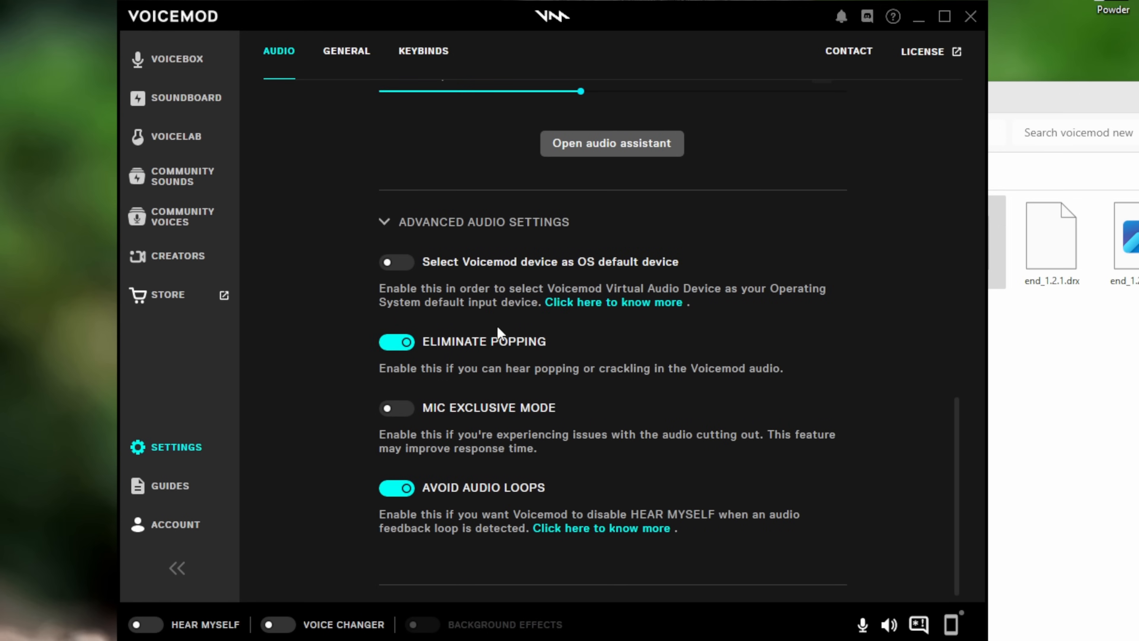
pyautogui.moveTo(547, 370)
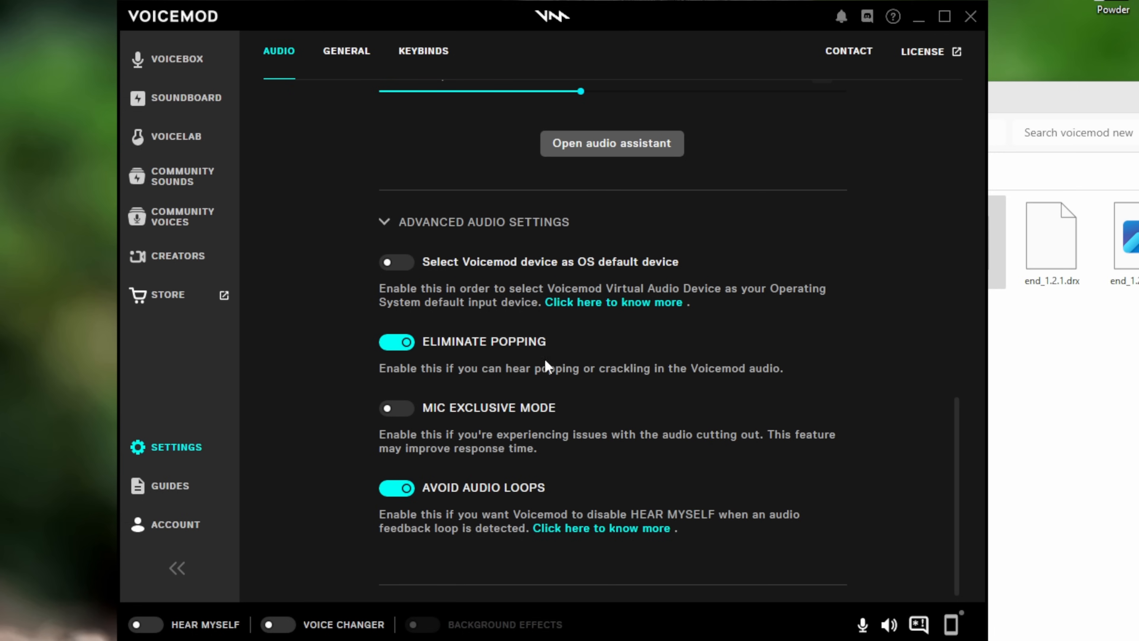
pyautogui.moveTo(572, 371)
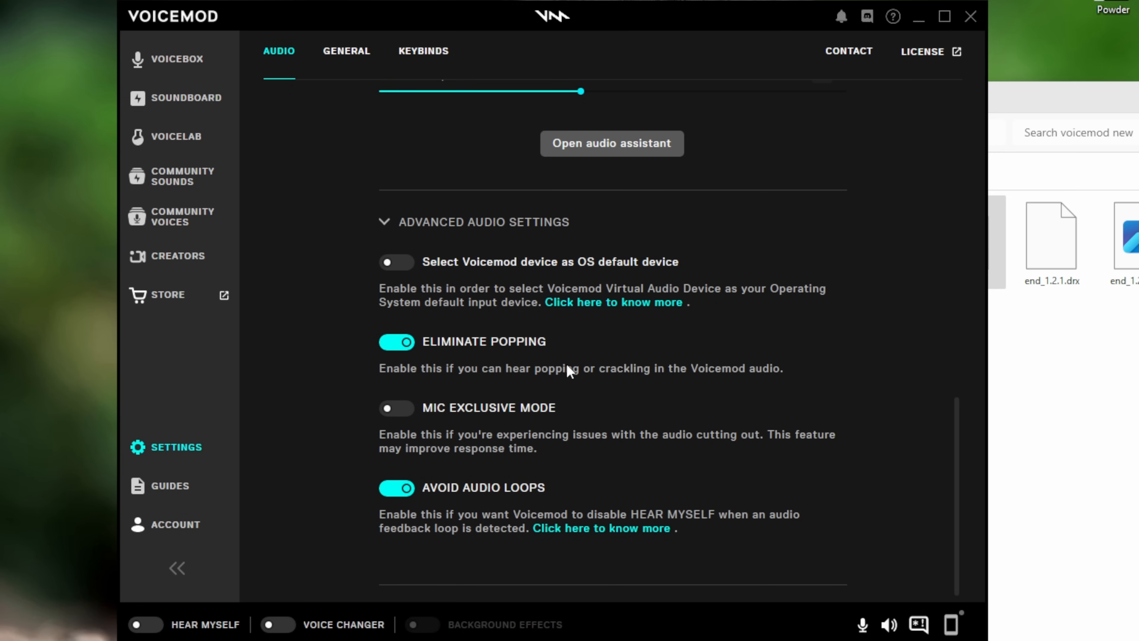
pyautogui.moveTo(497, 292)
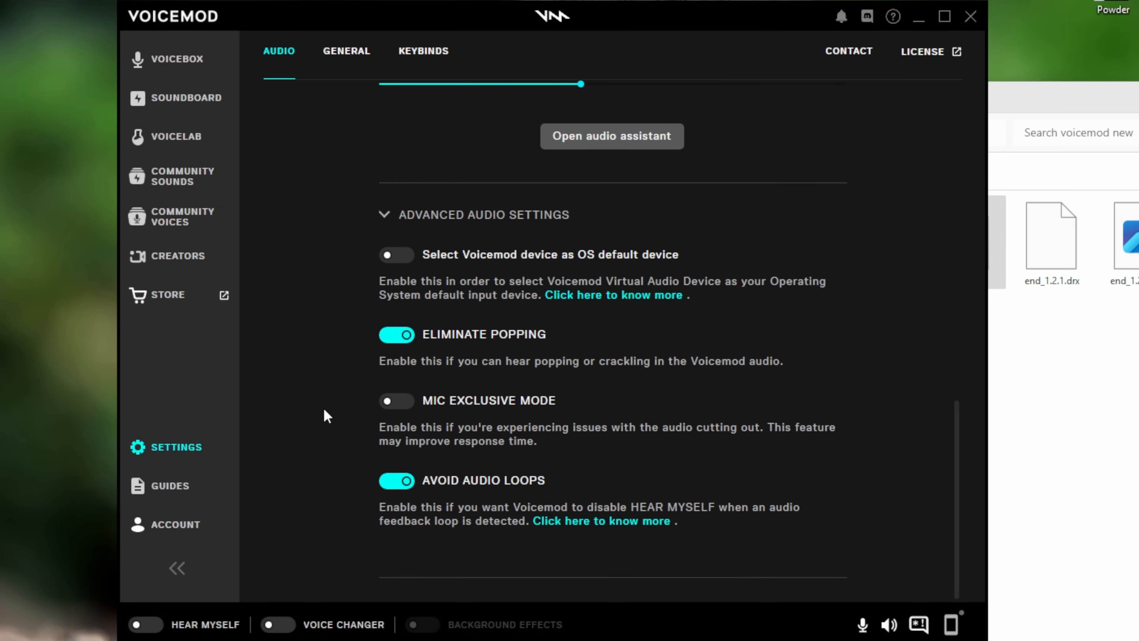
pyautogui.moveTo(409, 445)
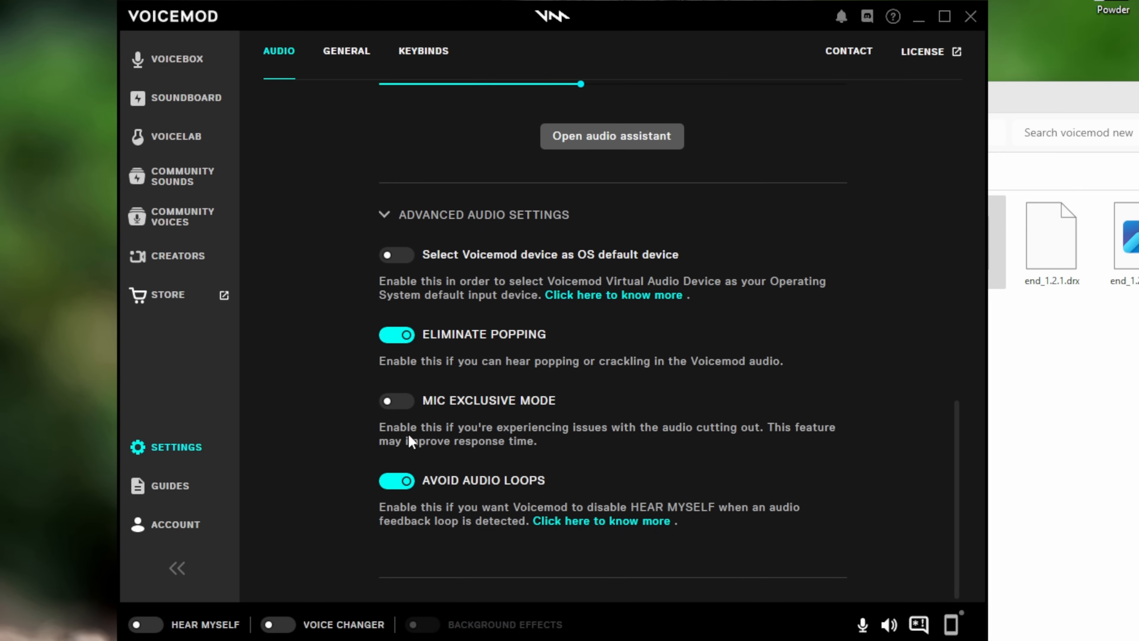
pyautogui.moveTo(417, 444)
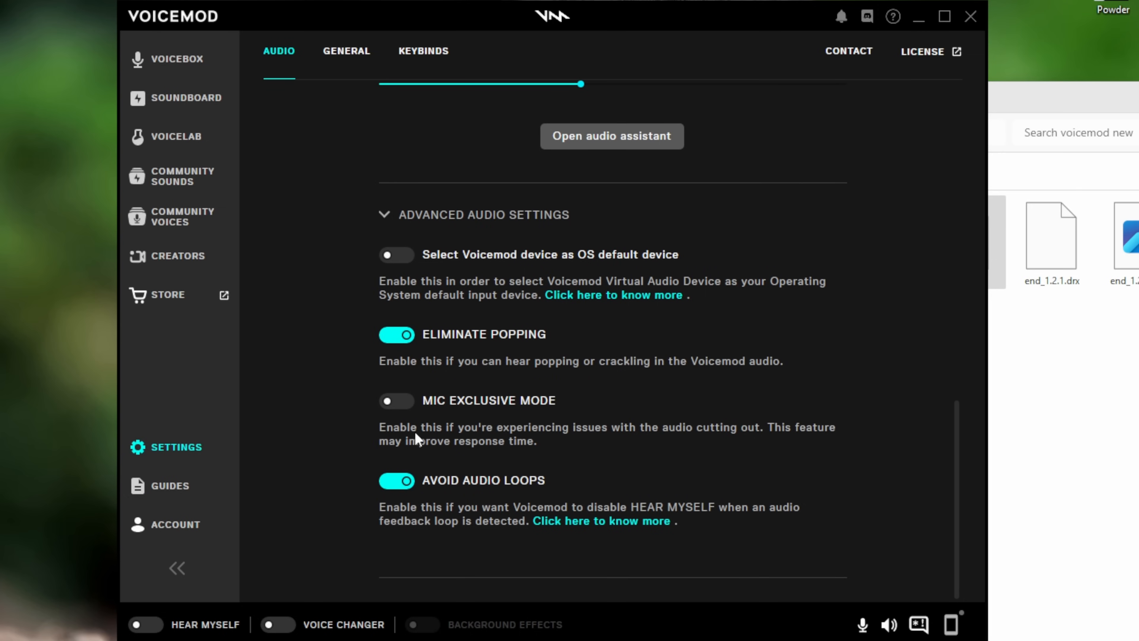
pyautogui.moveTo(452, 438)
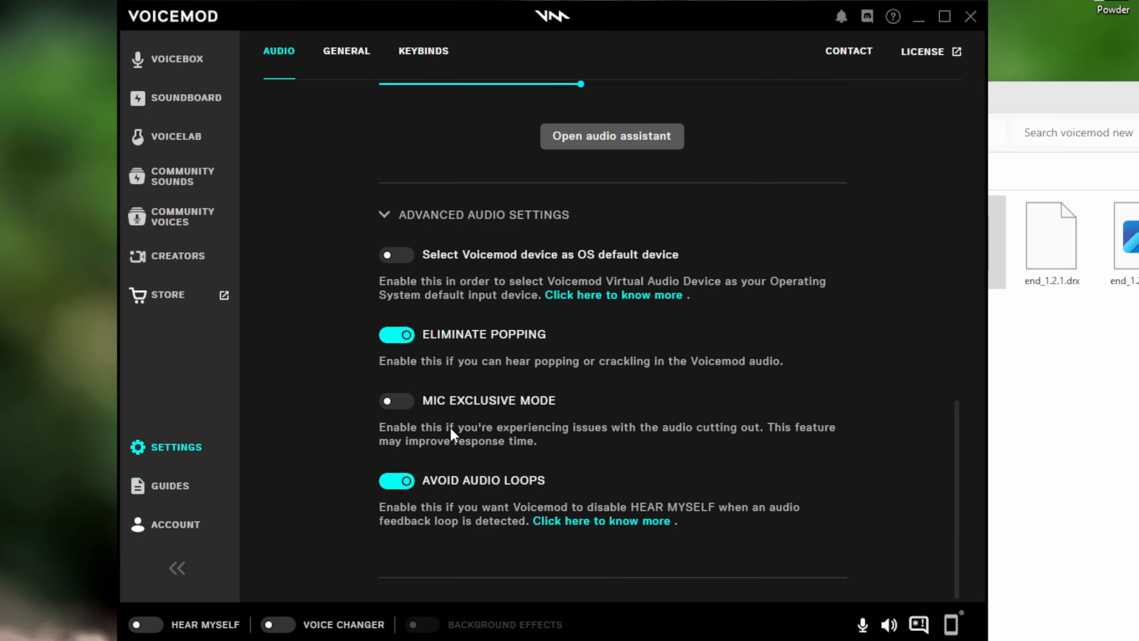
pyautogui.moveTo(480, 456)
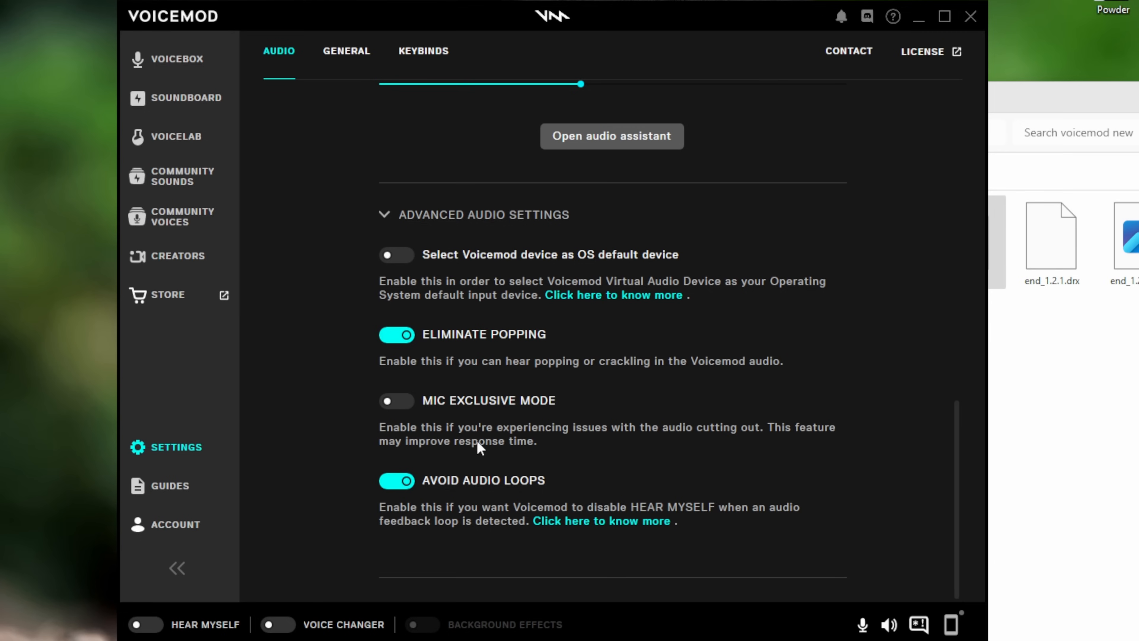
pyautogui.moveTo(476, 446)
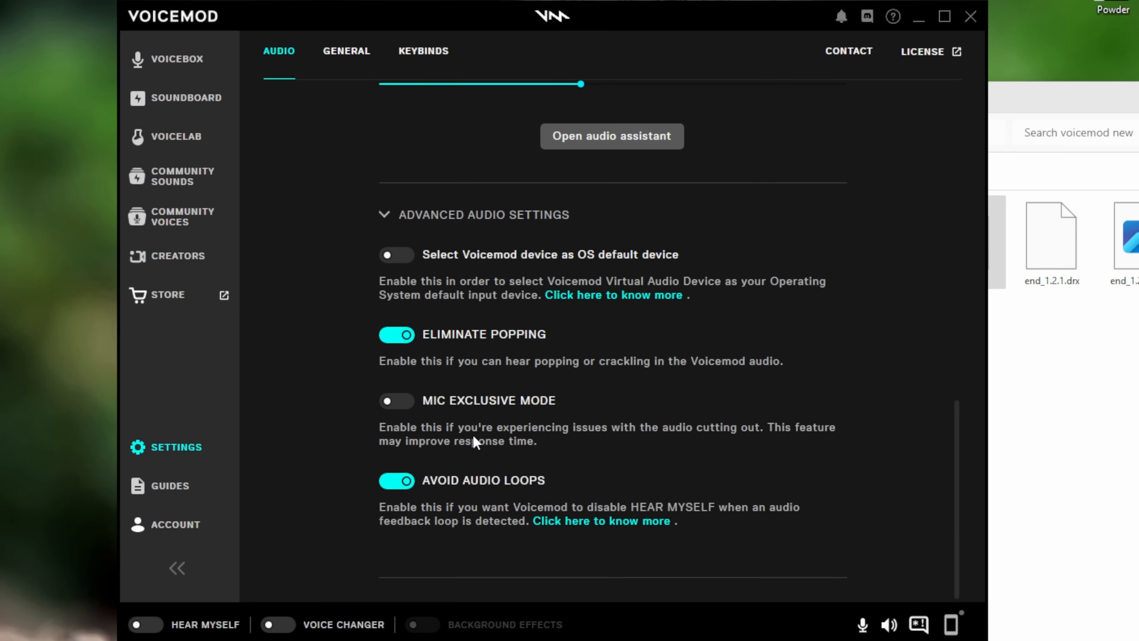
pyautogui.moveTo(404, 437)
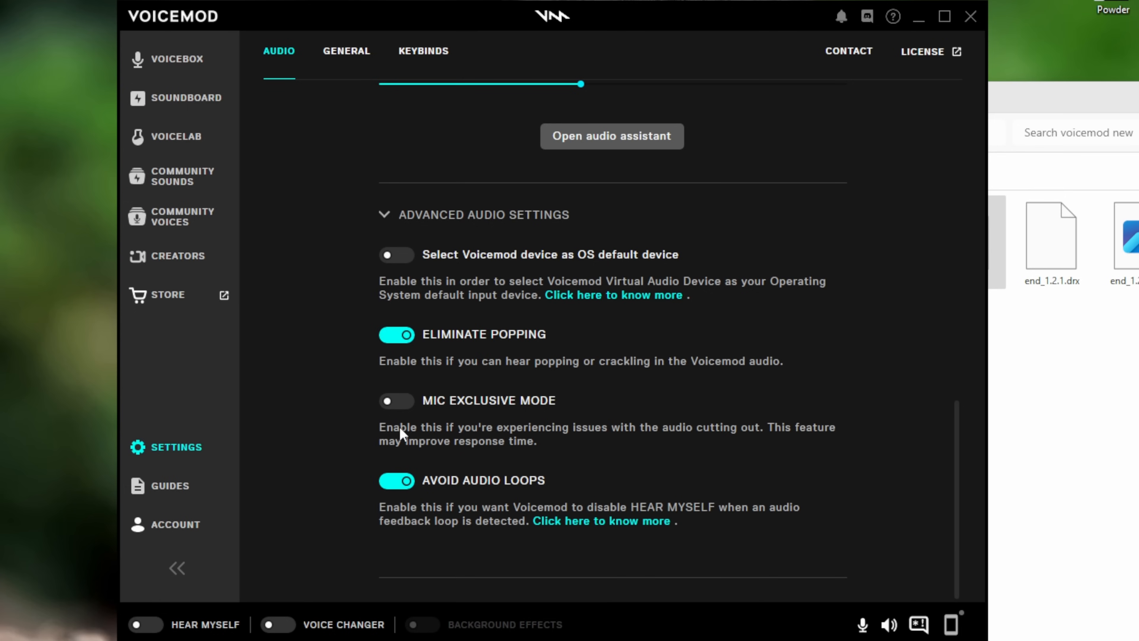
pyautogui.click(347, 51)
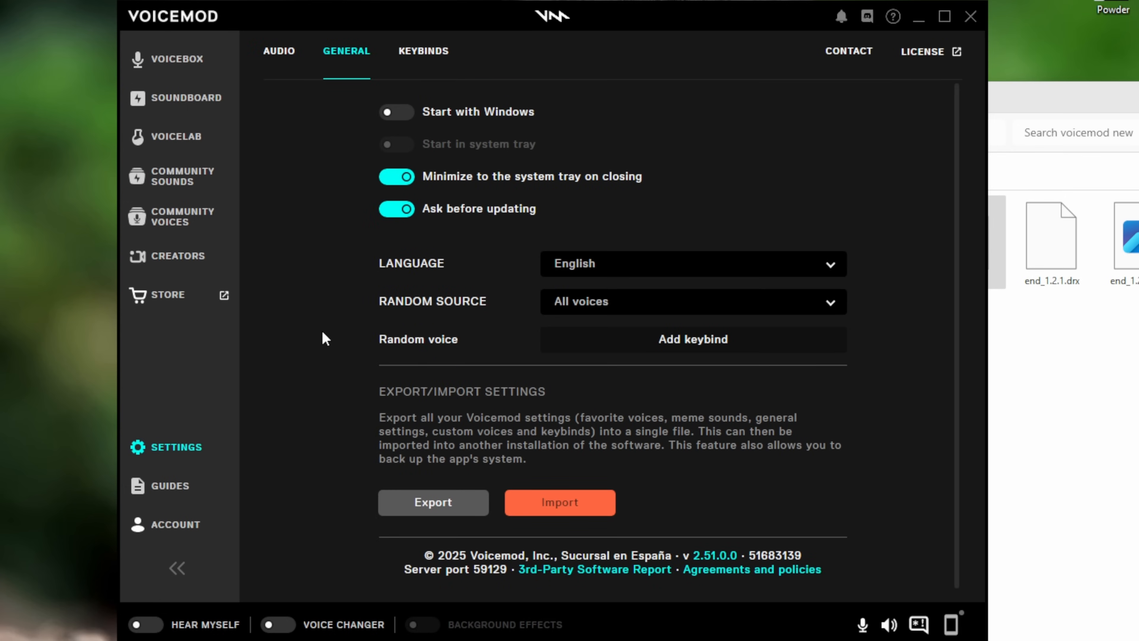
pyautogui.moveTo(462, 120)
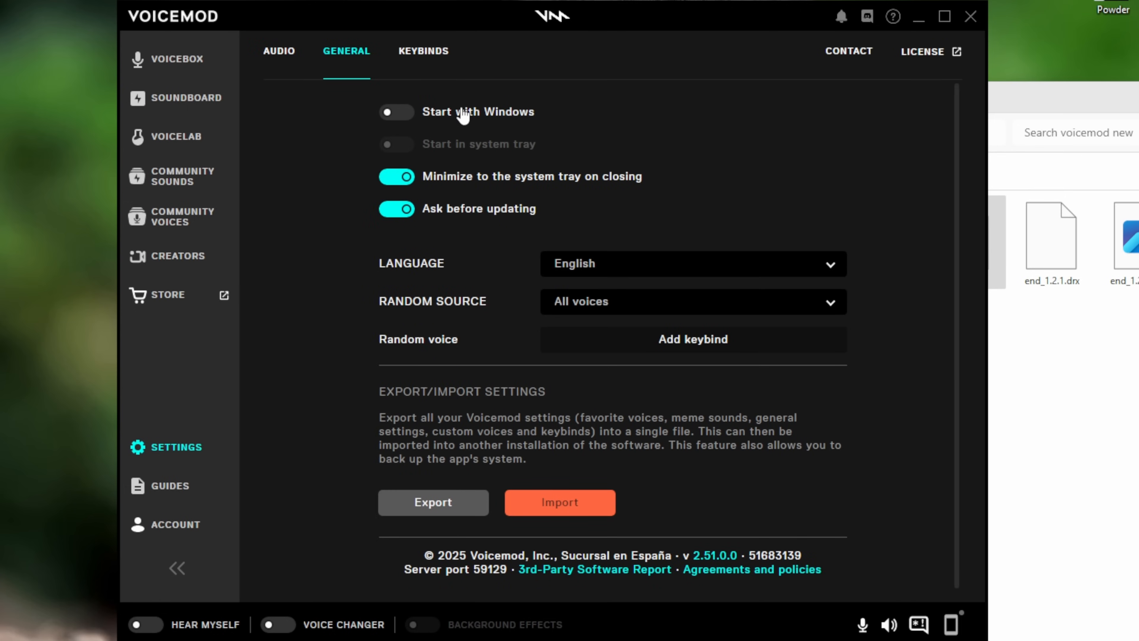
pyautogui.moveTo(445, 156)
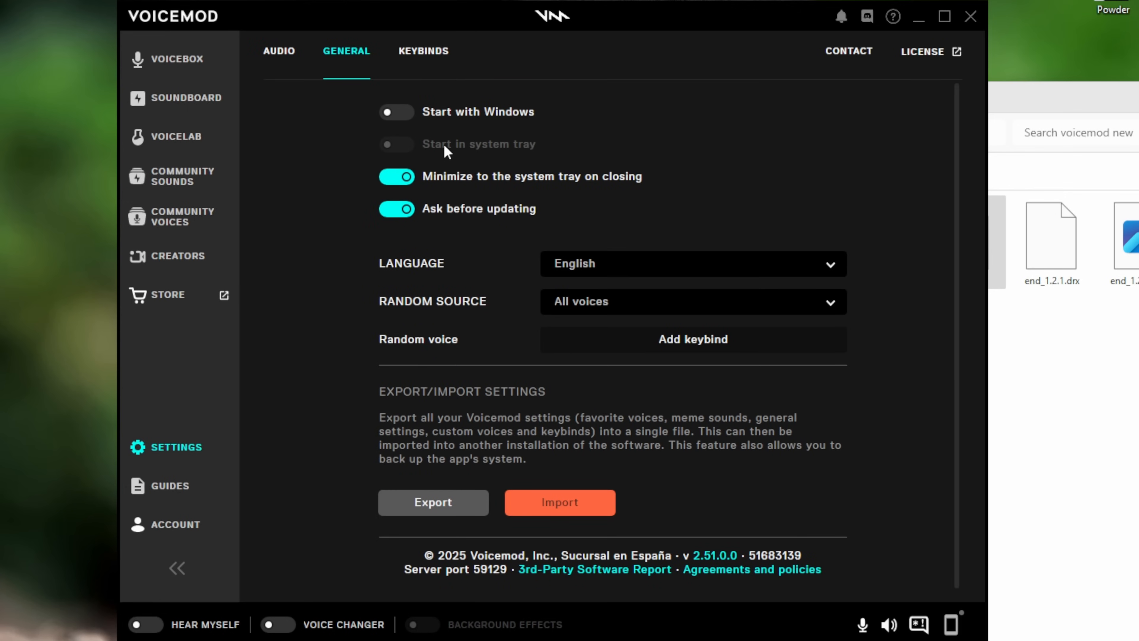
pyautogui.moveTo(316, 293)
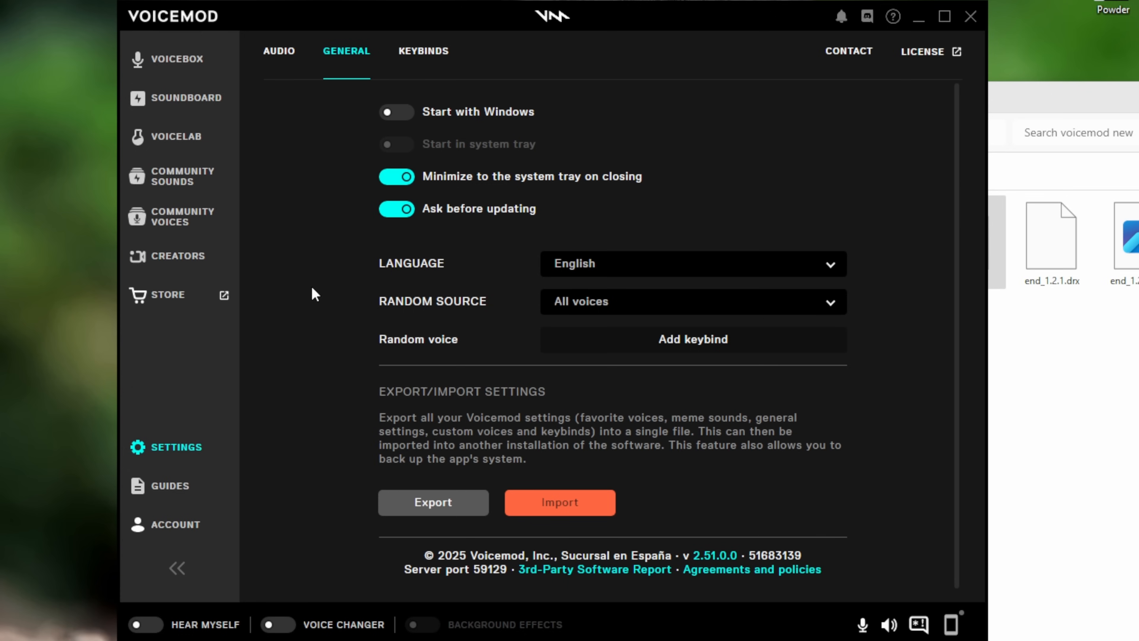
pyautogui.moveTo(384, 293)
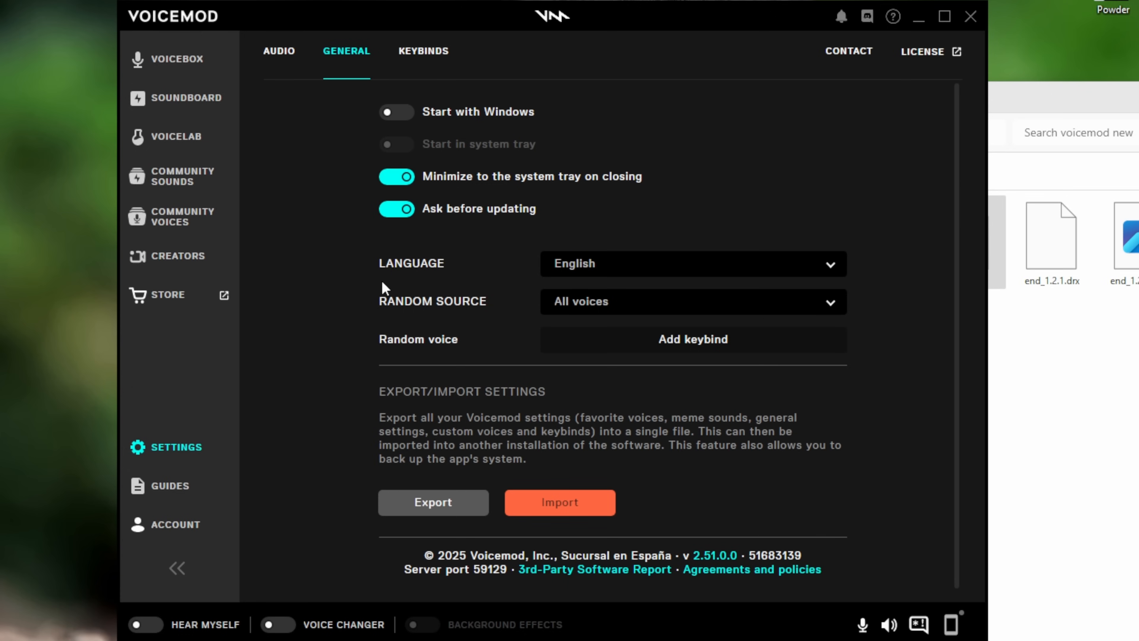
pyautogui.moveTo(308, 330)
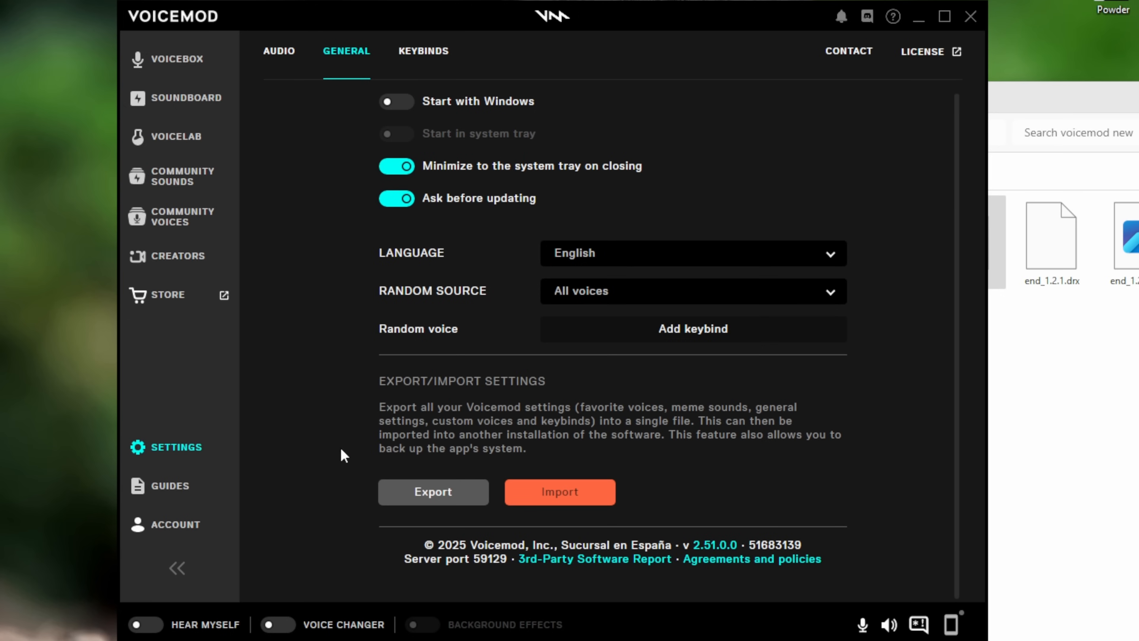
pyautogui.moveTo(396, 502)
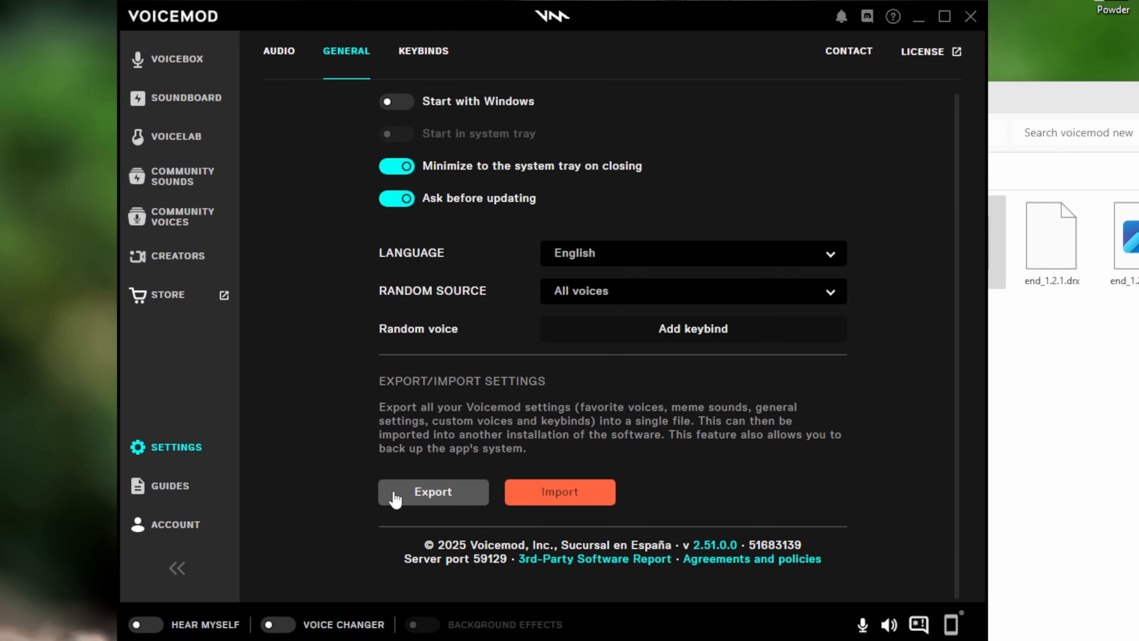
pyautogui.moveTo(483, 417)
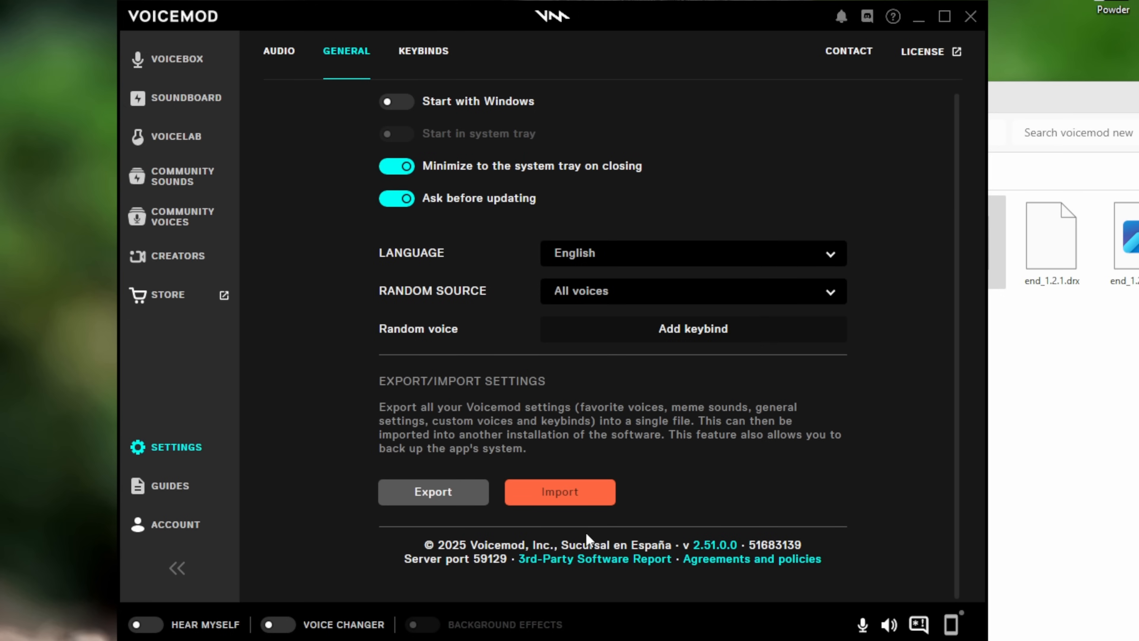
pyautogui.moveTo(409, 54)
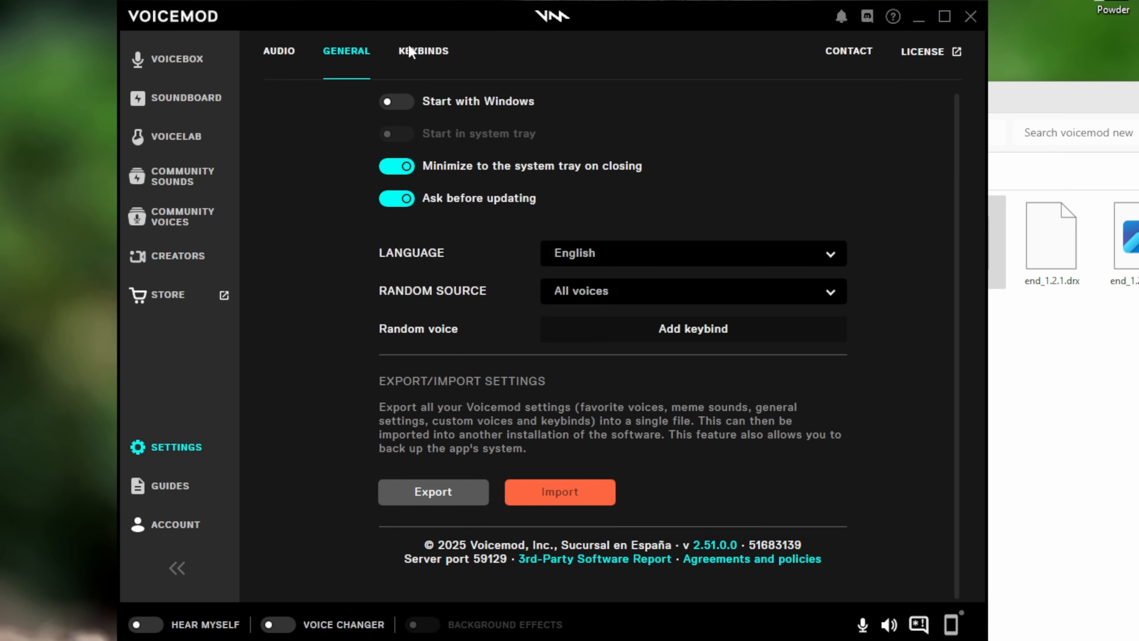
# Show the Keybinds settings, where LShift + 1 toggles the voice changer
pyautogui.click(424, 51)
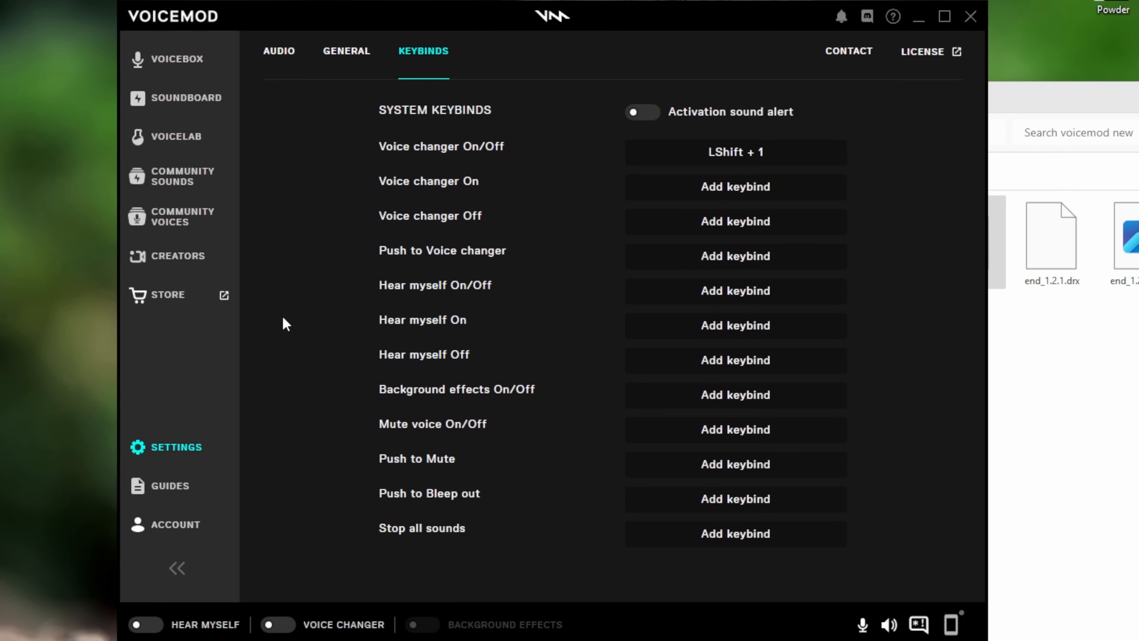
pyautogui.moveTo(294, 316)
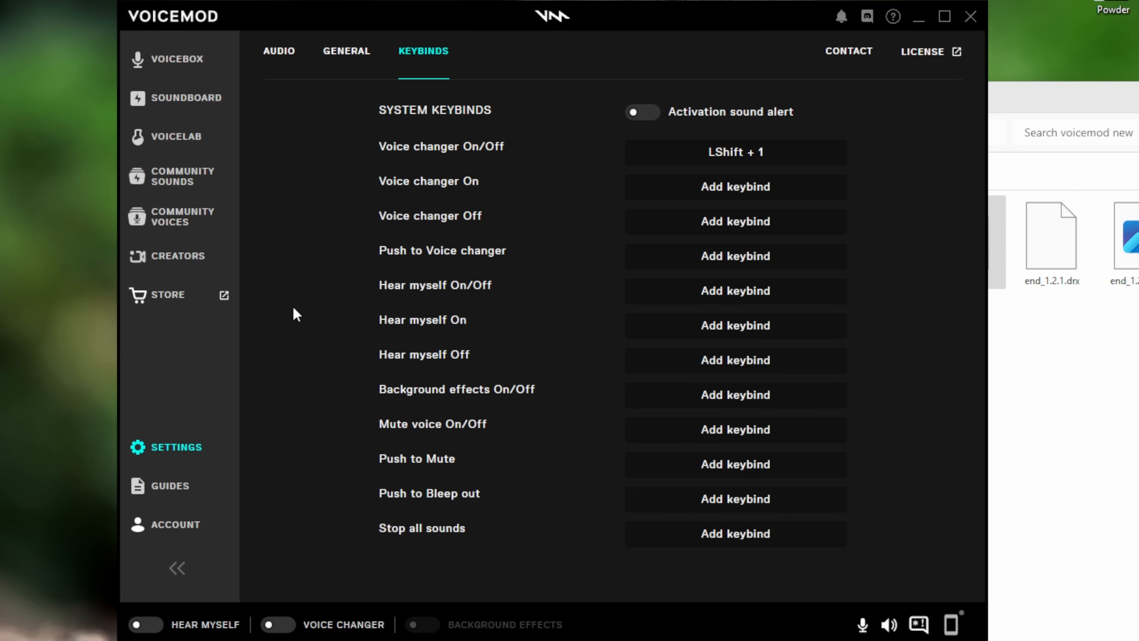
pyautogui.moveTo(465, 163)
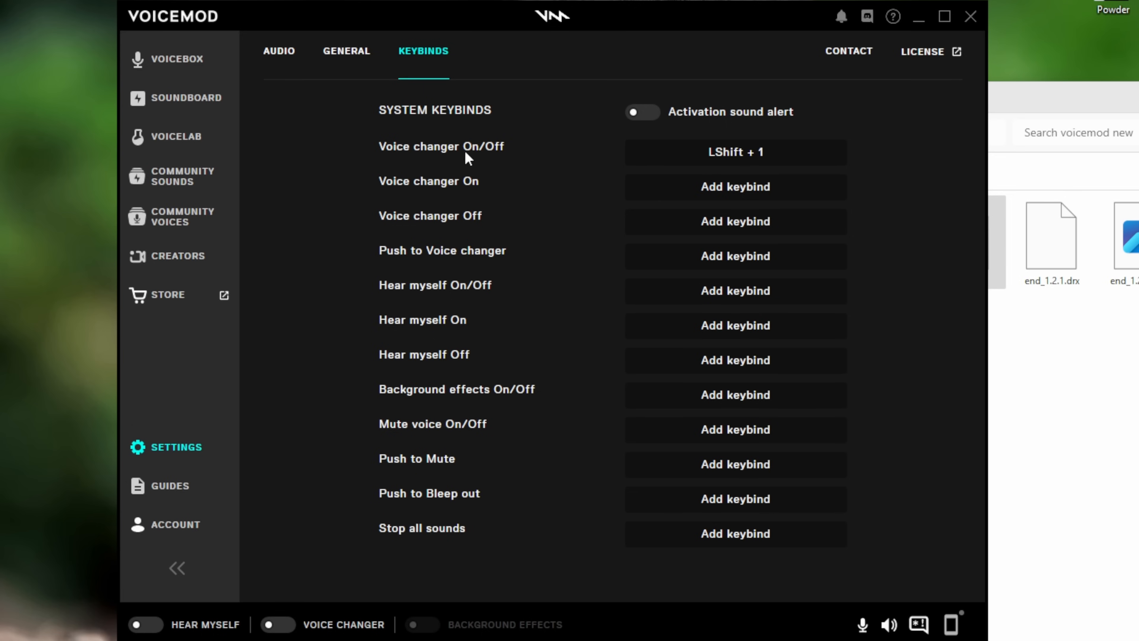
pyautogui.moveTo(427, 167)
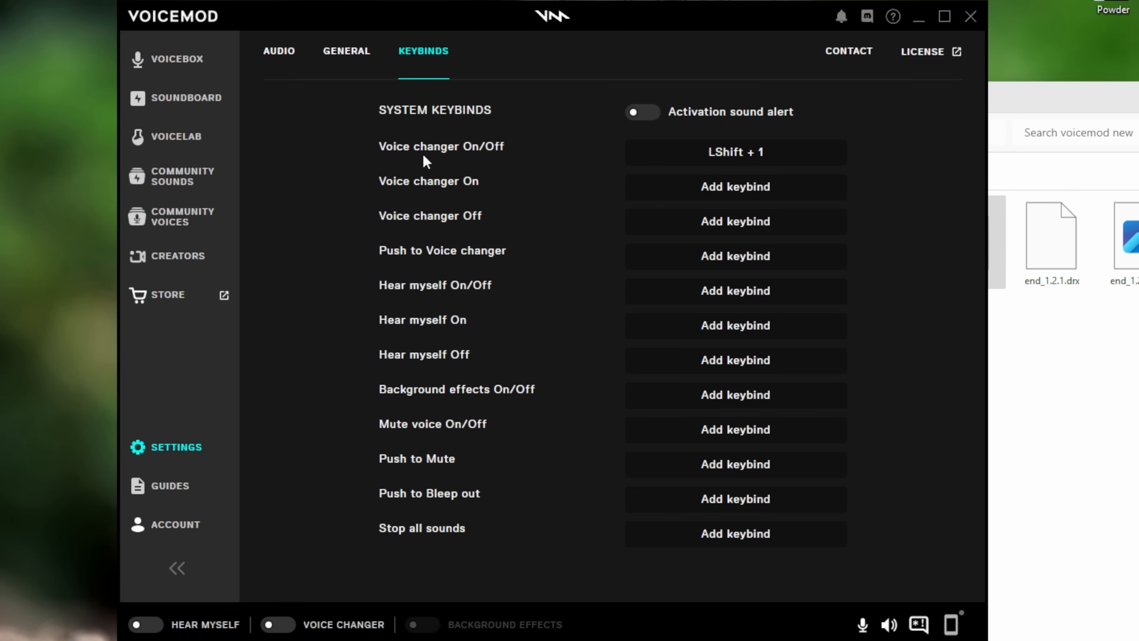
pyautogui.moveTo(413, 206)
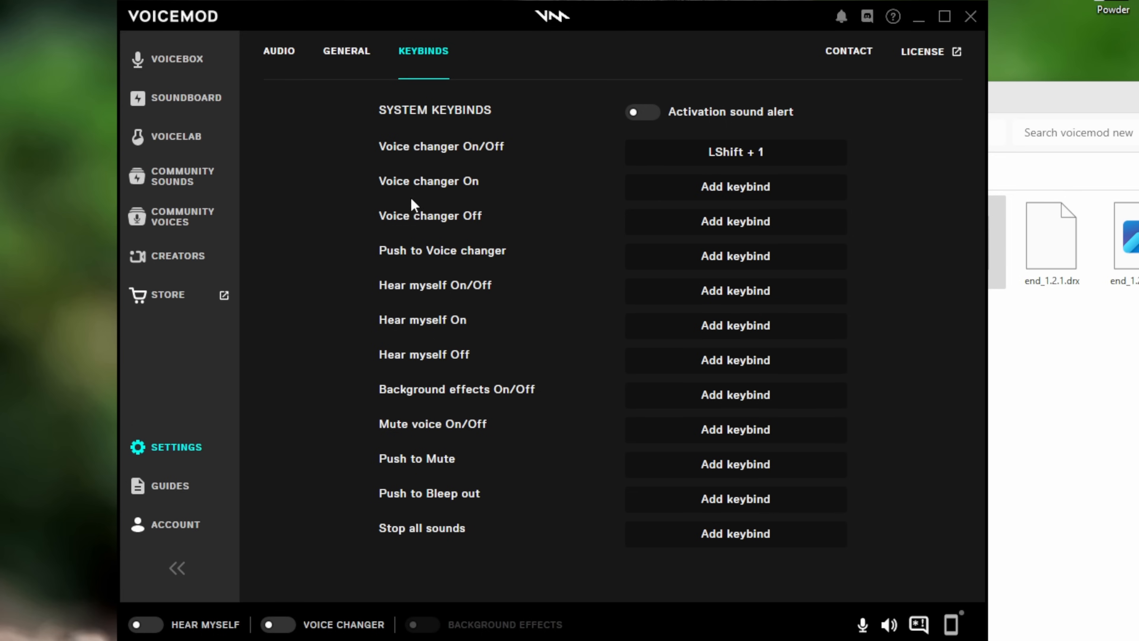
pyautogui.moveTo(525, 154)
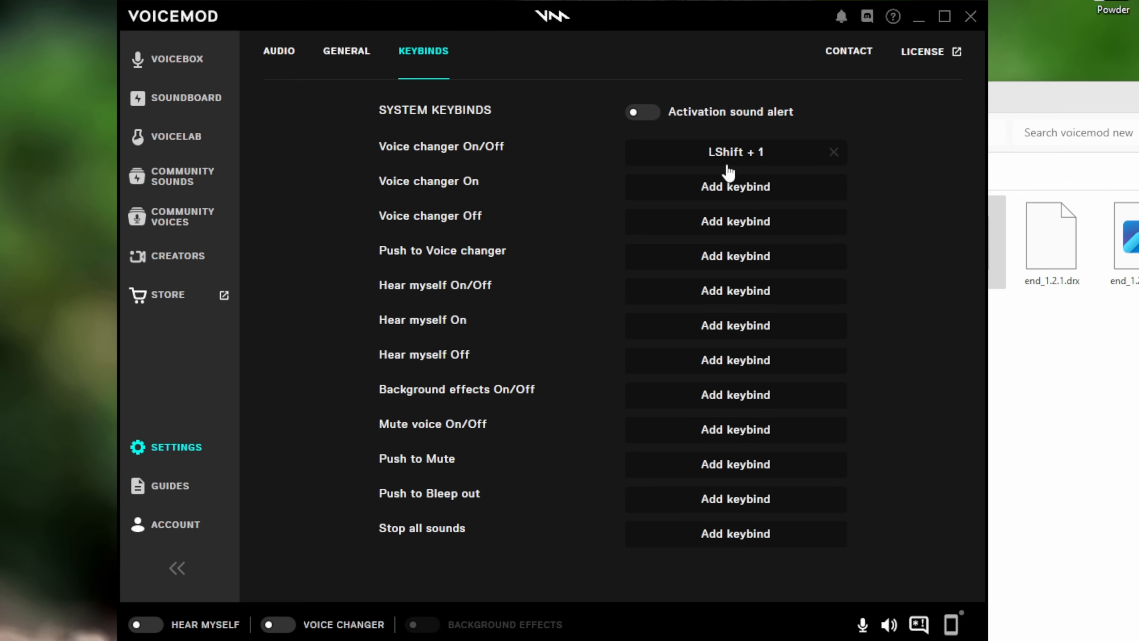
pyautogui.moveTo(498, 389)
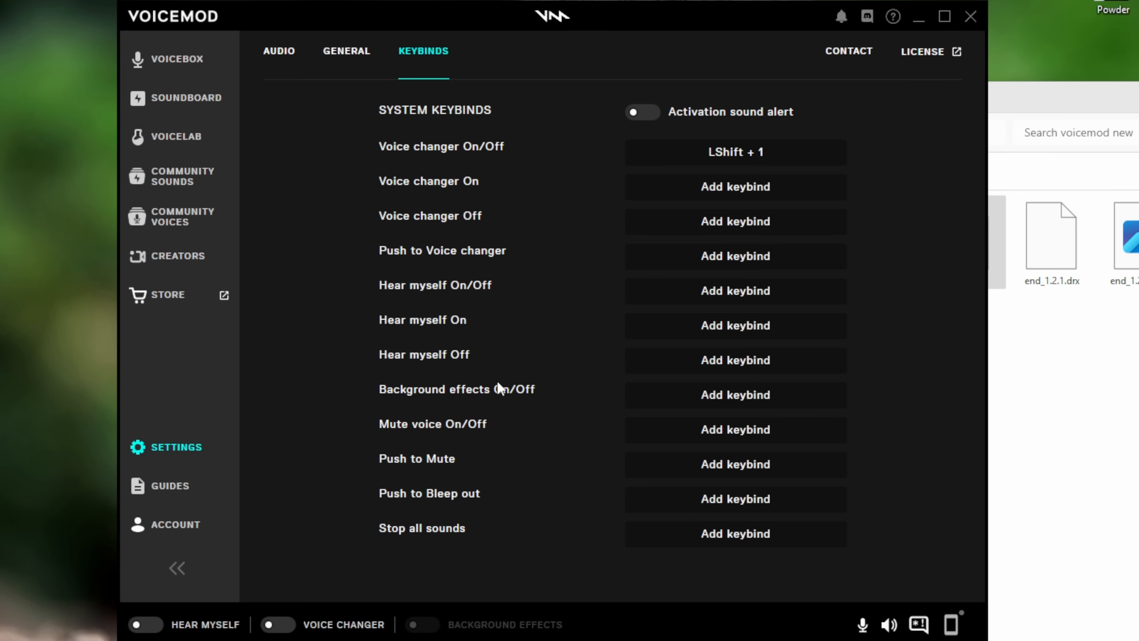
pyautogui.moveTo(379, 304)
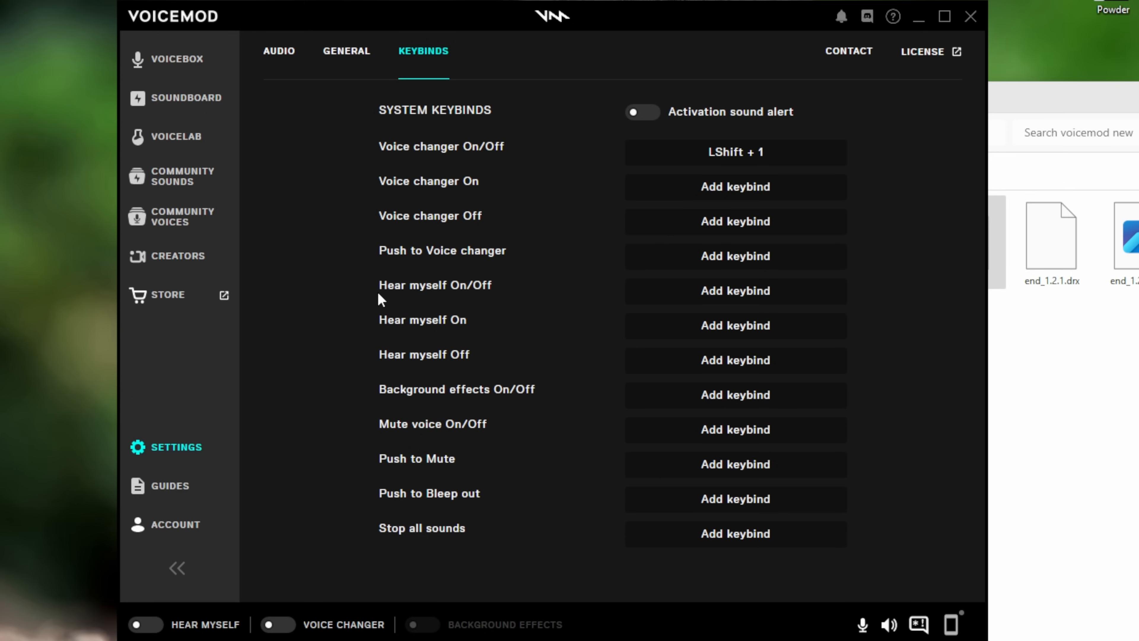
pyautogui.moveTo(355, 630)
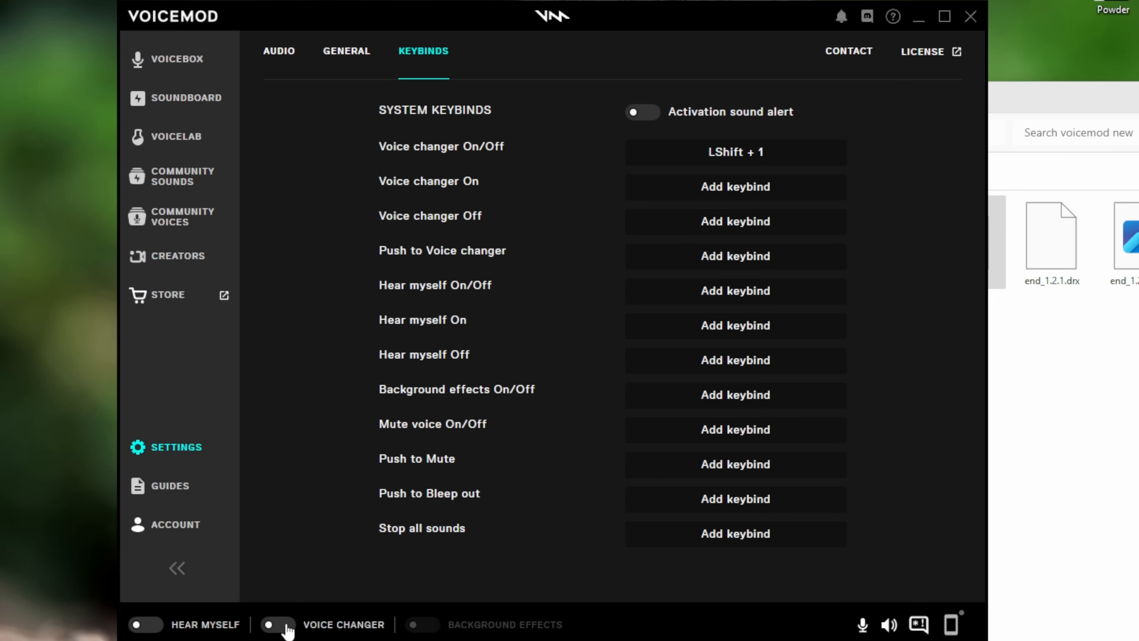
pyautogui.moveTo(335, 544)
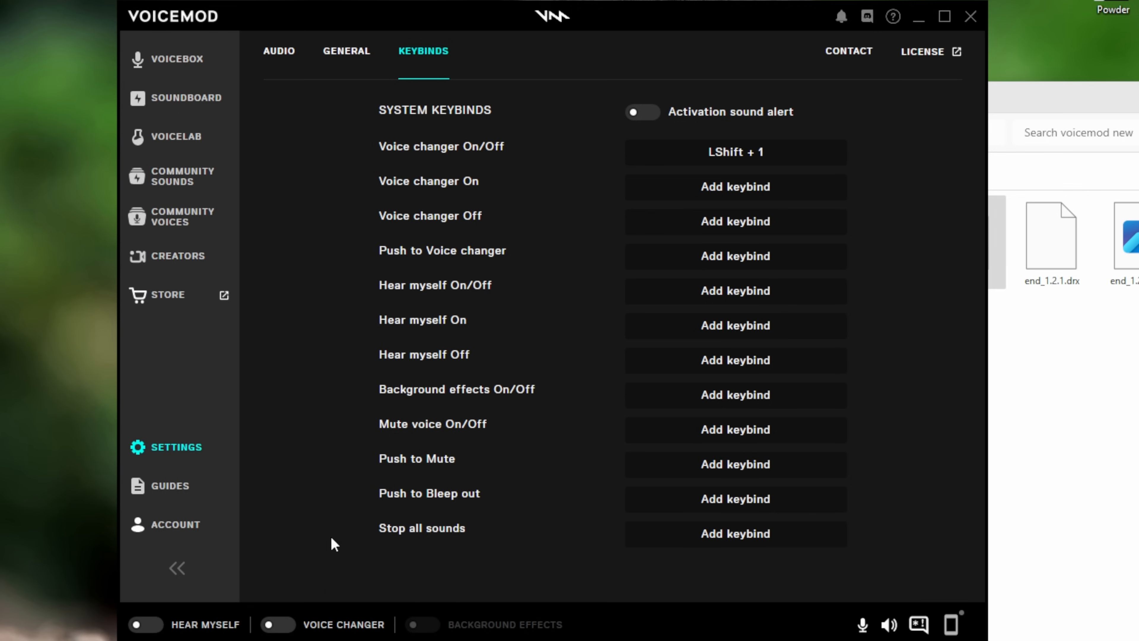
pyautogui.moveTo(403, 100)
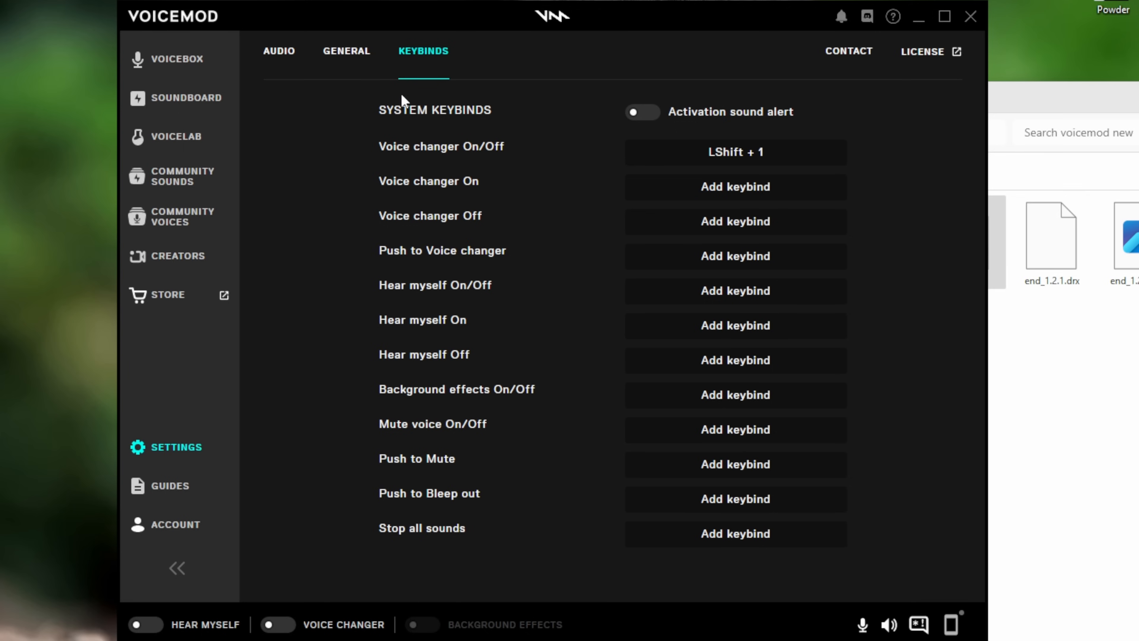
pyautogui.moveTo(221, 485)
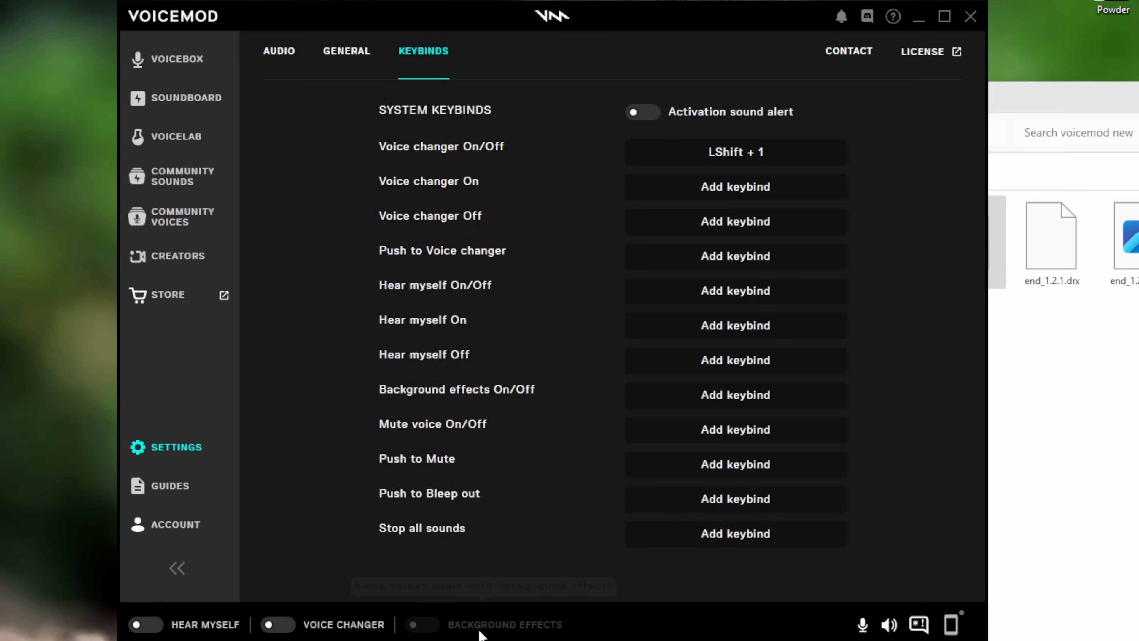
pyautogui.moveTo(138, 629)
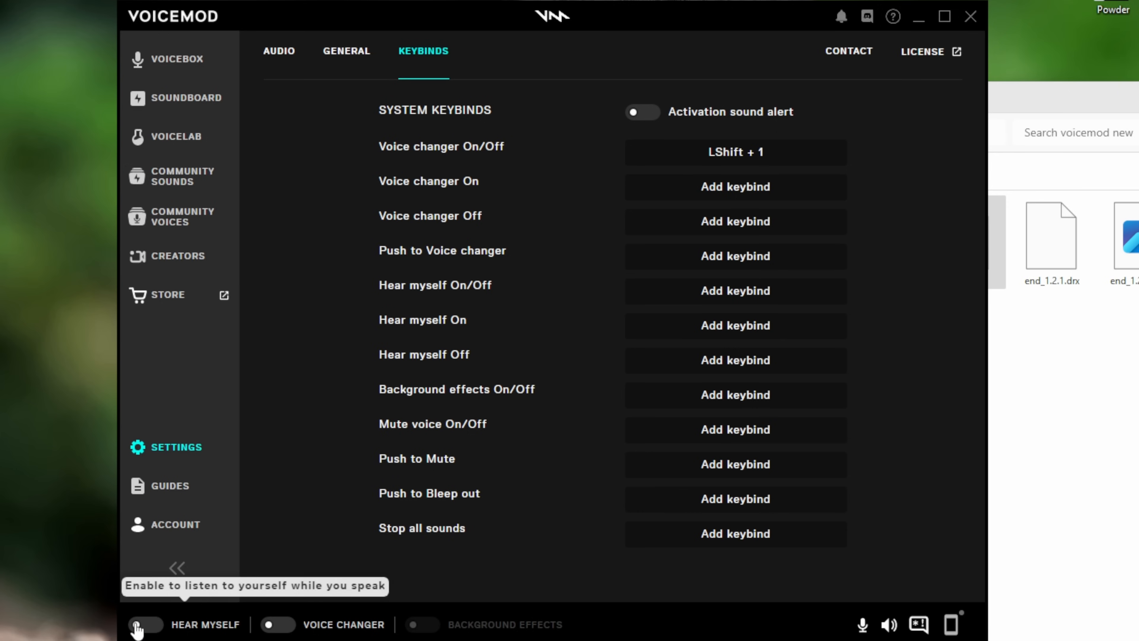
pyautogui.click(144, 627)
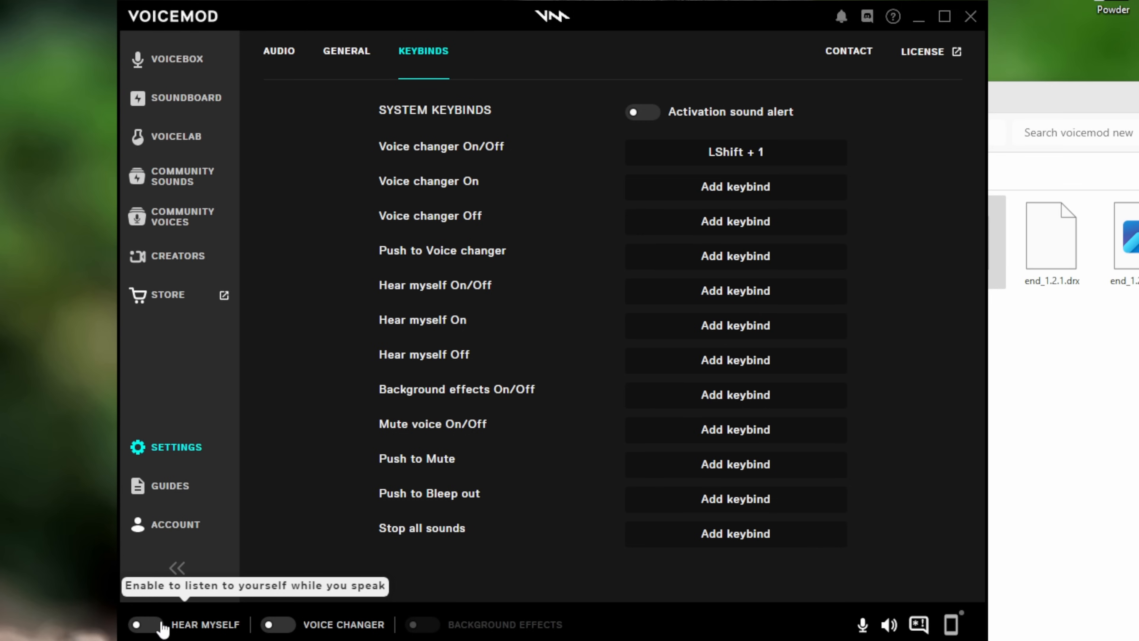
pyautogui.moveTo(326, 629)
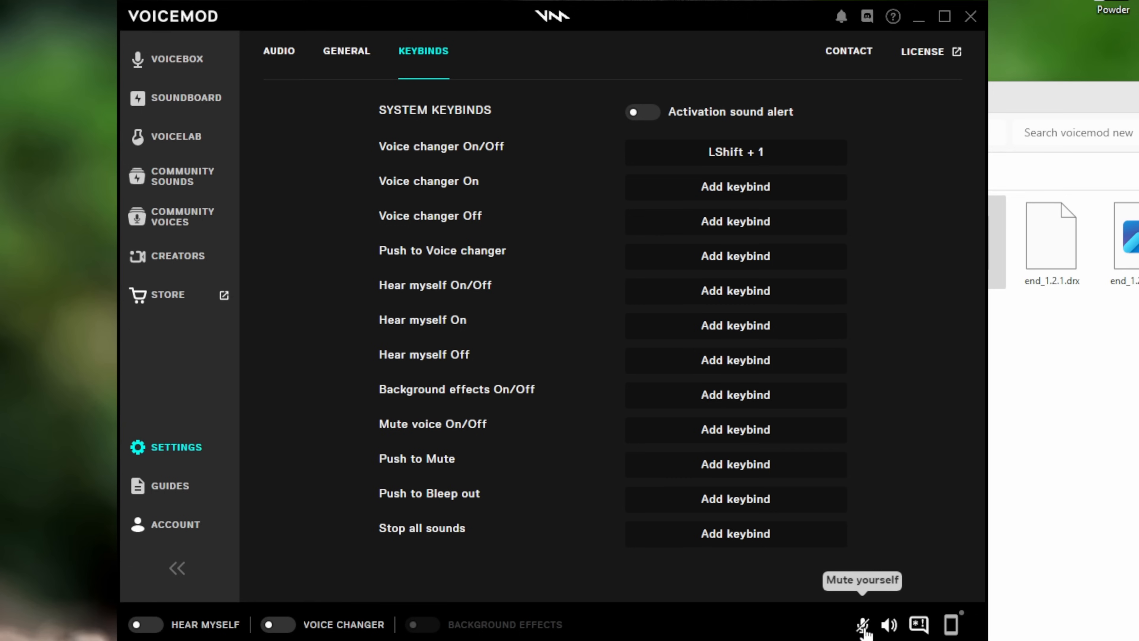
pyautogui.click(862, 625)
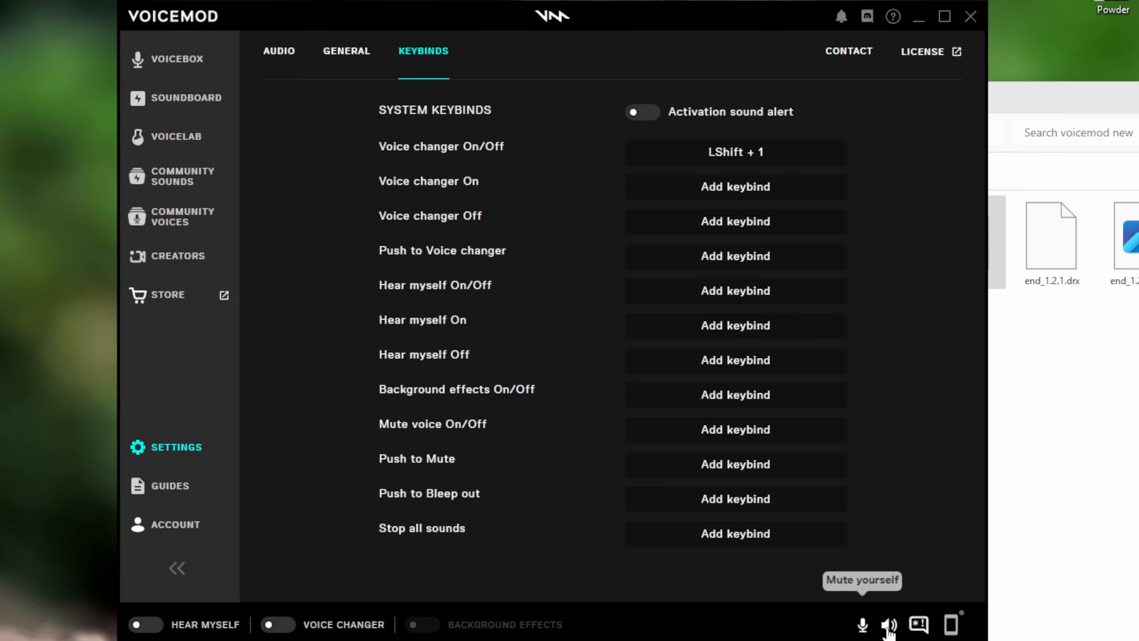
pyautogui.click(890, 624)
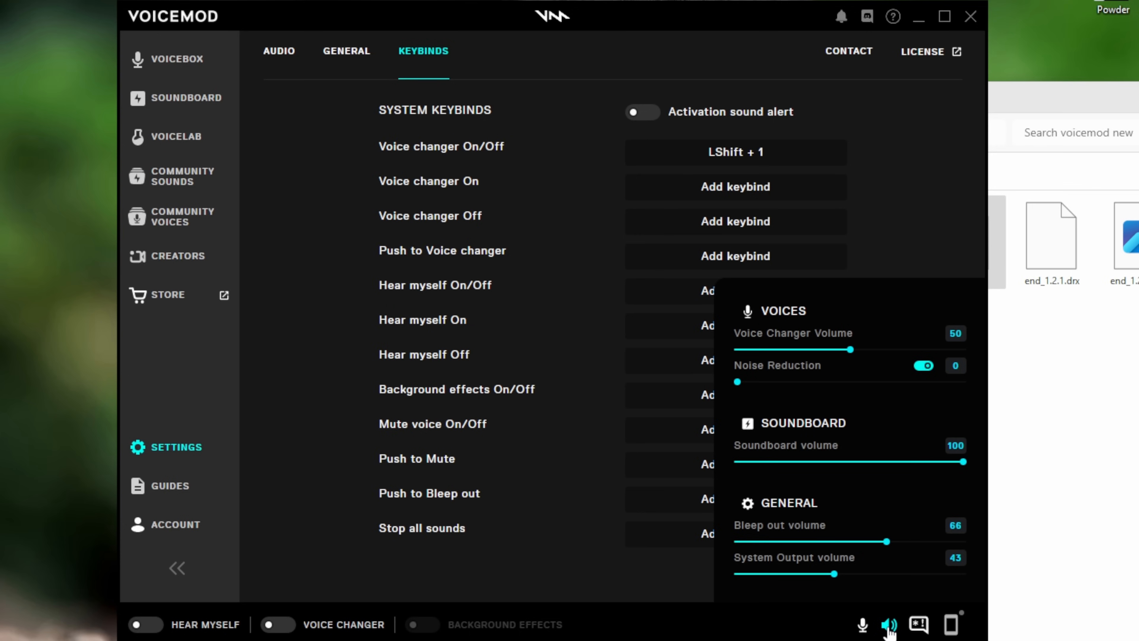
pyautogui.moveTo(796, 325)
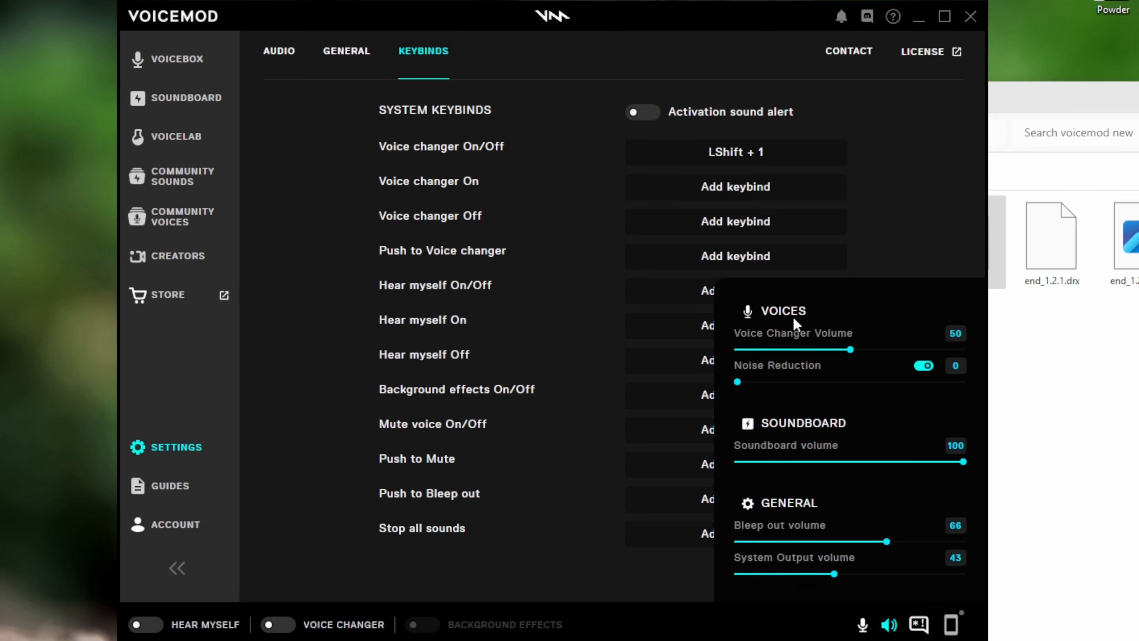
pyautogui.moveTo(930, 440)
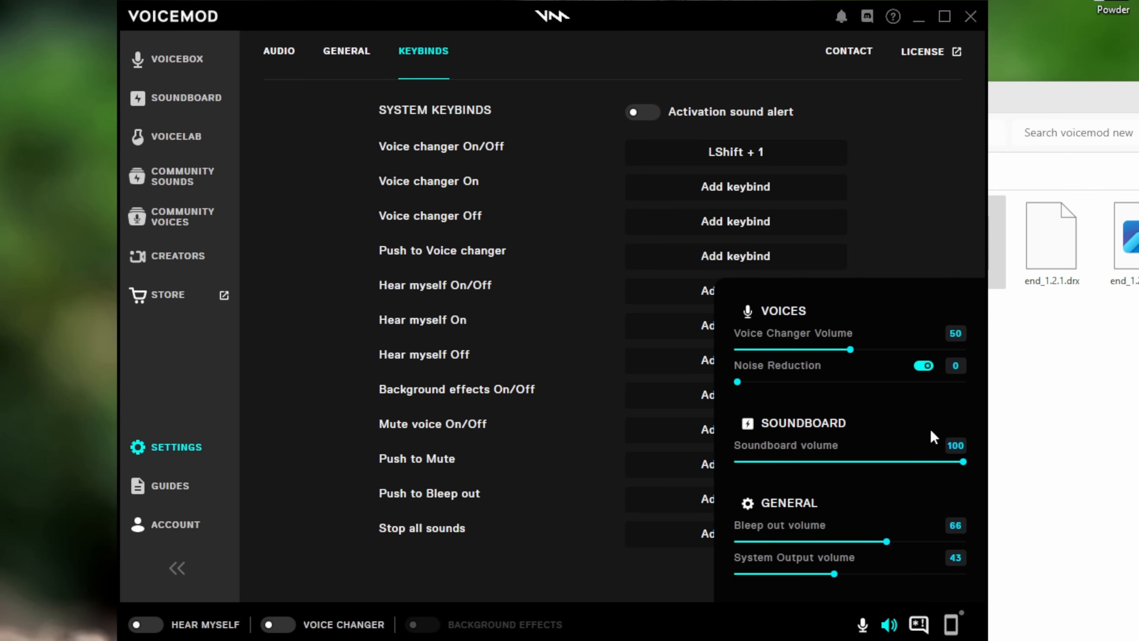
pyautogui.moveTo(890, 459)
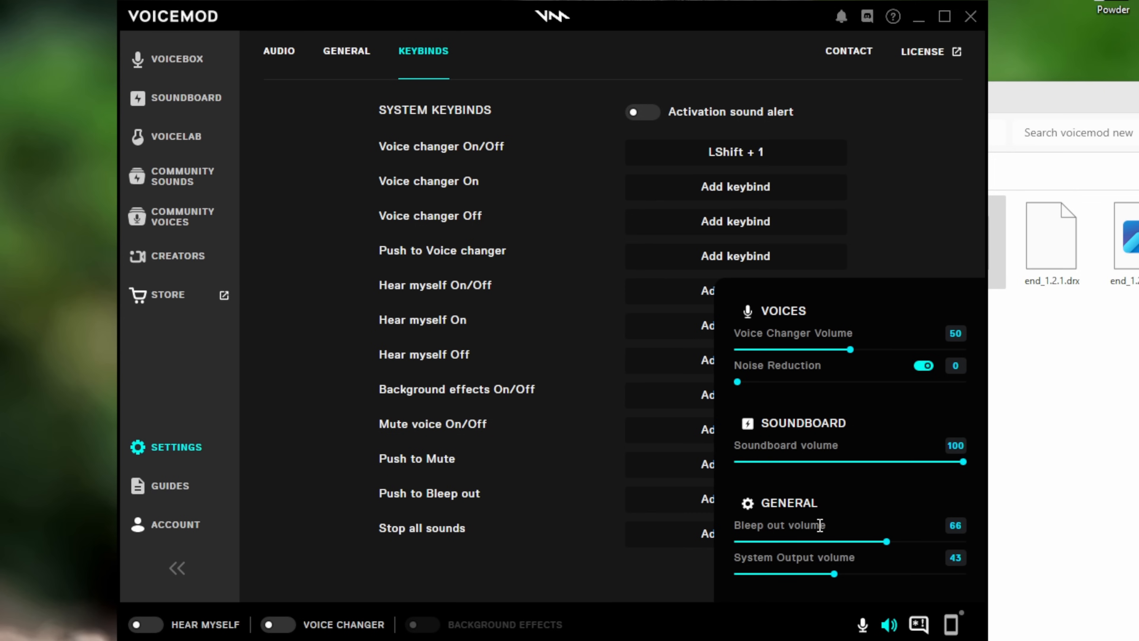
pyautogui.moveTo(869, 557)
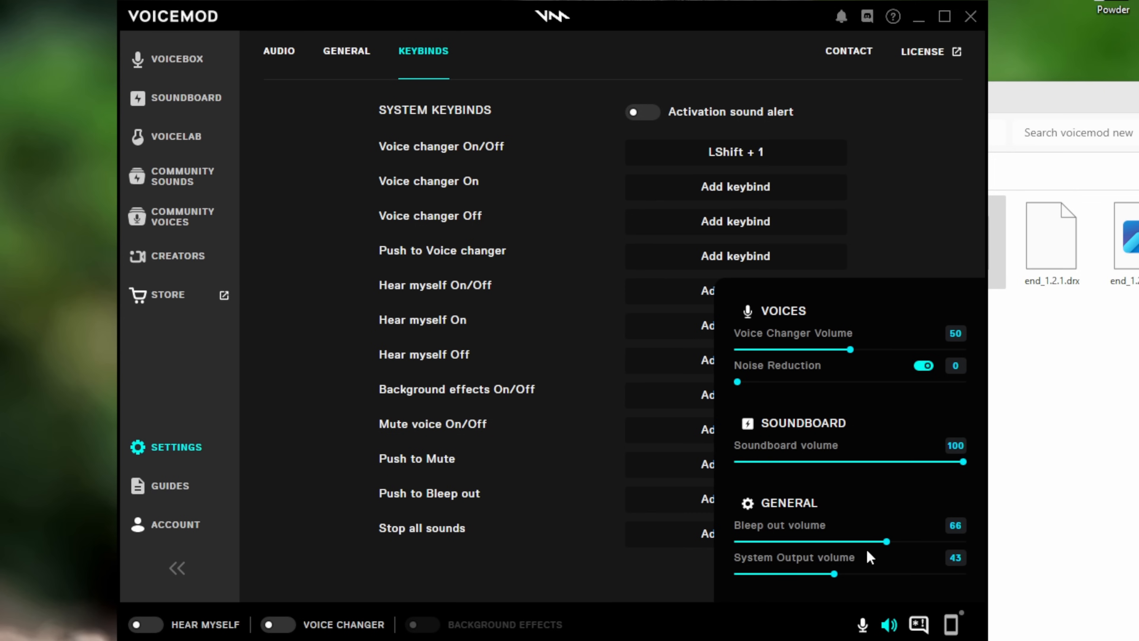
pyautogui.moveTo(760, 269)
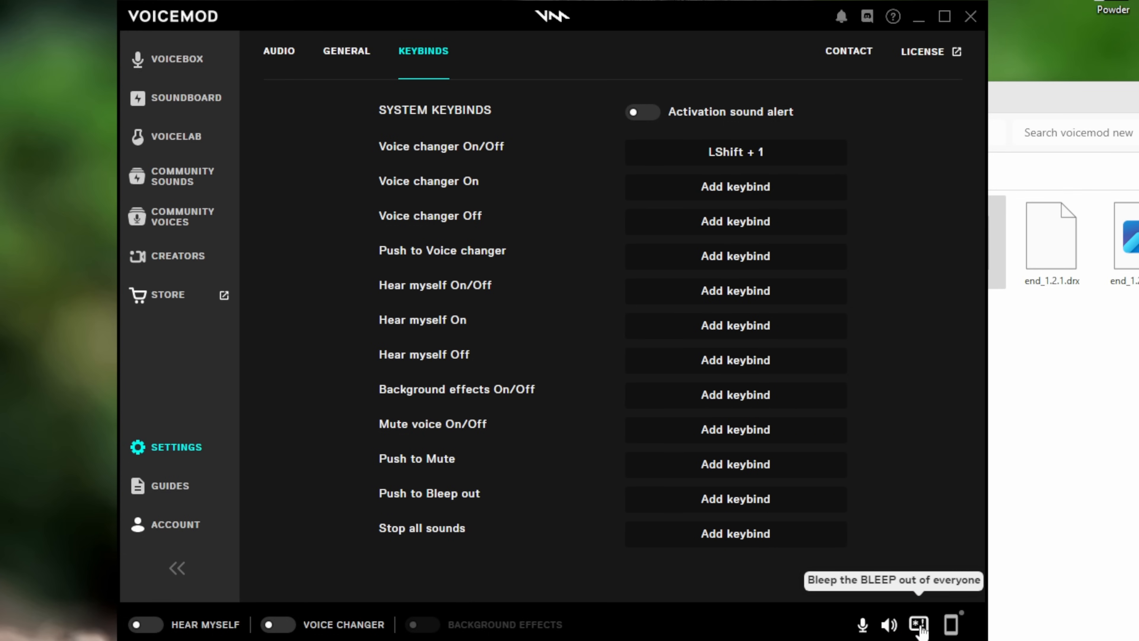
pyautogui.moveTo(923, 632)
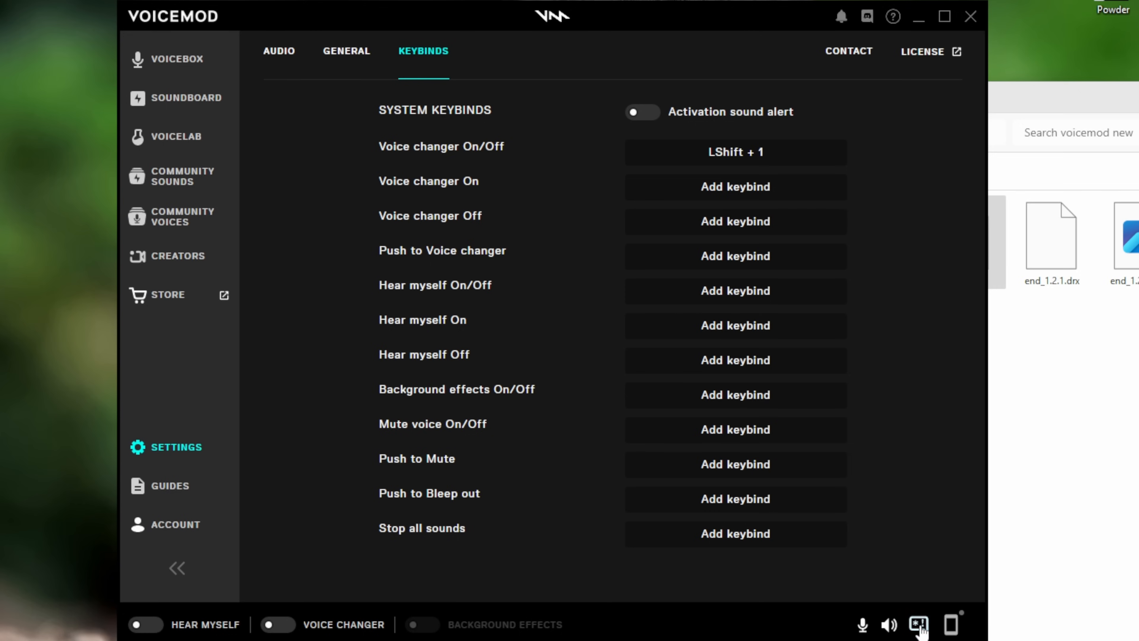
pyautogui.moveTo(950, 625)
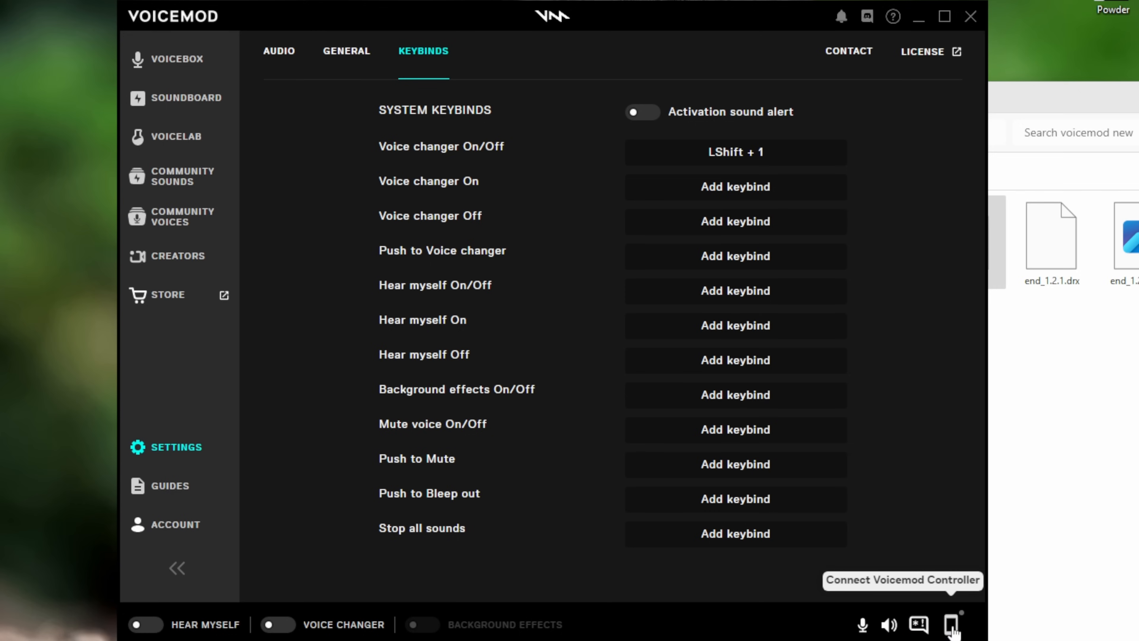
pyautogui.moveTo(952, 634)
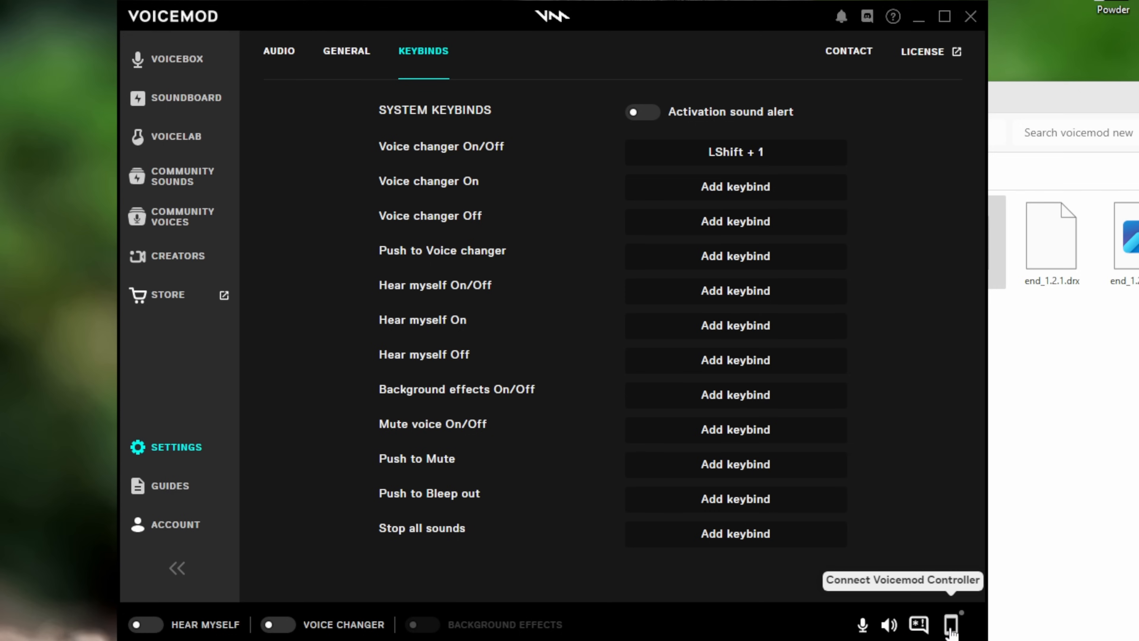
pyautogui.click(951, 624)
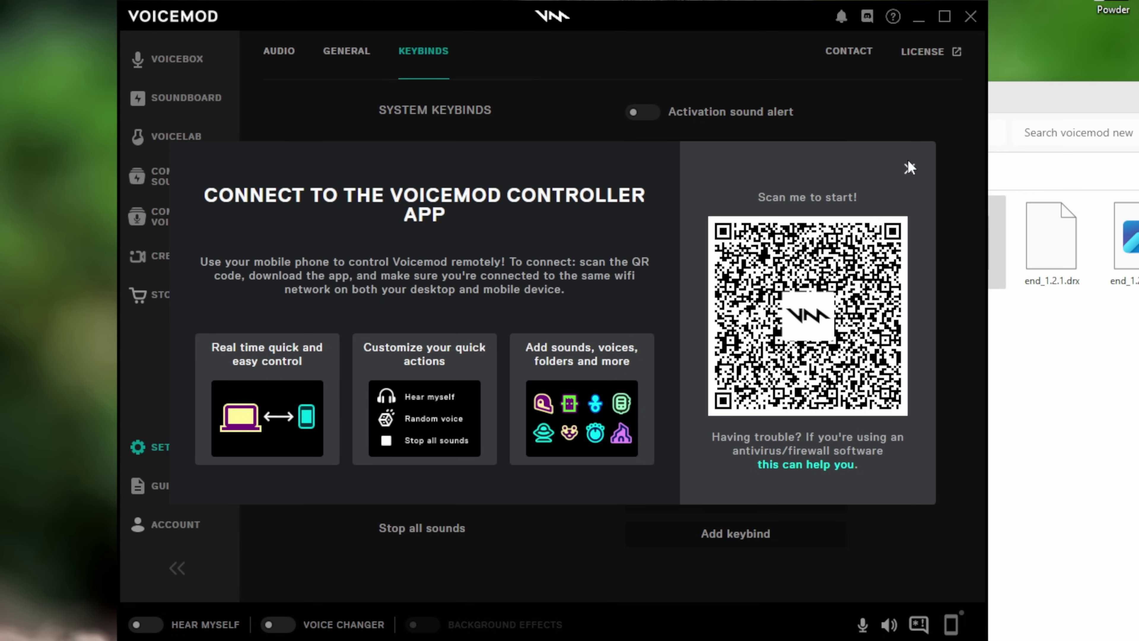
pyautogui.moveTo(915, 172)
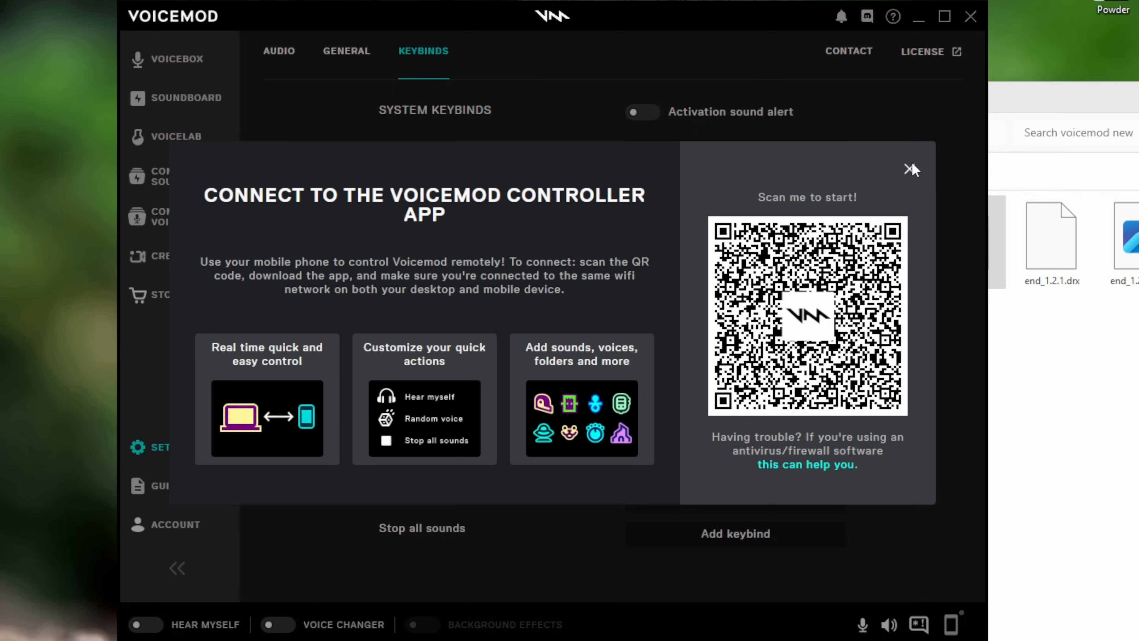
pyautogui.click(908, 169)
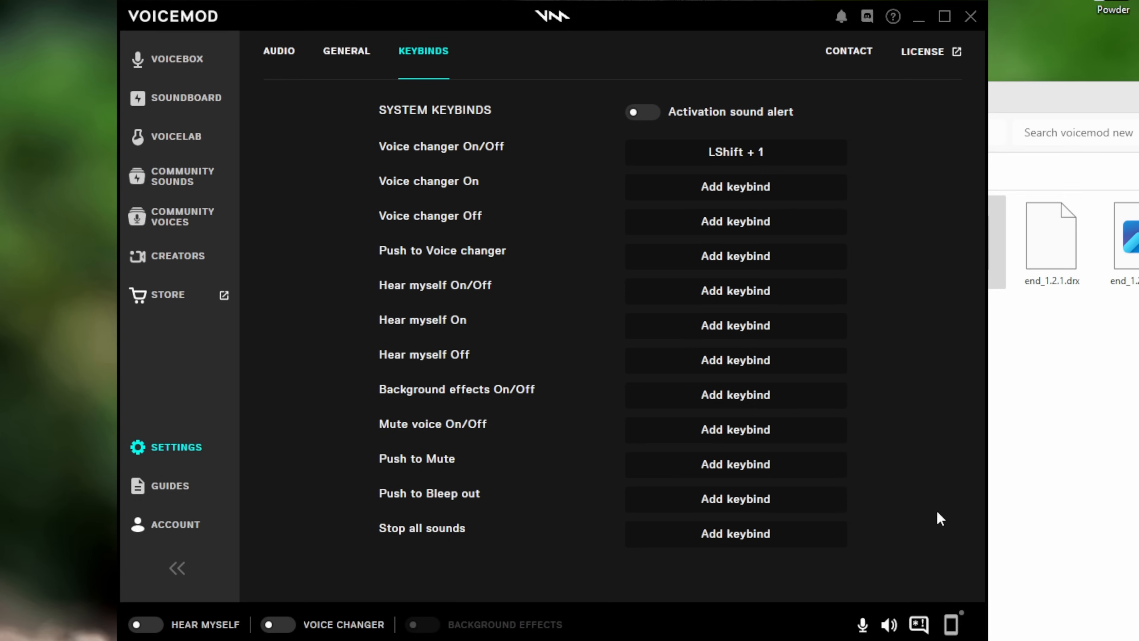
pyautogui.moveTo(952, 196)
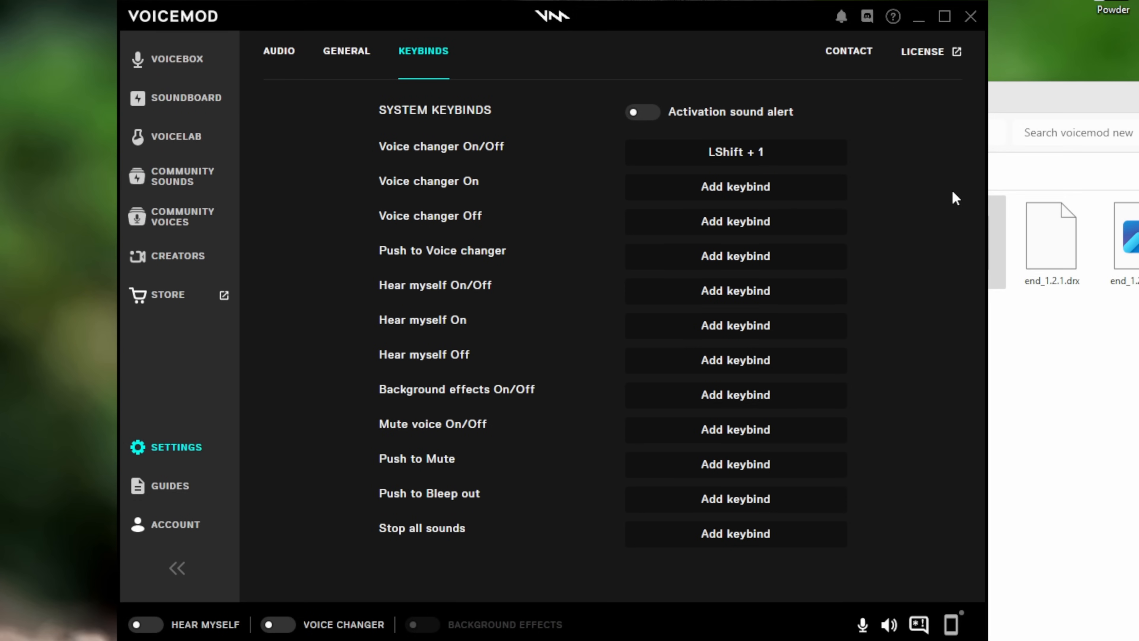
pyautogui.moveTo(926, 58)
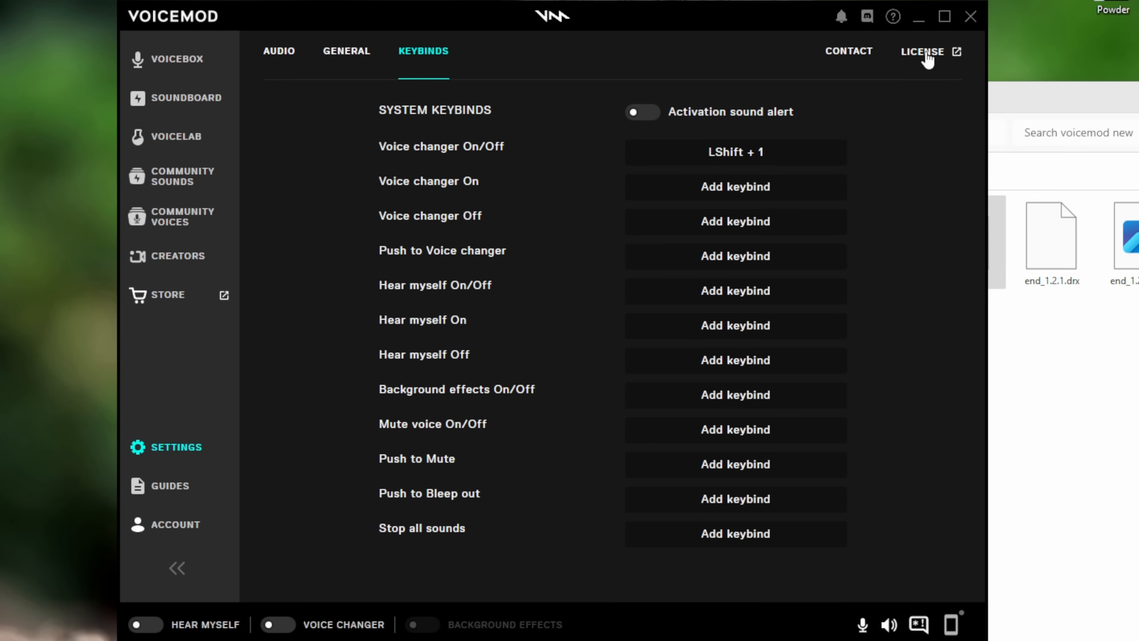
pyautogui.moveTo(822, 62)
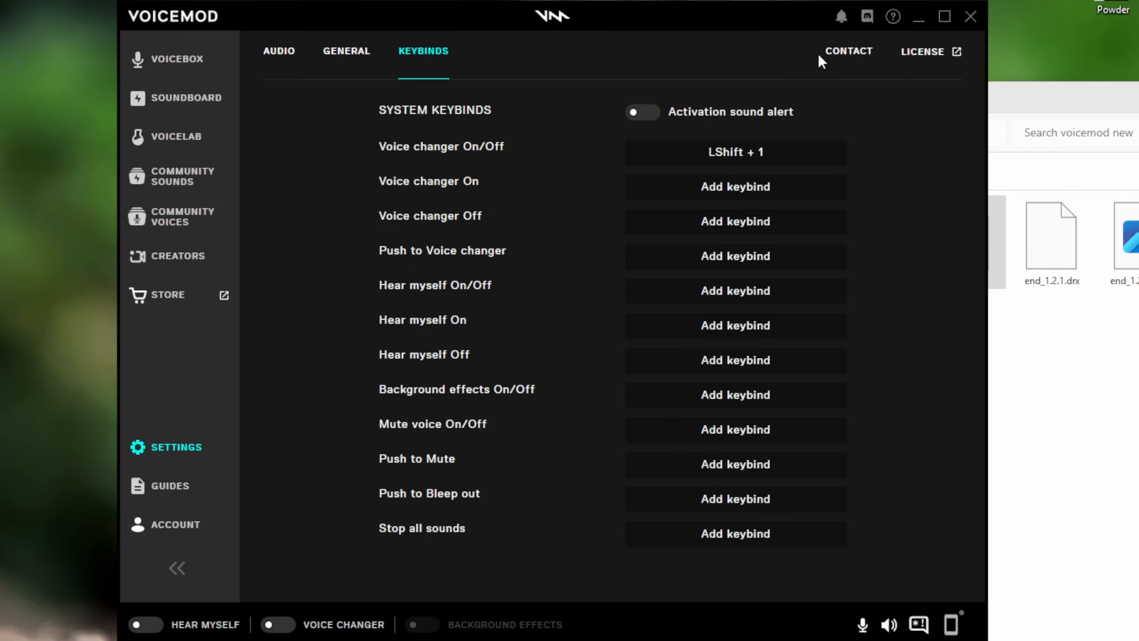
pyautogui.moveTo(843, 17)
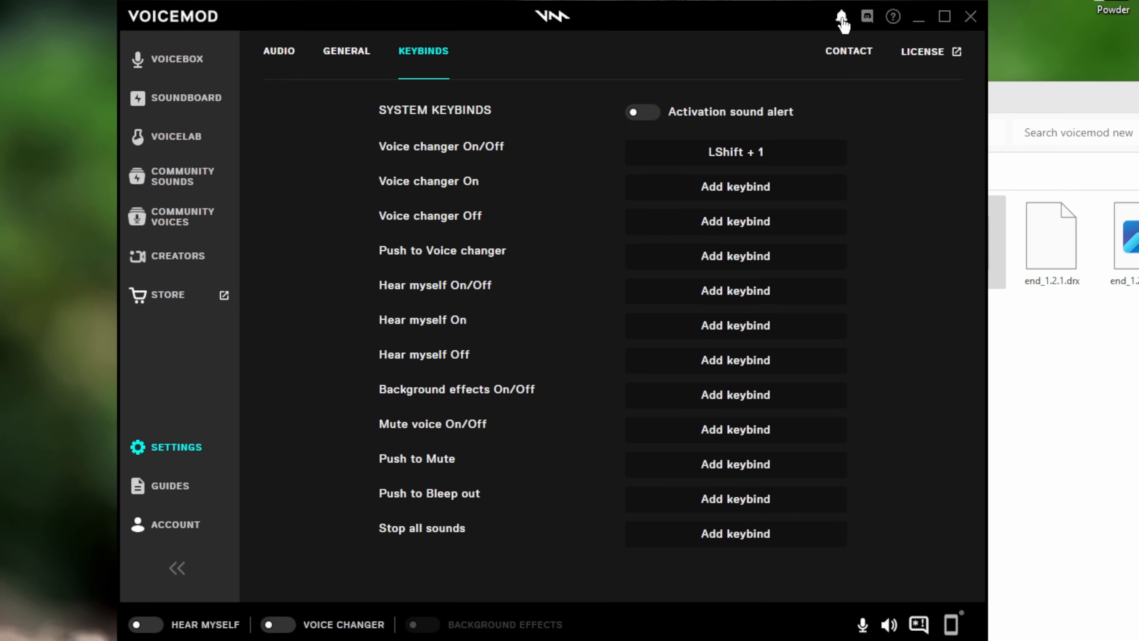
pyautogui.moveTo(866, 17)
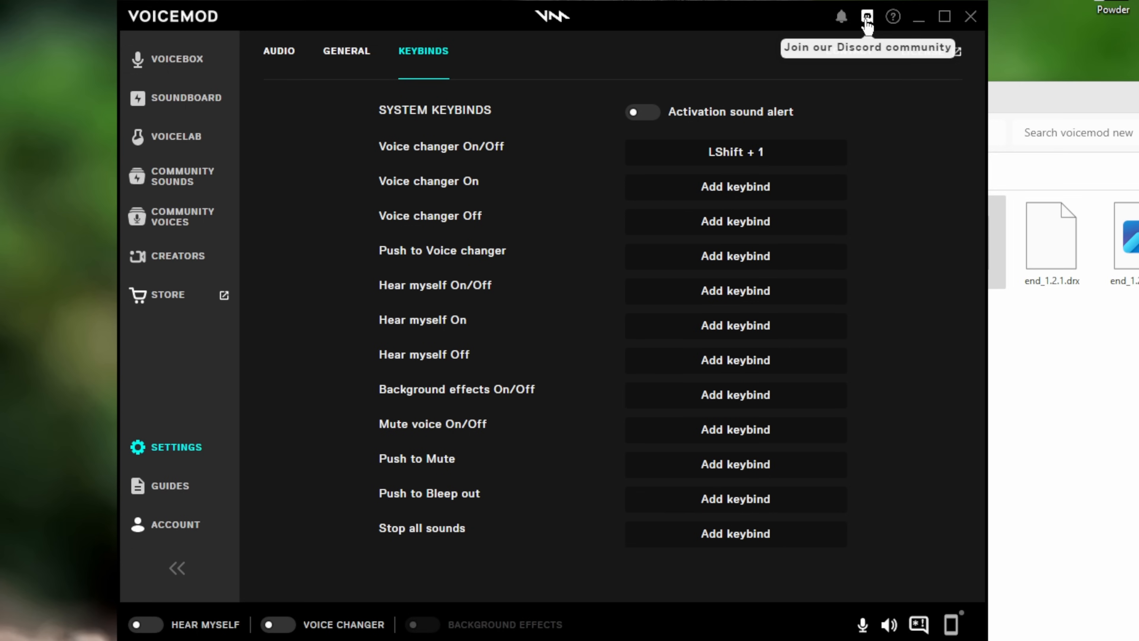
pyautogui.moveTo(893, 17)
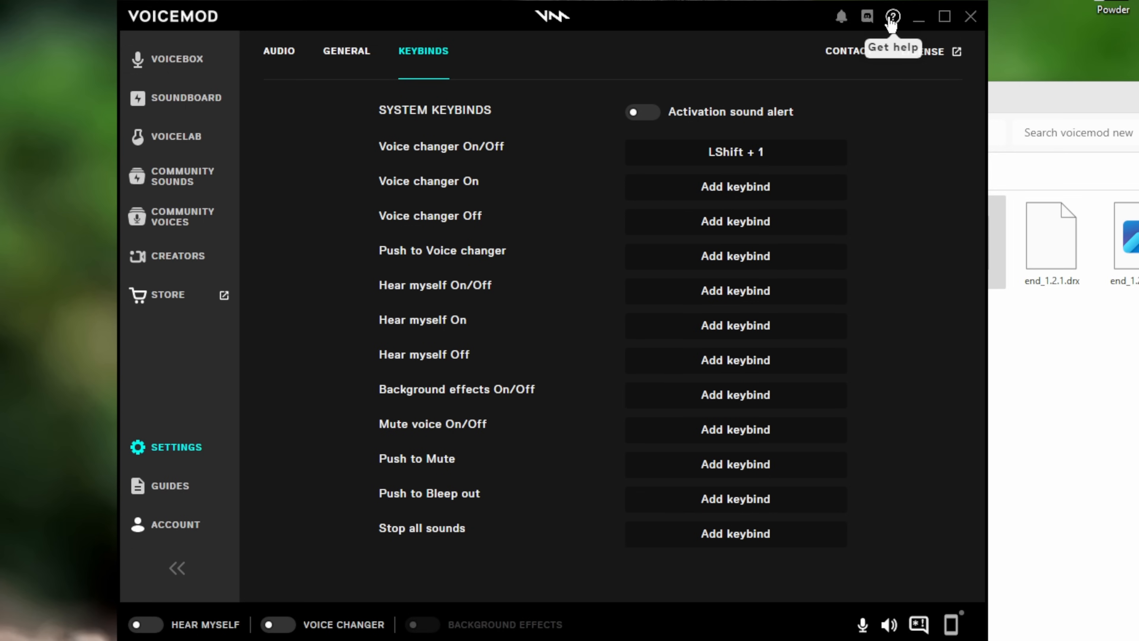
pyautogui.click(175, 524)
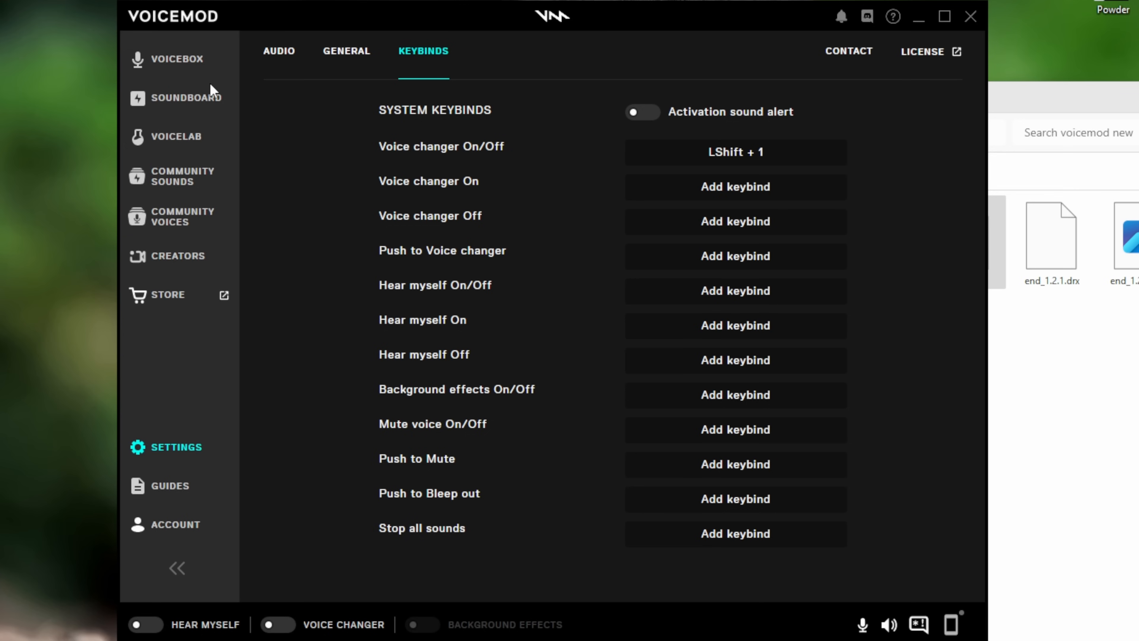
# Return to the Voicebox and select the Speechifier voice from the character choices
pyautogui.click(171, 59)
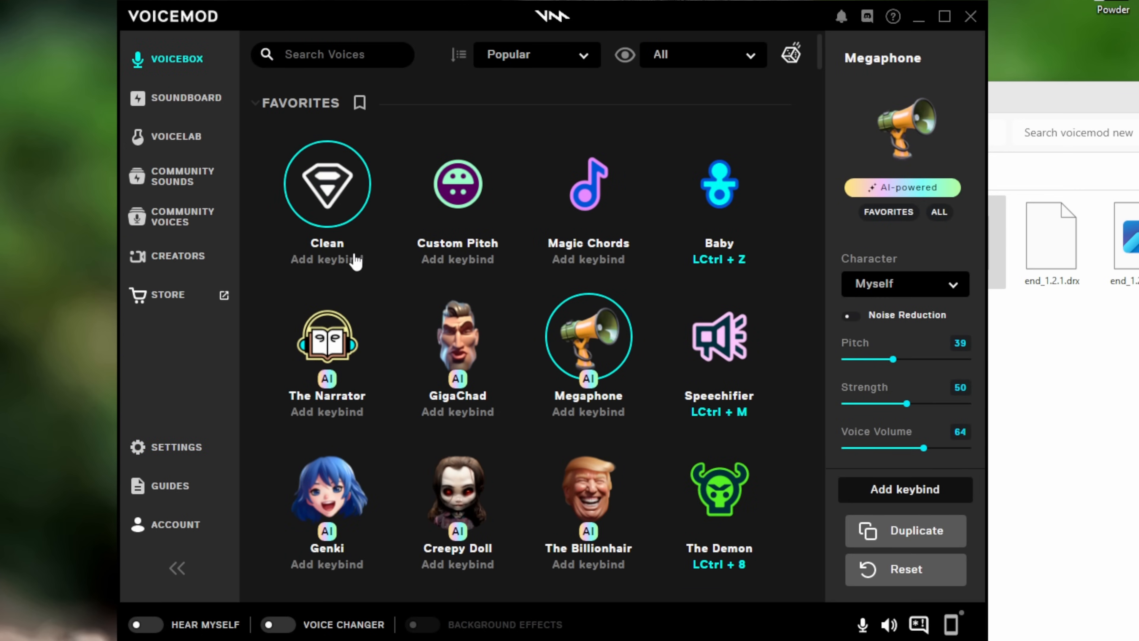
pyautogui.moveTo(241, 118)
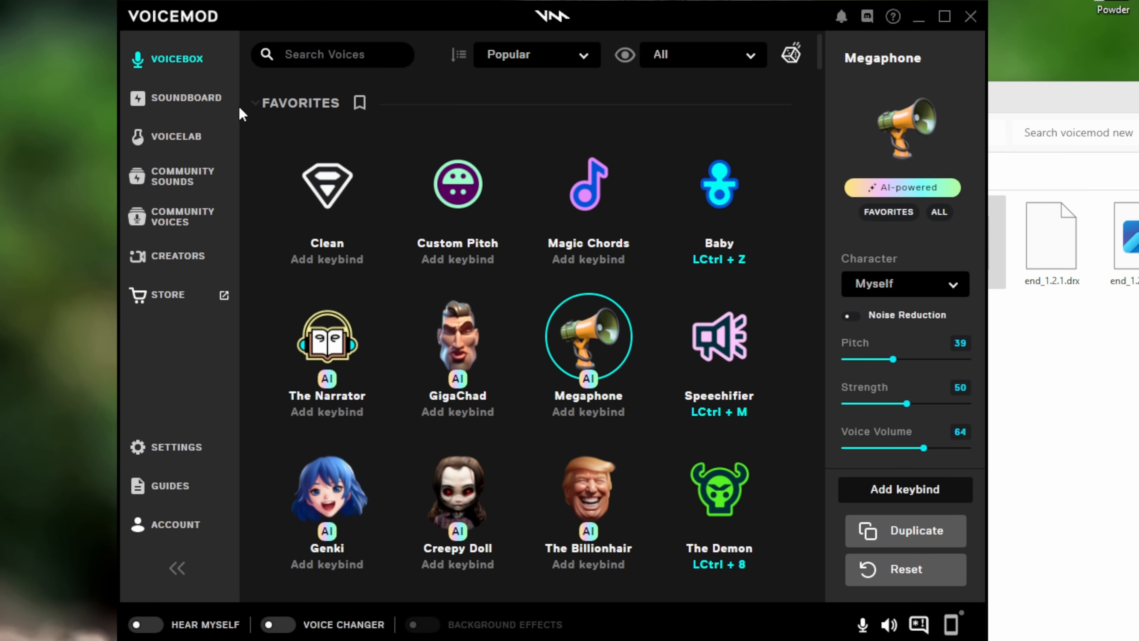
pyautogui.moveTo(512, 120)
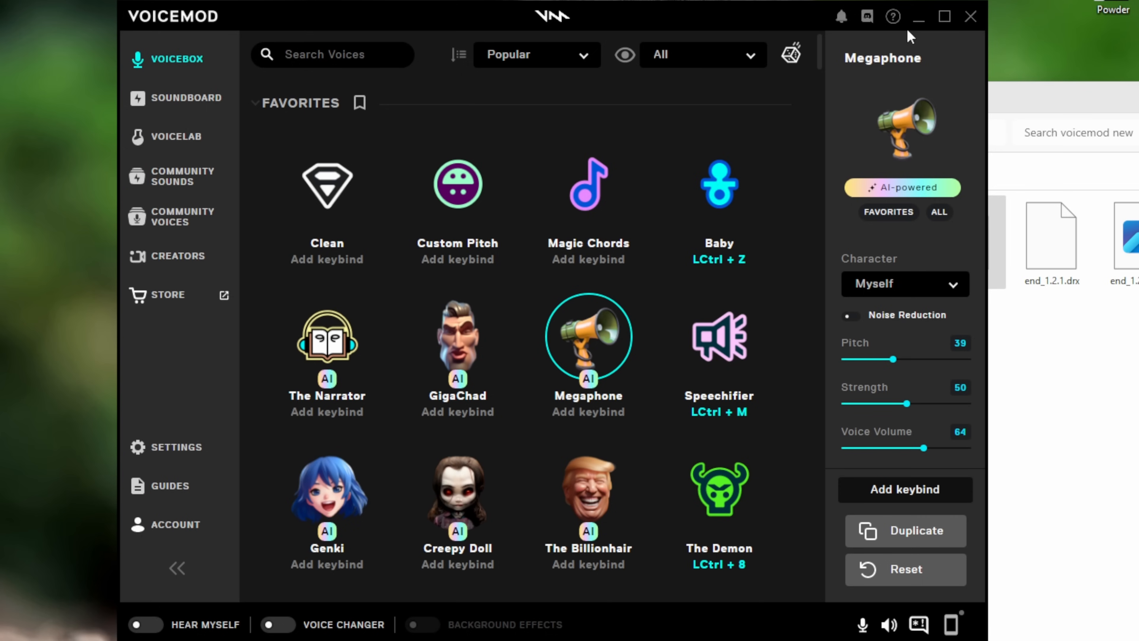
pyautogui.moveTo(961, 293)
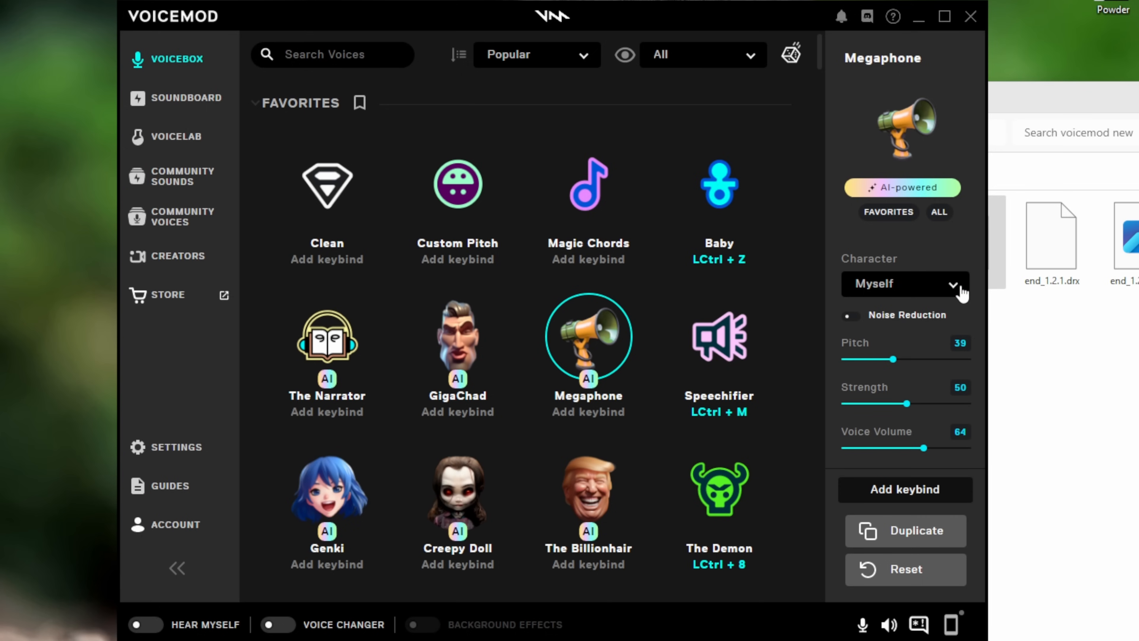
pyautogui.moveTo(904, 267)
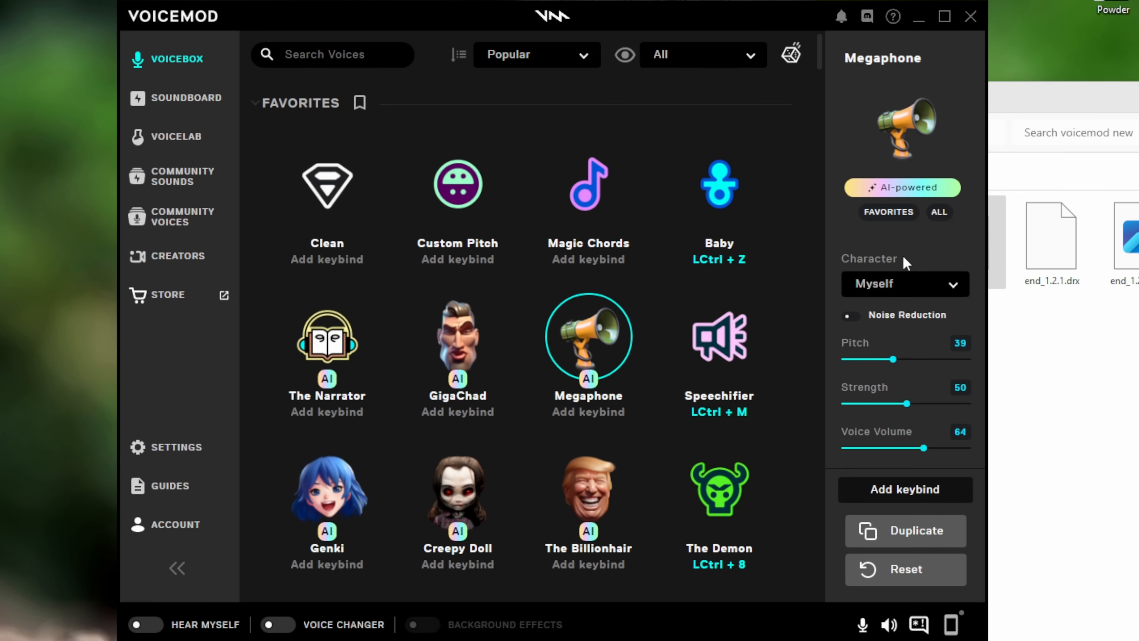
pyautogui.moveTo(585, 419)
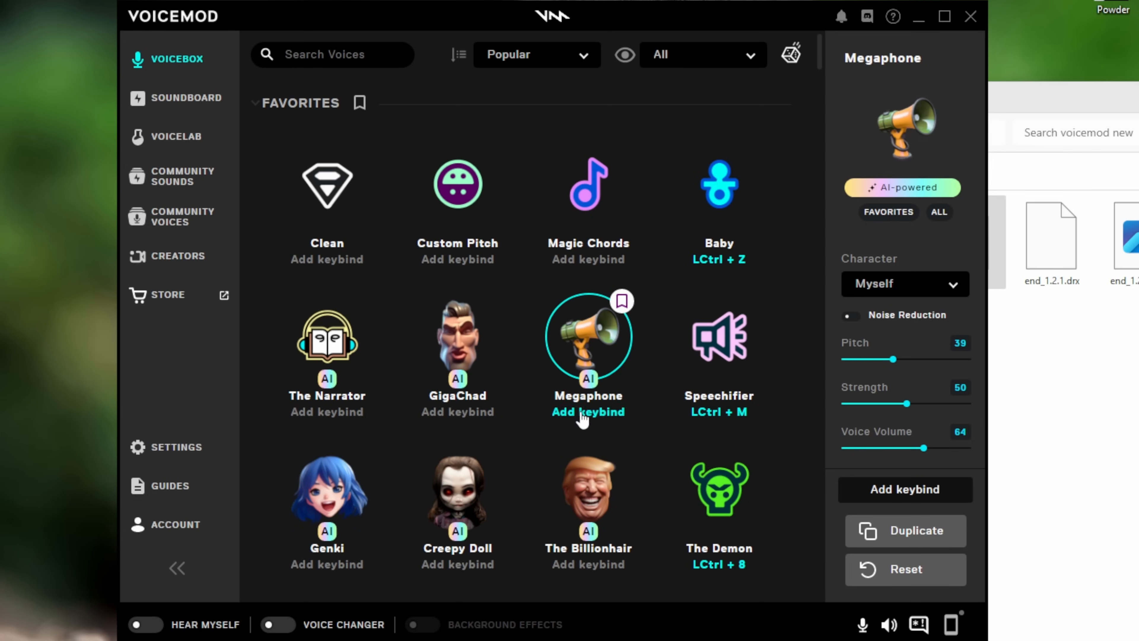
pyautogui.click(905, 284)
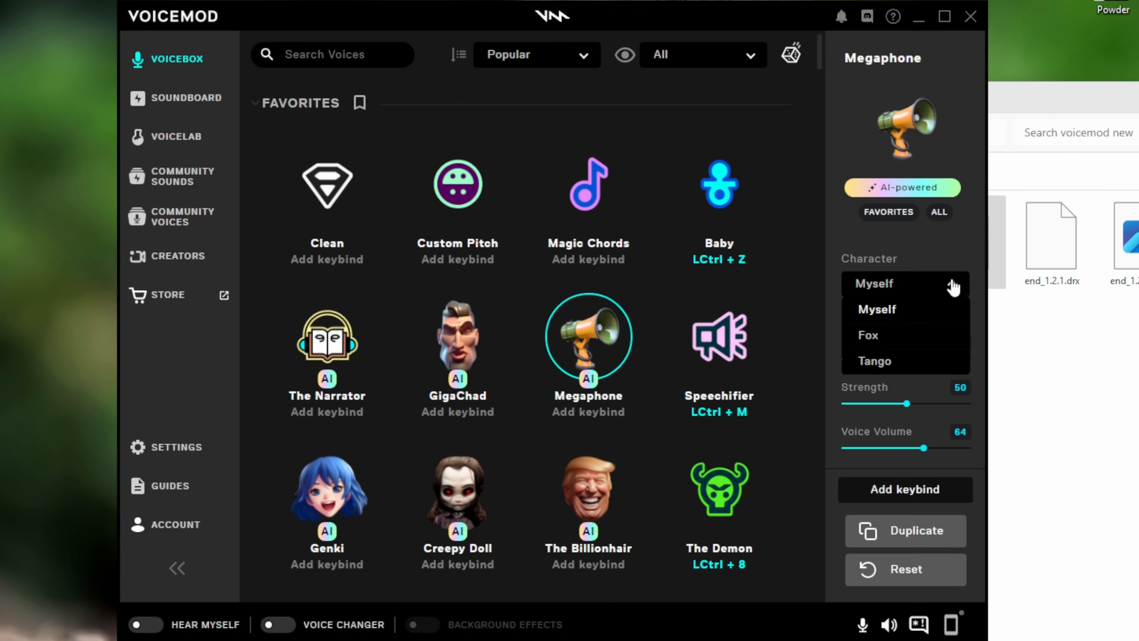
pyautogui.moveTo(871, 338)
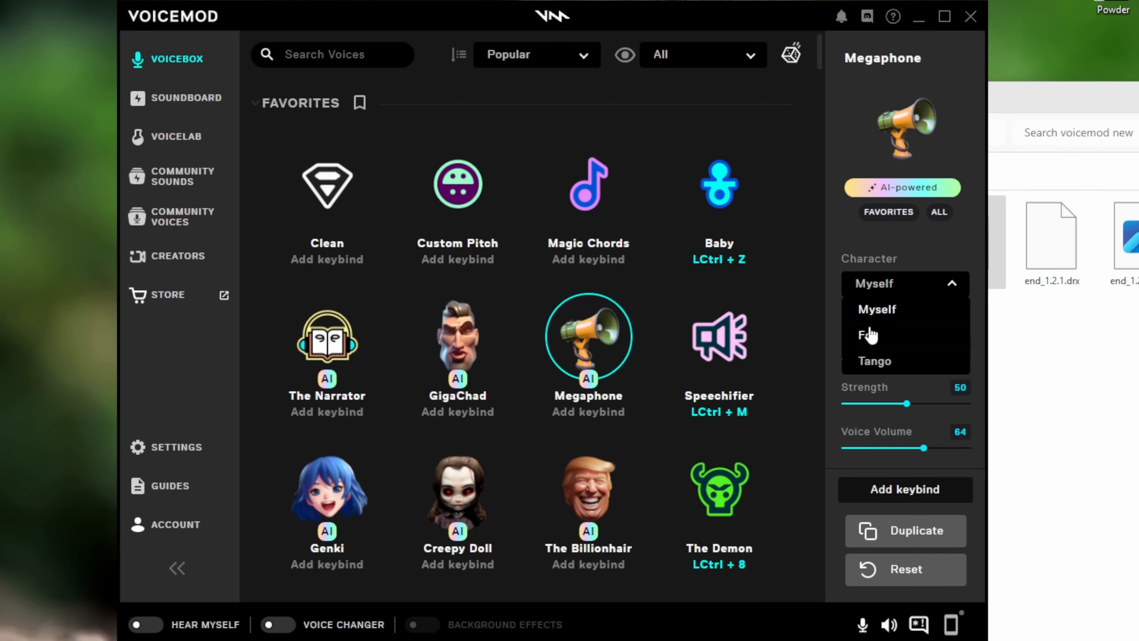
pyautogui.moveTo(909, 250)
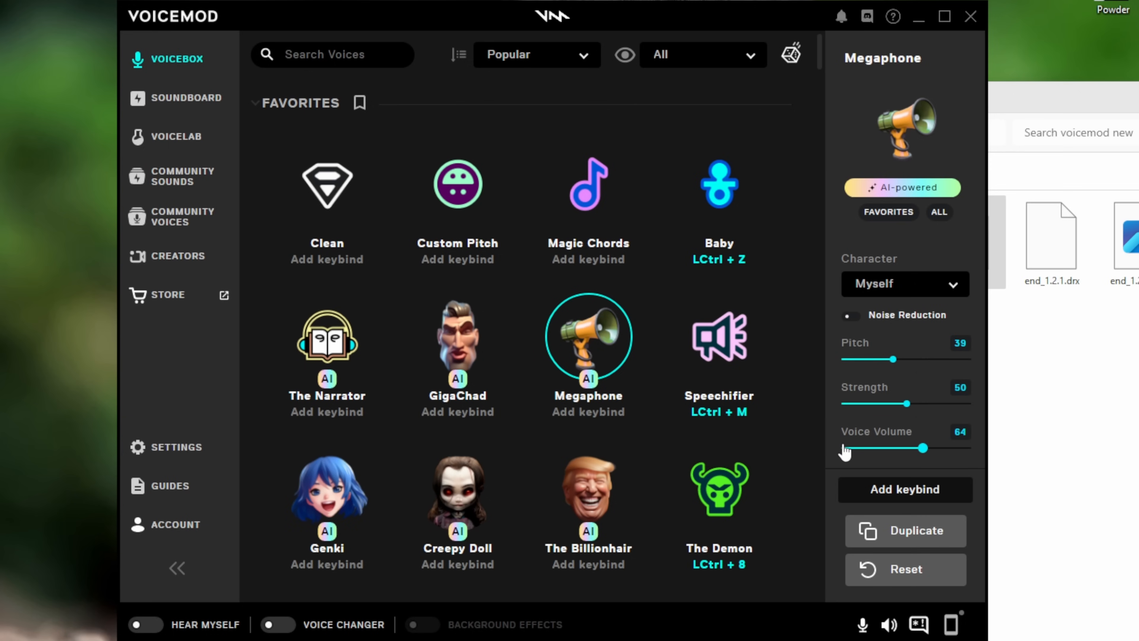
pyautogui.moveTo(872, 494)
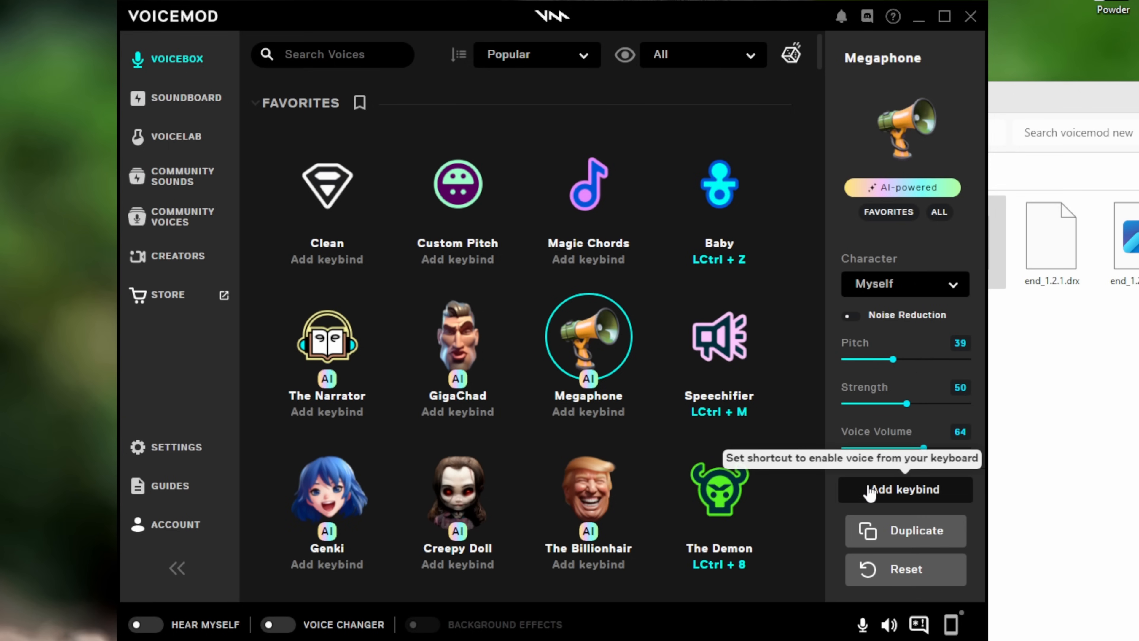
pyautogui.moveTo(916, 498)
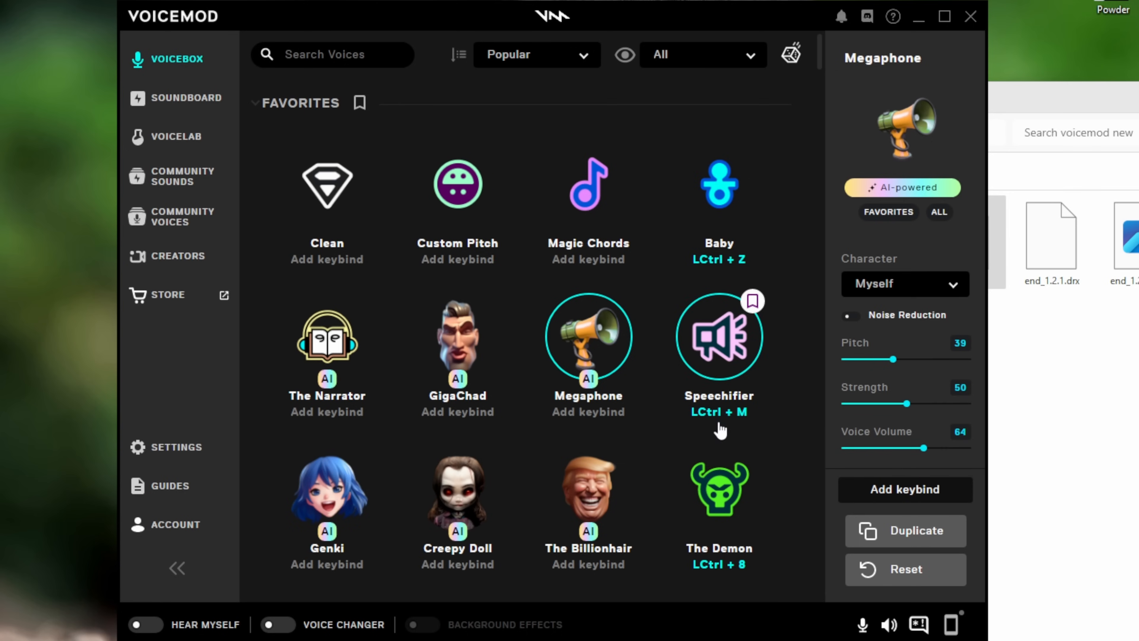
pyautogui.moveTo(736, 392)
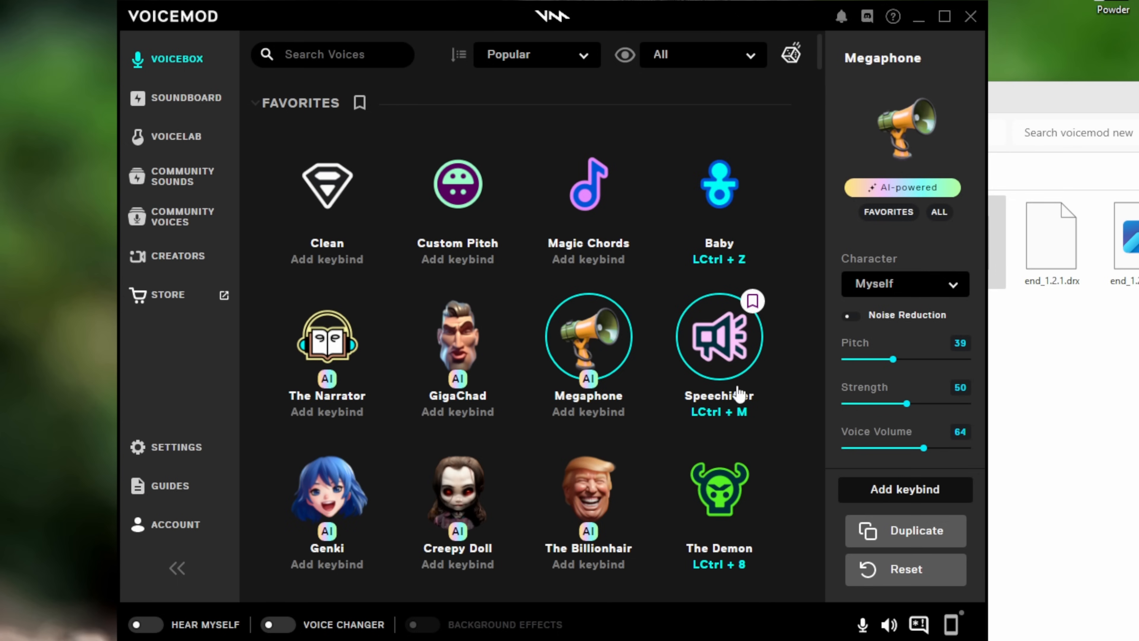
pyautogui.click(719, 337)
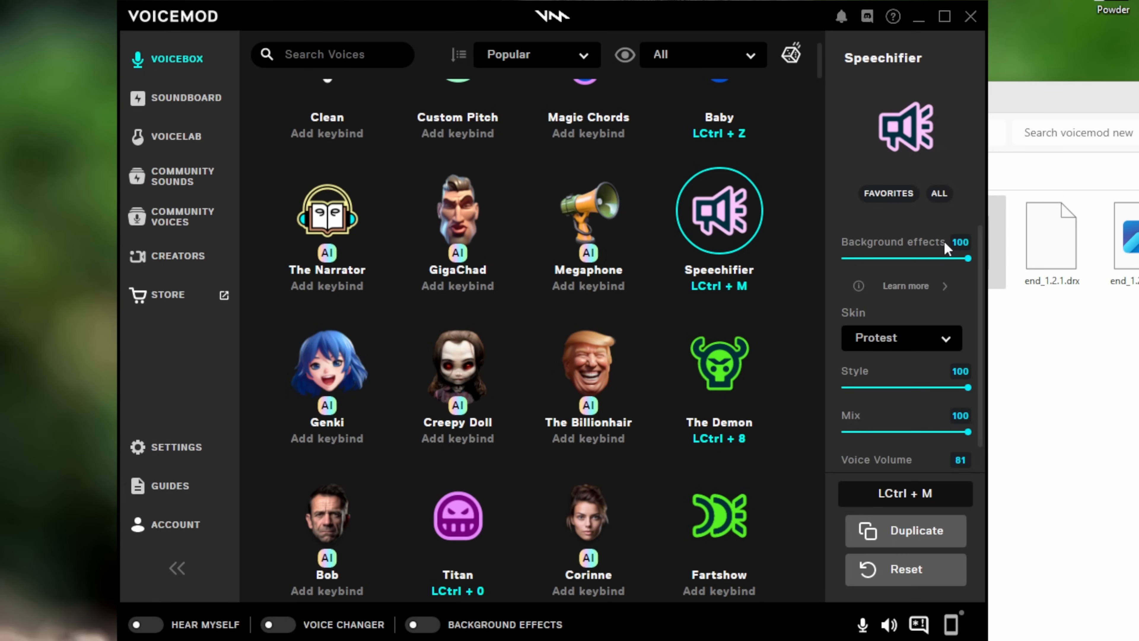
pyautogui.moveTo(907, 262)
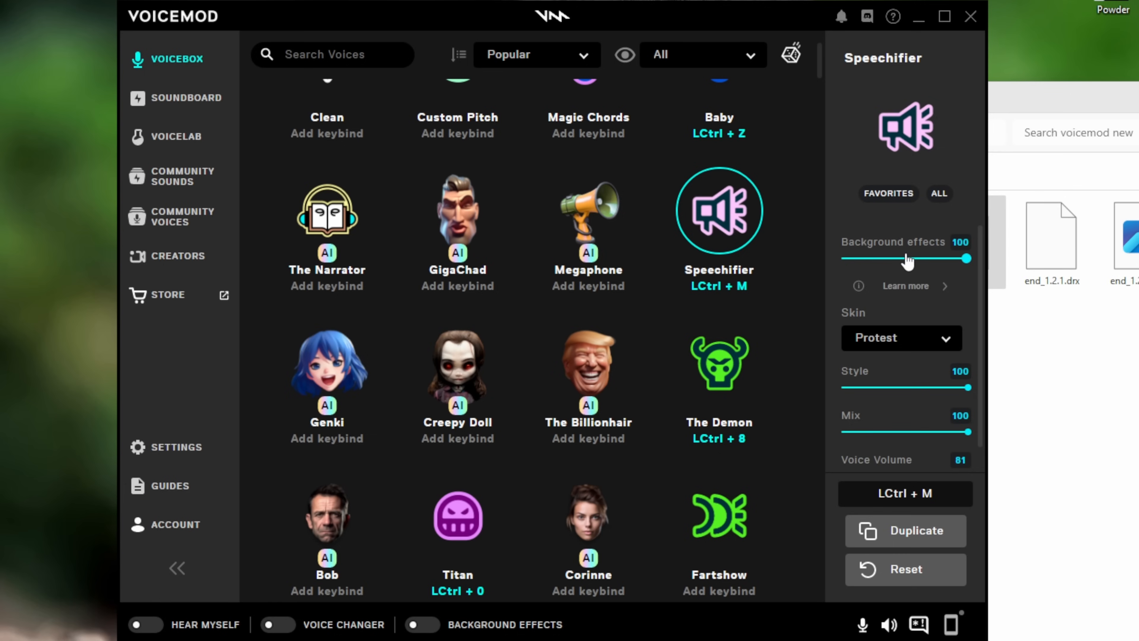
pyautogui.moveTo(904, 261)
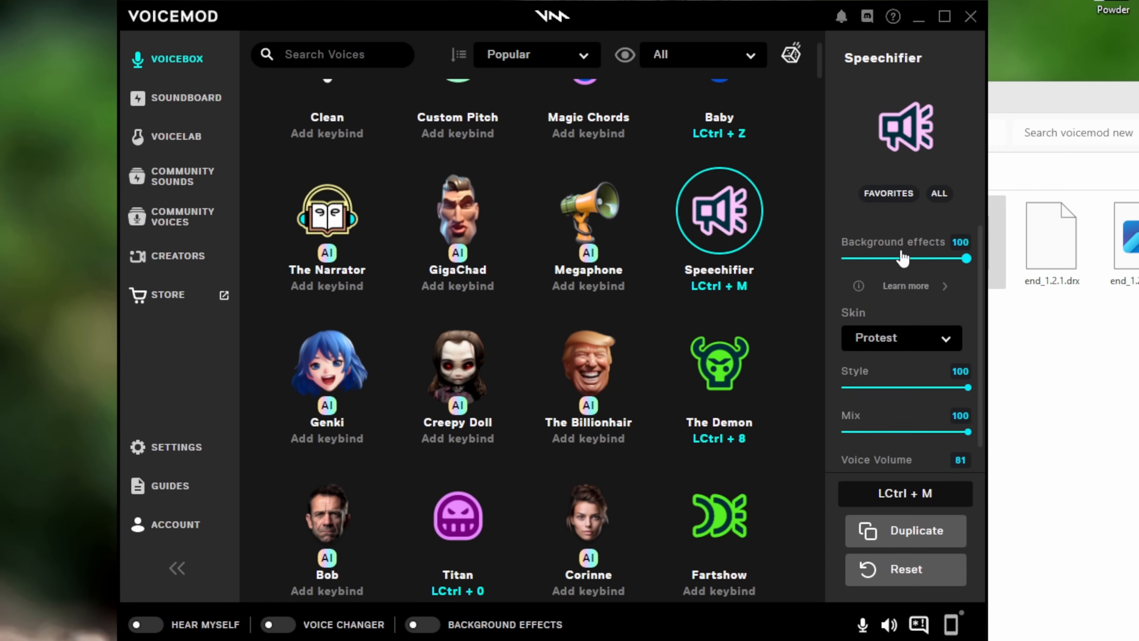
pyautogui.moveTo(904, 280)
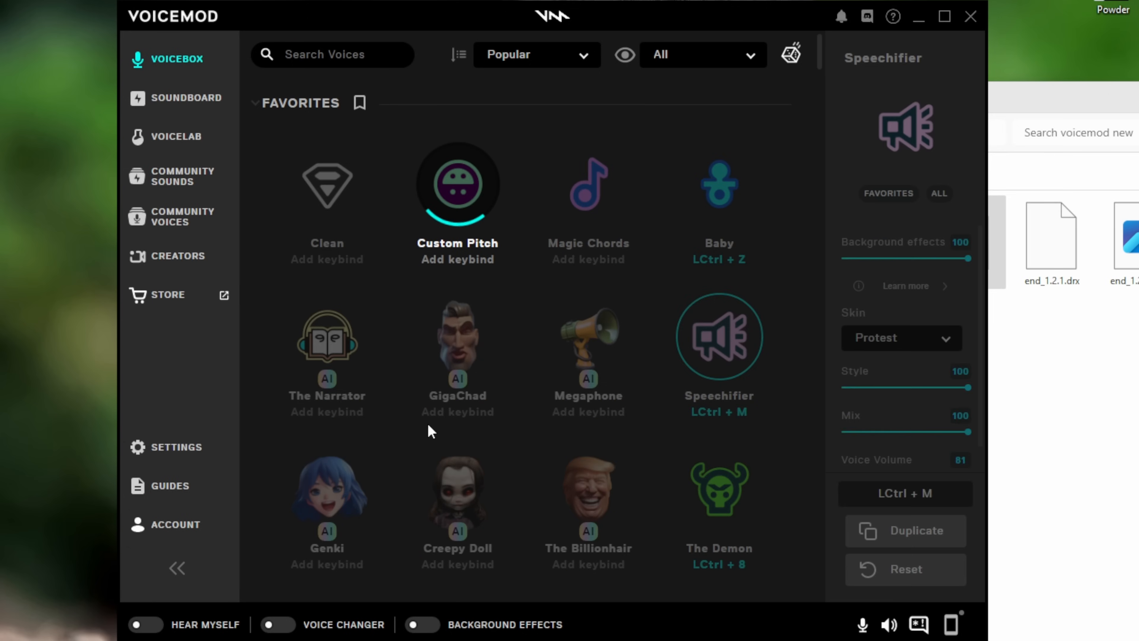
# Try Custom Pitch and Magic Chords, then make GigaChad the active voice and view its settings
pyautogui.click(458, 184)
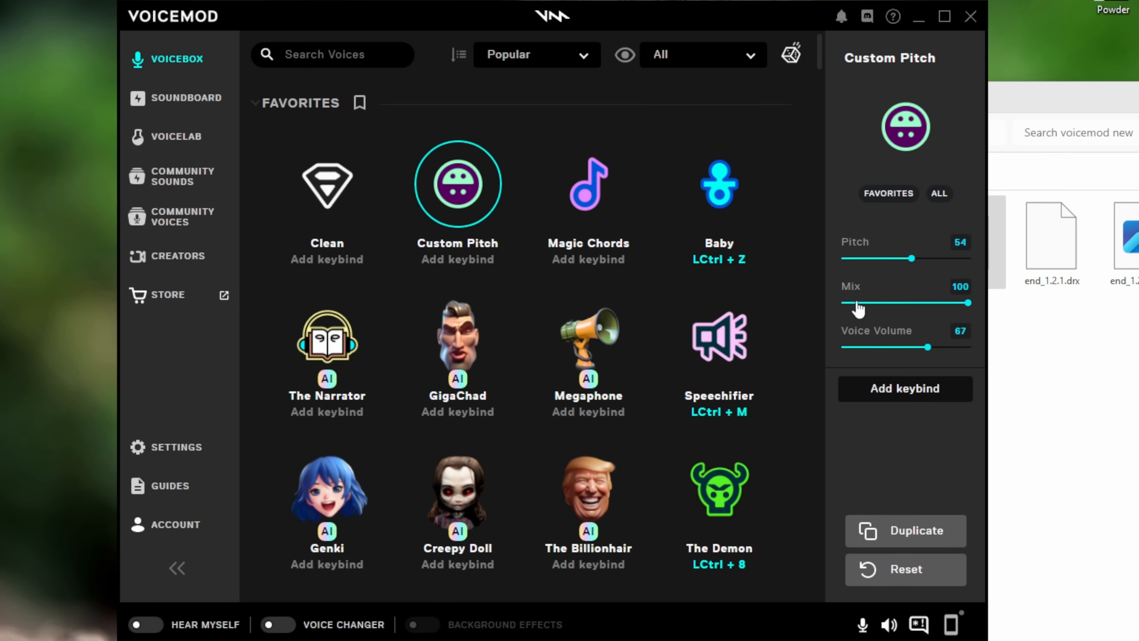
pyautogui.moveTo(874, 352)
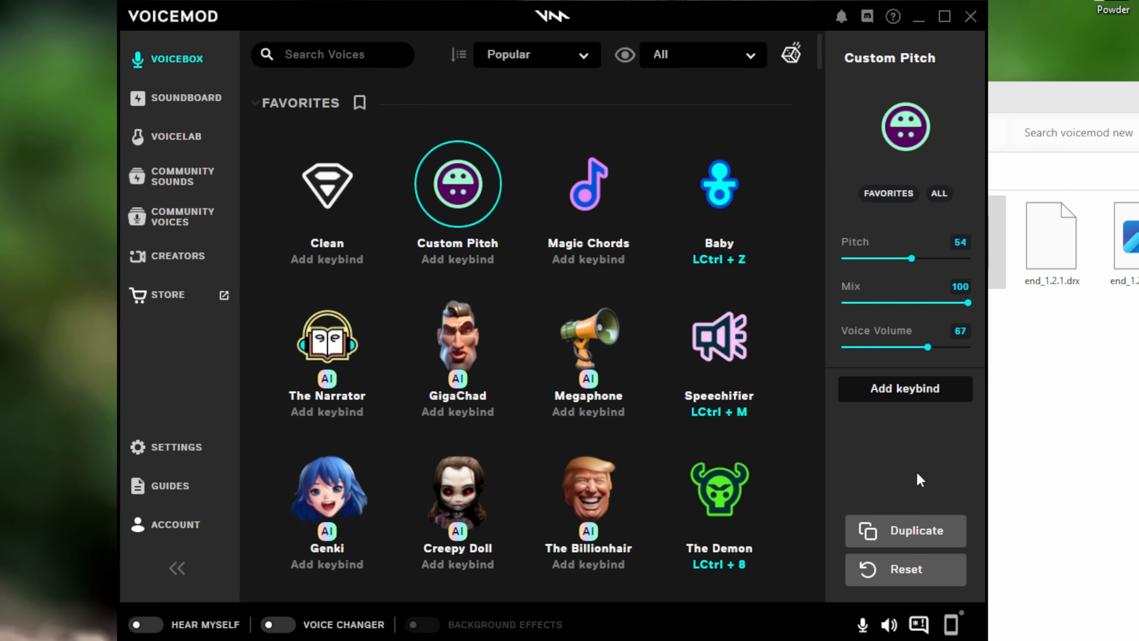
pyautogui.click(589, 188)
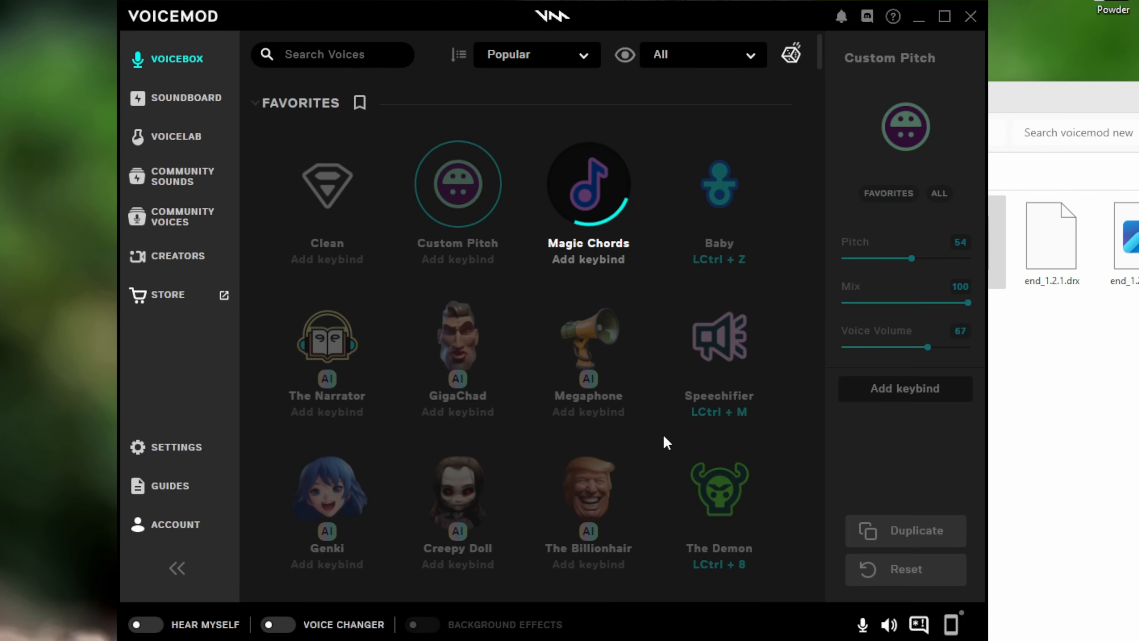
pyautogui.click(589, 185)
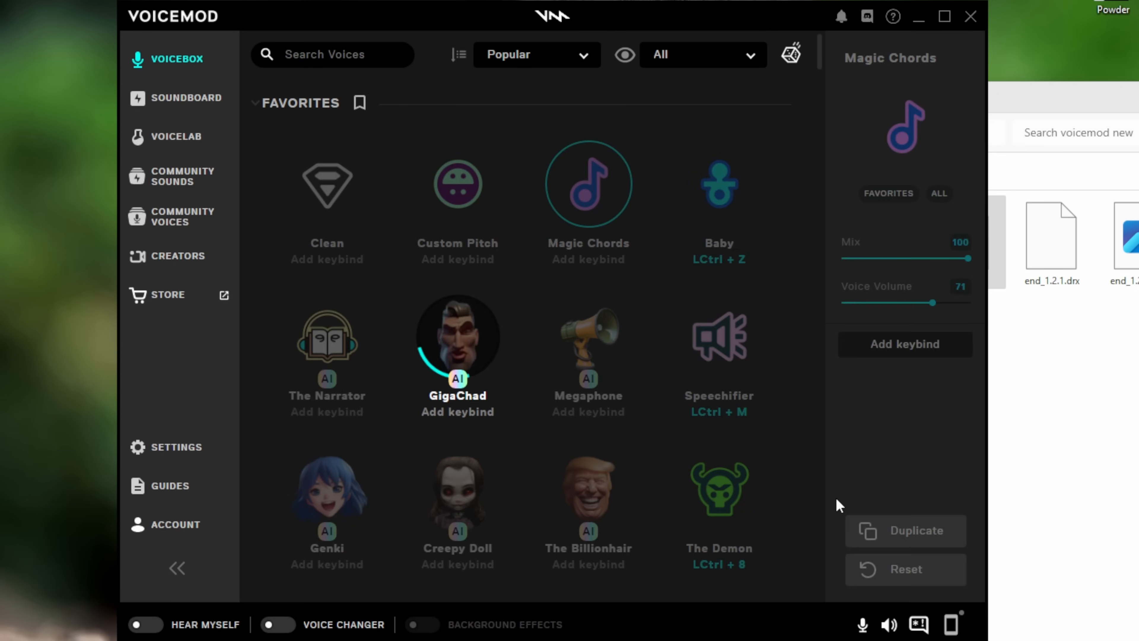
pyautogui.click(458, 338)
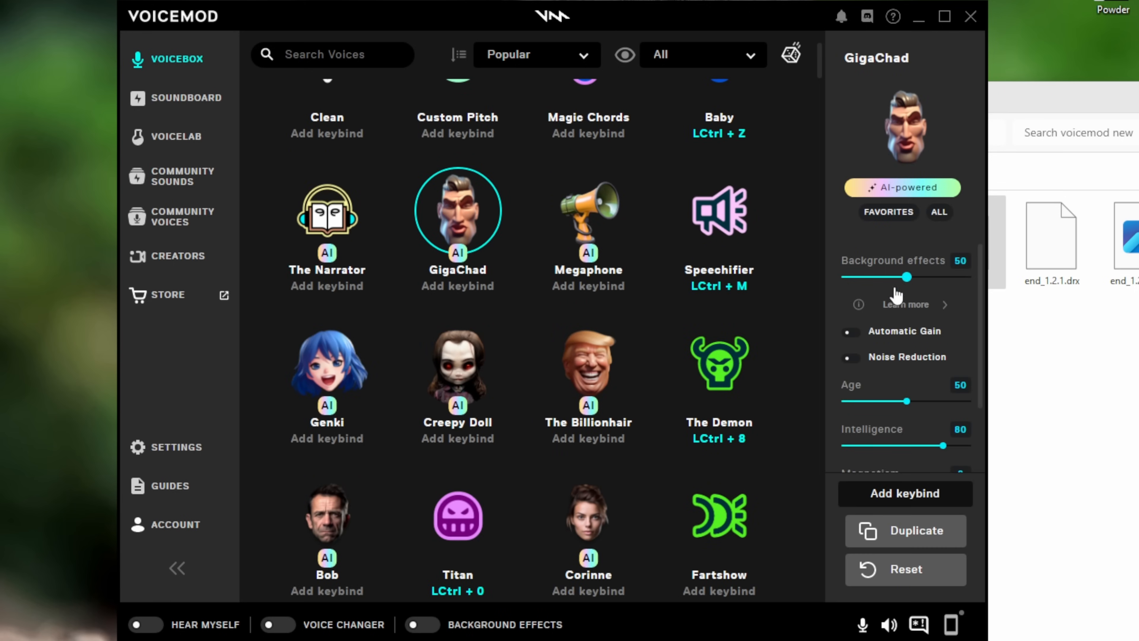
pyautogui.moveTo(923, 339)
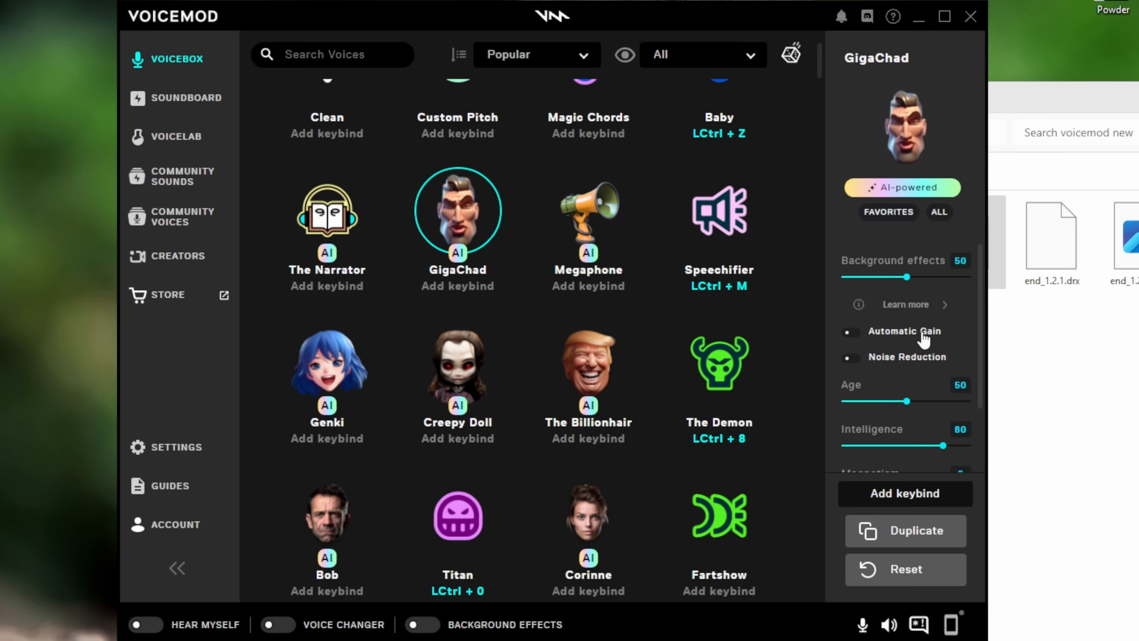
pyautogui.moveTo(877, 400)
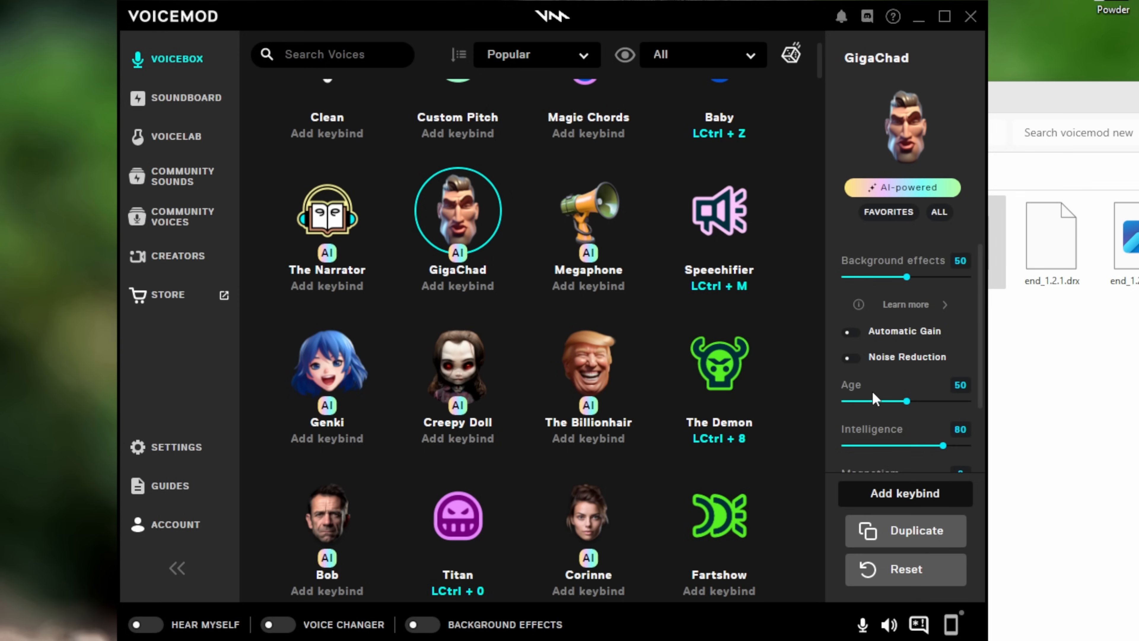
pyautogui.scroll(-3)
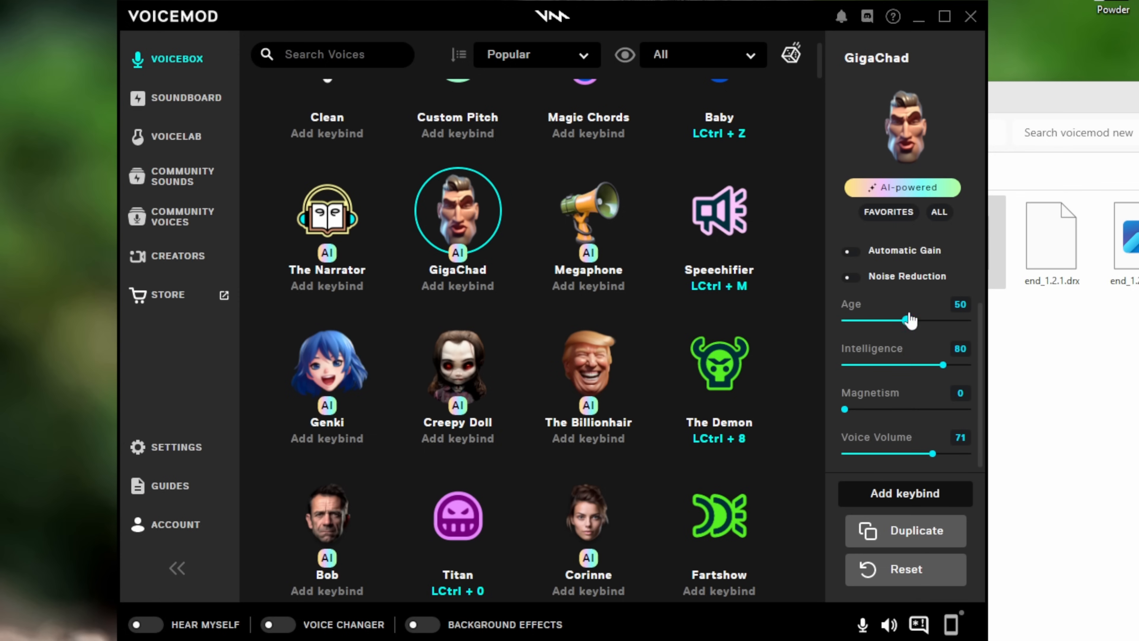
pyautogui.moveTo(848, 353)
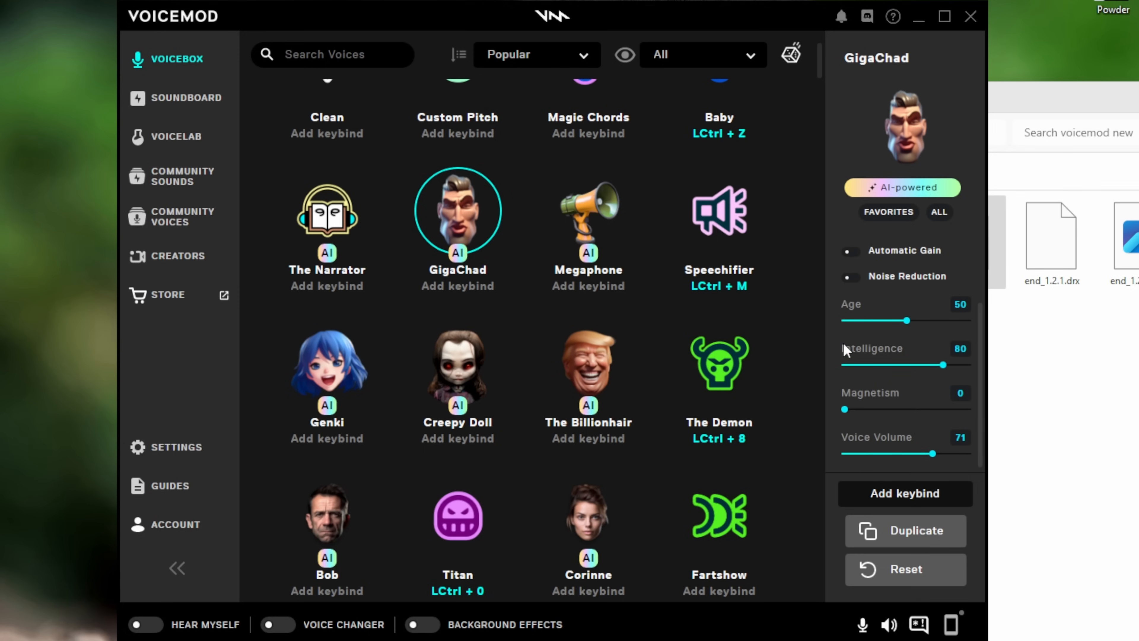
pyautogui.moveTo(915, 354)
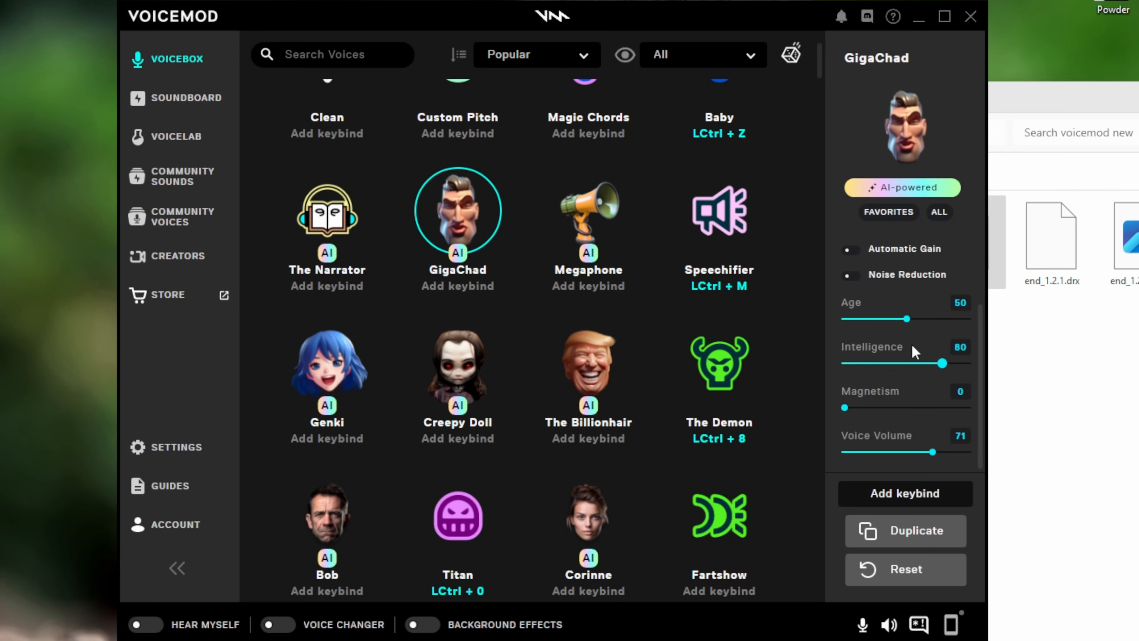
pyautogui.moveTo(901, 360)
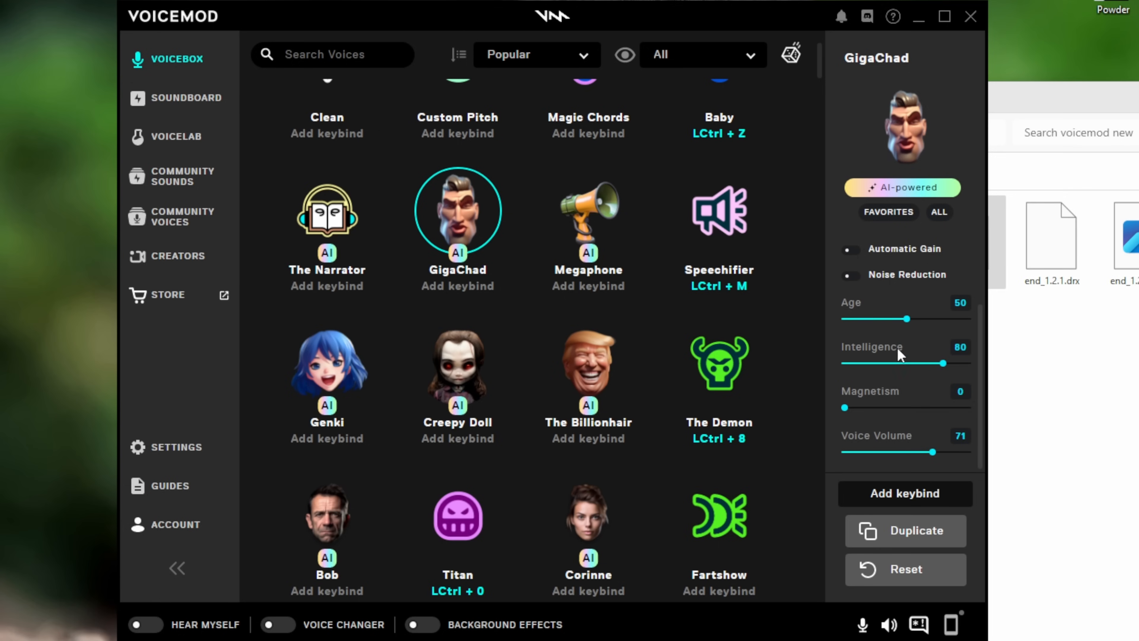
pyautogui.moveTo(897, 386)
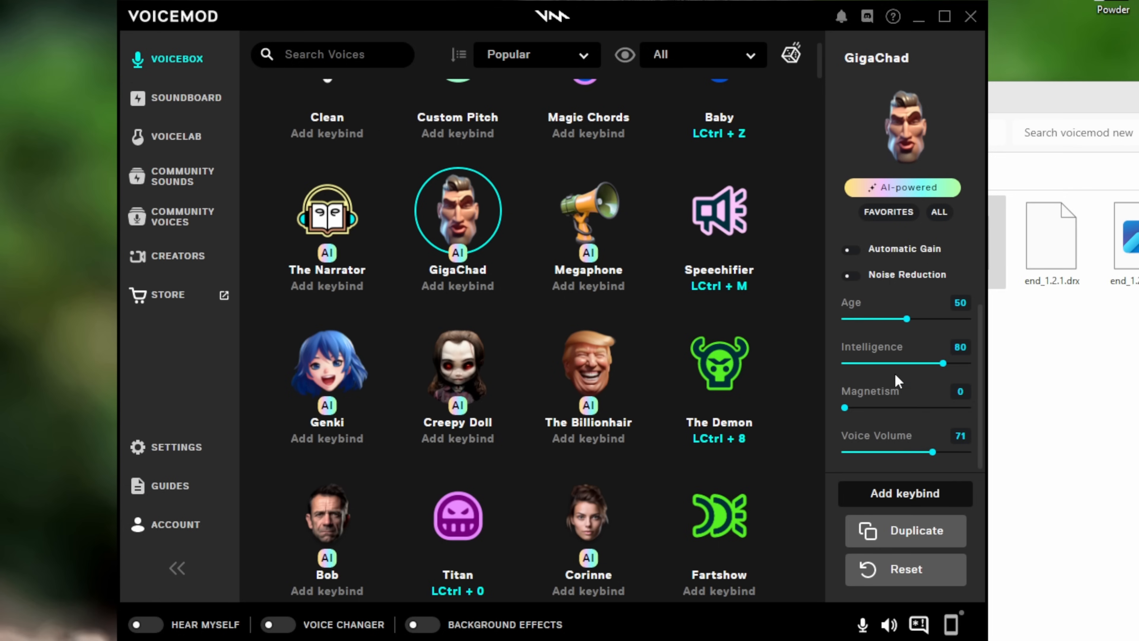
pyautogui.scroll(-3)
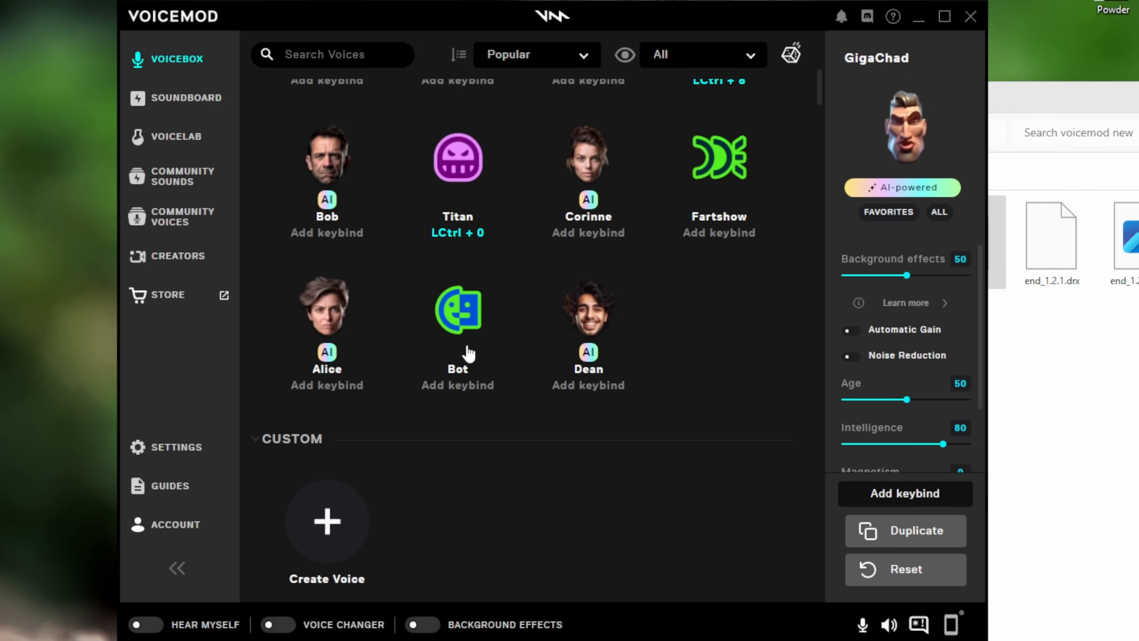
pyautogui.scroll(-3)
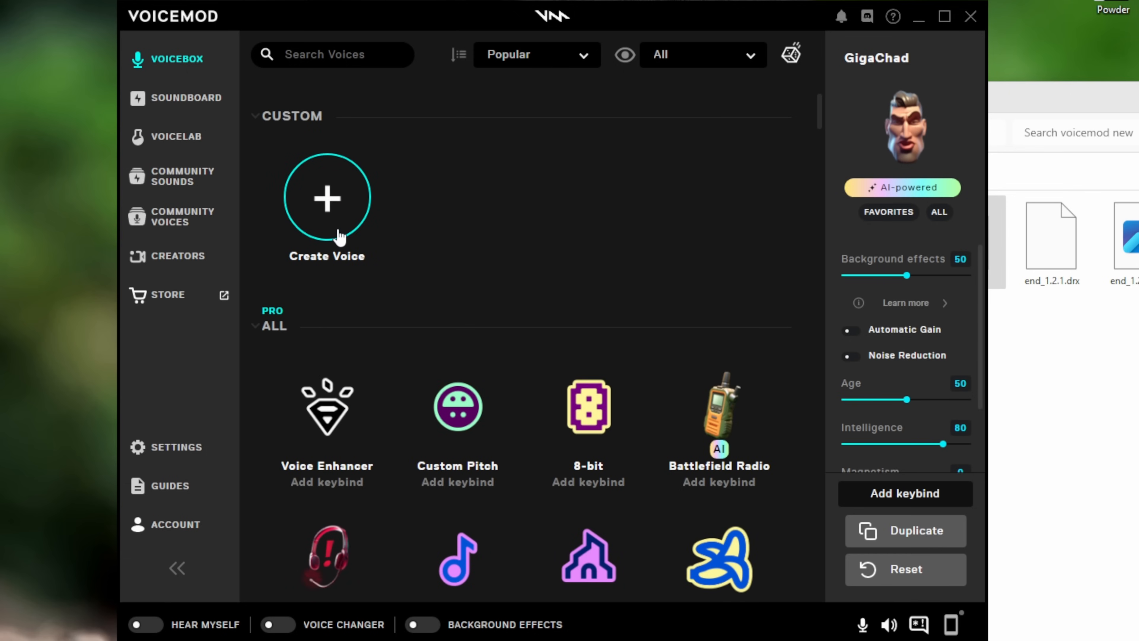
pyautogui.scroll(-3)
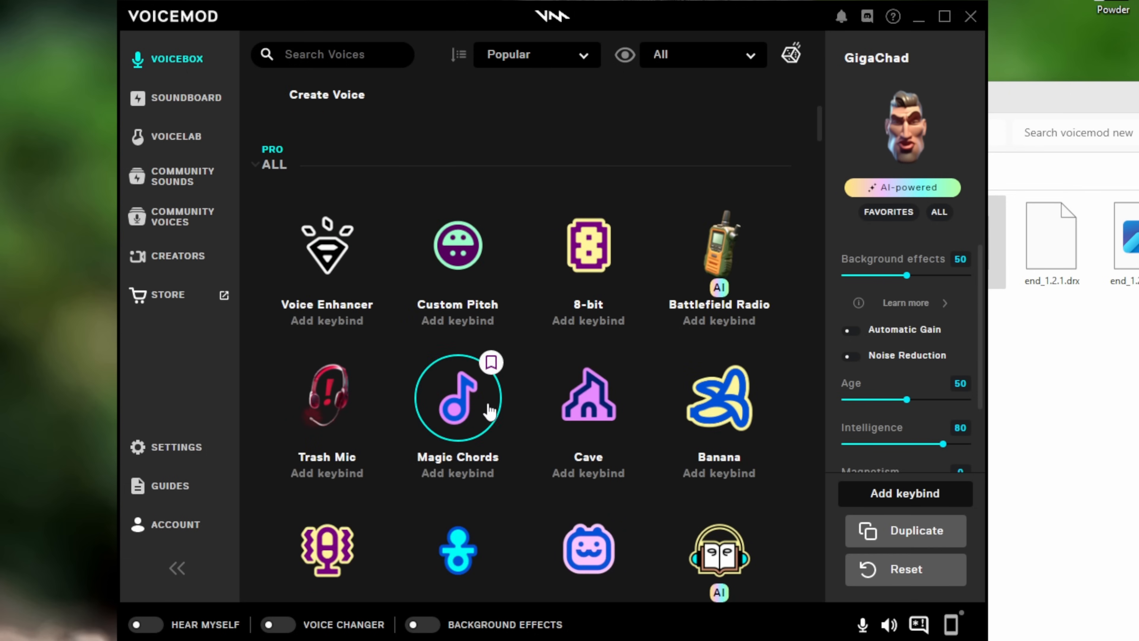
pyautogui.scroll(-3)
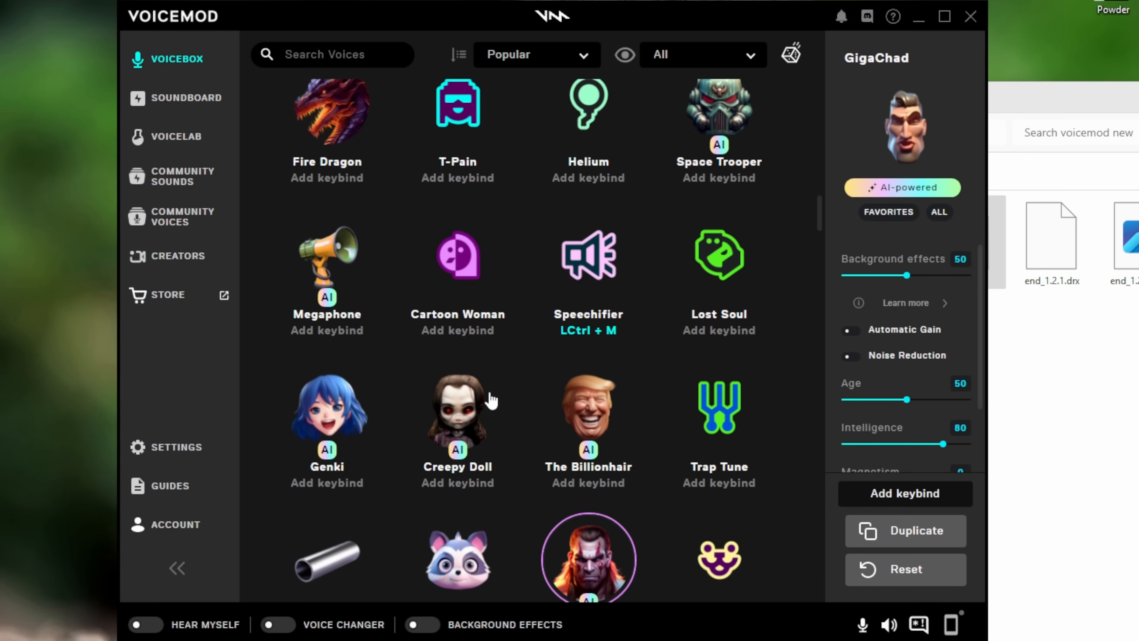
pyautogui.scroll(-3)
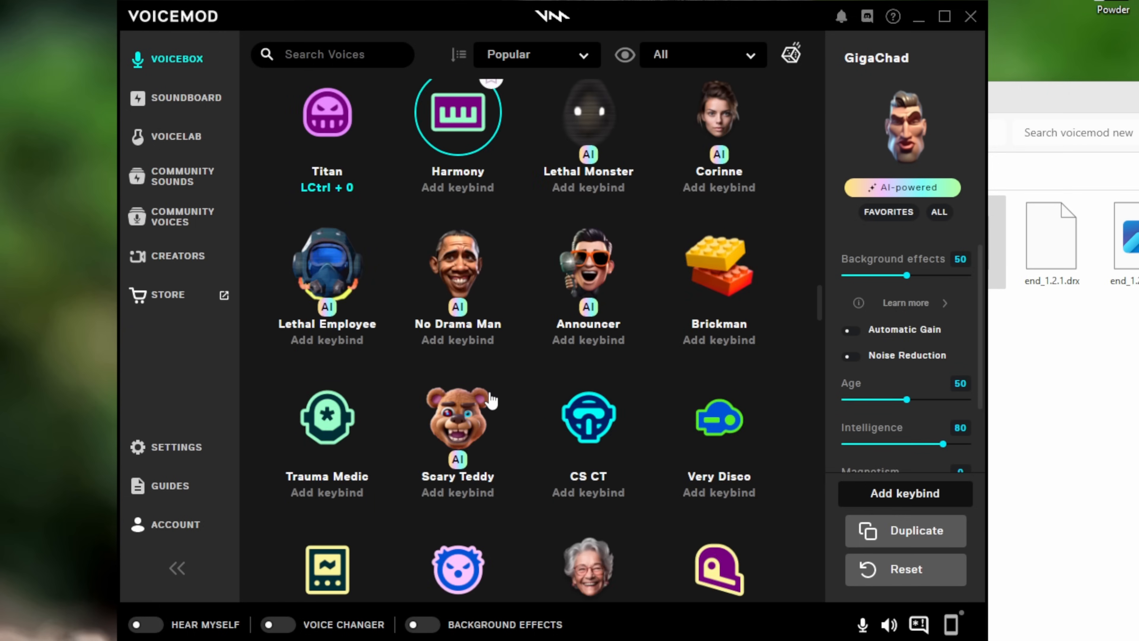
pyautogui.scroll(-3)
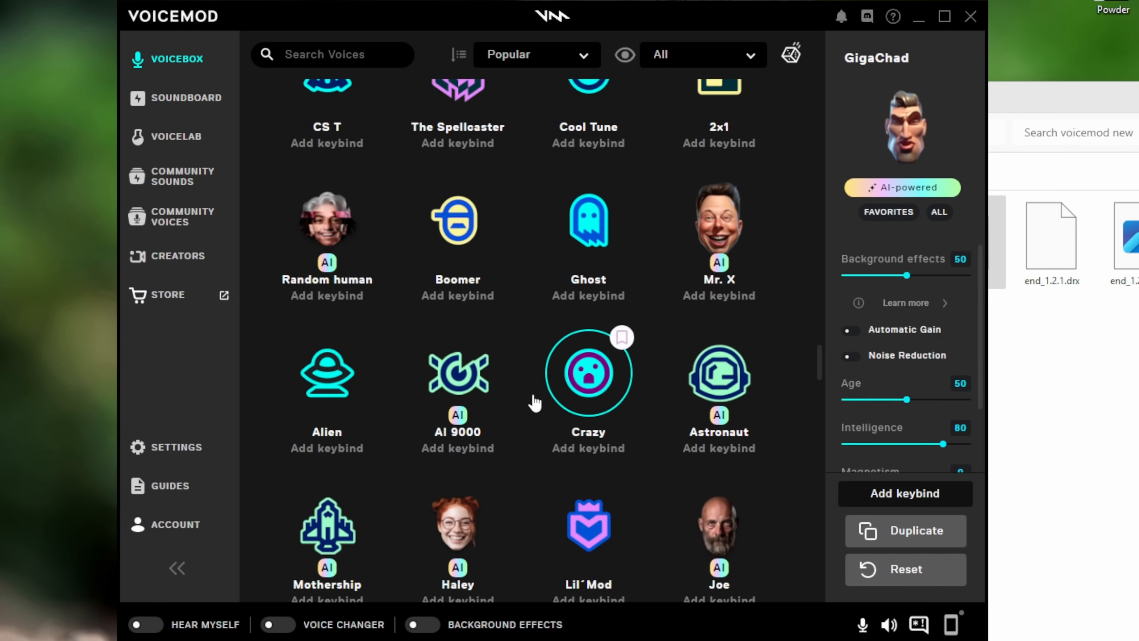
pyautogui.scroll(-3)
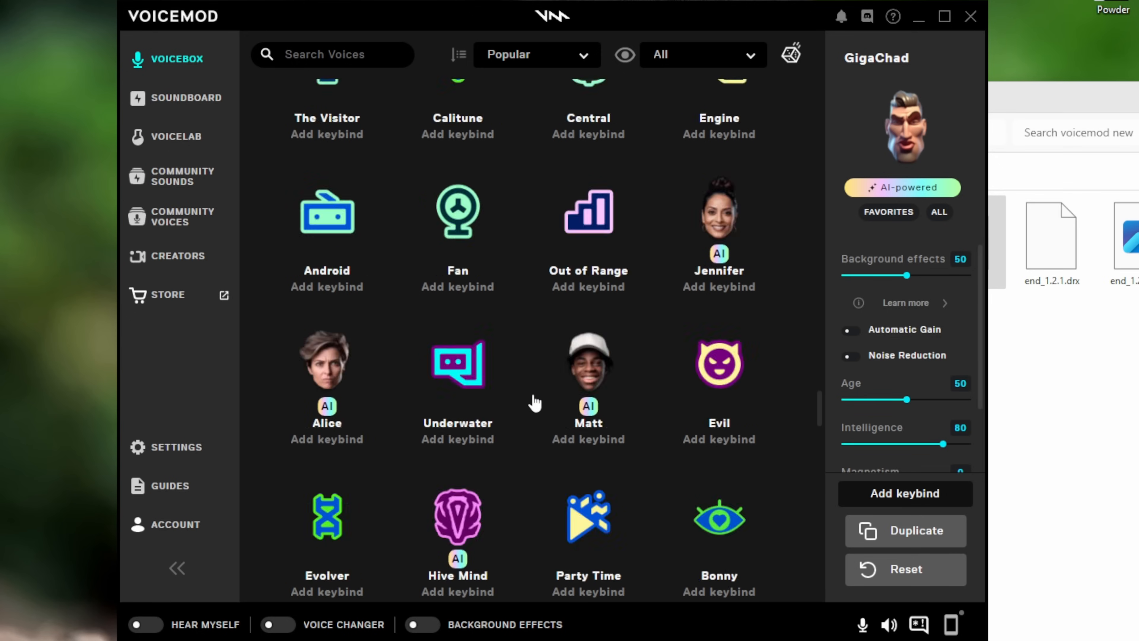
pyautogui.scroll(-3)
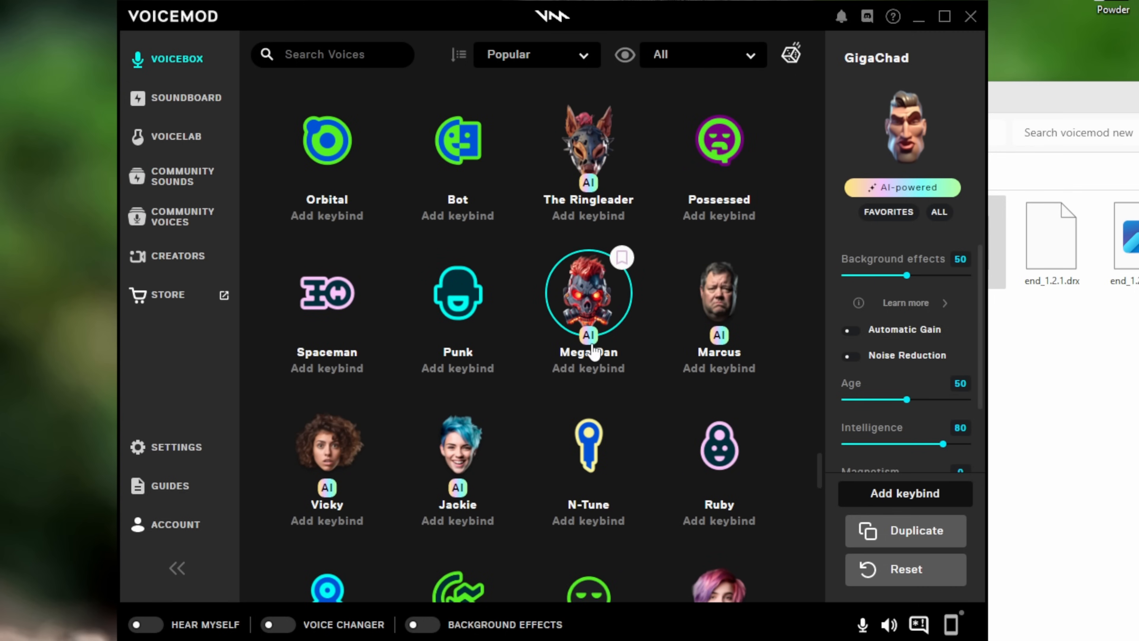
pyautogui.scroll(-3)
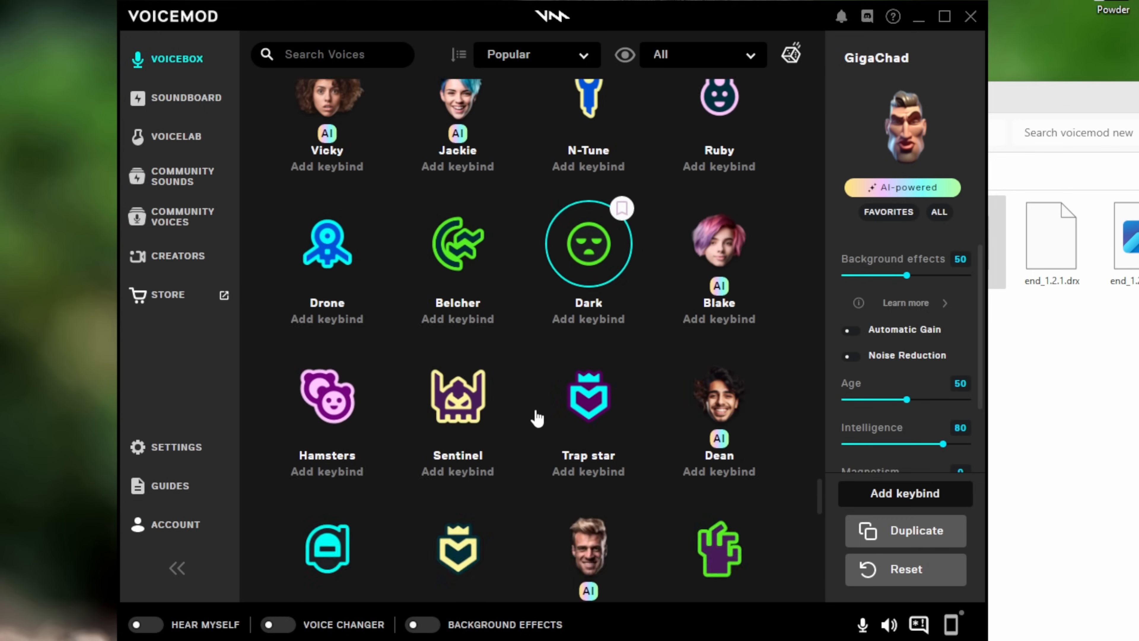
pyautogui.scroll(-3)
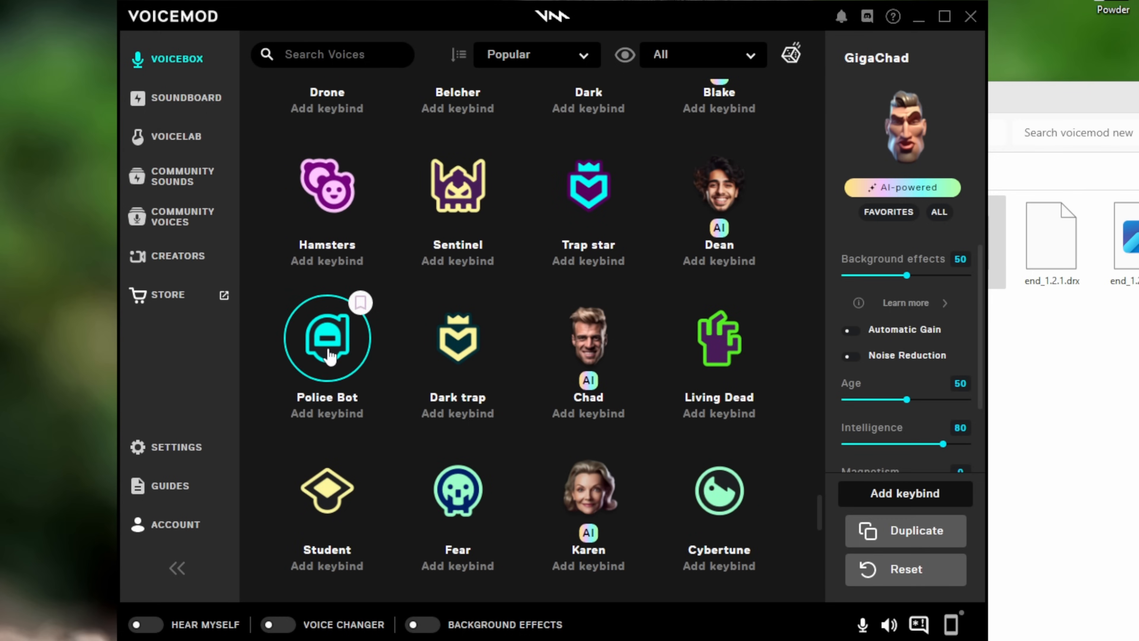
pyautogui.scroll(-3)
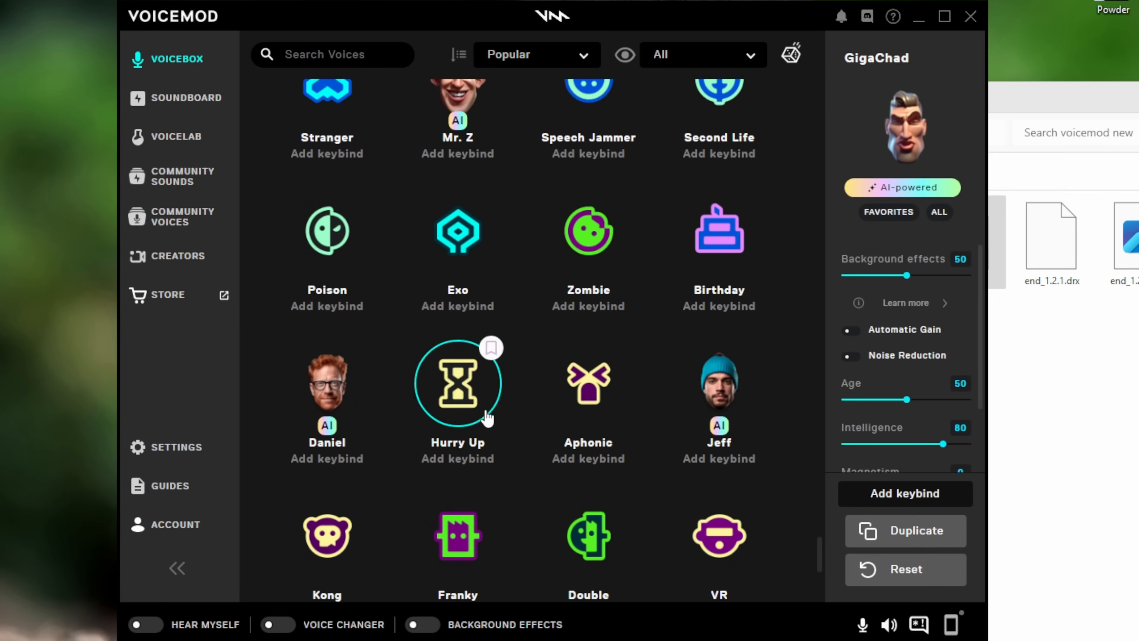
pyautogui.scroll(-3)
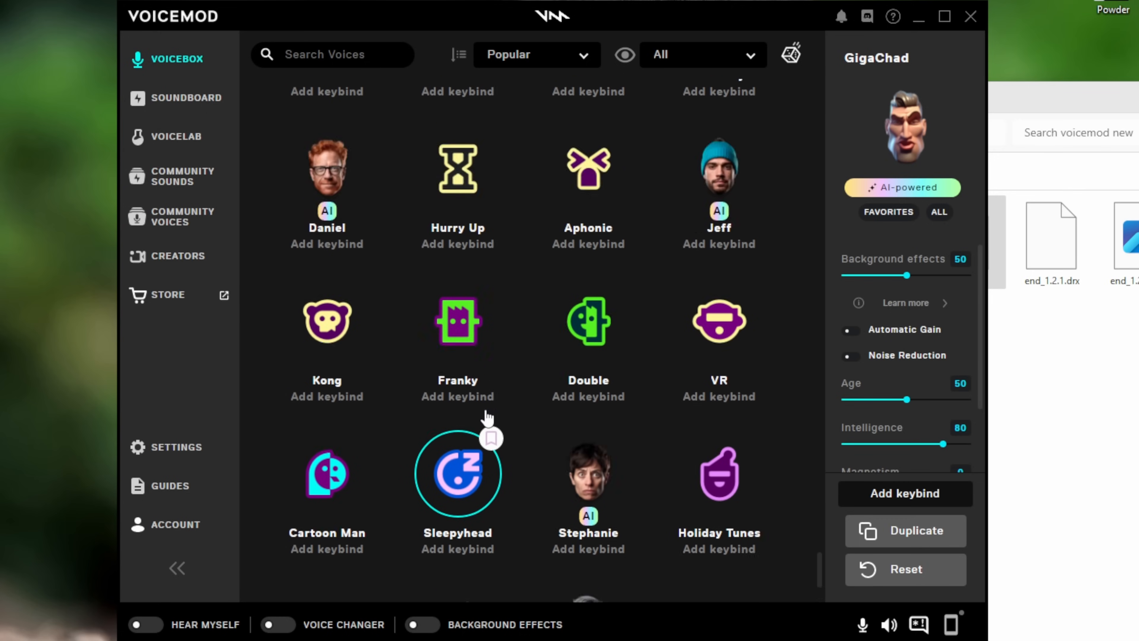
pyautogui.scroll(-3)
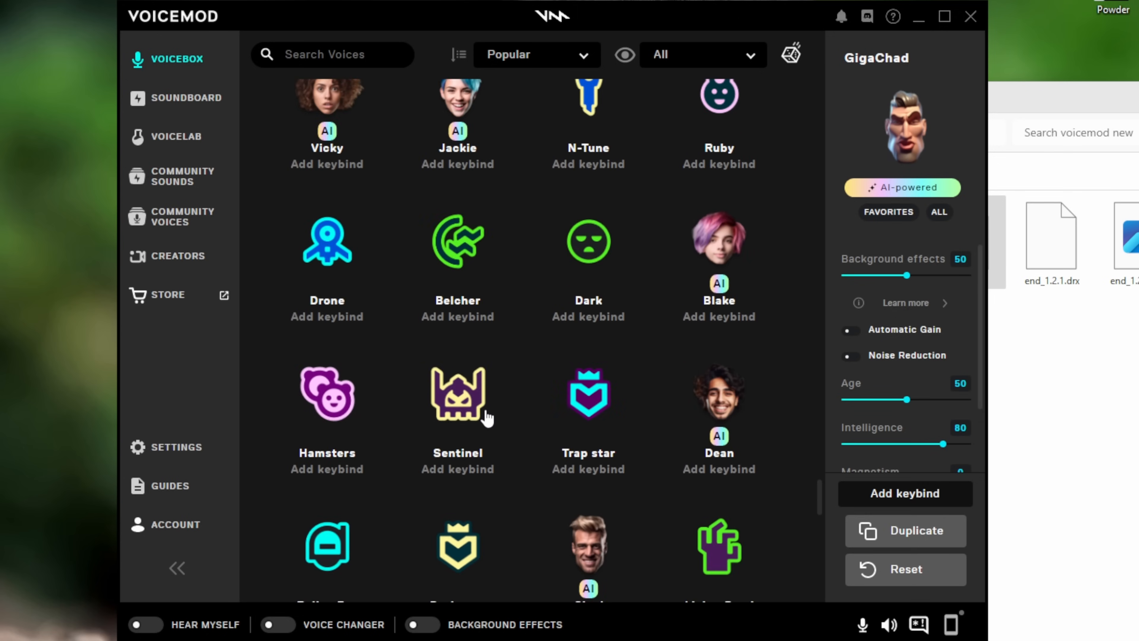
pyautogui.scroll(-3)
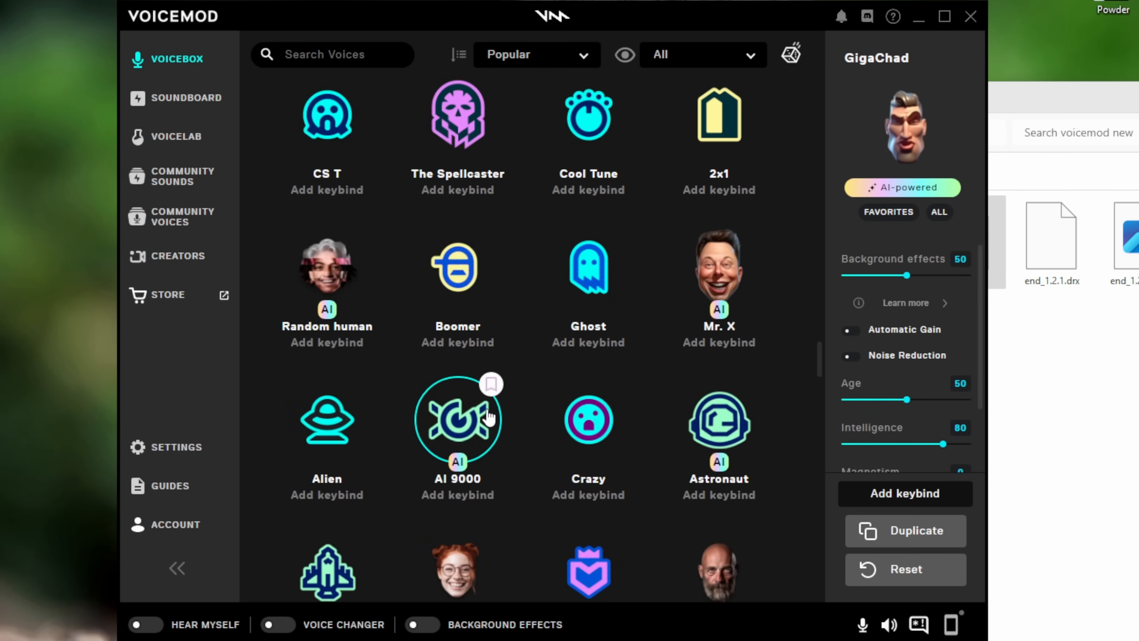
pyautogui.click(889, 211)
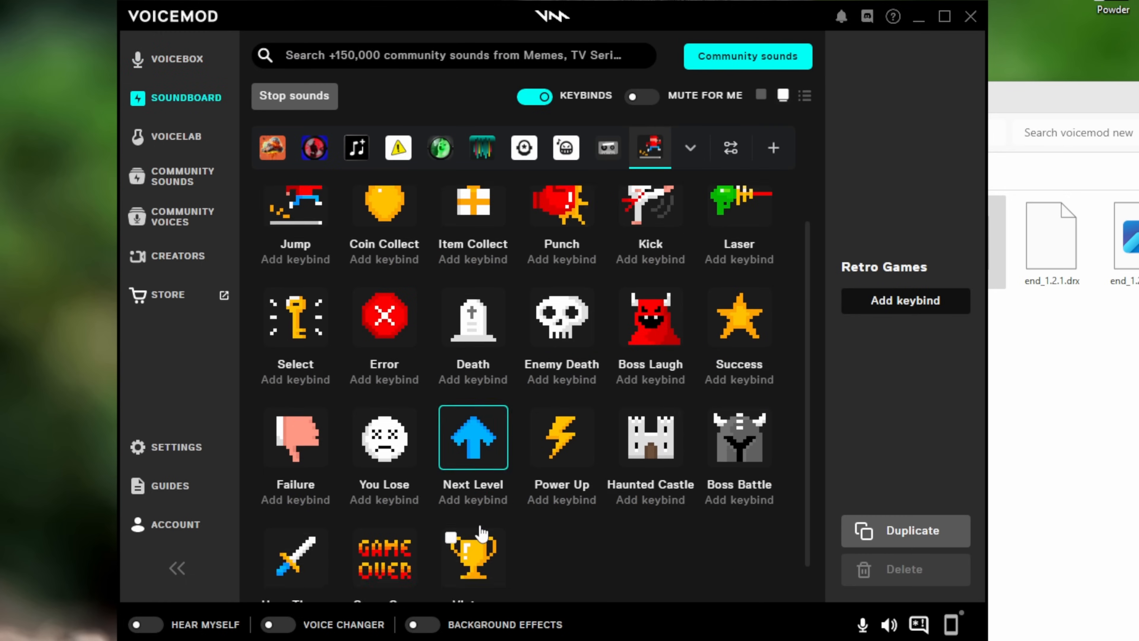
# Switch from the soundboard to the Voicelab custom voice builder
pyautogui.scroll(-3)
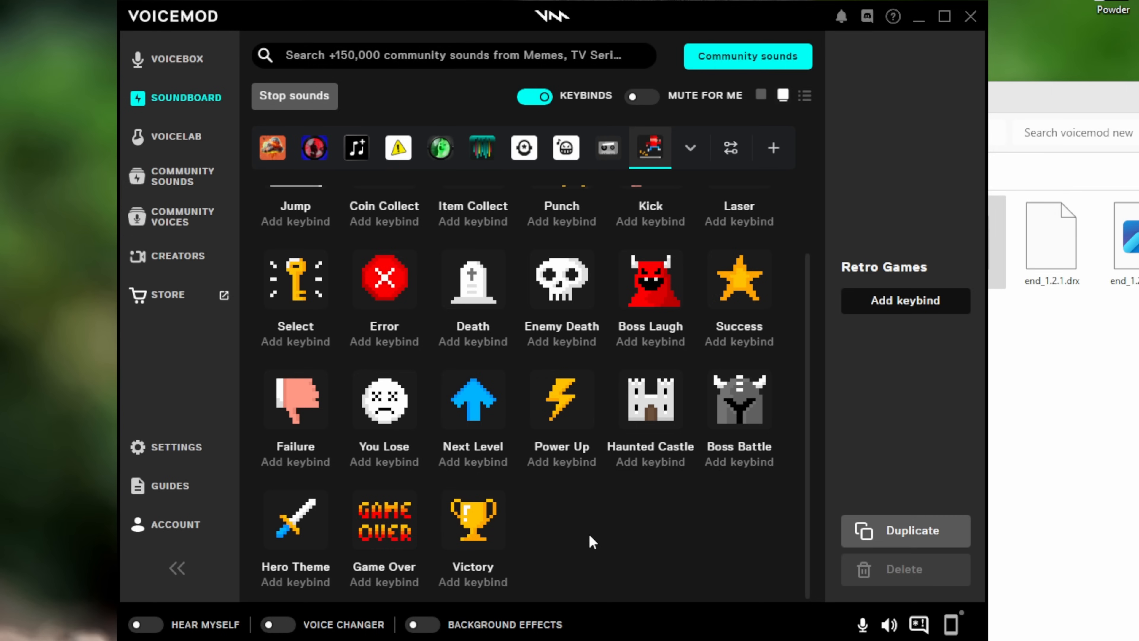
pyautogui.moveTo(398, 149)
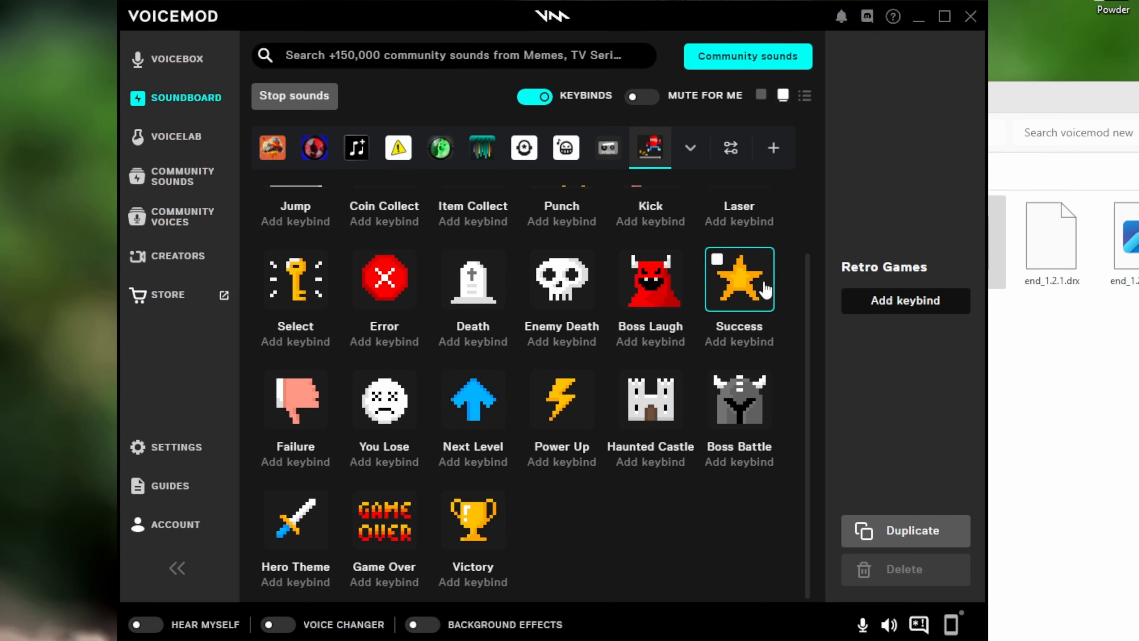
pyautogui.moveTo(735, 335)
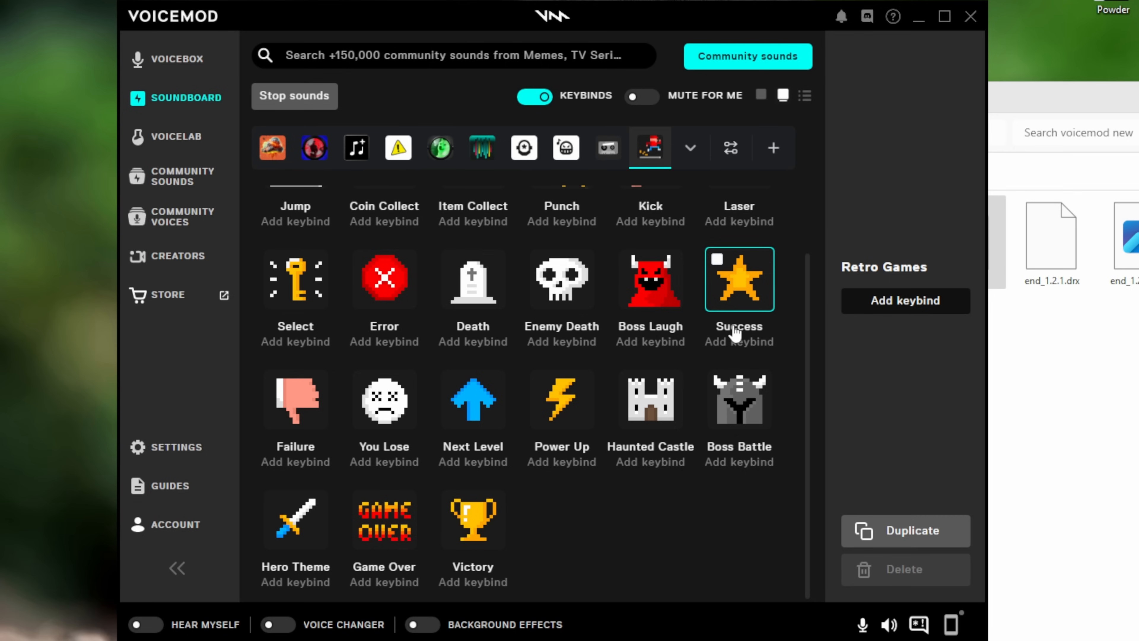
pyautogui.moveTo(739, 344)
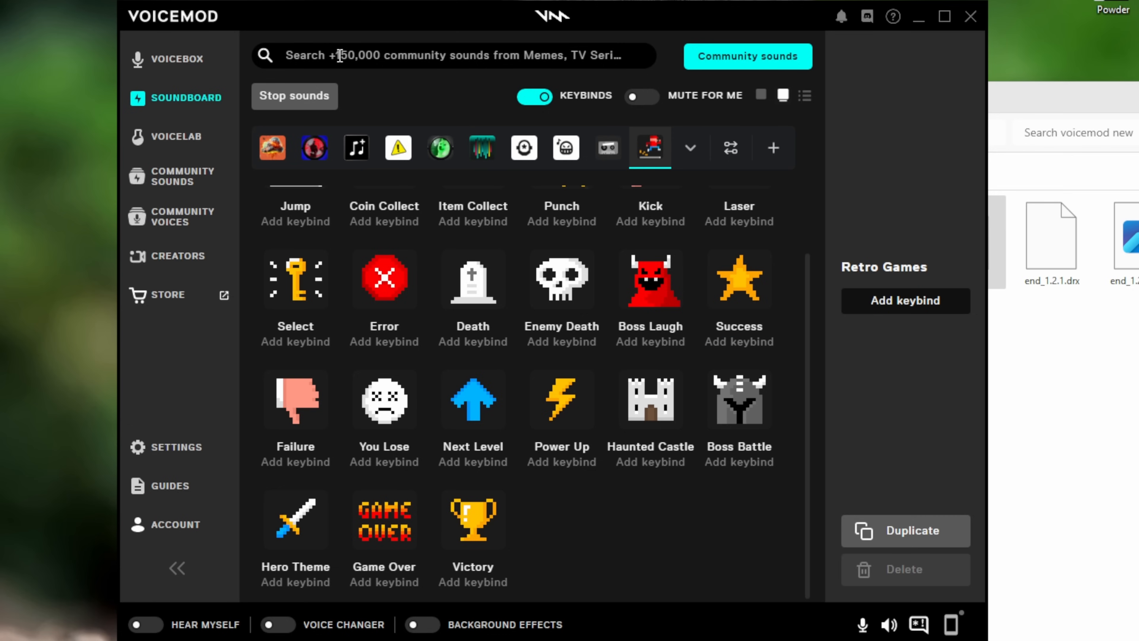
pyautogui.moveTo(442, 121)
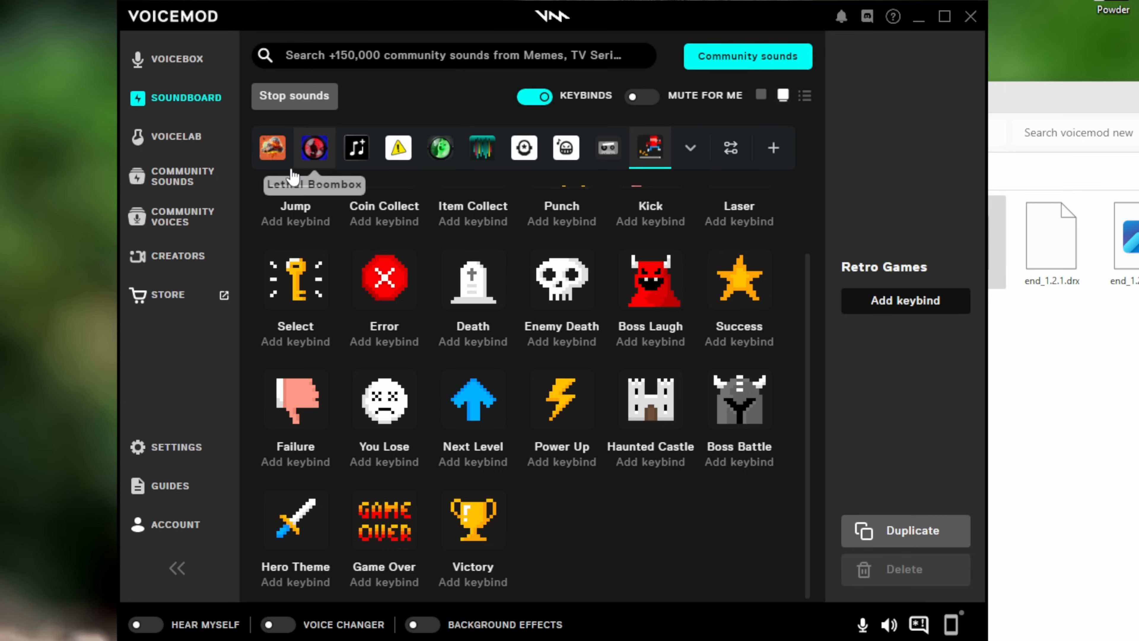
pyautogui.moveTo(437, 110)
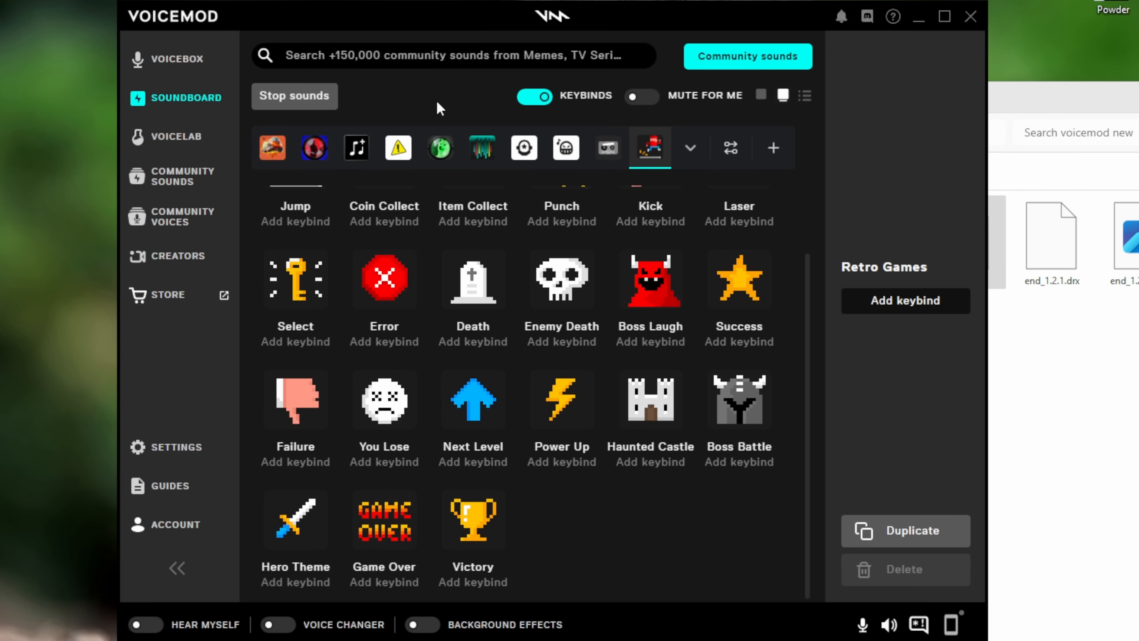
pyautogui.click(176, 136)
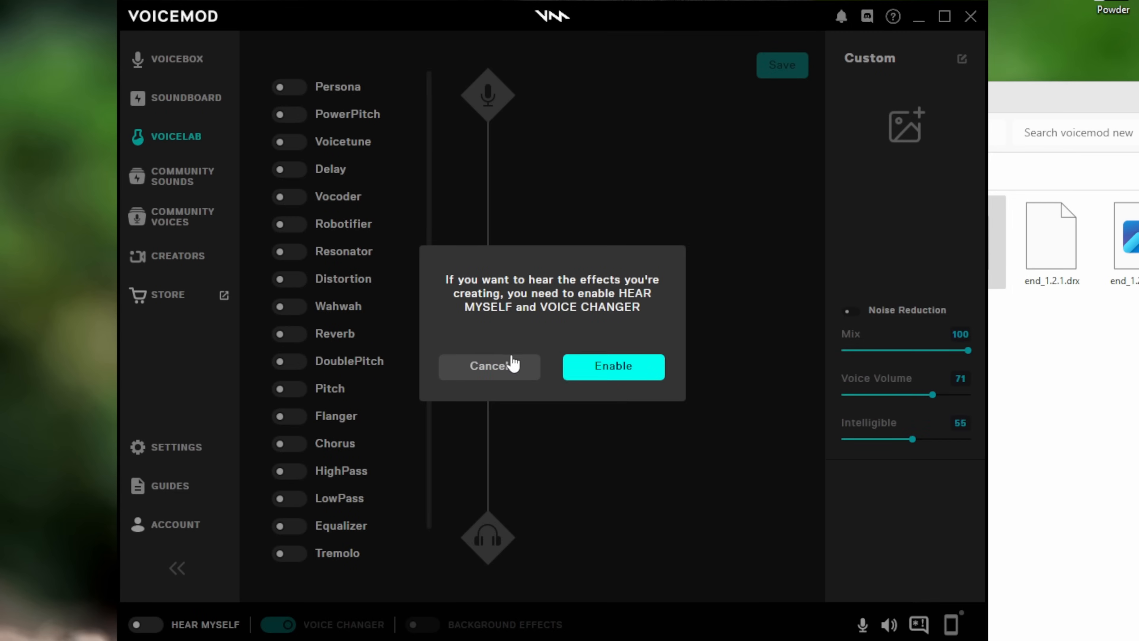
# Dismiss the monitoring prompt and enable the Persona and Robotifier effects
pyautogui.click(490, 366)
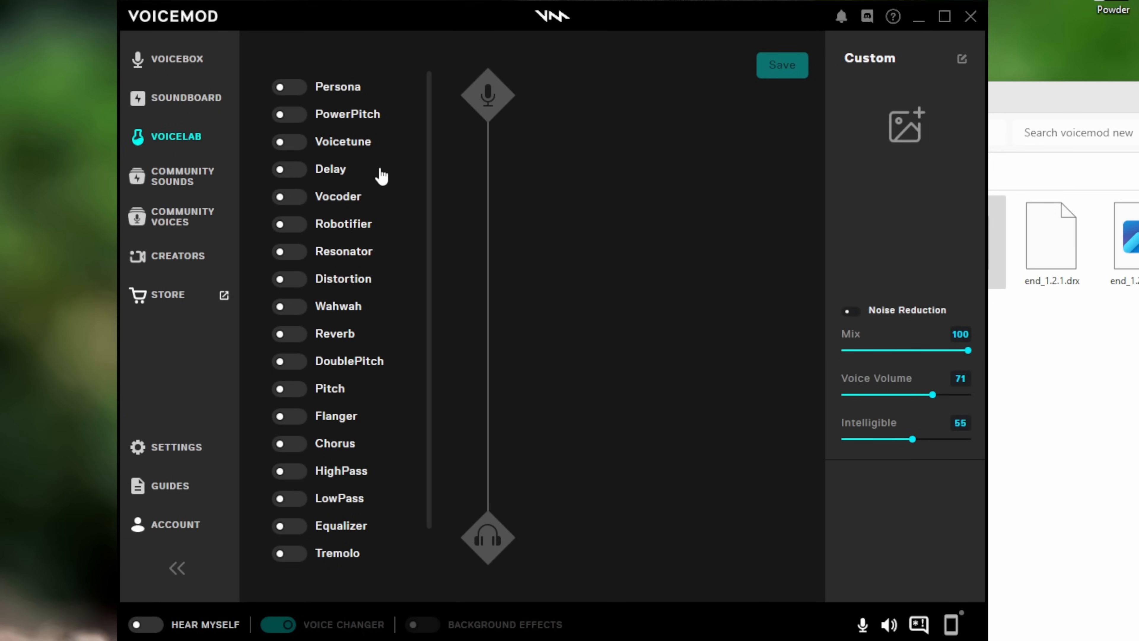
pyautogui.moveTo(382, 541)
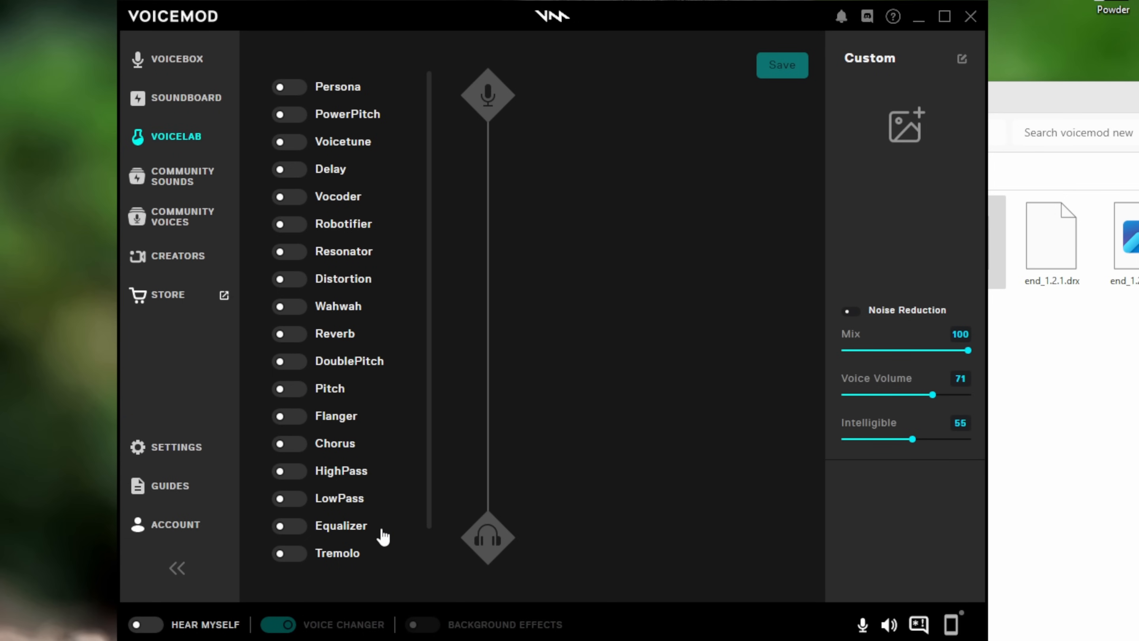
pyautogui.moveTo(298, 96)
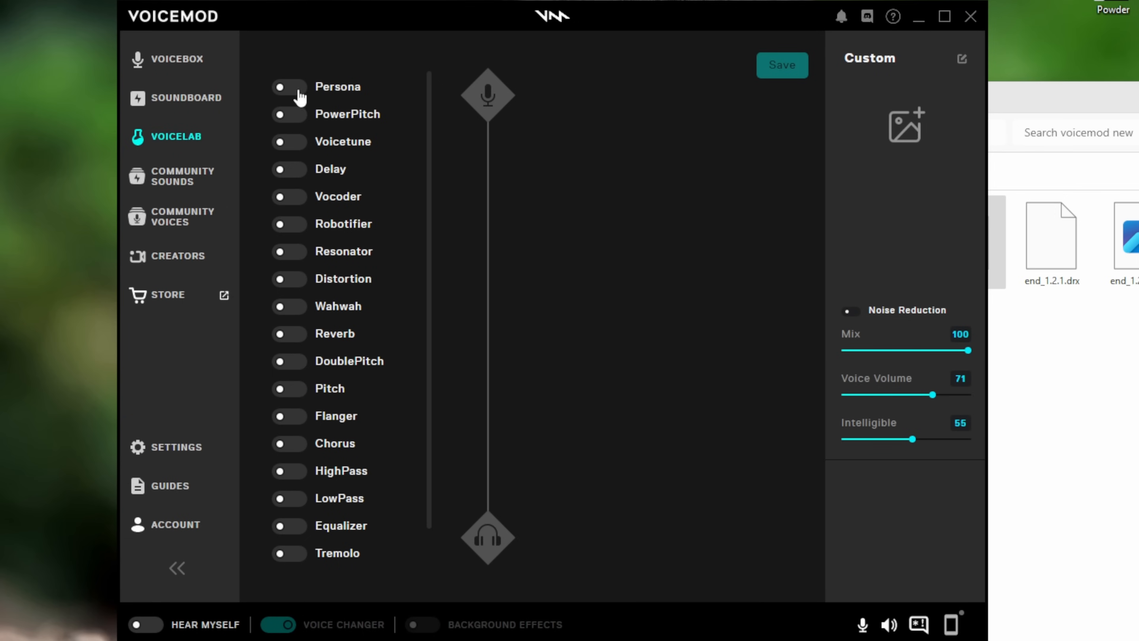
pyautogui.click(289, 87)
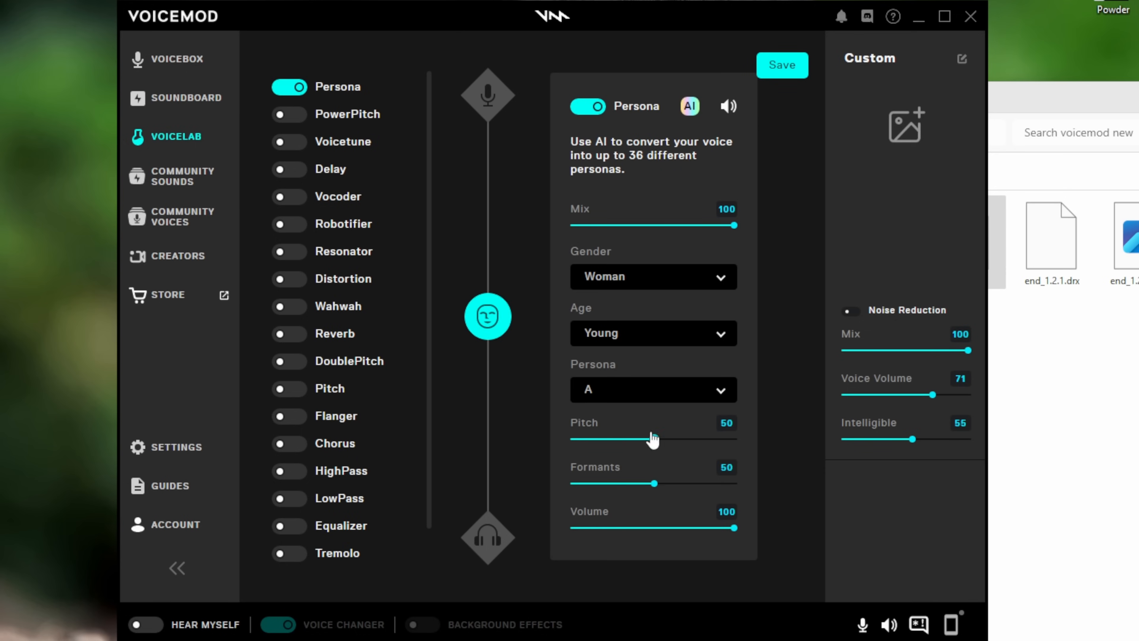
pyautogui.moveTo(662, 340)
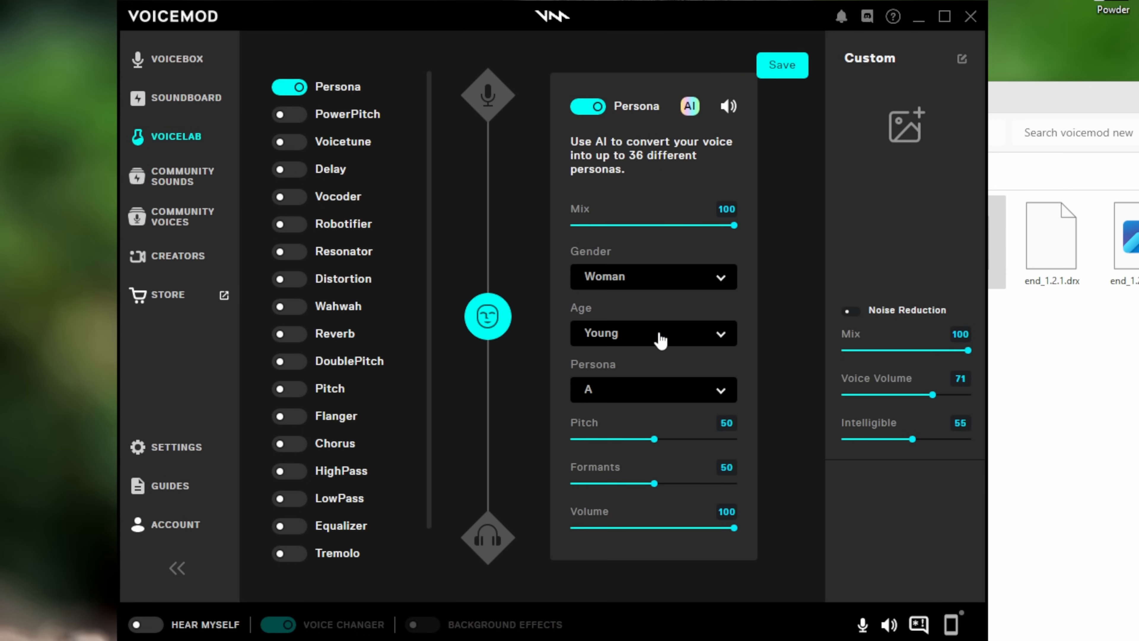
pyautogui.moveTo(607, 407)
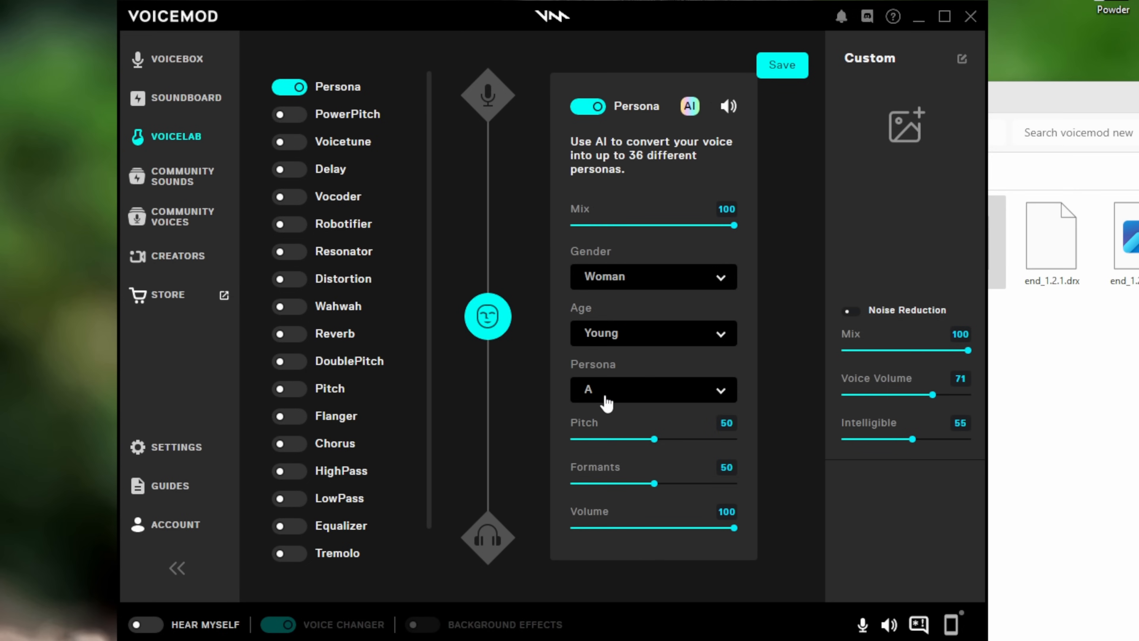
pyautogui.moveTo(582, 458)
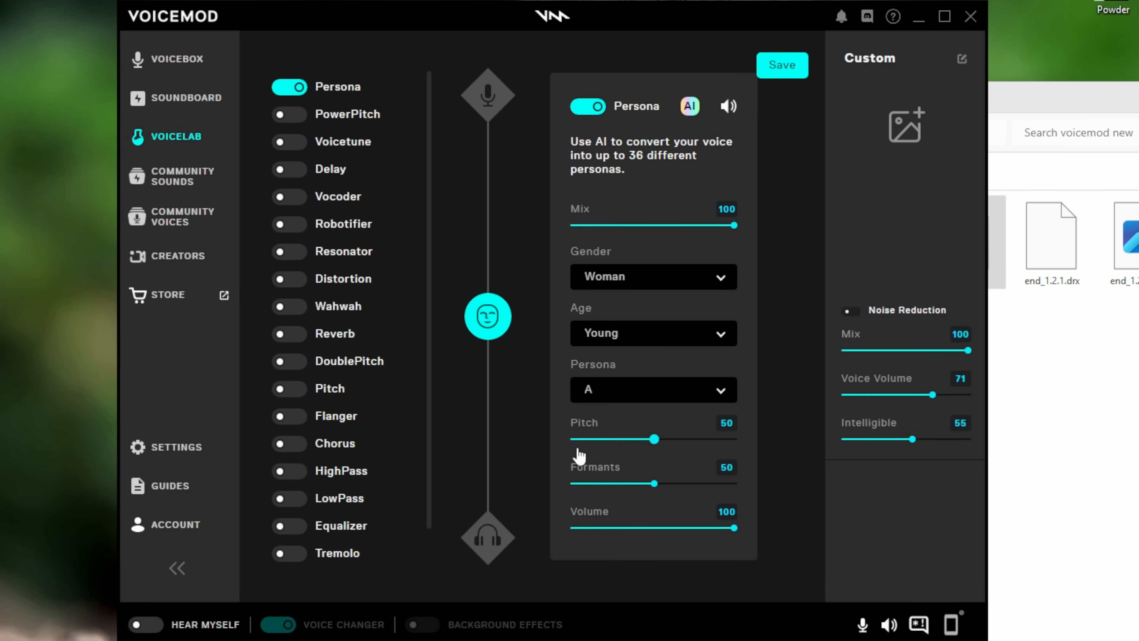
pyautogui.moveTo(662, 535)
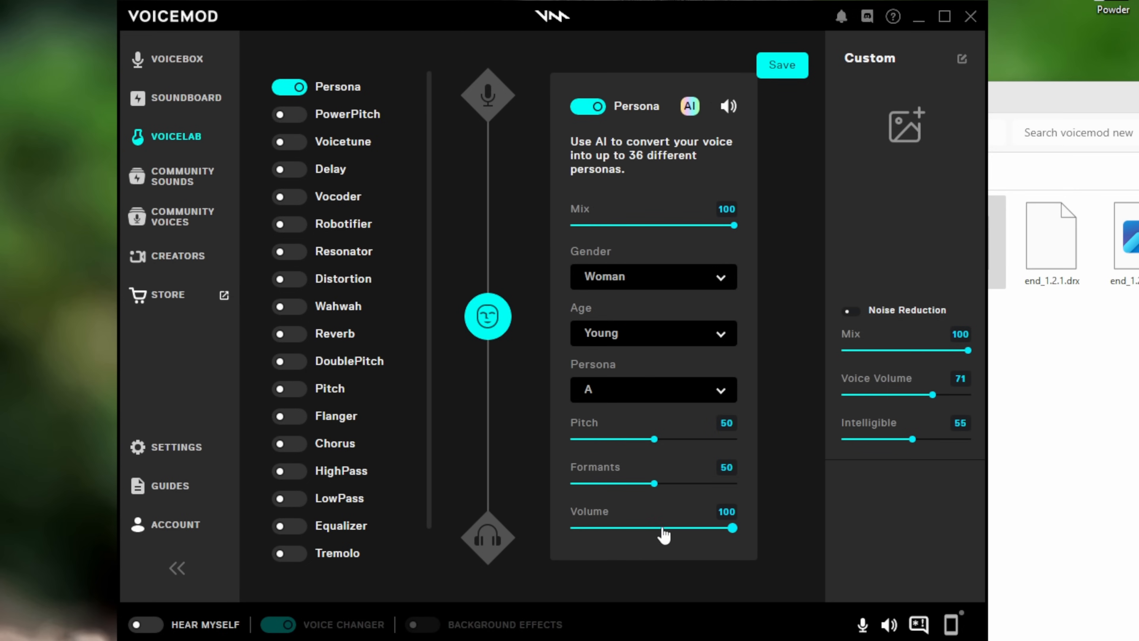
pyautogui.click(288, 224)
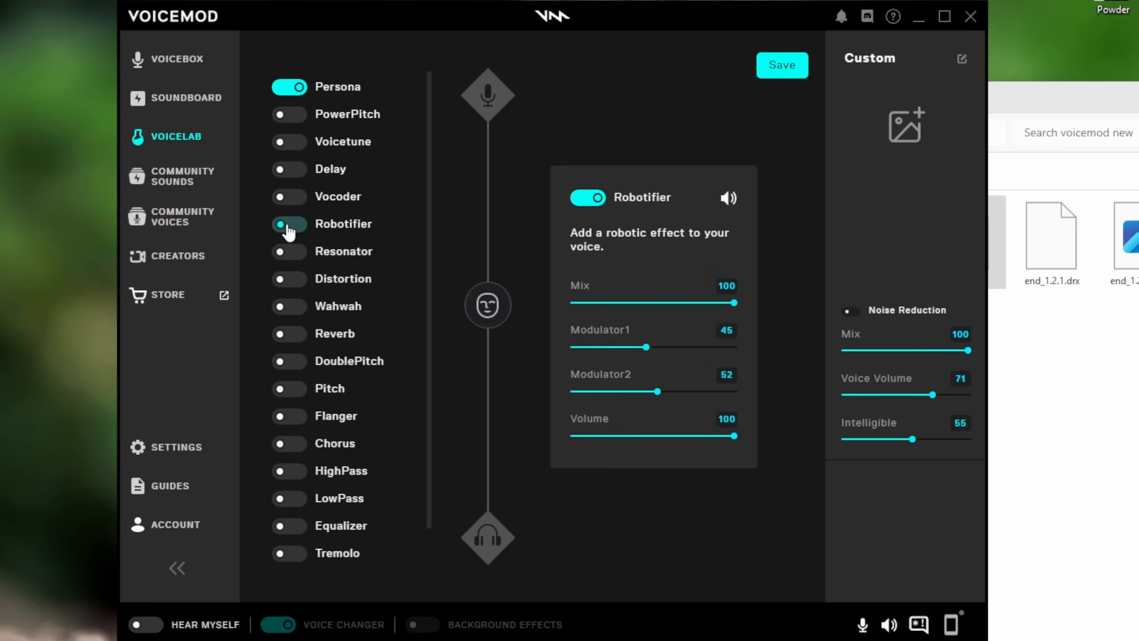
# Enable Voicetune alongside Persona and Robotifier, then move on to Community Sounds
pyautogui.click(289, 223)
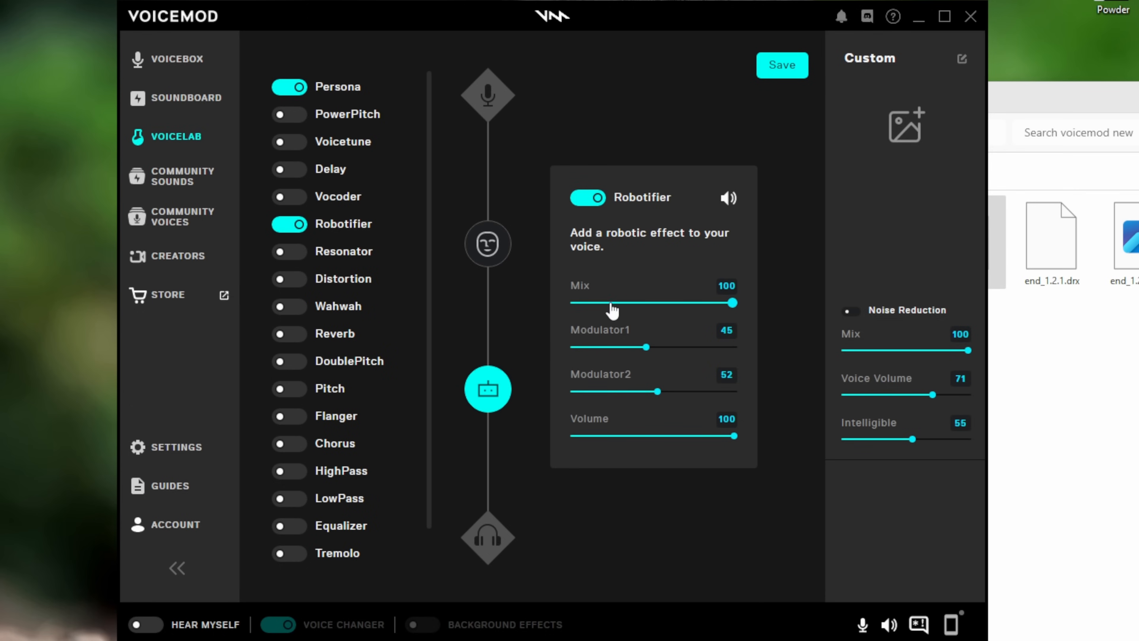
pyautogui.moveTo(562, 436)
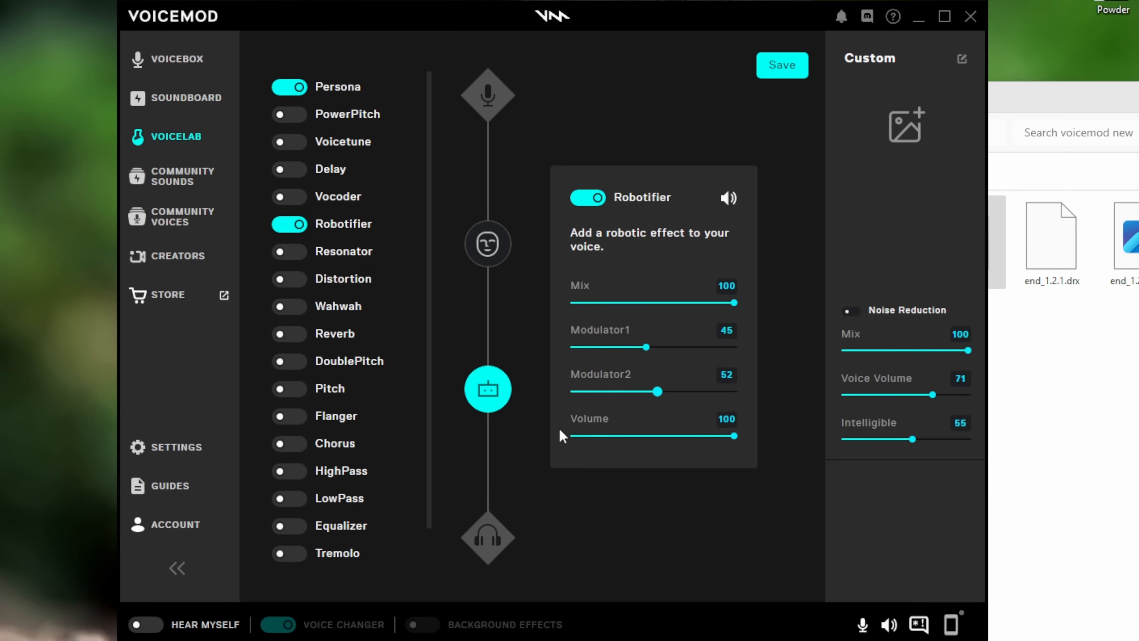
pyautogui.moveTo(298, 453)
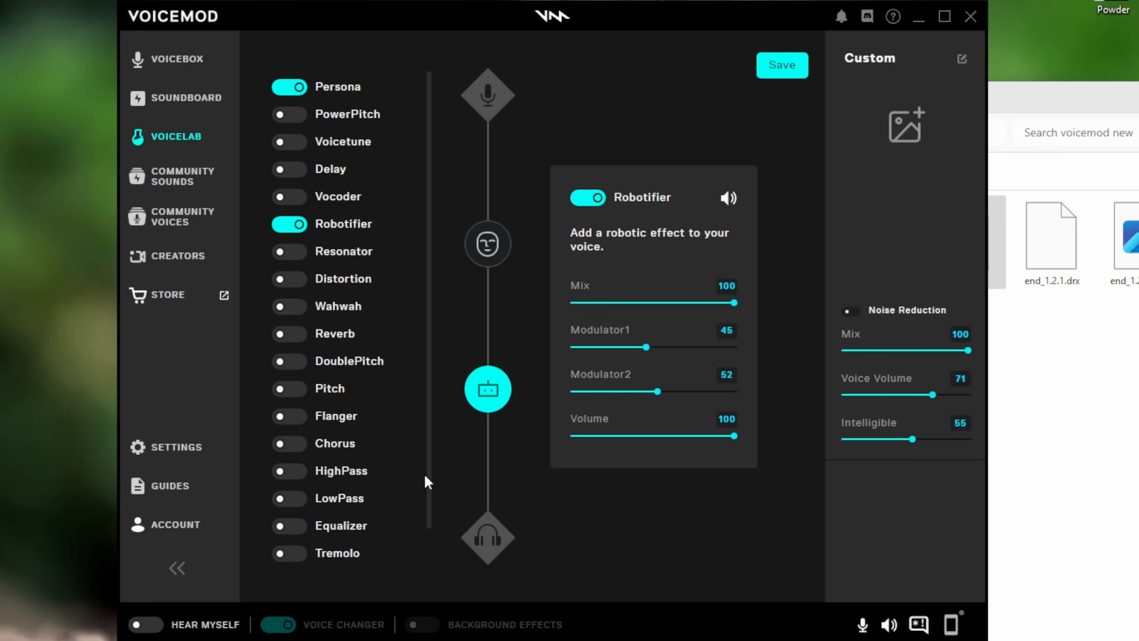
pyautogui.moveTo(388, 492)
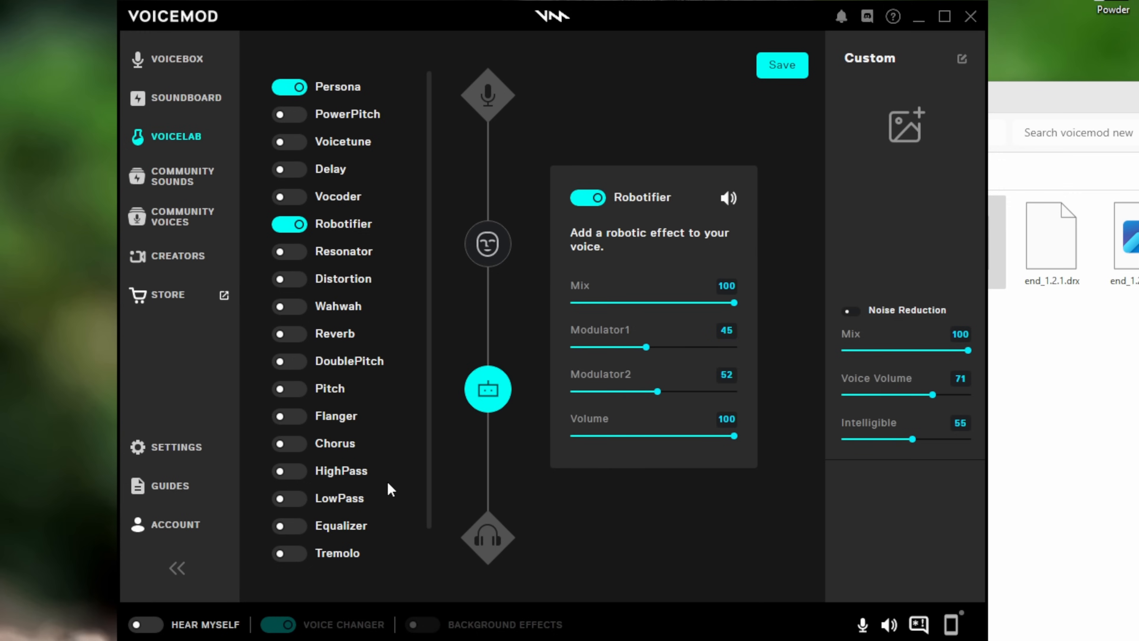
pyautogui.moveTo(407, 325)
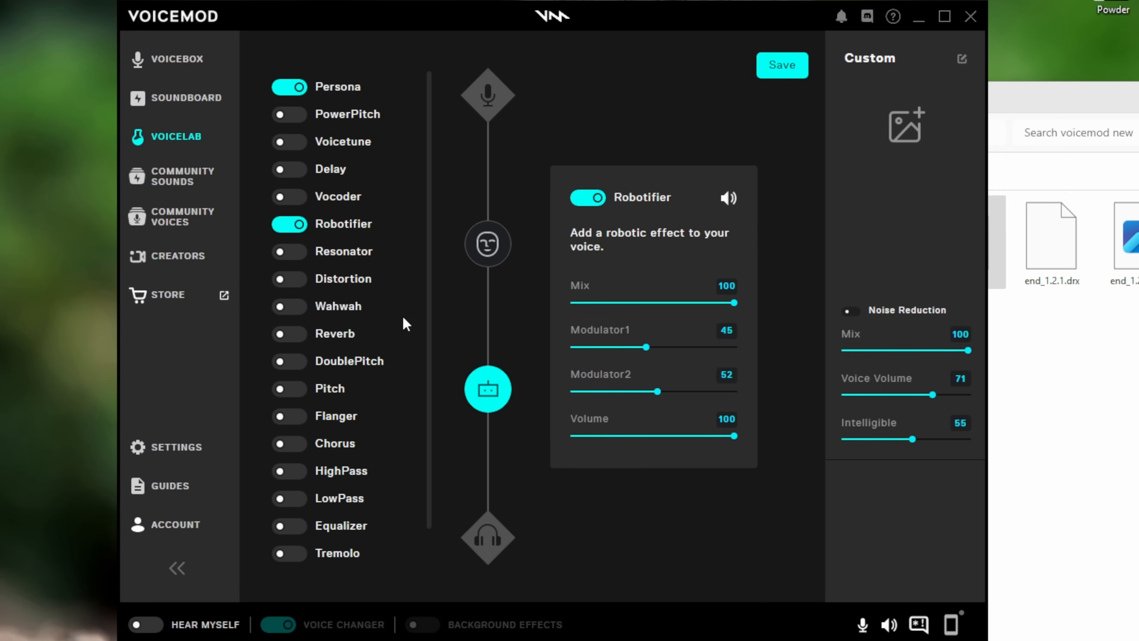
pyautogui.moveTo(637, 450)
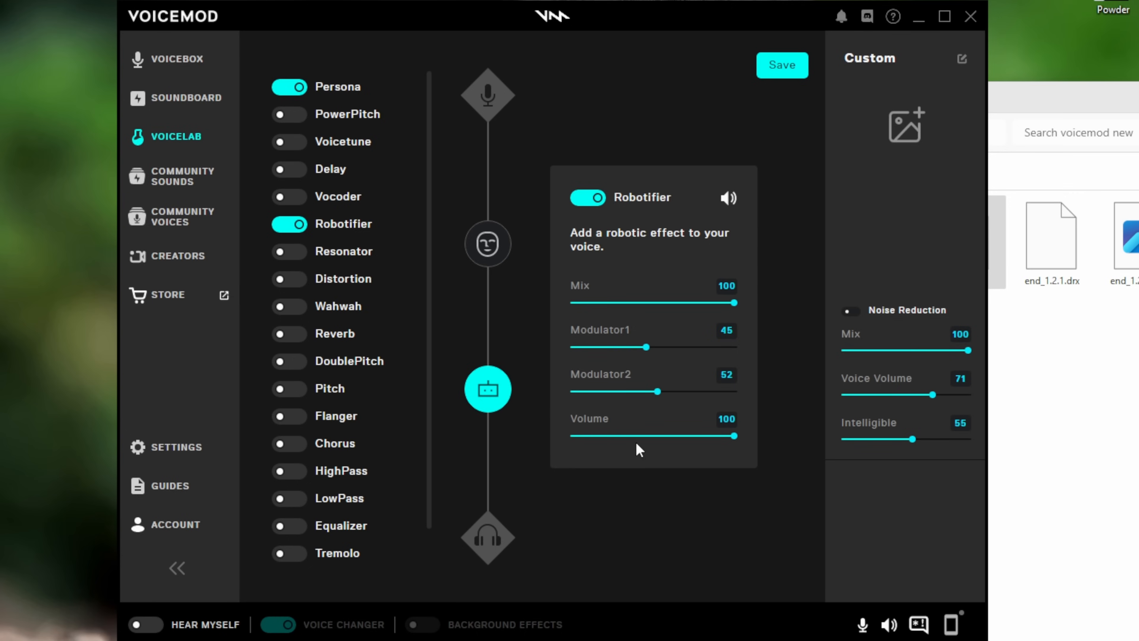
pyautogui.moveTo(558, 265)
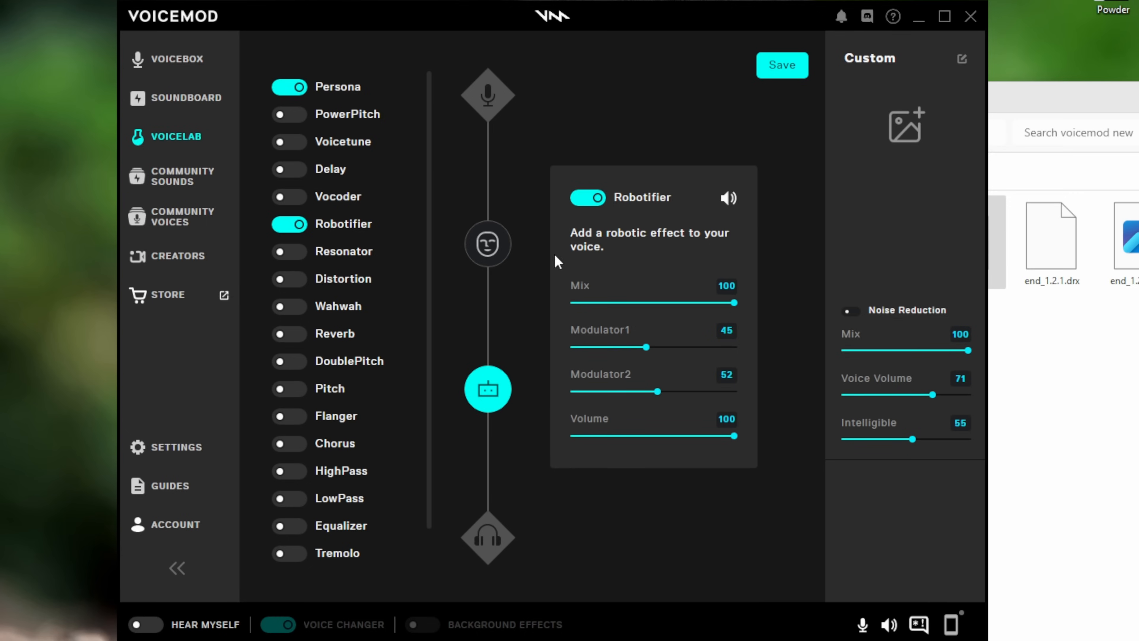
pyautogui.moveTo(604, 255)
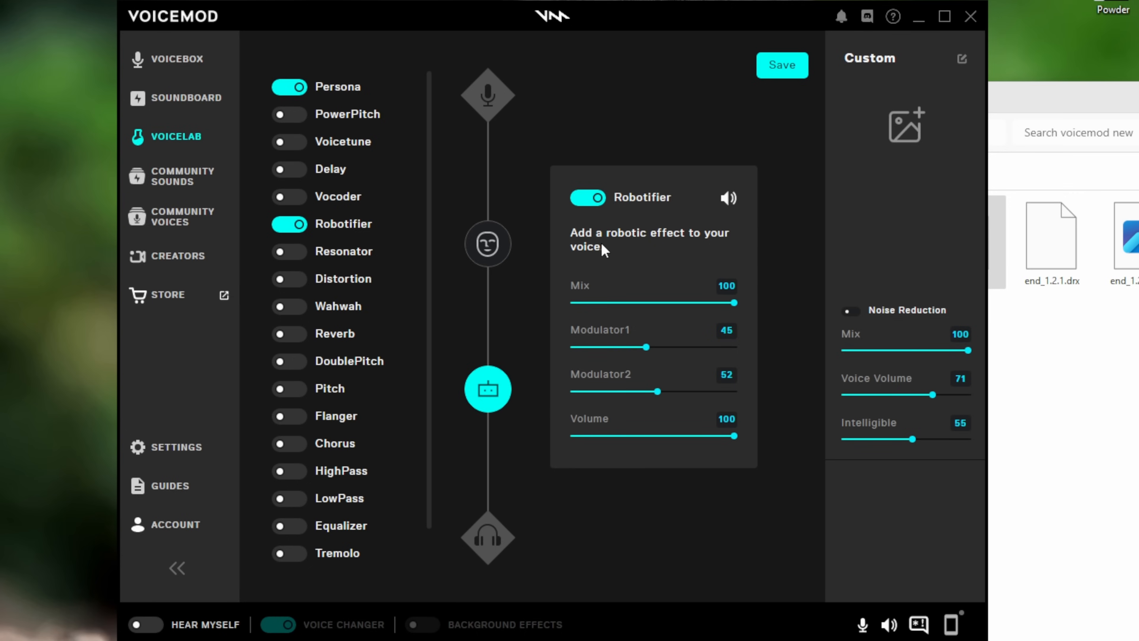
pyautogui.moveTo(317, 162)
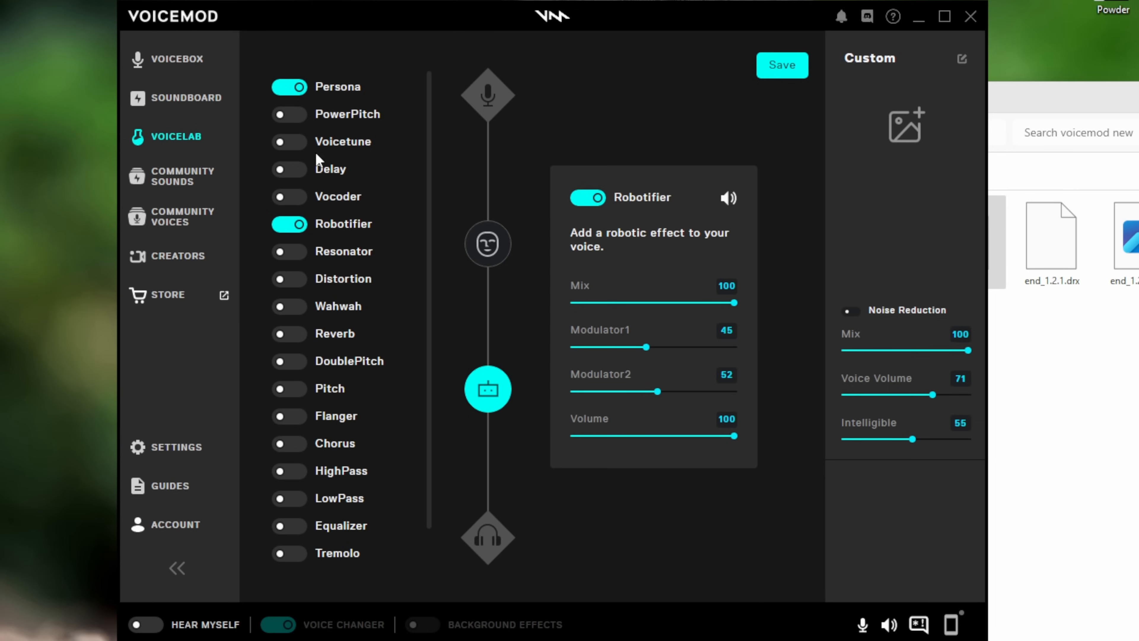
pyautogui.moveTo(306, 140)
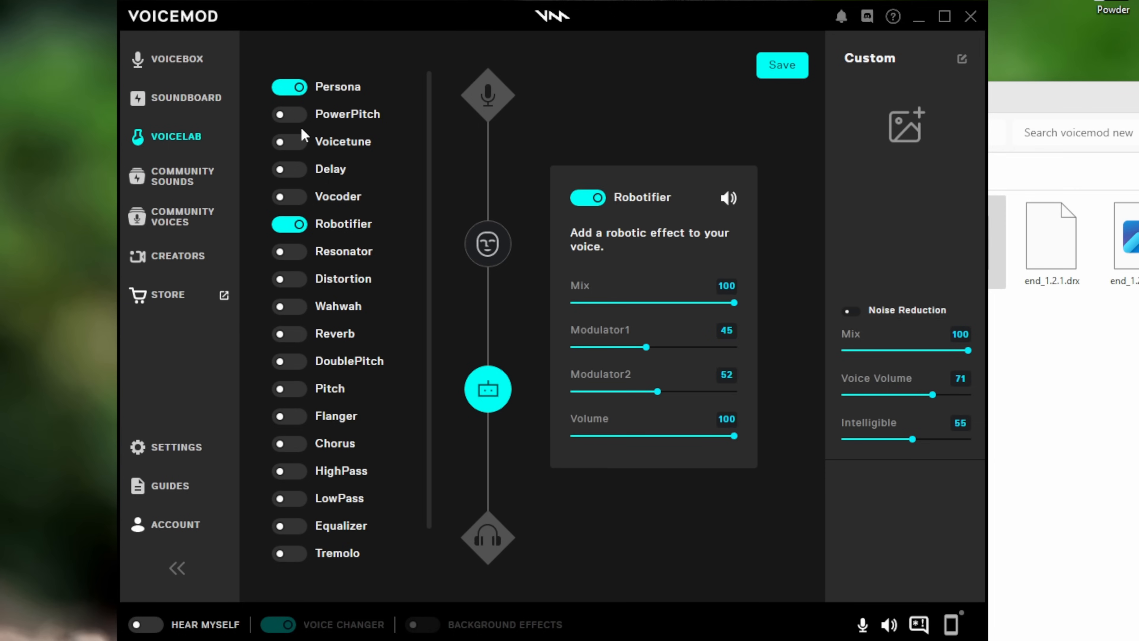
pyautogui.moveTo(288, 146)
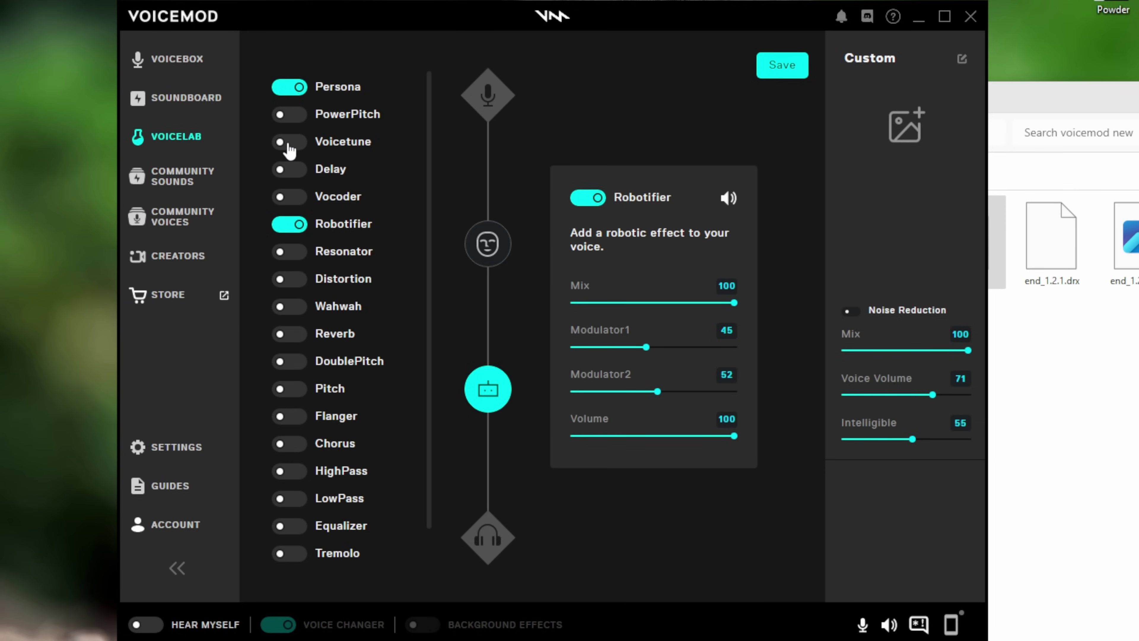
pyautogui.click(289, 141)
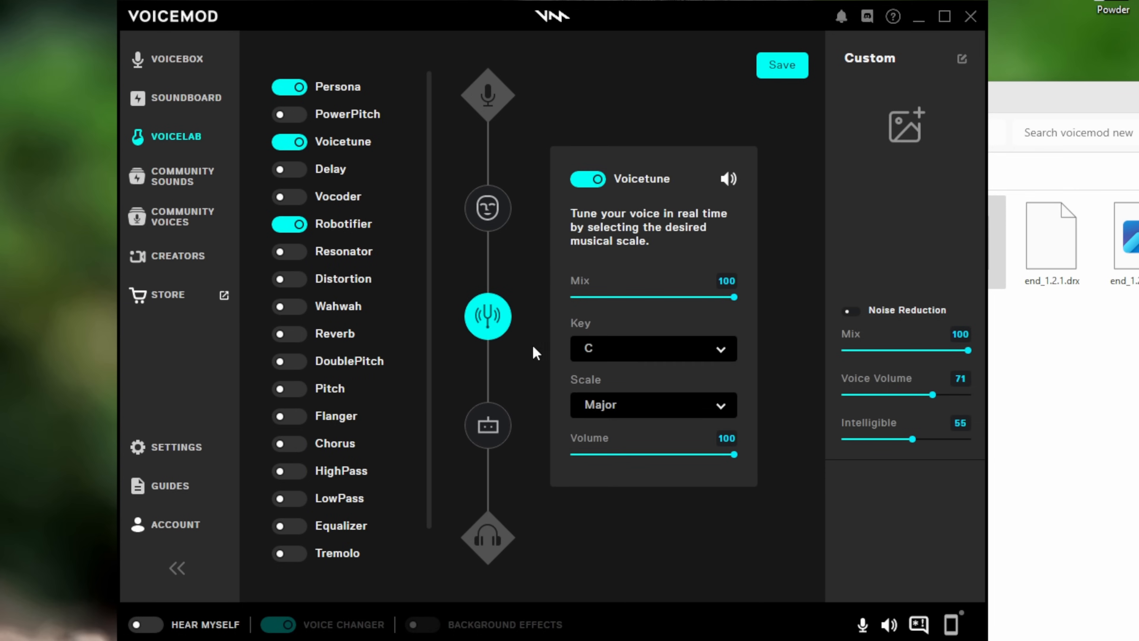
pyautogui.moveTo(619, 365)
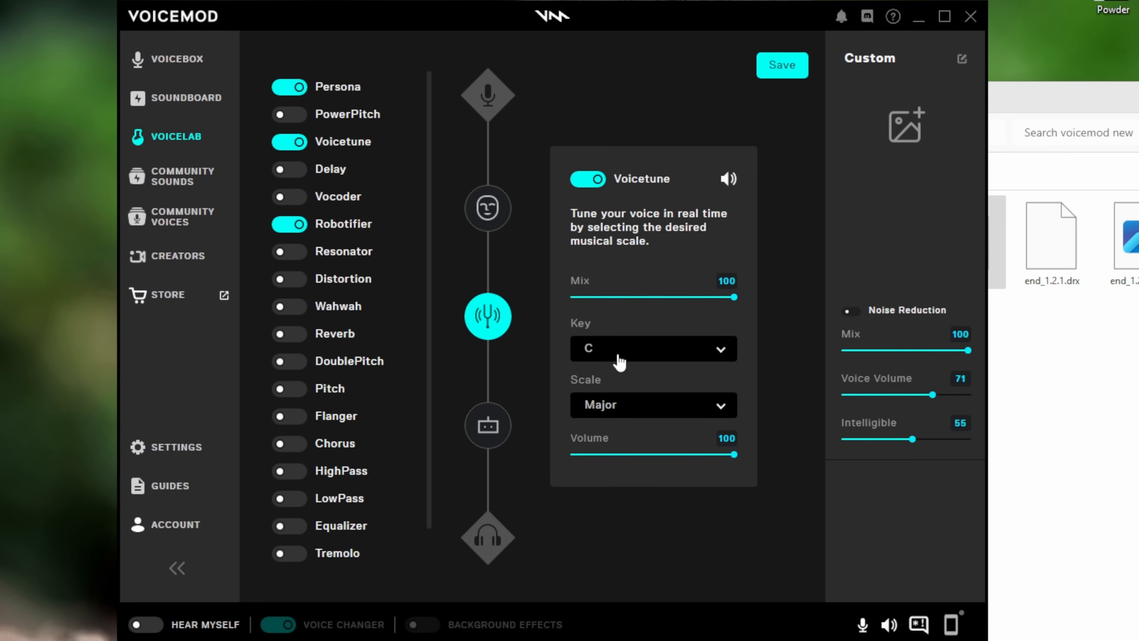
pyautogui.moveTo(690, 418)
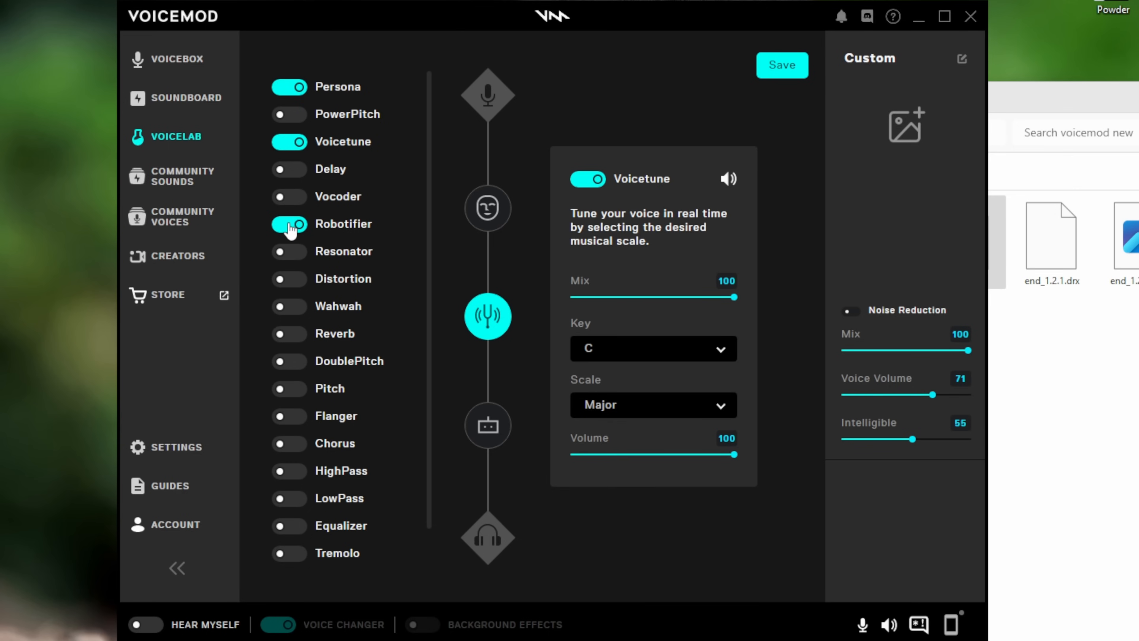
pyautogui.click(289, 224)
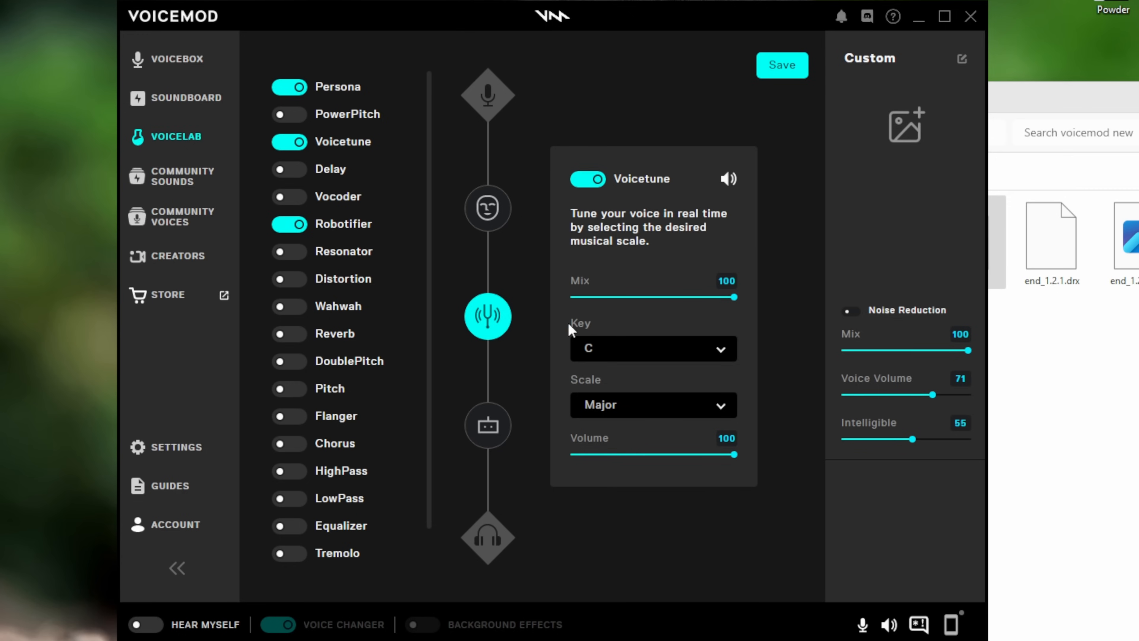
pyautogui.moveTo(453, 179)
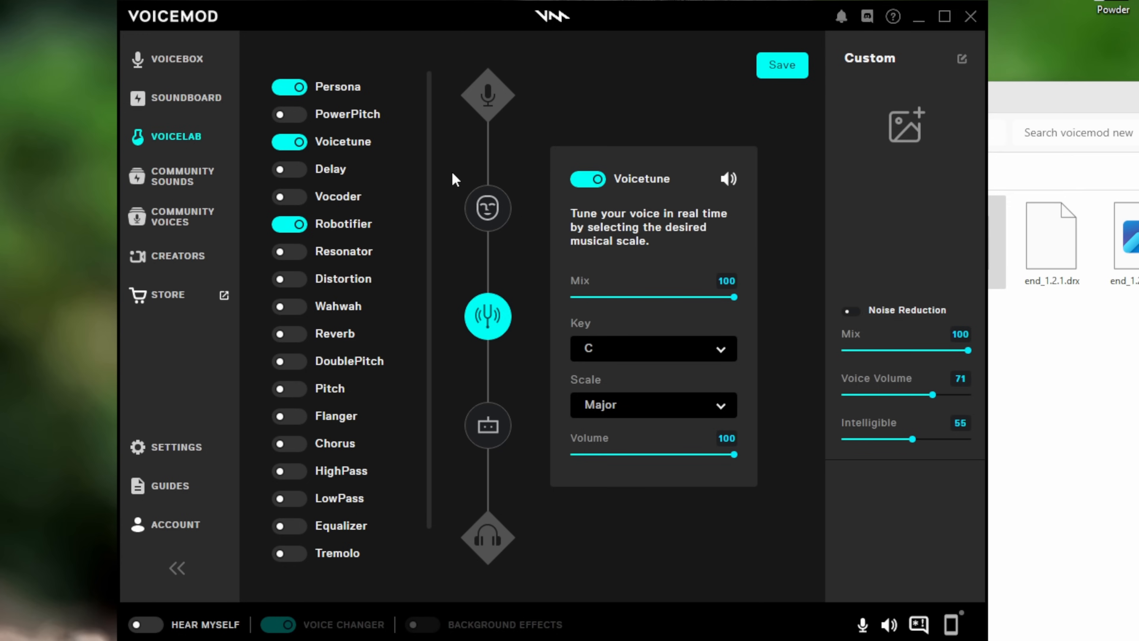
pyautogui.moveTo(184, 152)
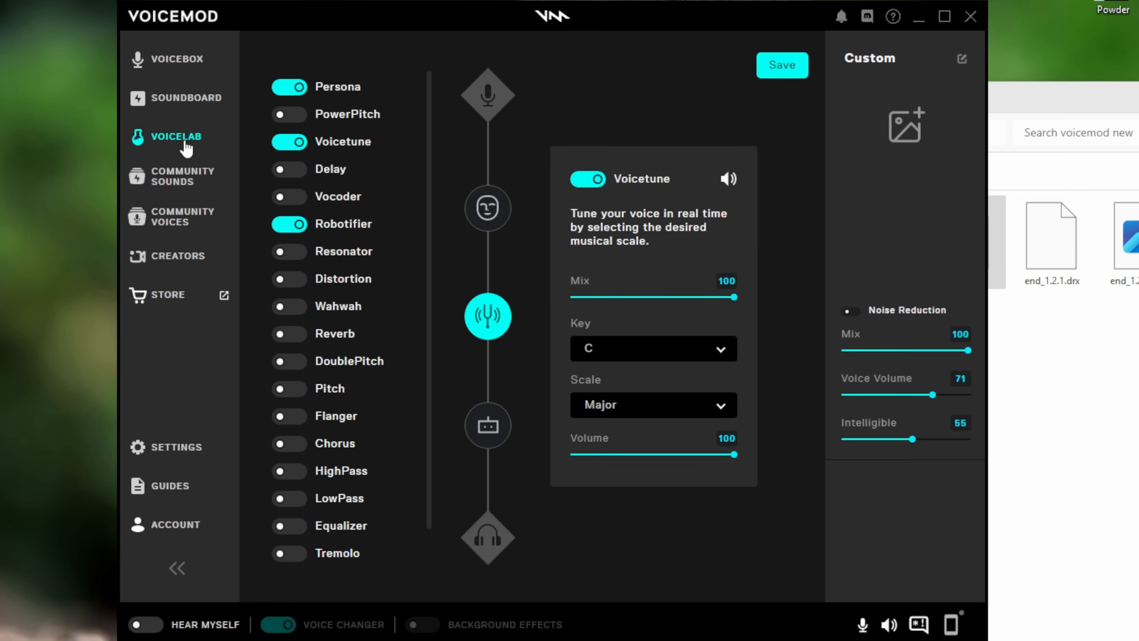
pyautogui.moveTo(925, 132)
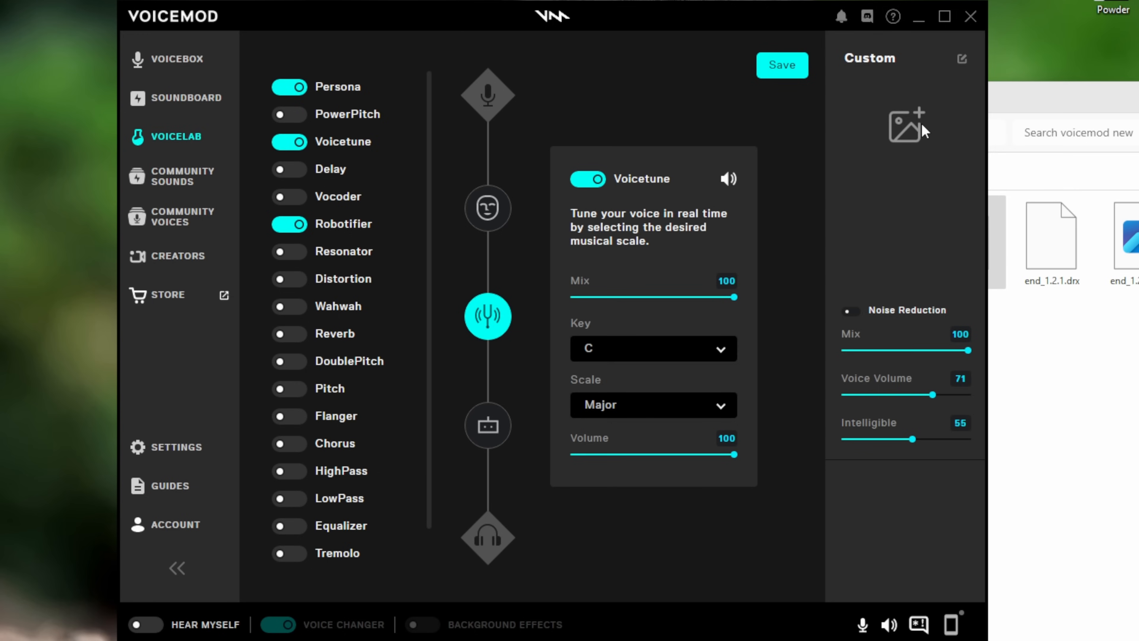
pyautogui.moveTo(660, 324)
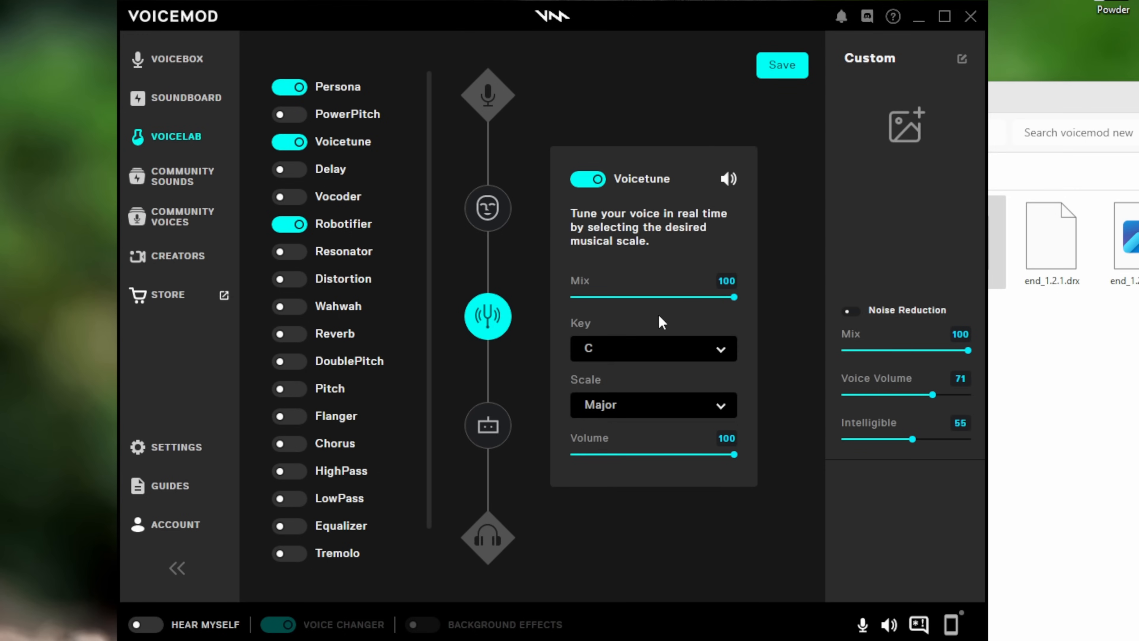
pyautogui.moveTo(169, 68)
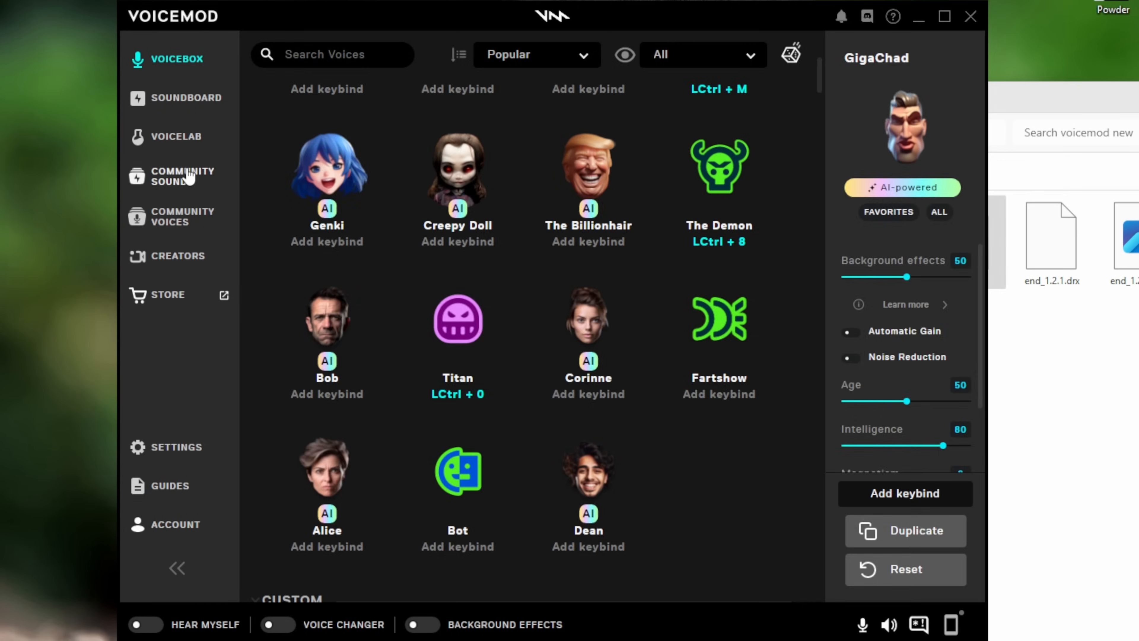
pyautogui.click(179, 177)
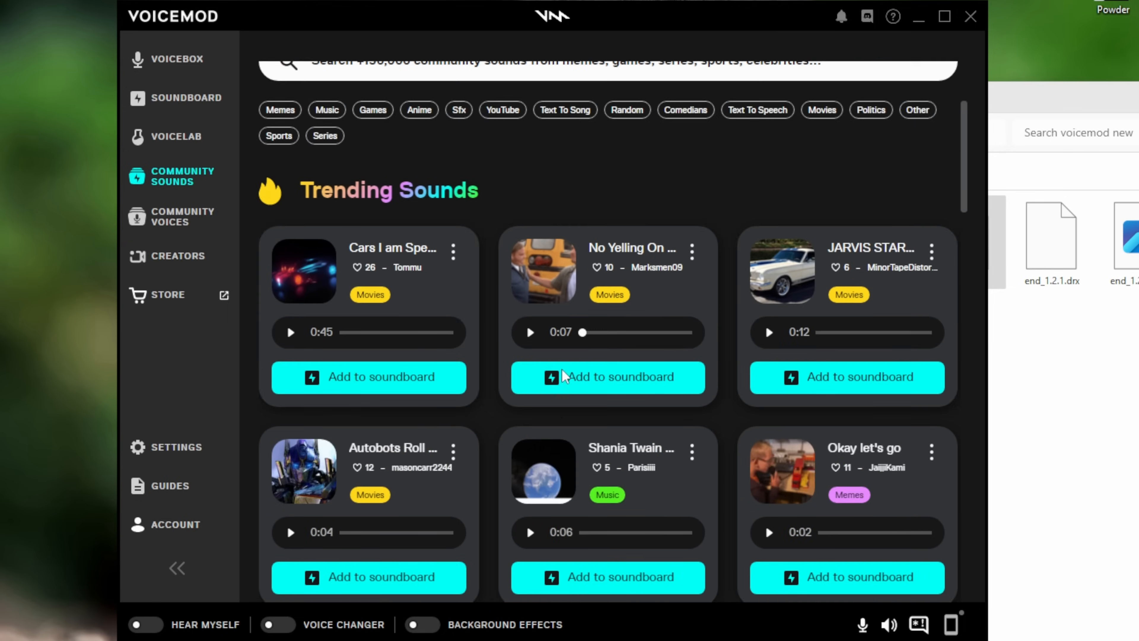
# Scroll through the trending community sounds and back up, then go to Community Voices
pyautogui.scroll(-3)
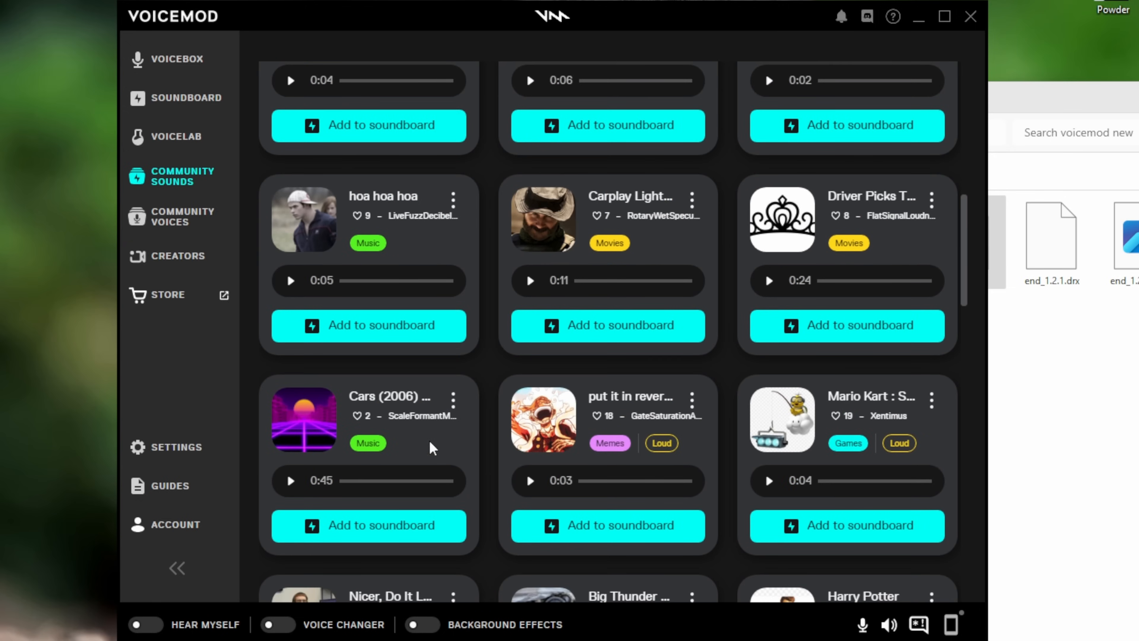
pyautogui.scroll(-3)
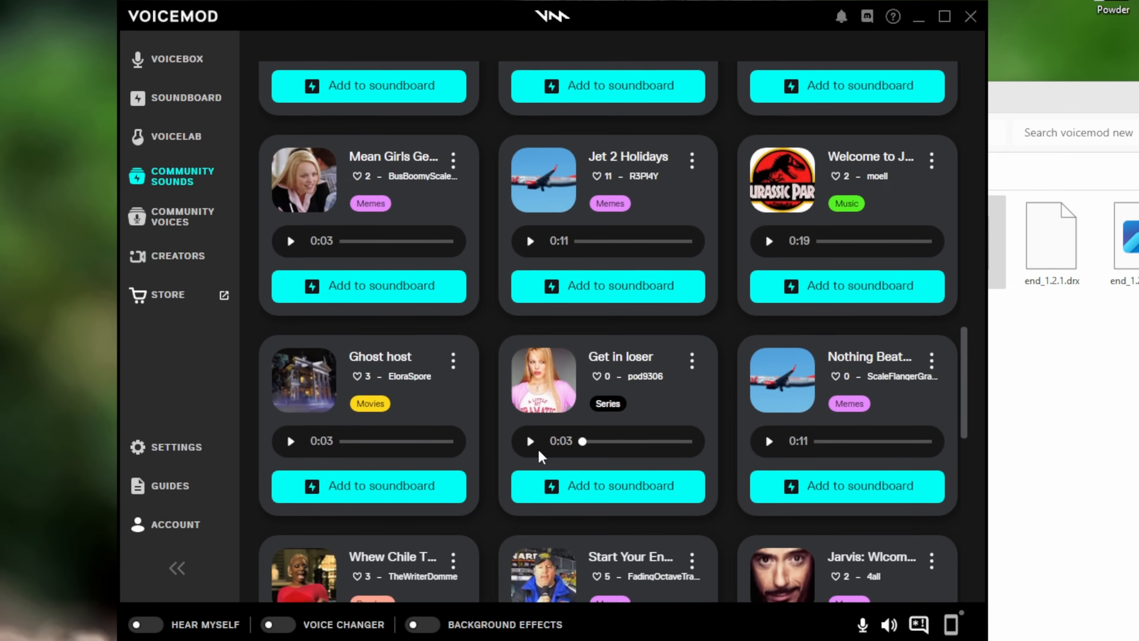
pyautogui.scroll(-3)
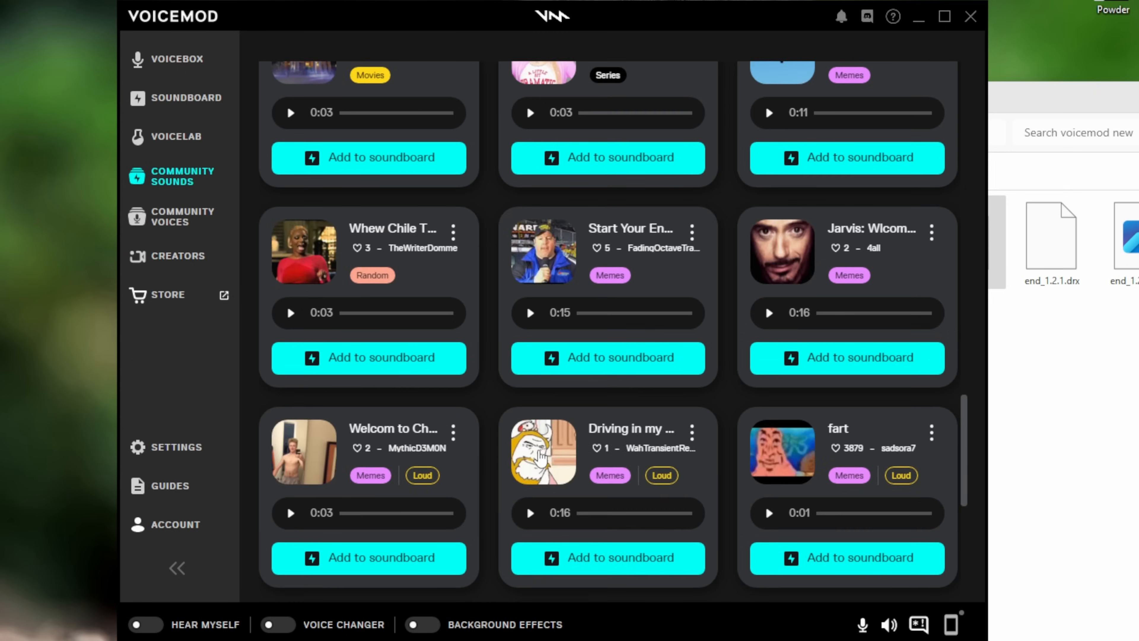
pyautogui.scroll(3)
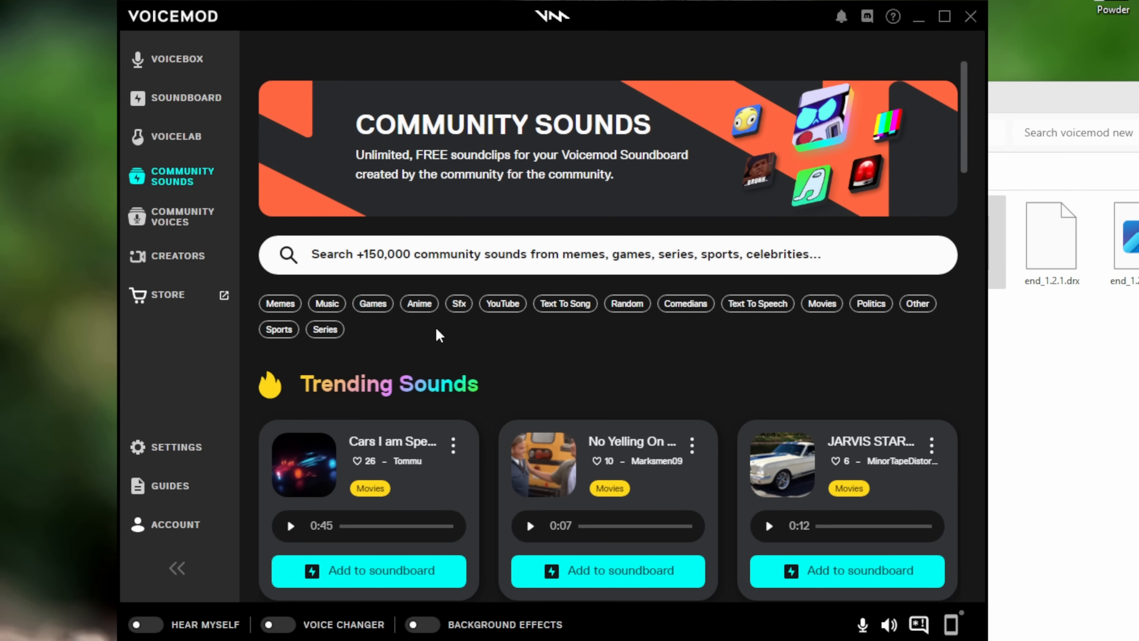
pyautogui.moveTo(398, 337)
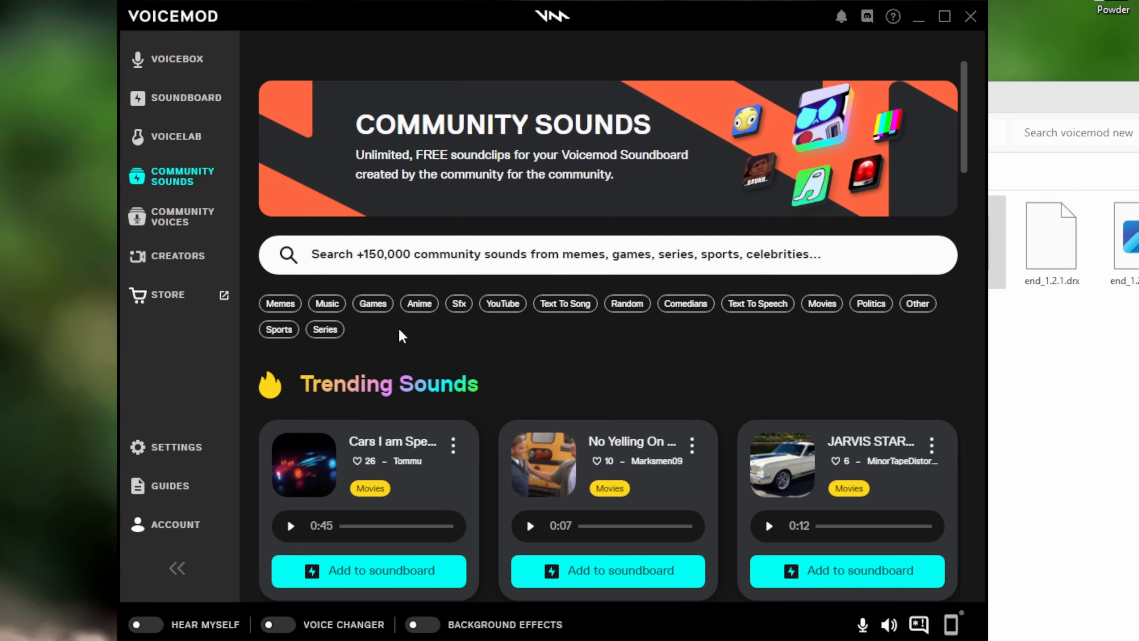
pyautogui.click(172, 217)
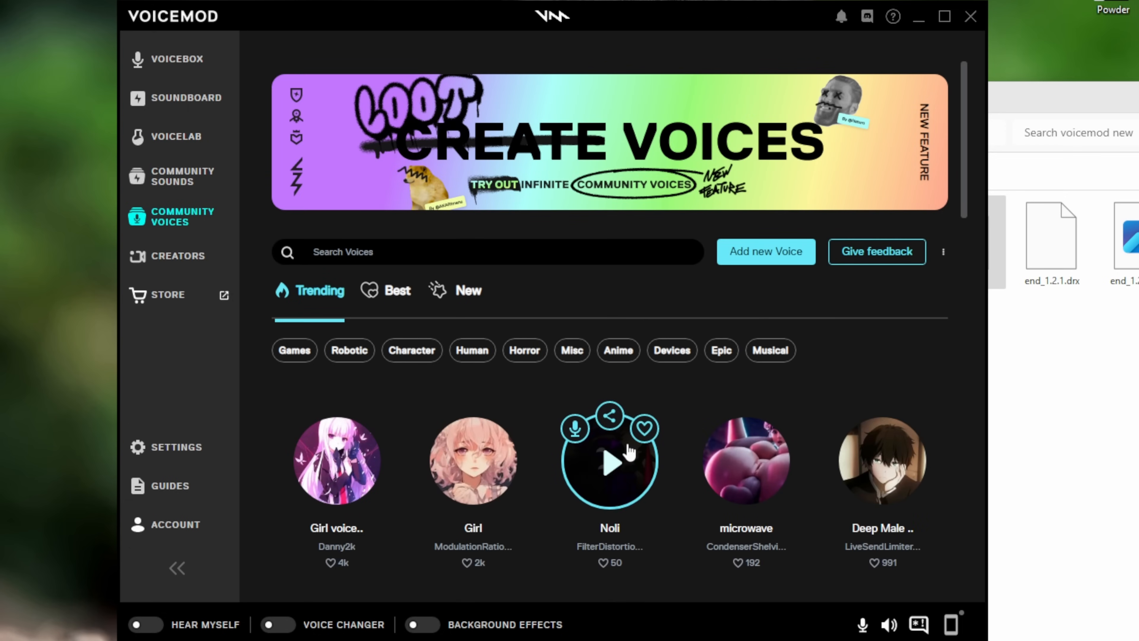
# Scroll down through the trending community voices list
pyautogui.scroll(-3)
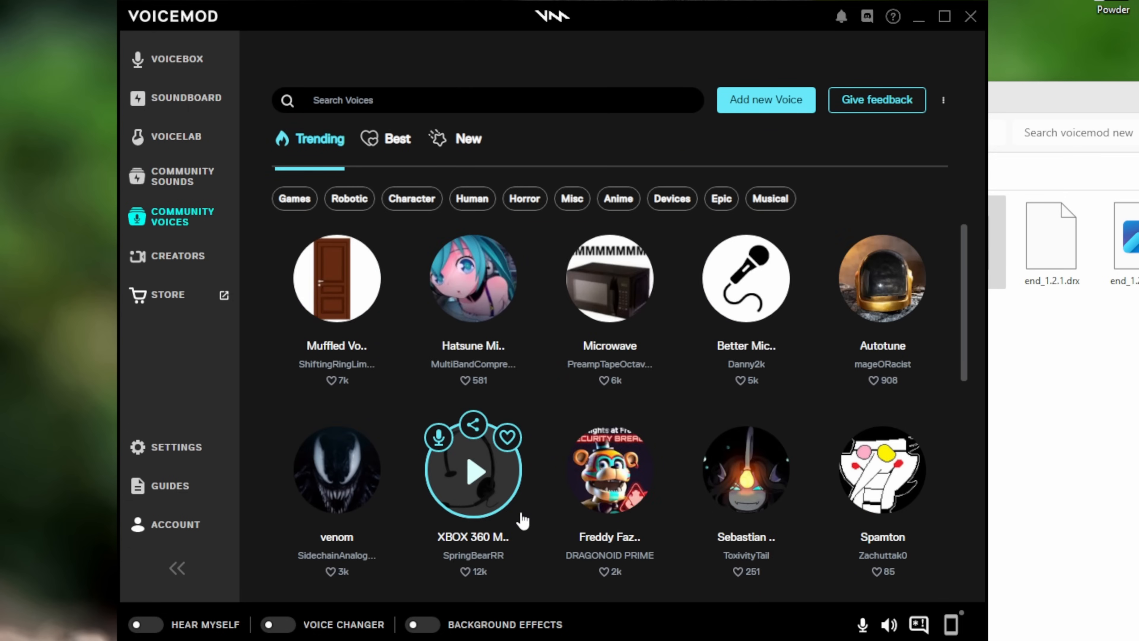
pyautogui.scroll(-3)
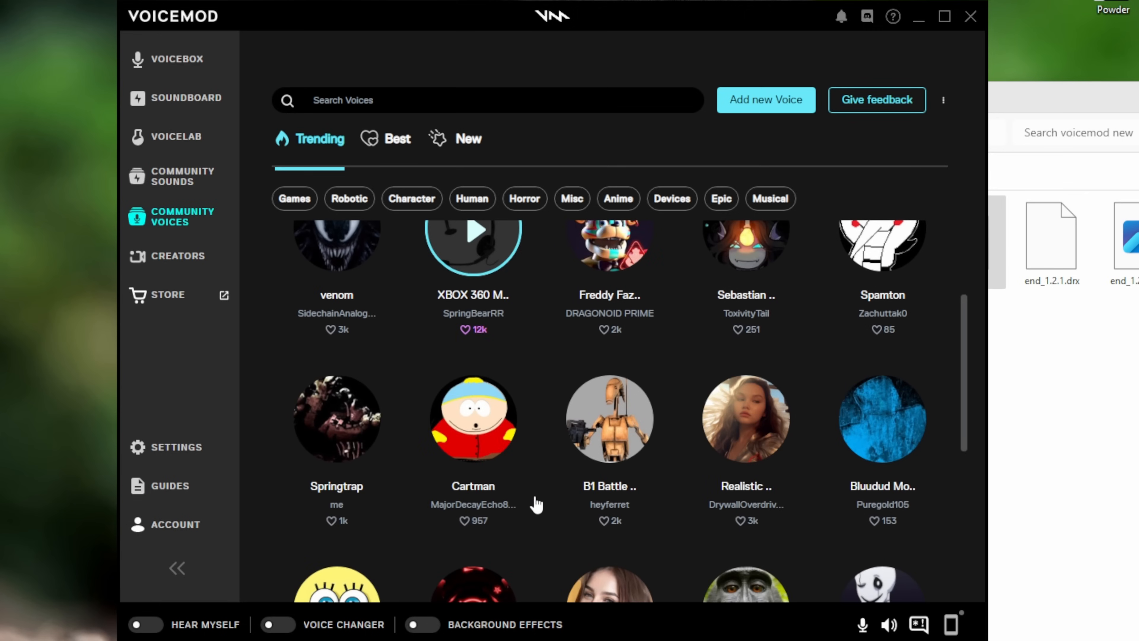
pyautogui.scroll(-3)
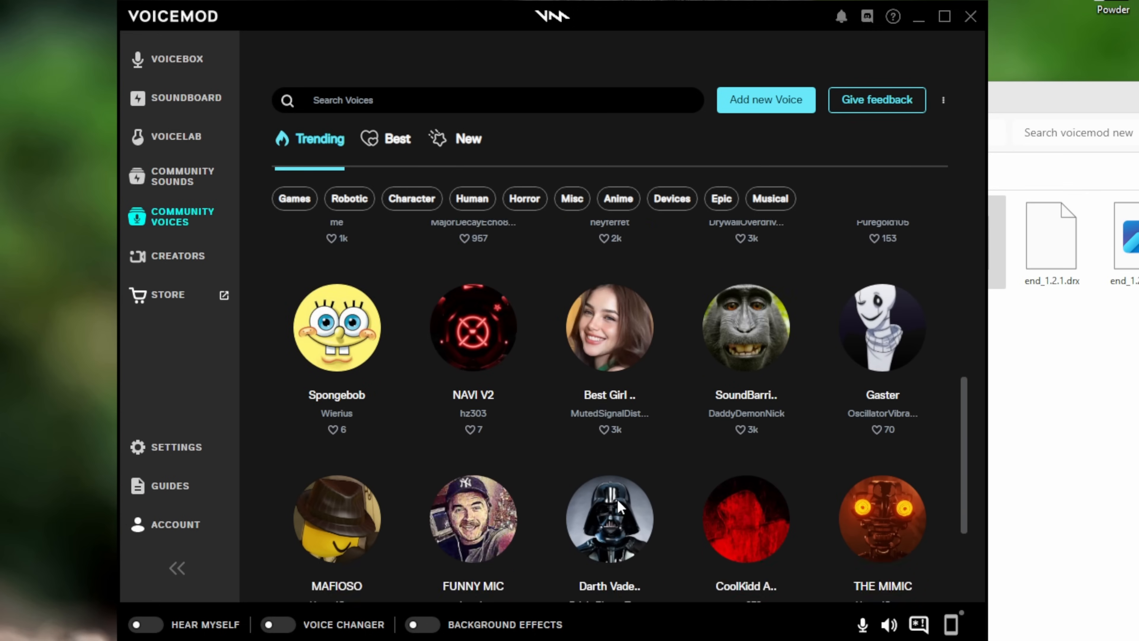
pyautogui.scroll(-3)
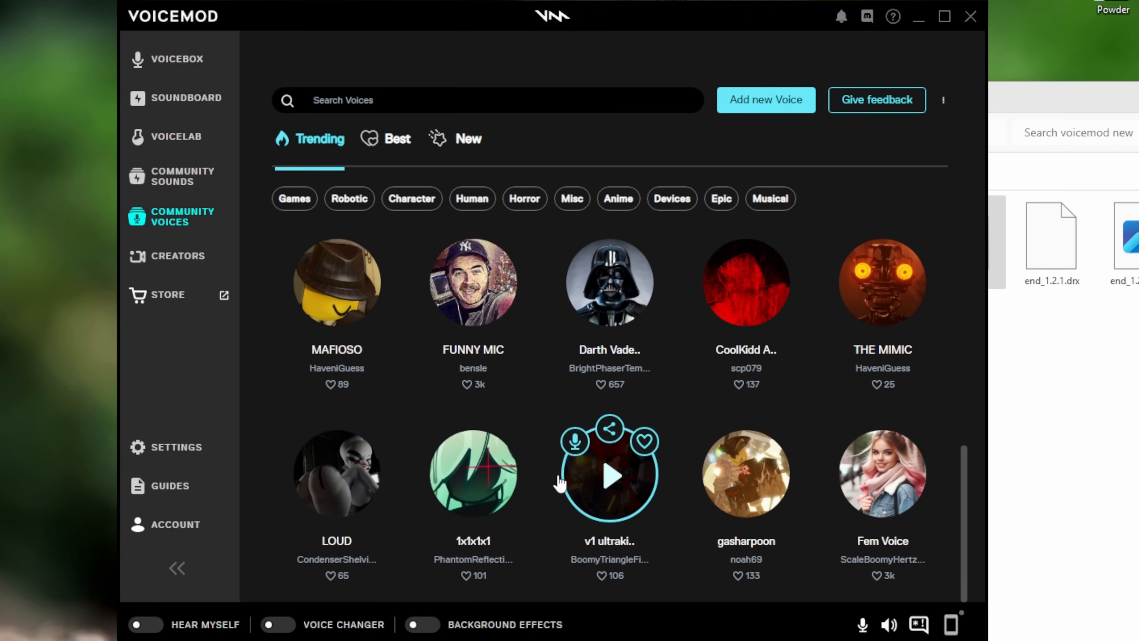
pyautogui.scroll(-3)
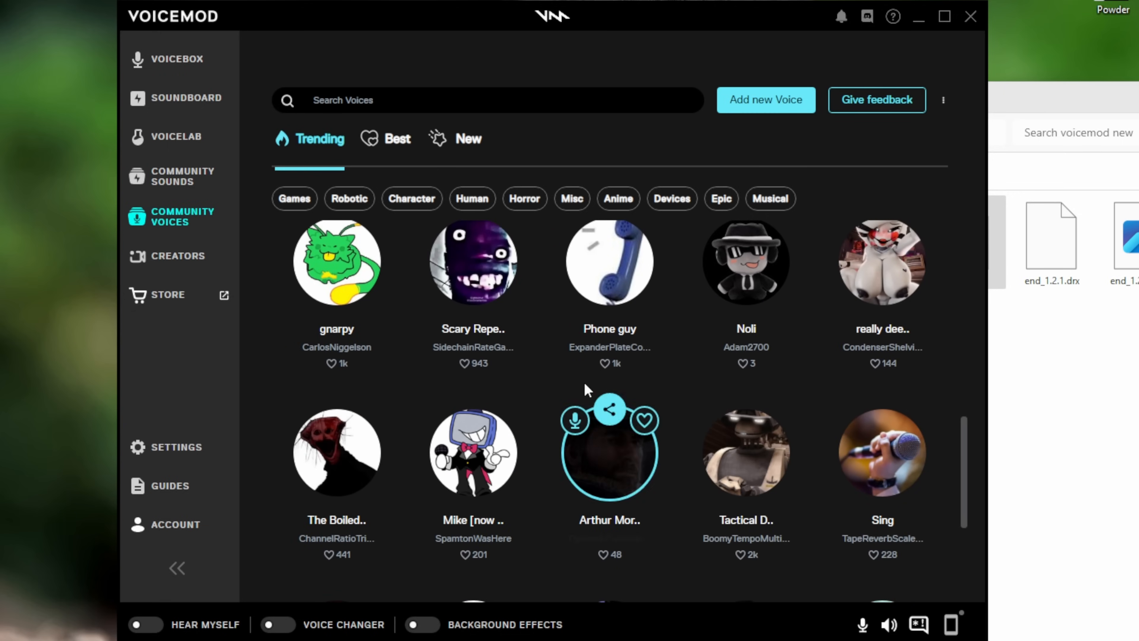
pyautogui.scroll(-3)
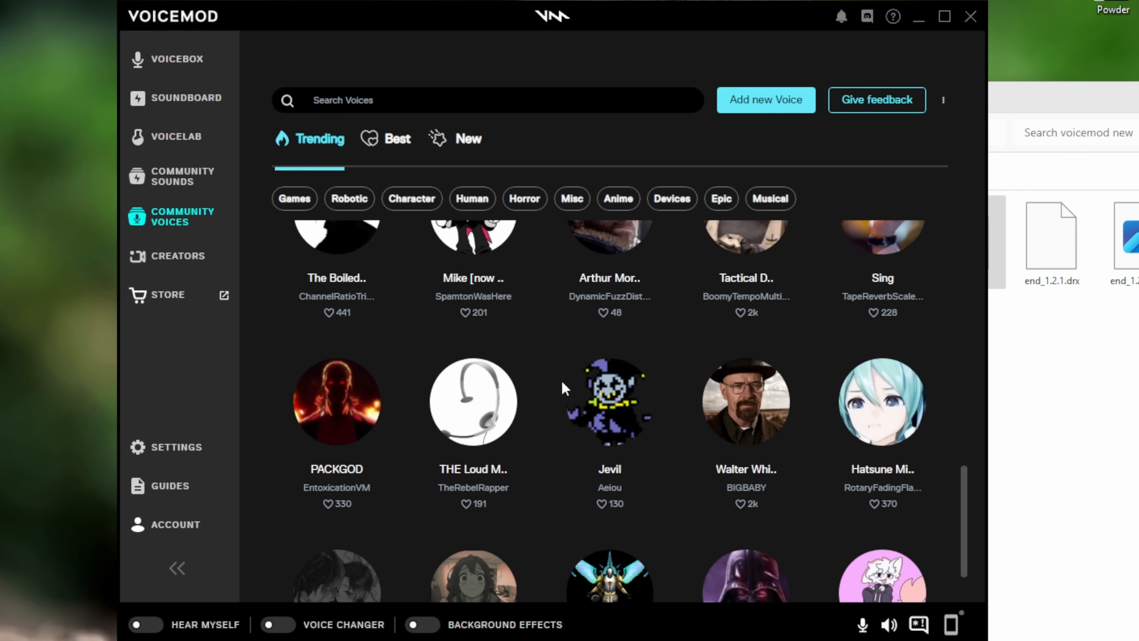
pyautogui.scroll(-3)
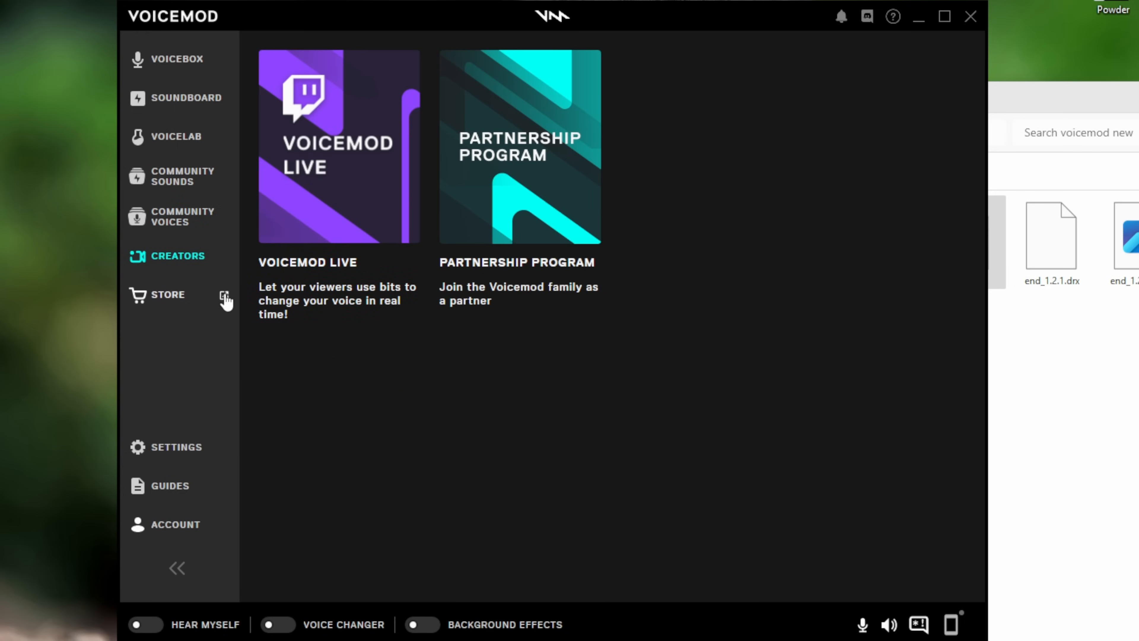
pyautogui.moveTo(298, 254)
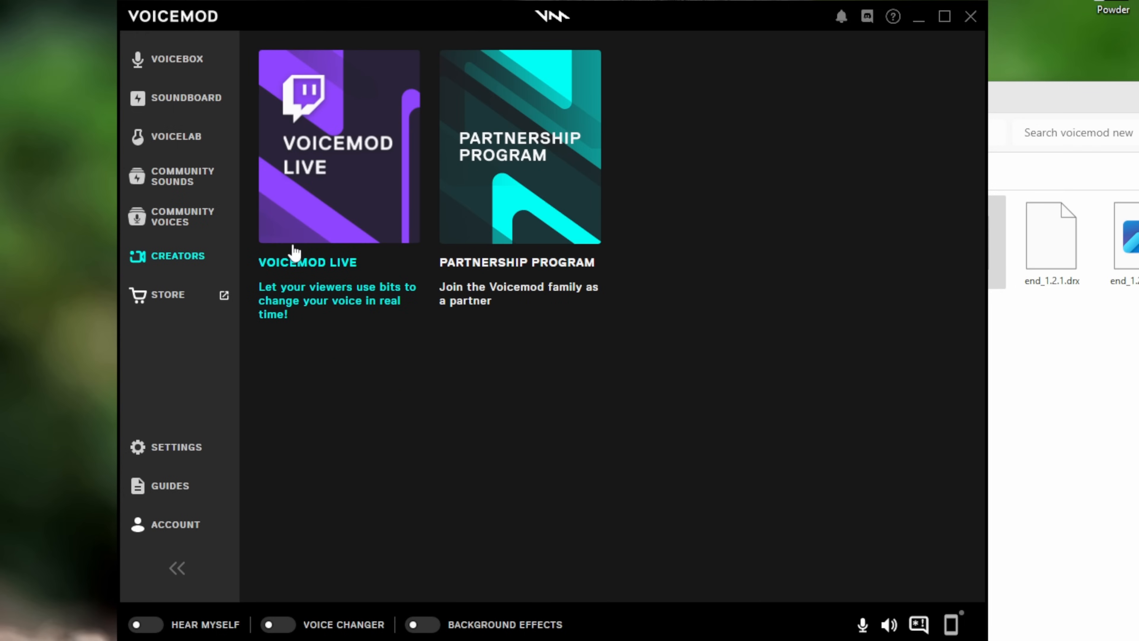
pyautogui.moveTo(306, 220)
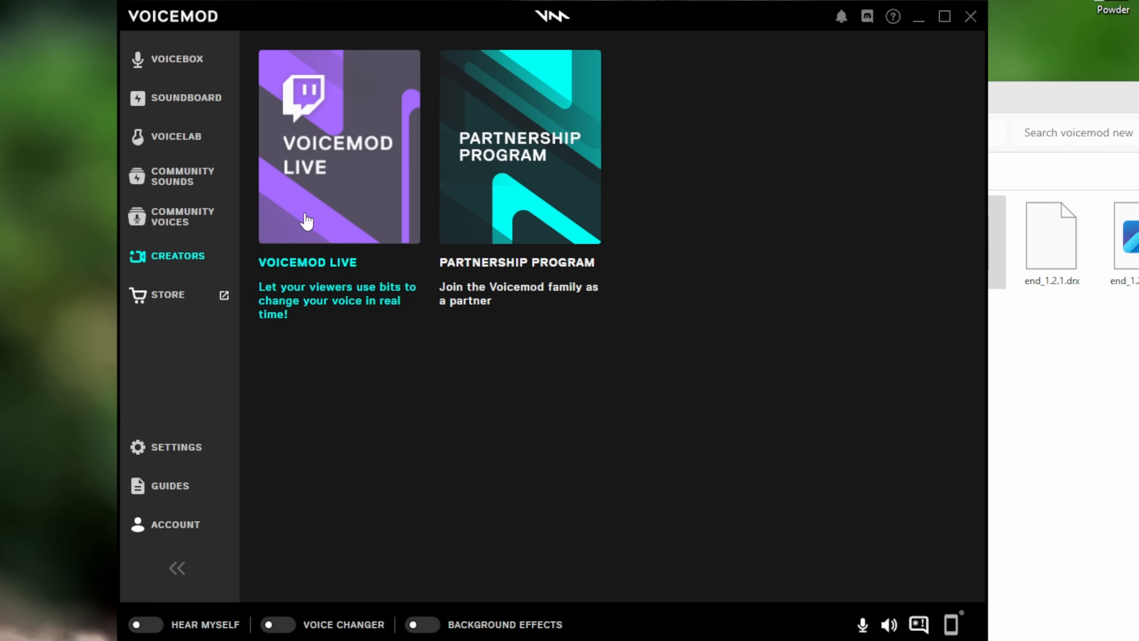
pyautogui.moveTo(316, 194)
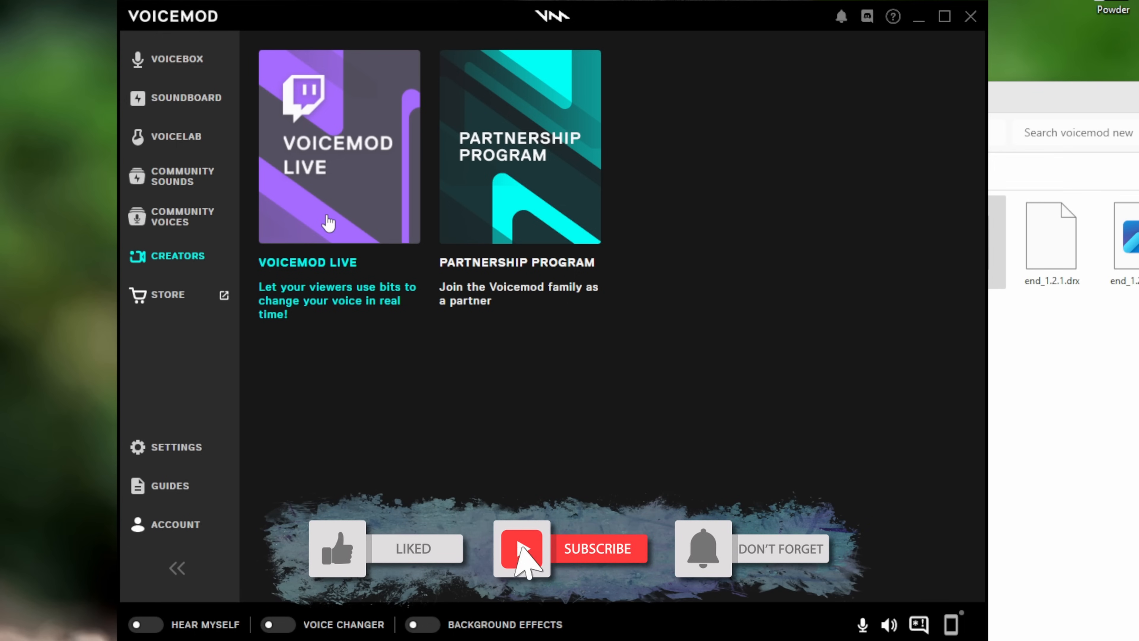
pyautogui.click(522, 553)
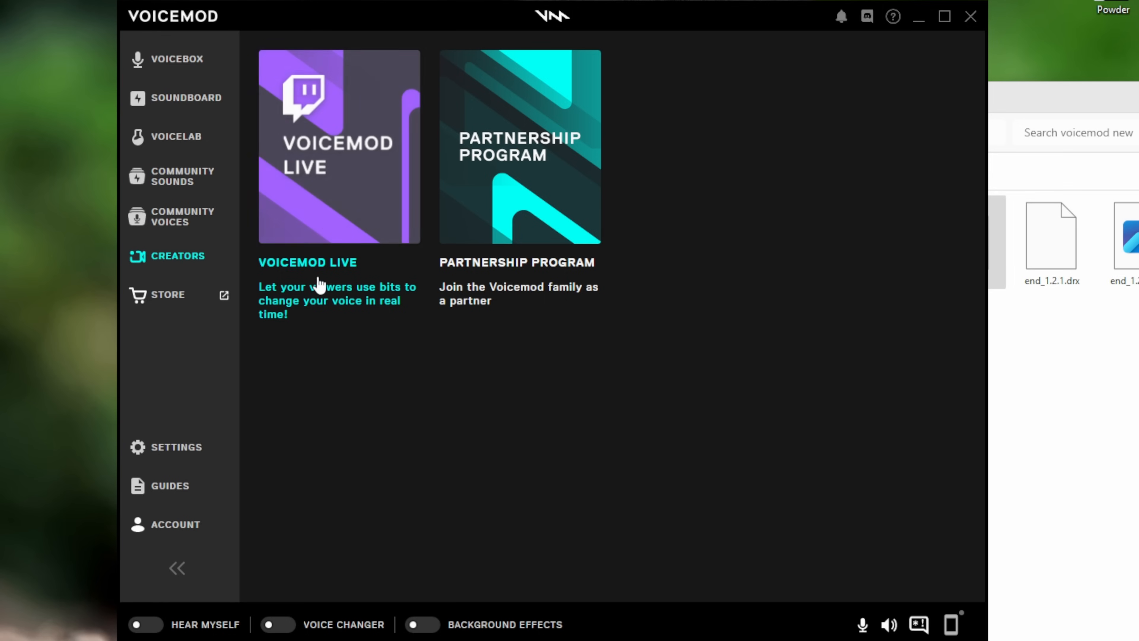
pyautogui.moveTo(586, 363)
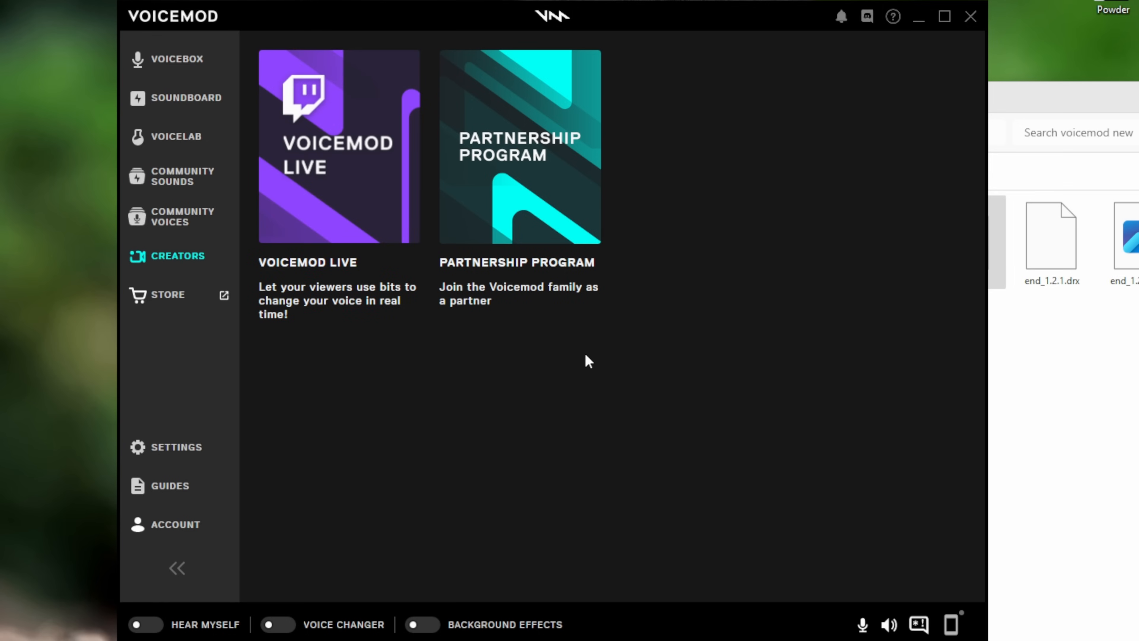
pyautogui.moveTo(468, 417)
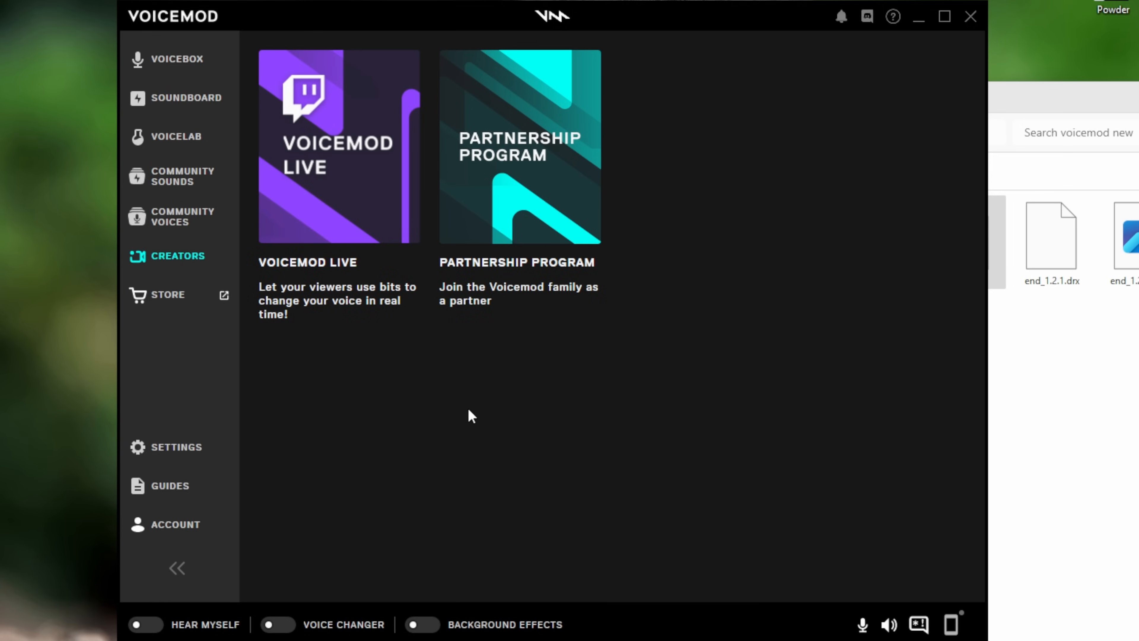
pyautogui.click(167, 485)
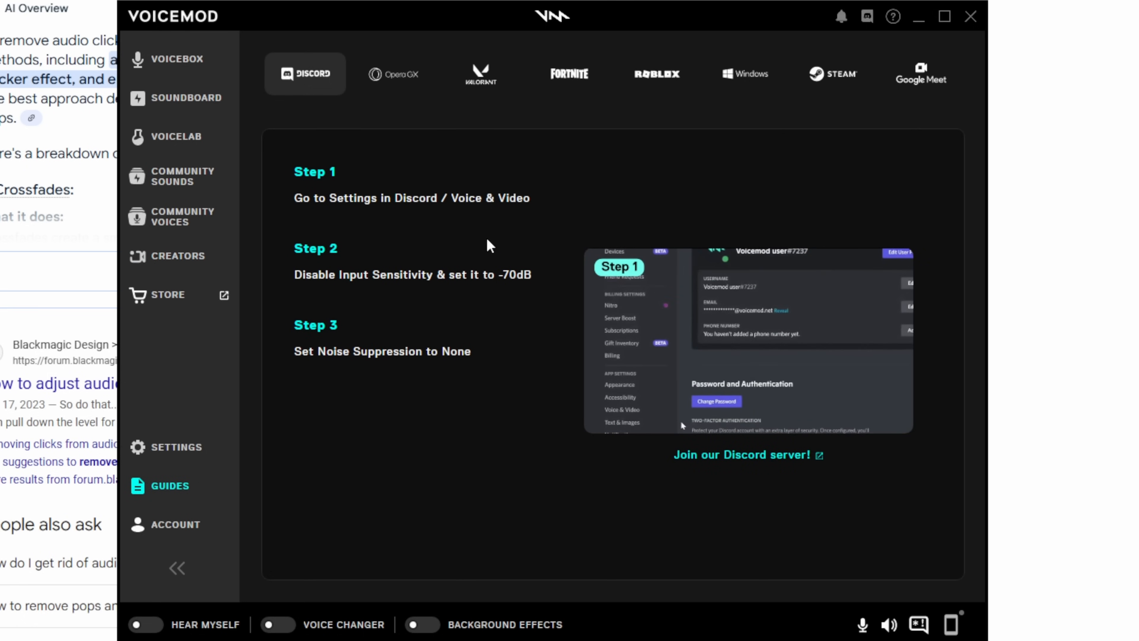
# View the Google Meet and Valorant setup guides, then return to the Voicebox library
pyautogui.click(481, 76)
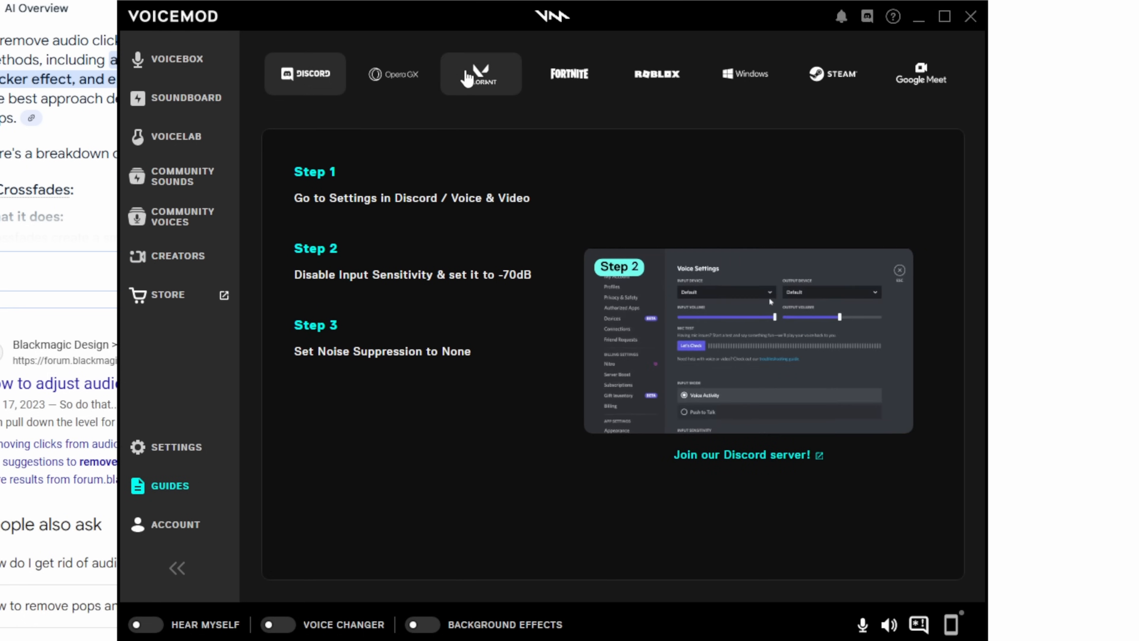
pyautogui.click(394, 75)
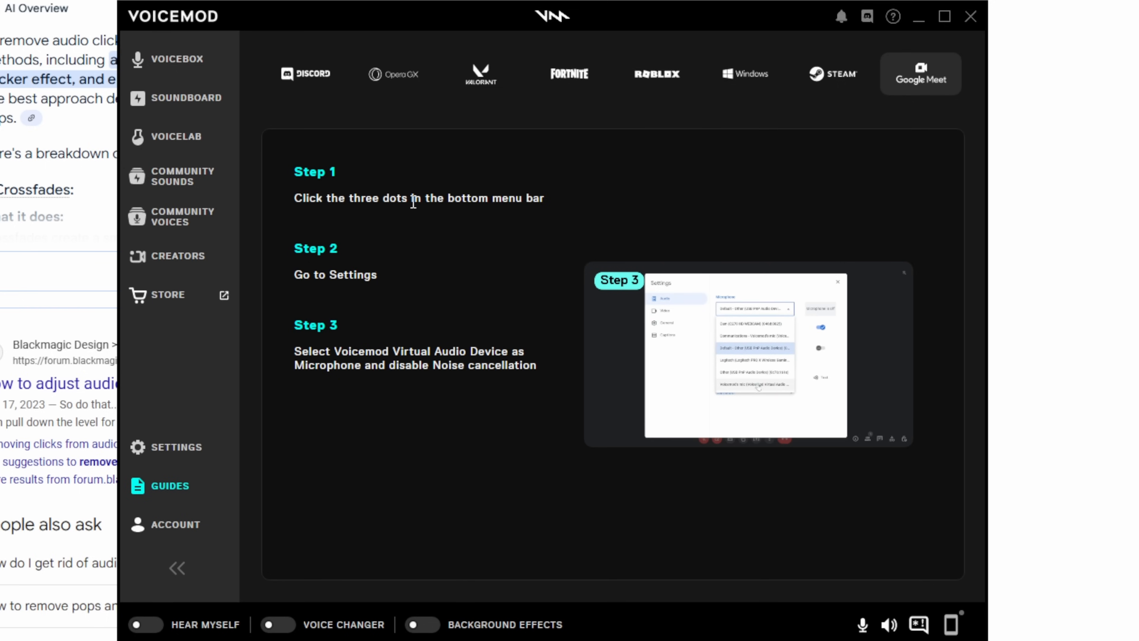
pyautogui.click(166, 525)
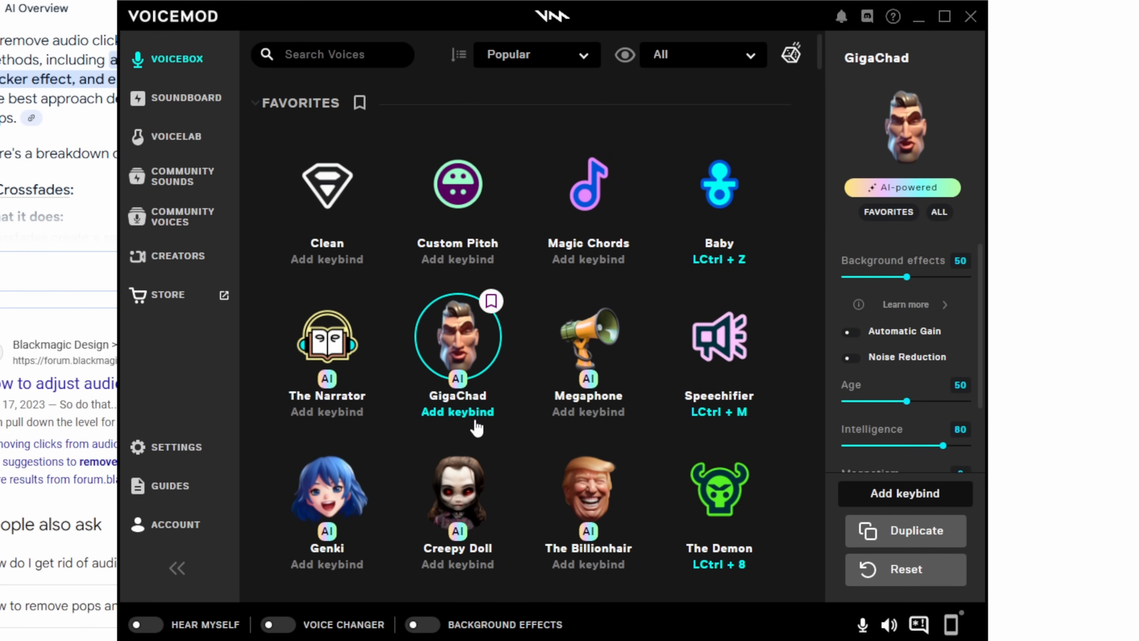
# Switch the voice changer on from the bottom toggle
pyautogui.scroll(-3)
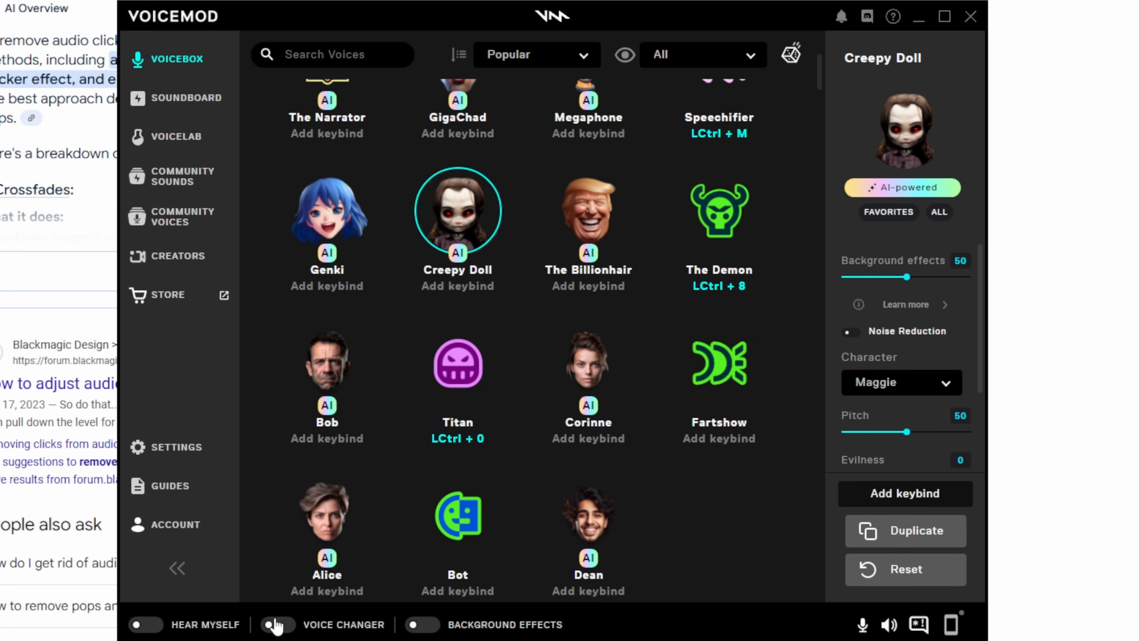
pyautogui.click(275, 624)
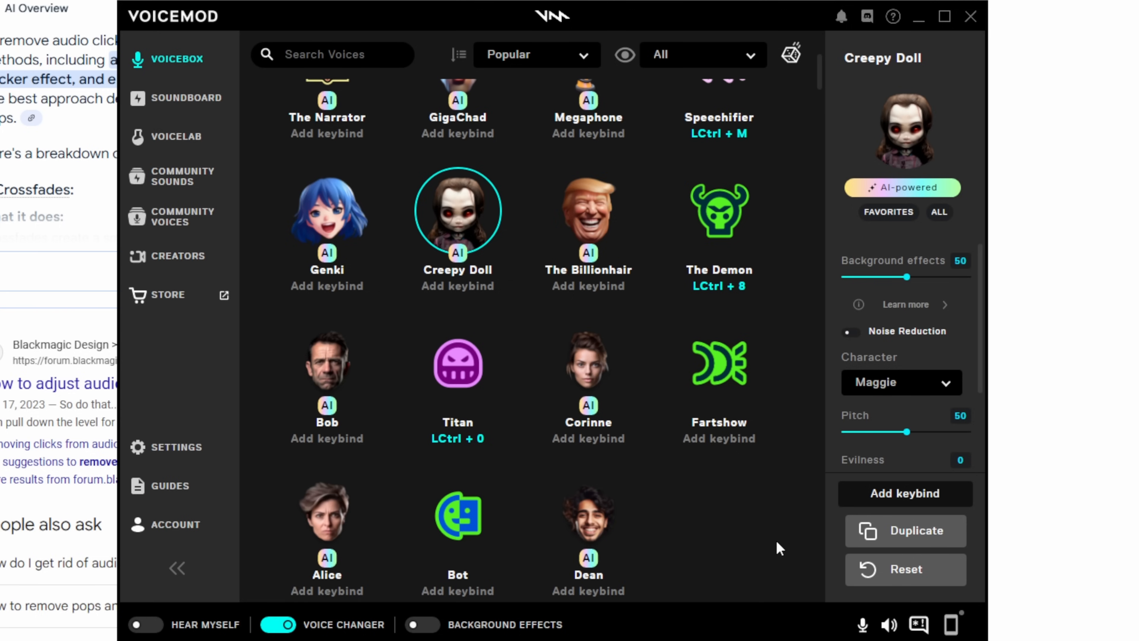
pyautogui.moveTo(734, 527)
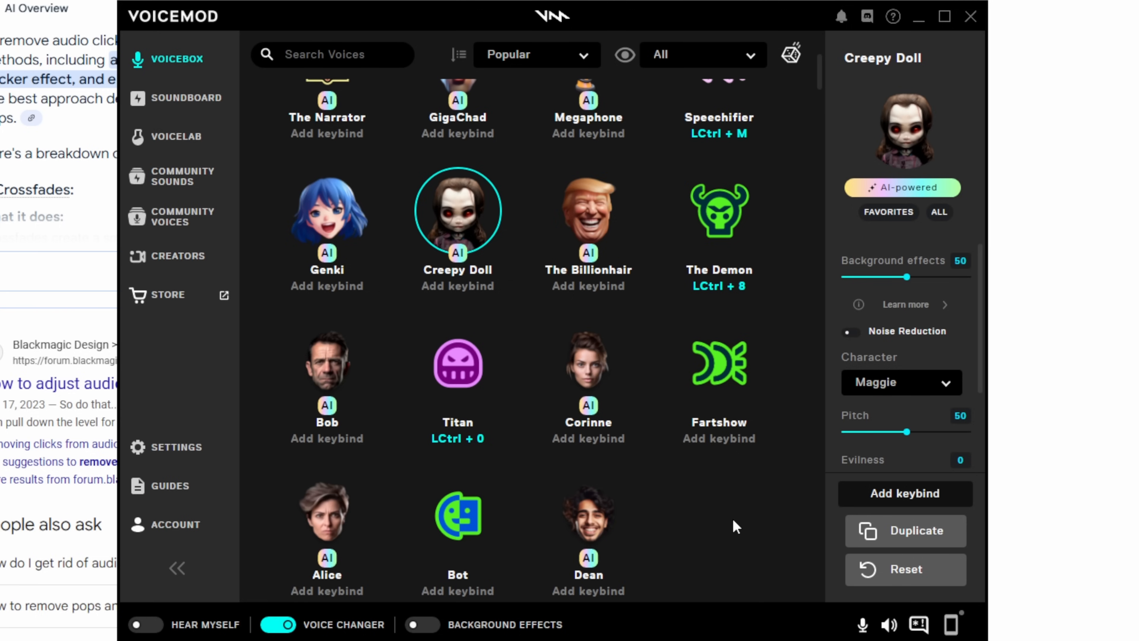
pyautogui.moveTo(291, 624)
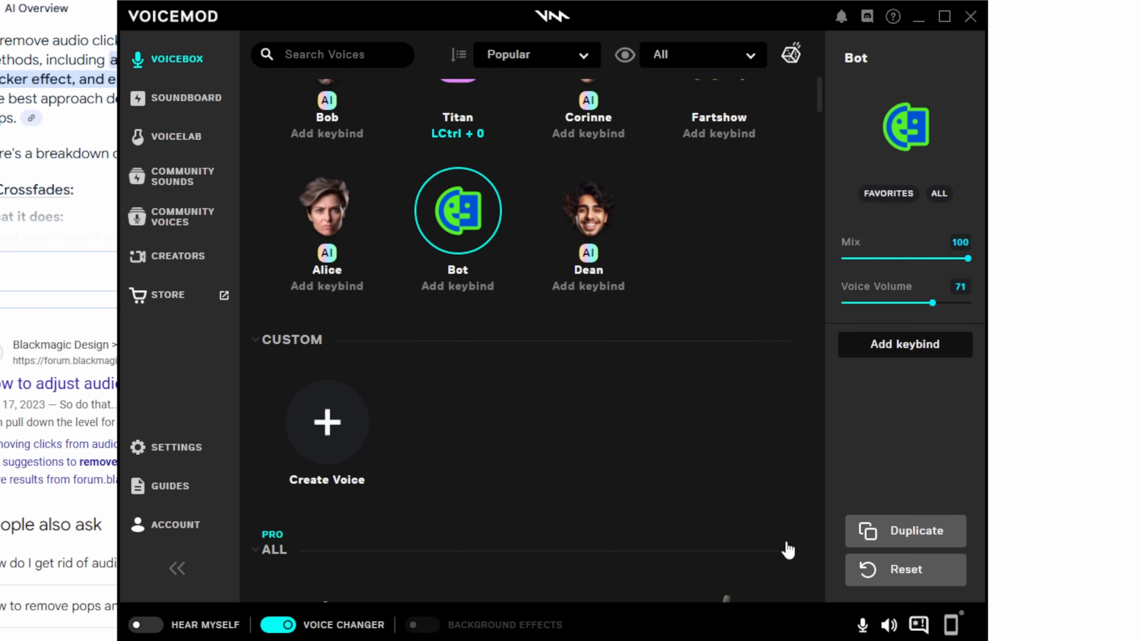
pyautogui.moveTo(737, 580)
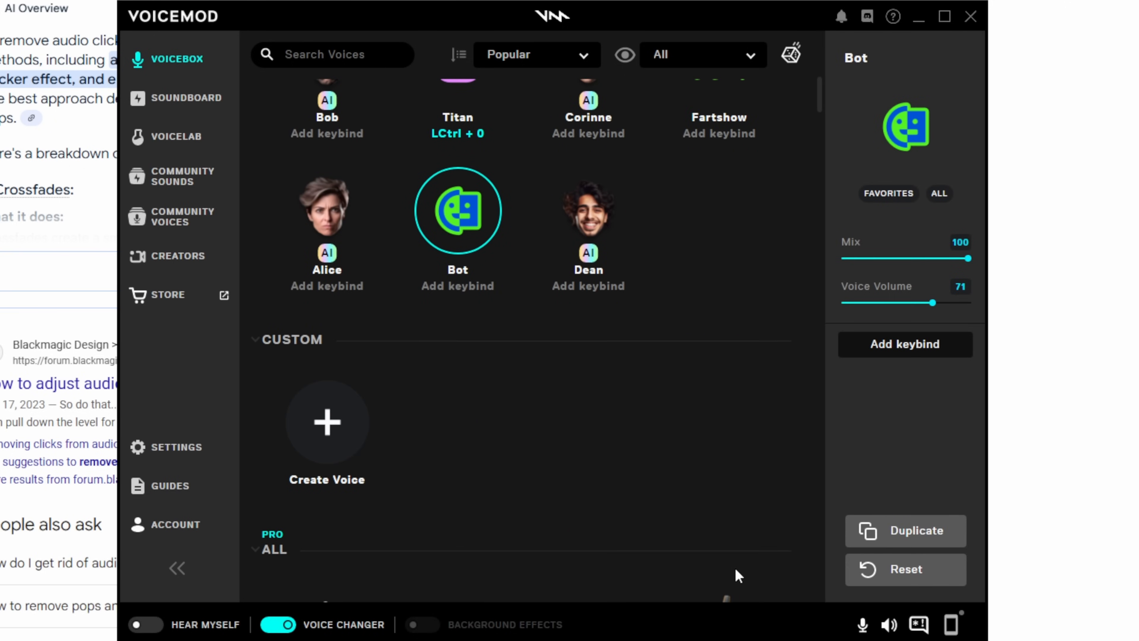
pyautogui.moveTo(645, 522)
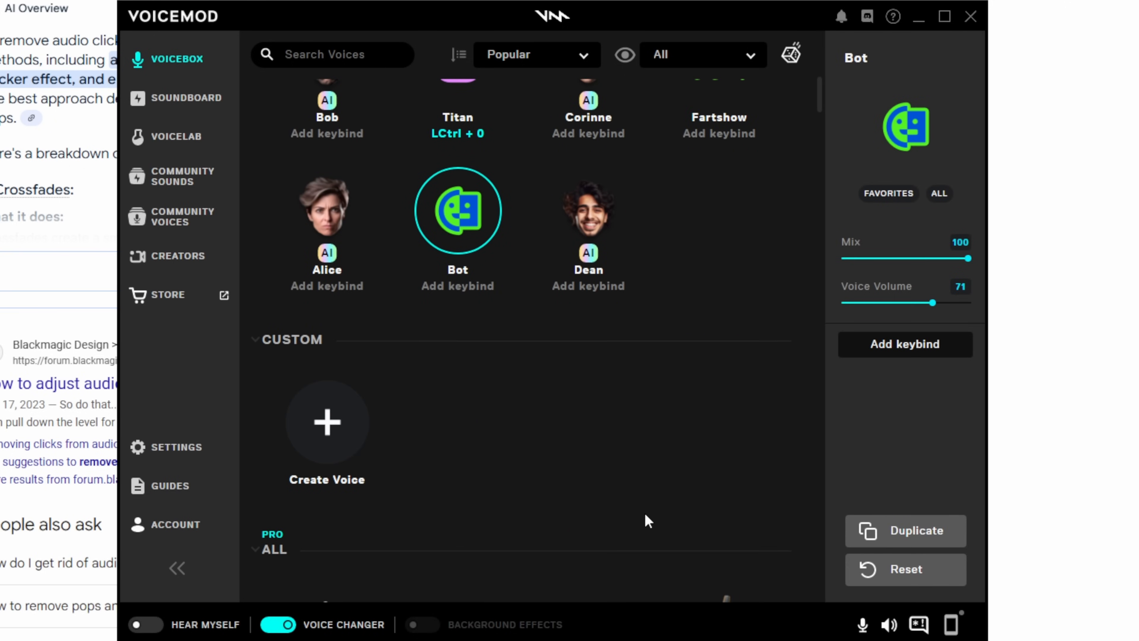
pyautogui.moveTo(337, 572)
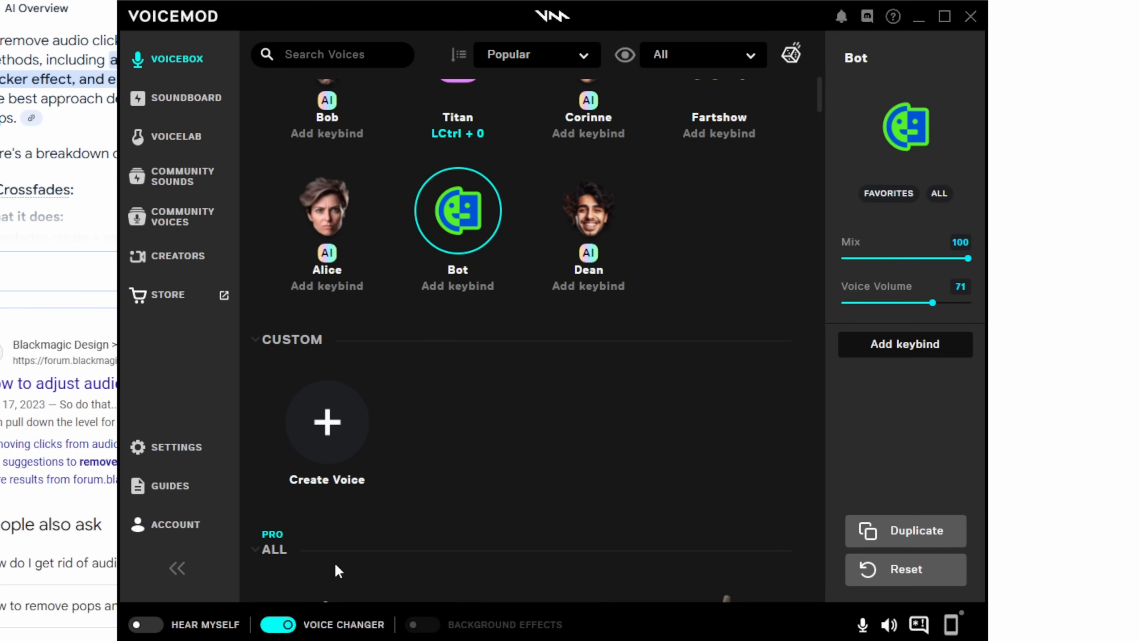
pyautogui.moveTo(471, 306)
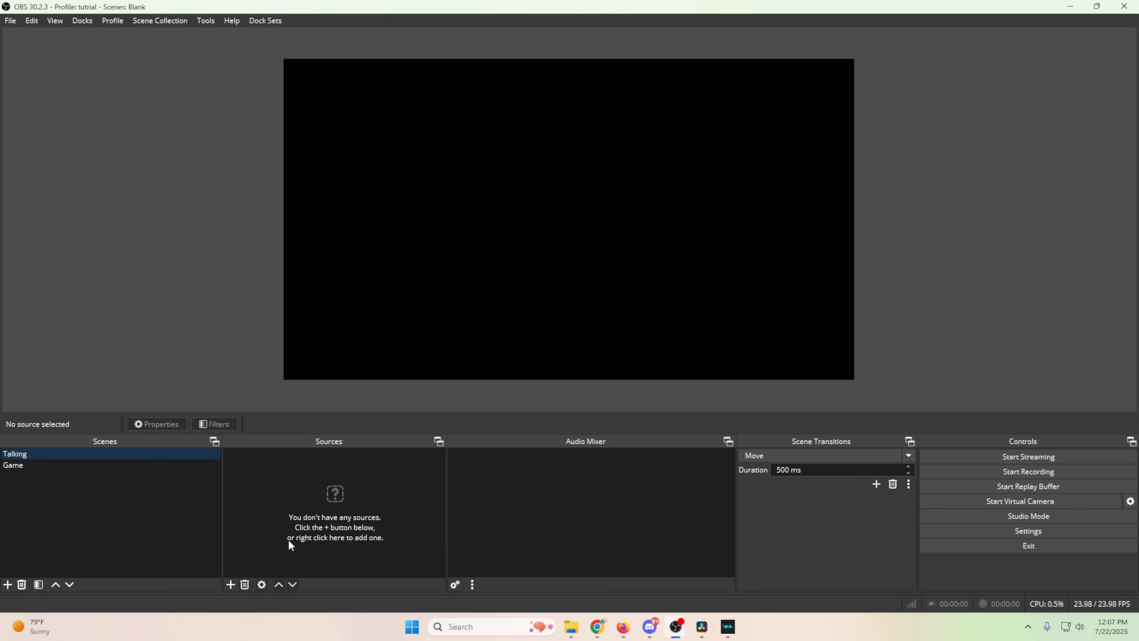
# Add a Video Capture Device source to Talking using Cam Link Pro HDMI-1 / Multiview
pyautogui.click(232, 592)
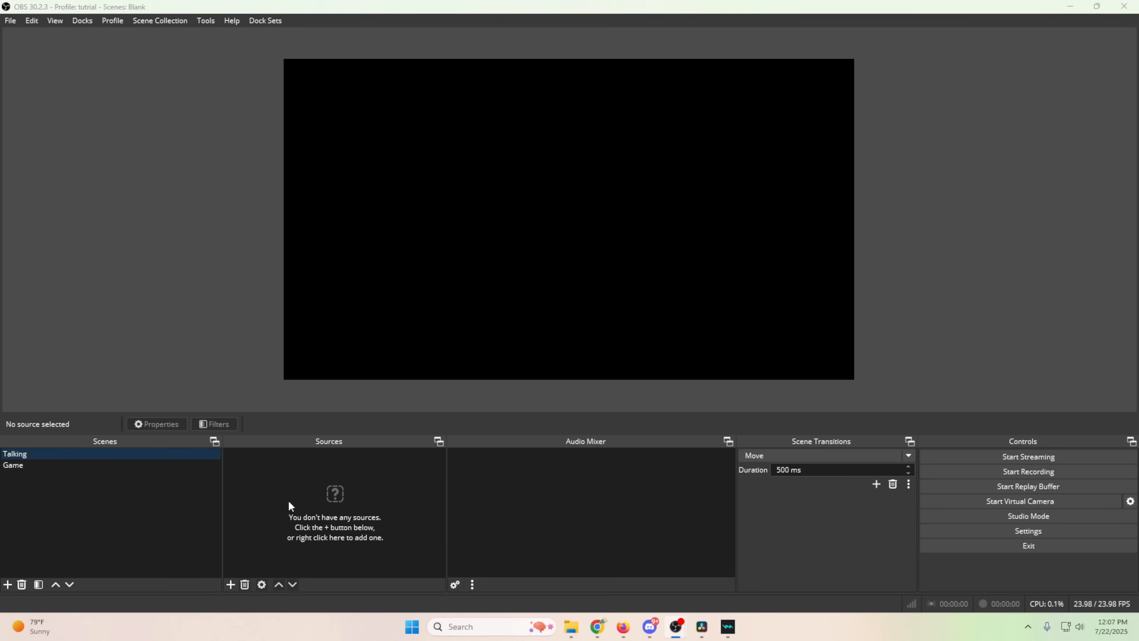
pyautogui.click(232, 593)
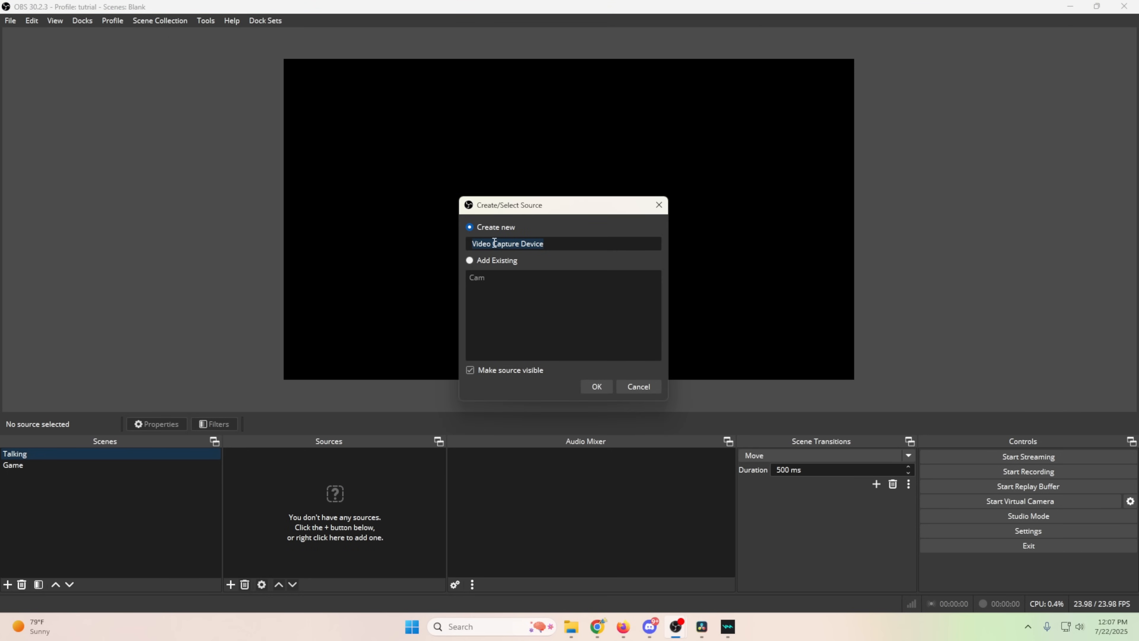
pyautogui.click(595, 383)
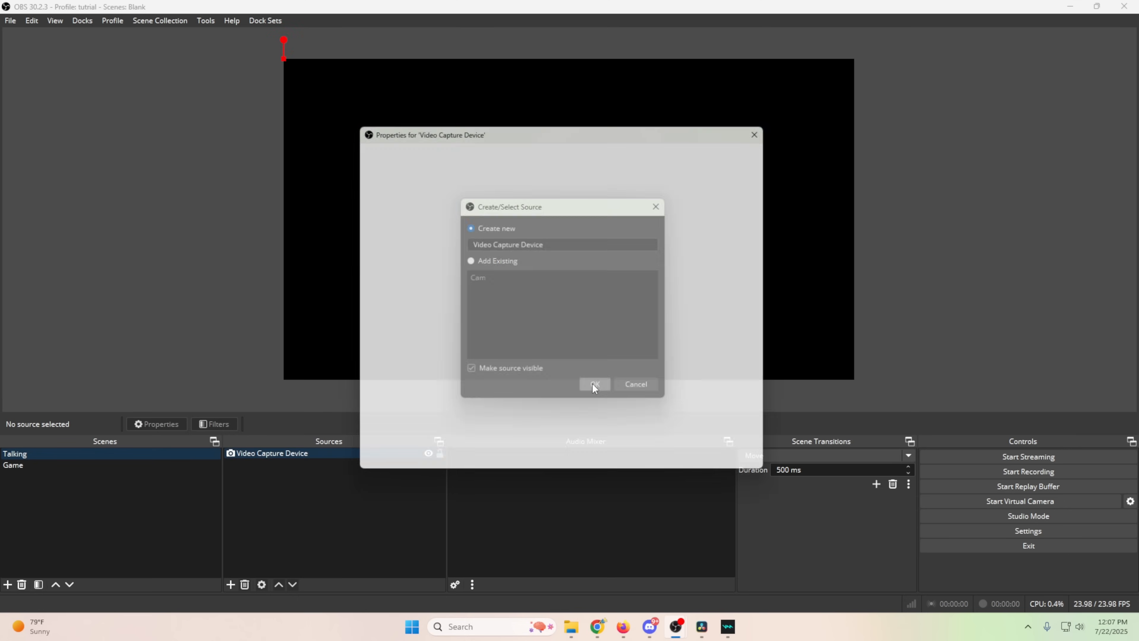
pyautogui.click(595, 384)
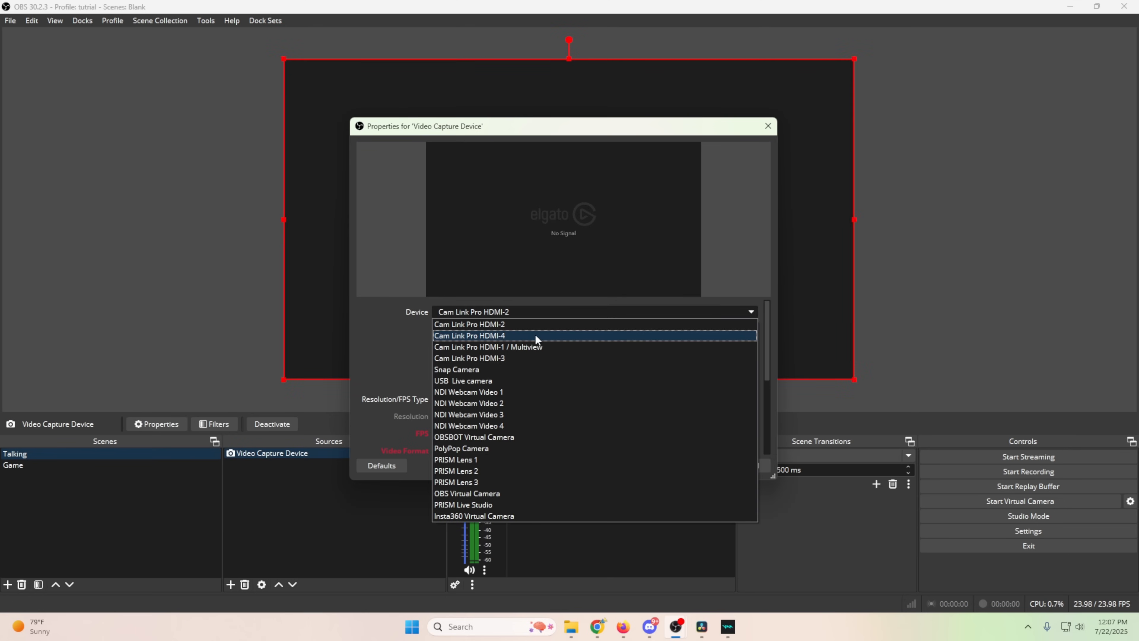
pyautogui.click(487, 346)
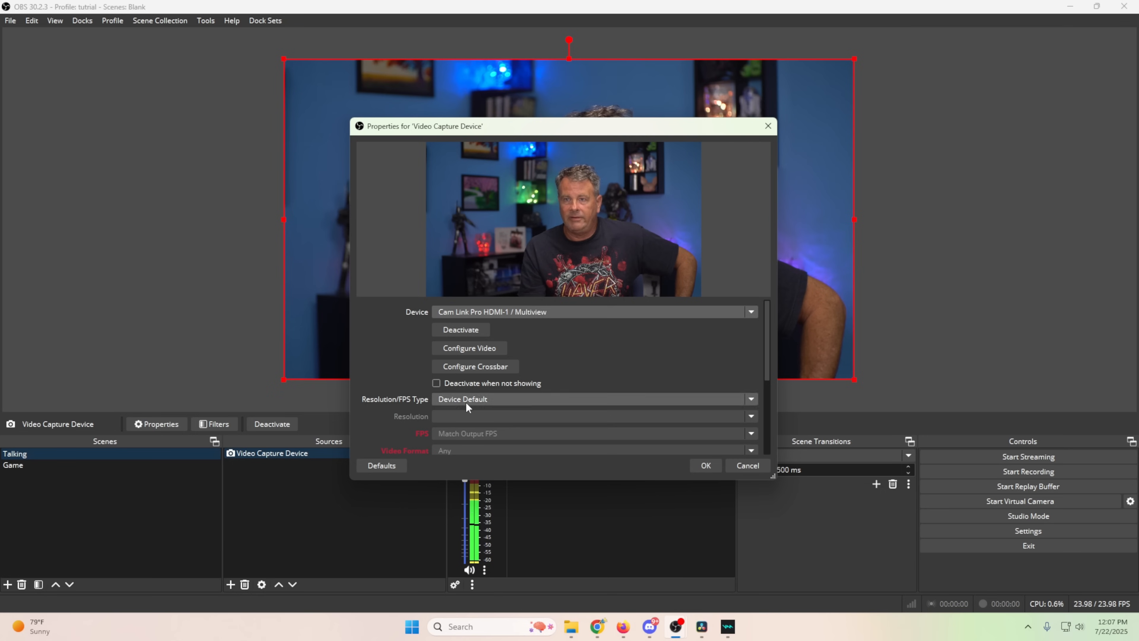
pyautogui.scroll(-3)
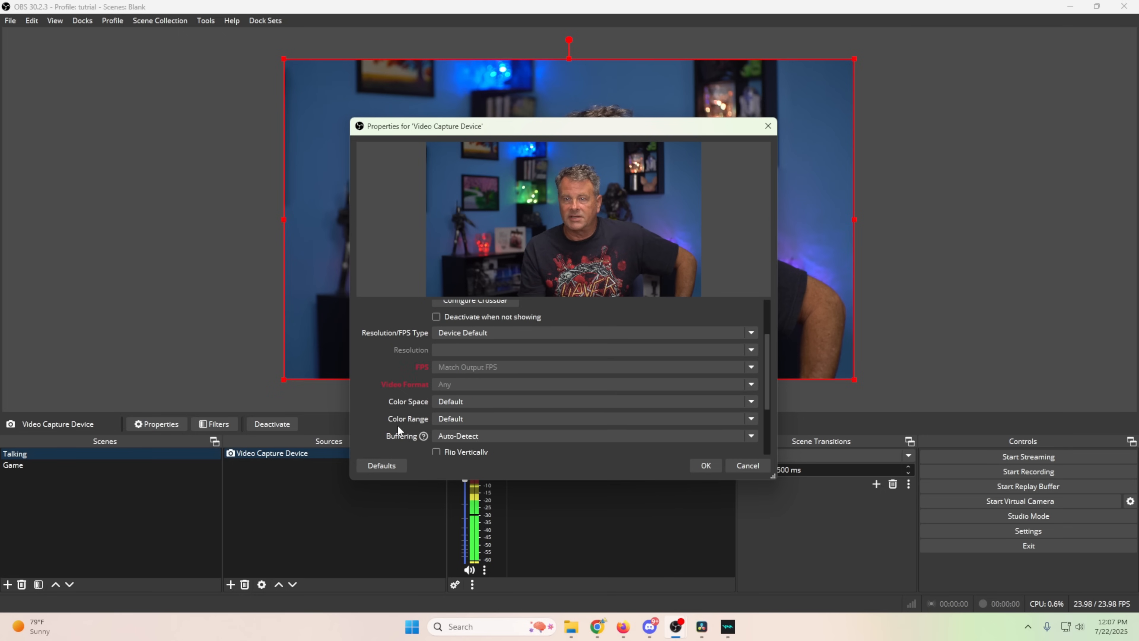
pyautogui.click(570, 442)
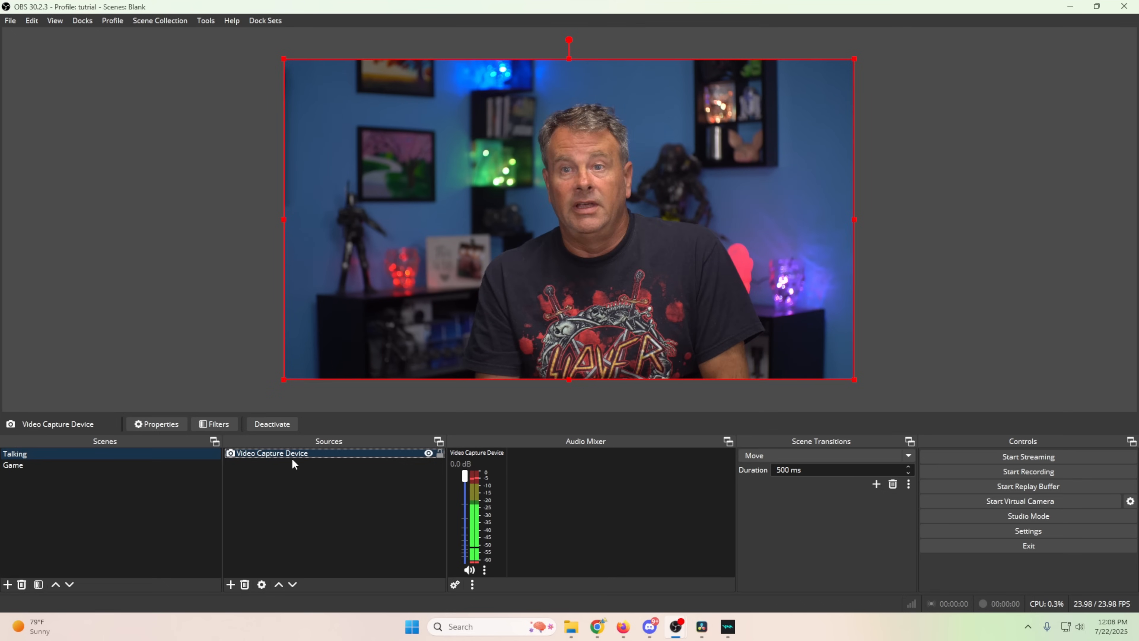
# Add an Audio Input Capture source to Game using Microphone (Voicemod Virtual Audio Device)
pyautogui.click(15, 465)
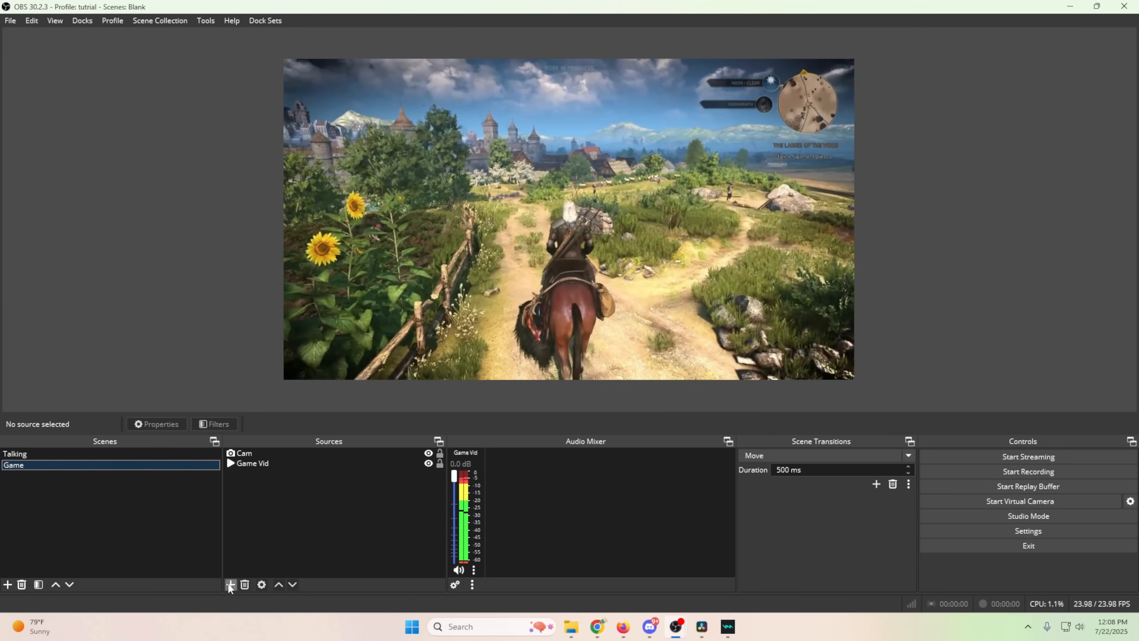
pyautogui.click(230, 585)
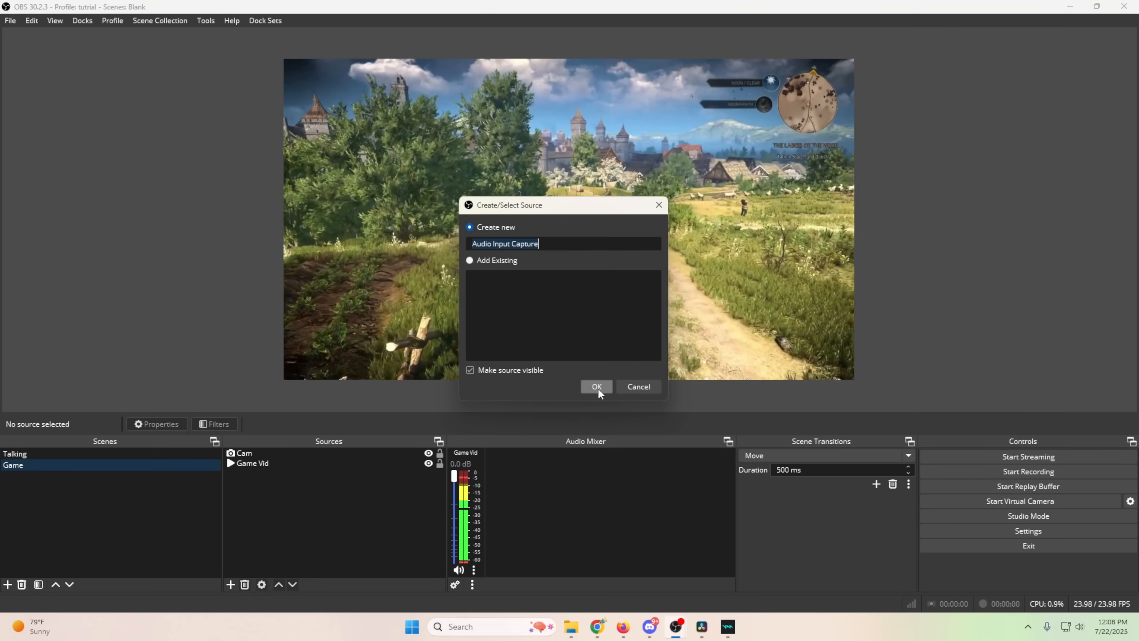
pyautogui.click(596, 386)
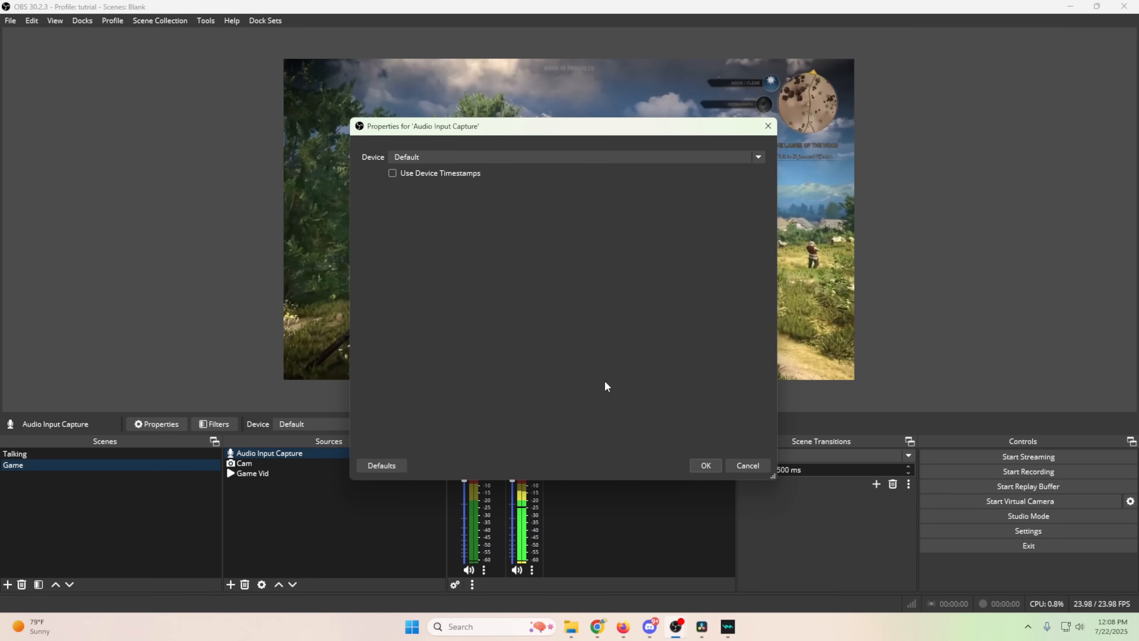
pyautogui.click(758, 156)
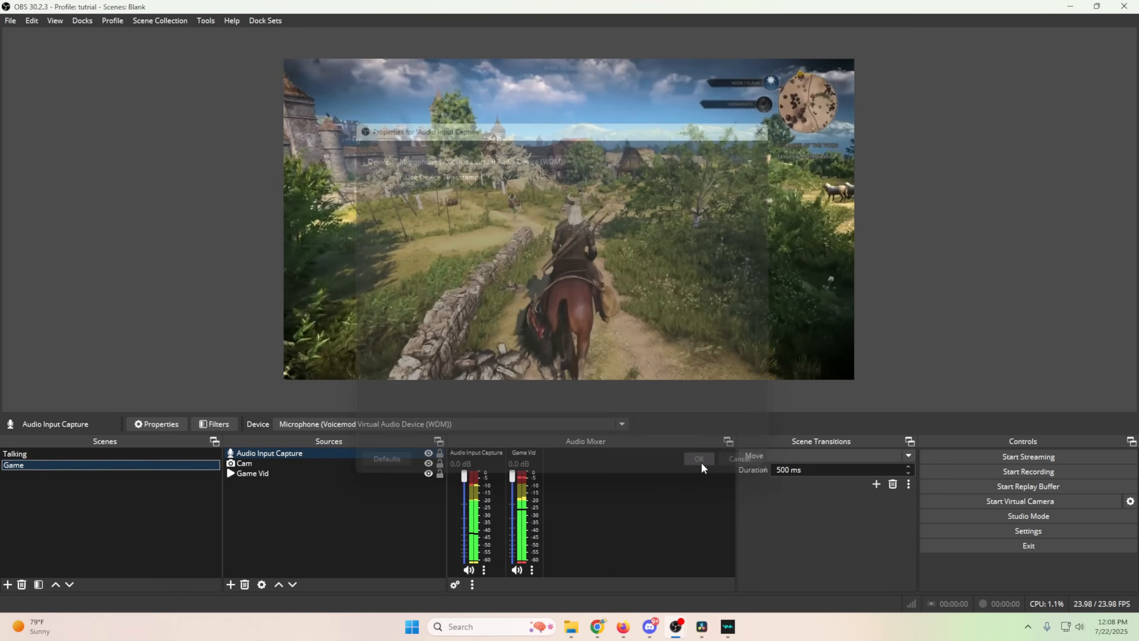
pyautogui.click(699, 458)
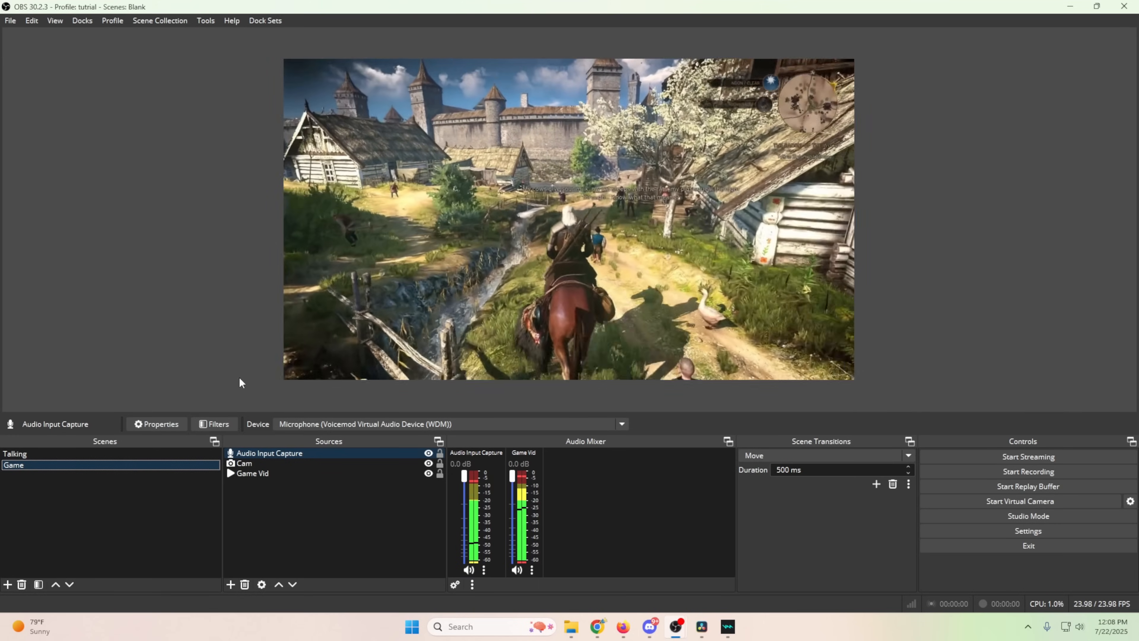
# Flip between the Talking and Game scenes, ending on Talking's webcam preview
pyautogui.click(15, 453)
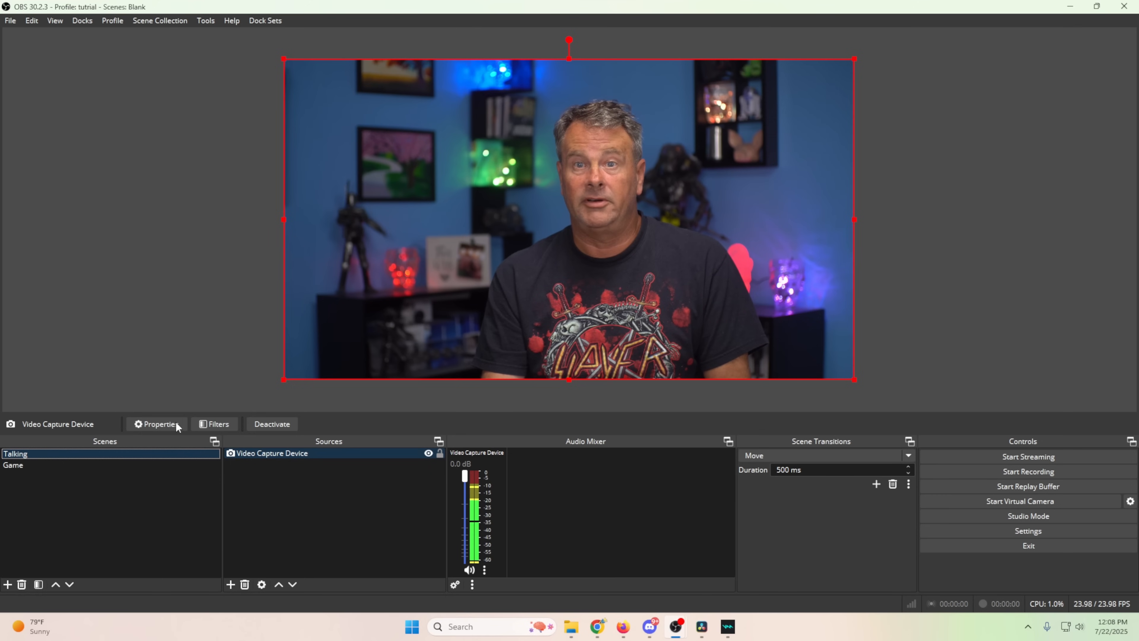
pyautogui.click(12, 465)
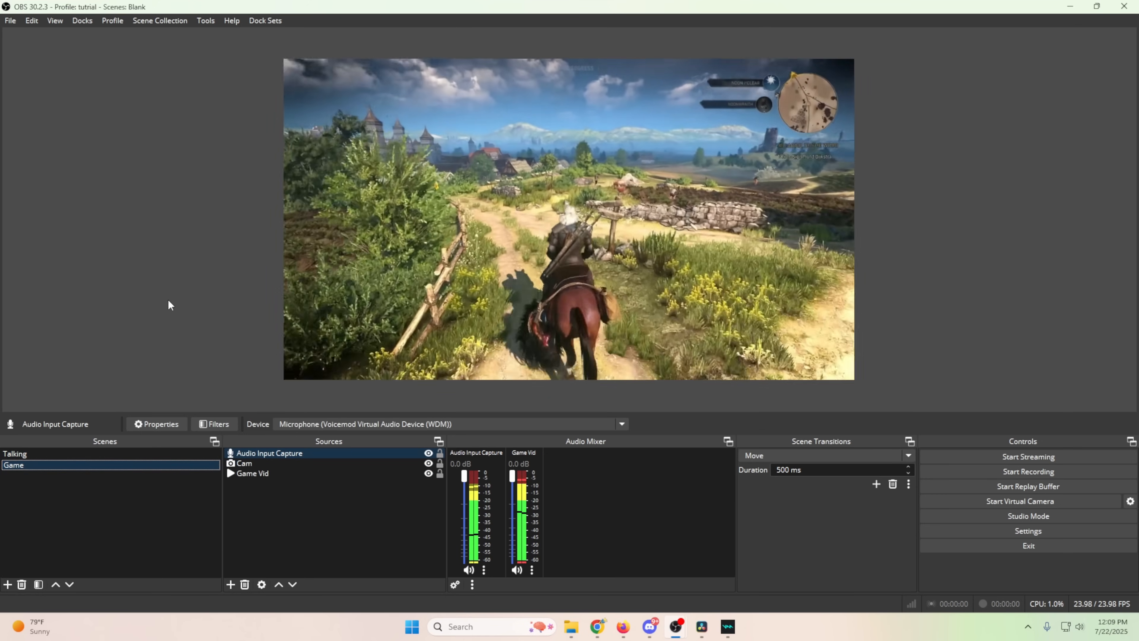
pyautogui.click(15, 453)
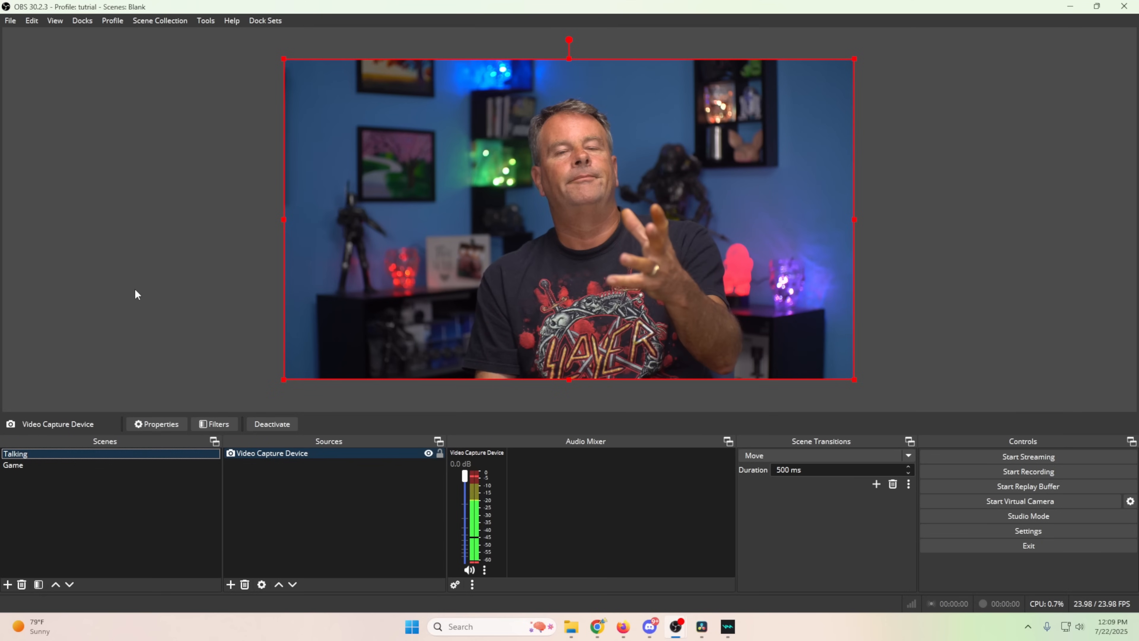